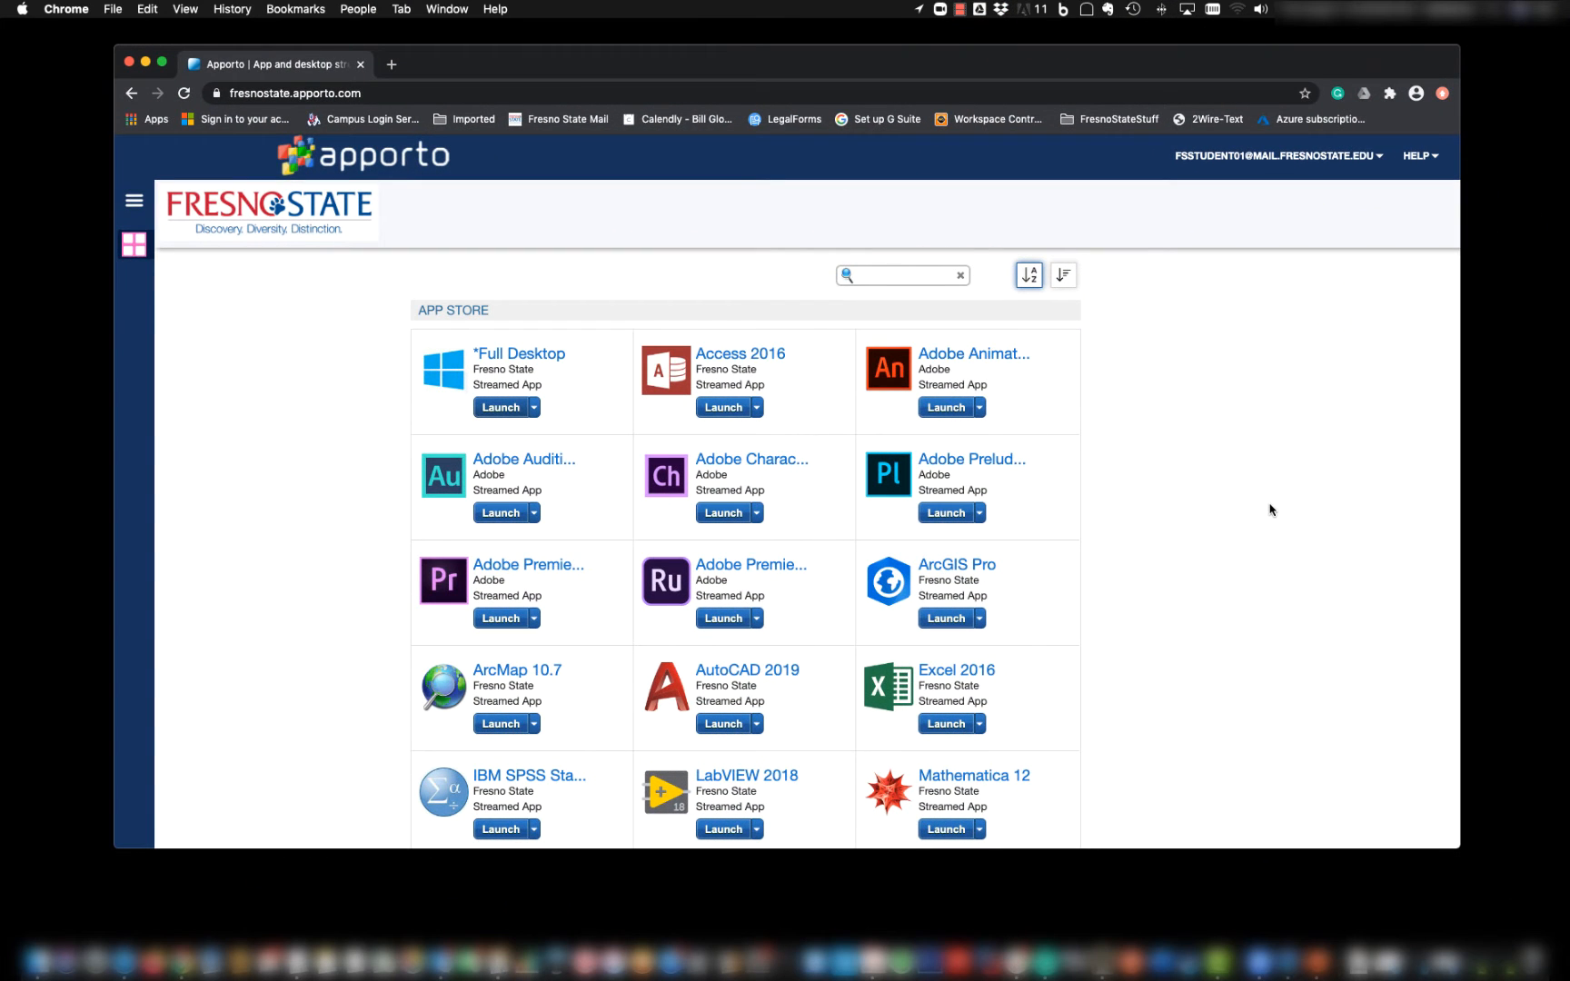
mouse_move(350, 432)
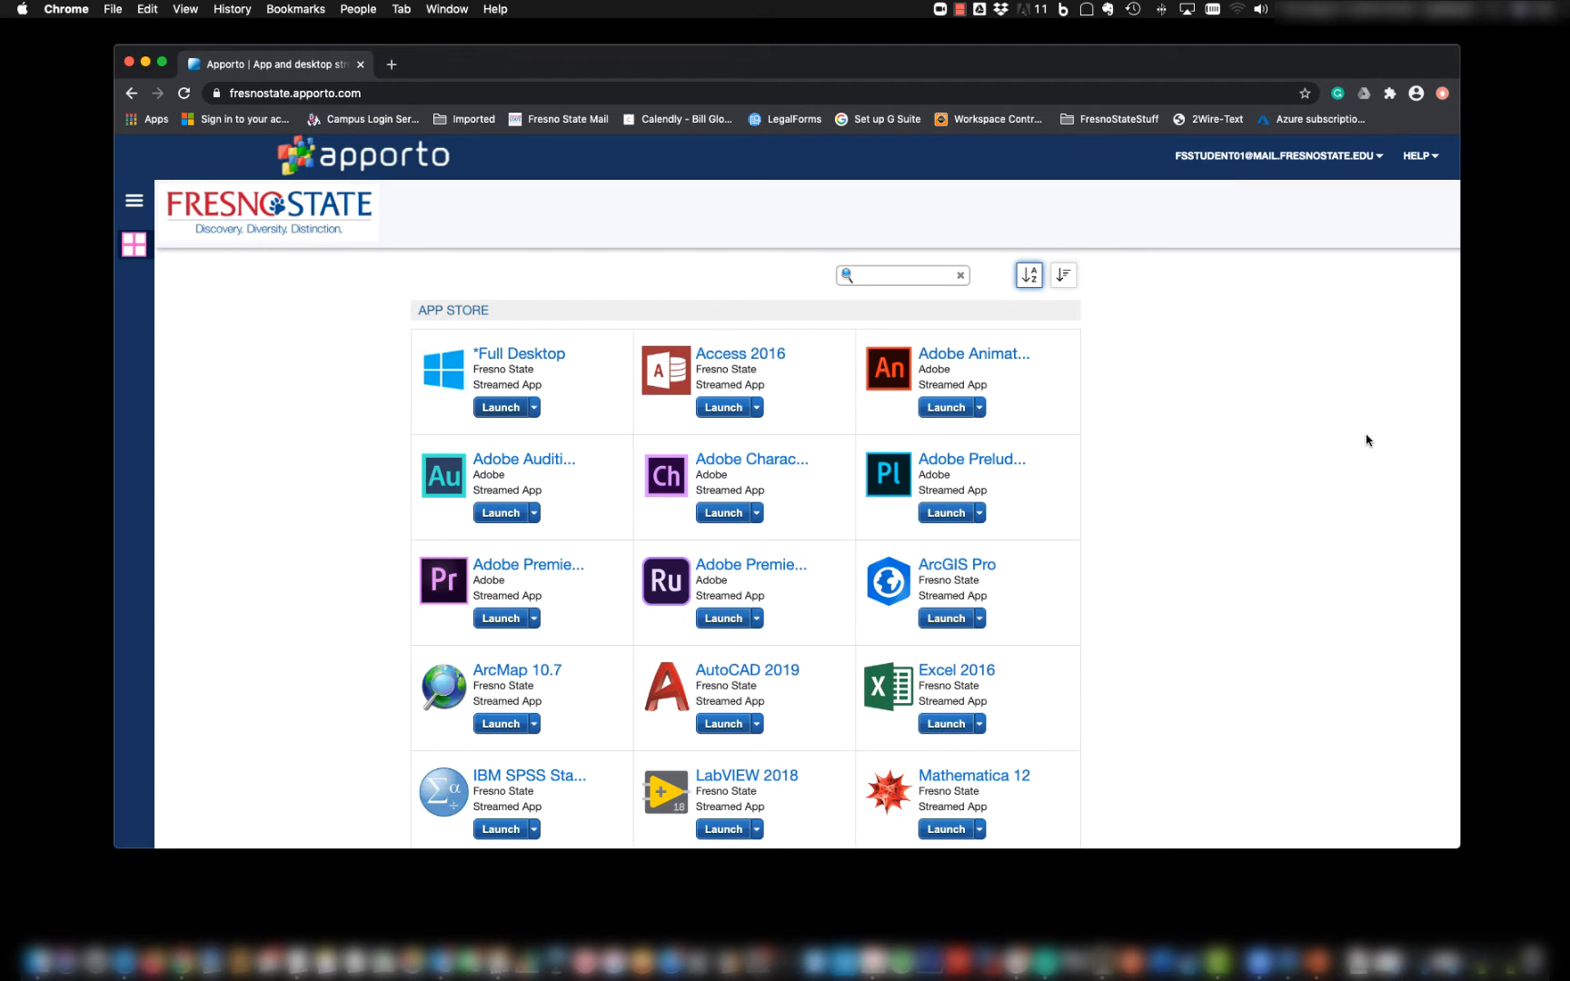
Launch the *Full Desktop app from the App Store into a new browser tab.
scroll("down", 3)
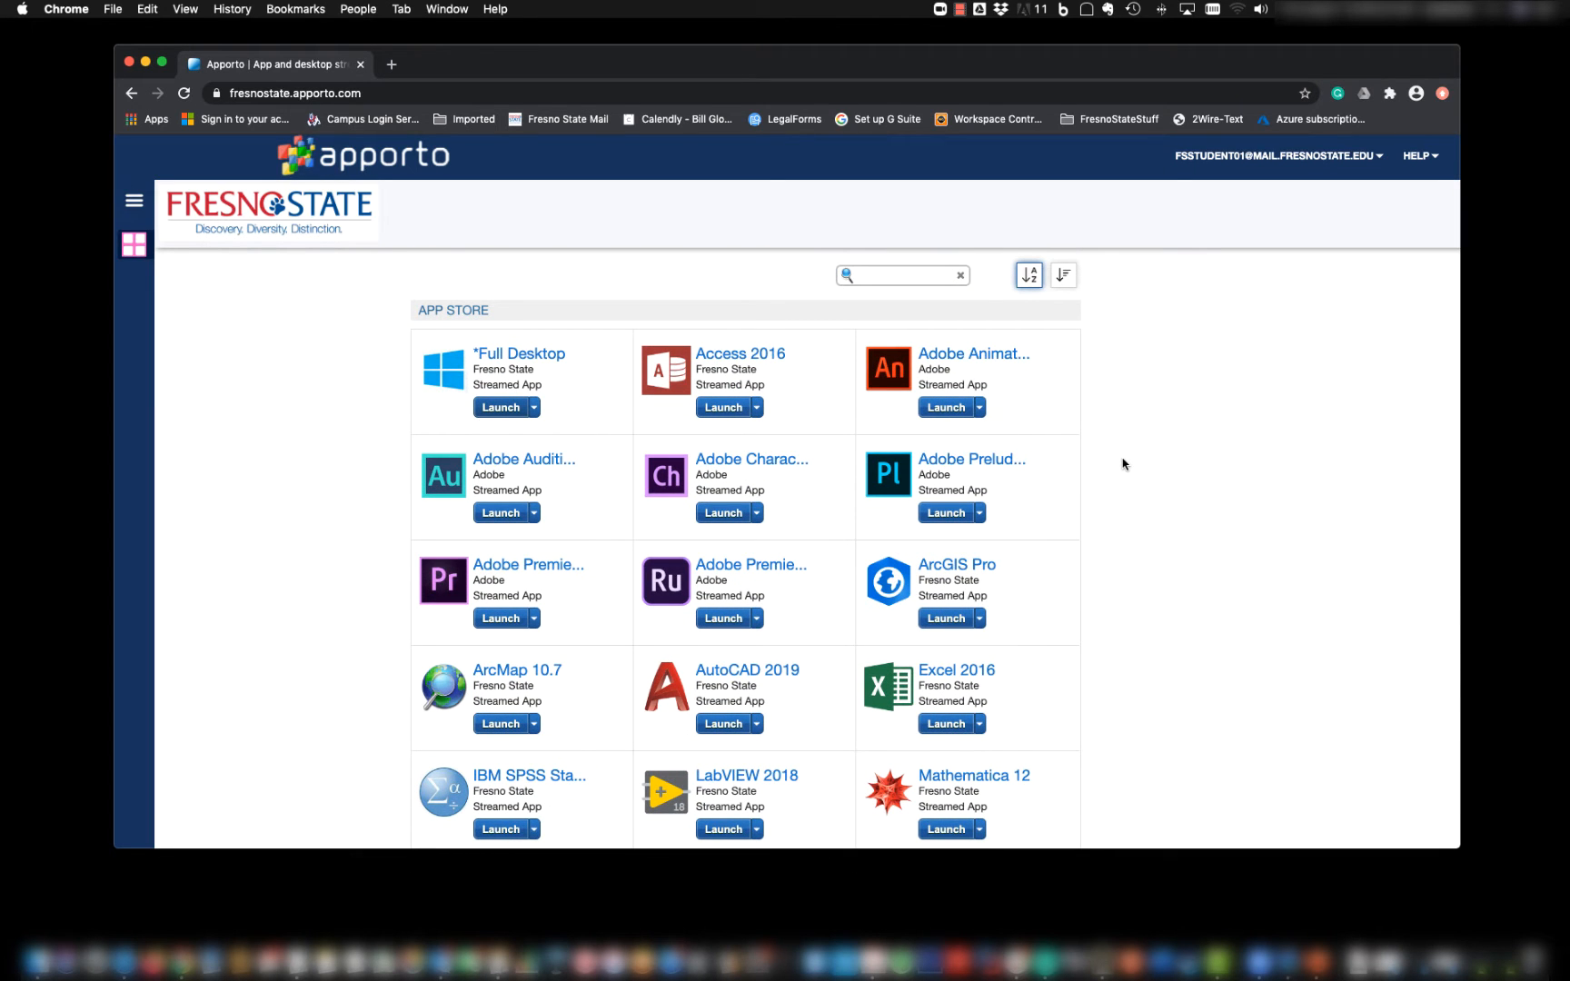
mouse_move(1116, 600)
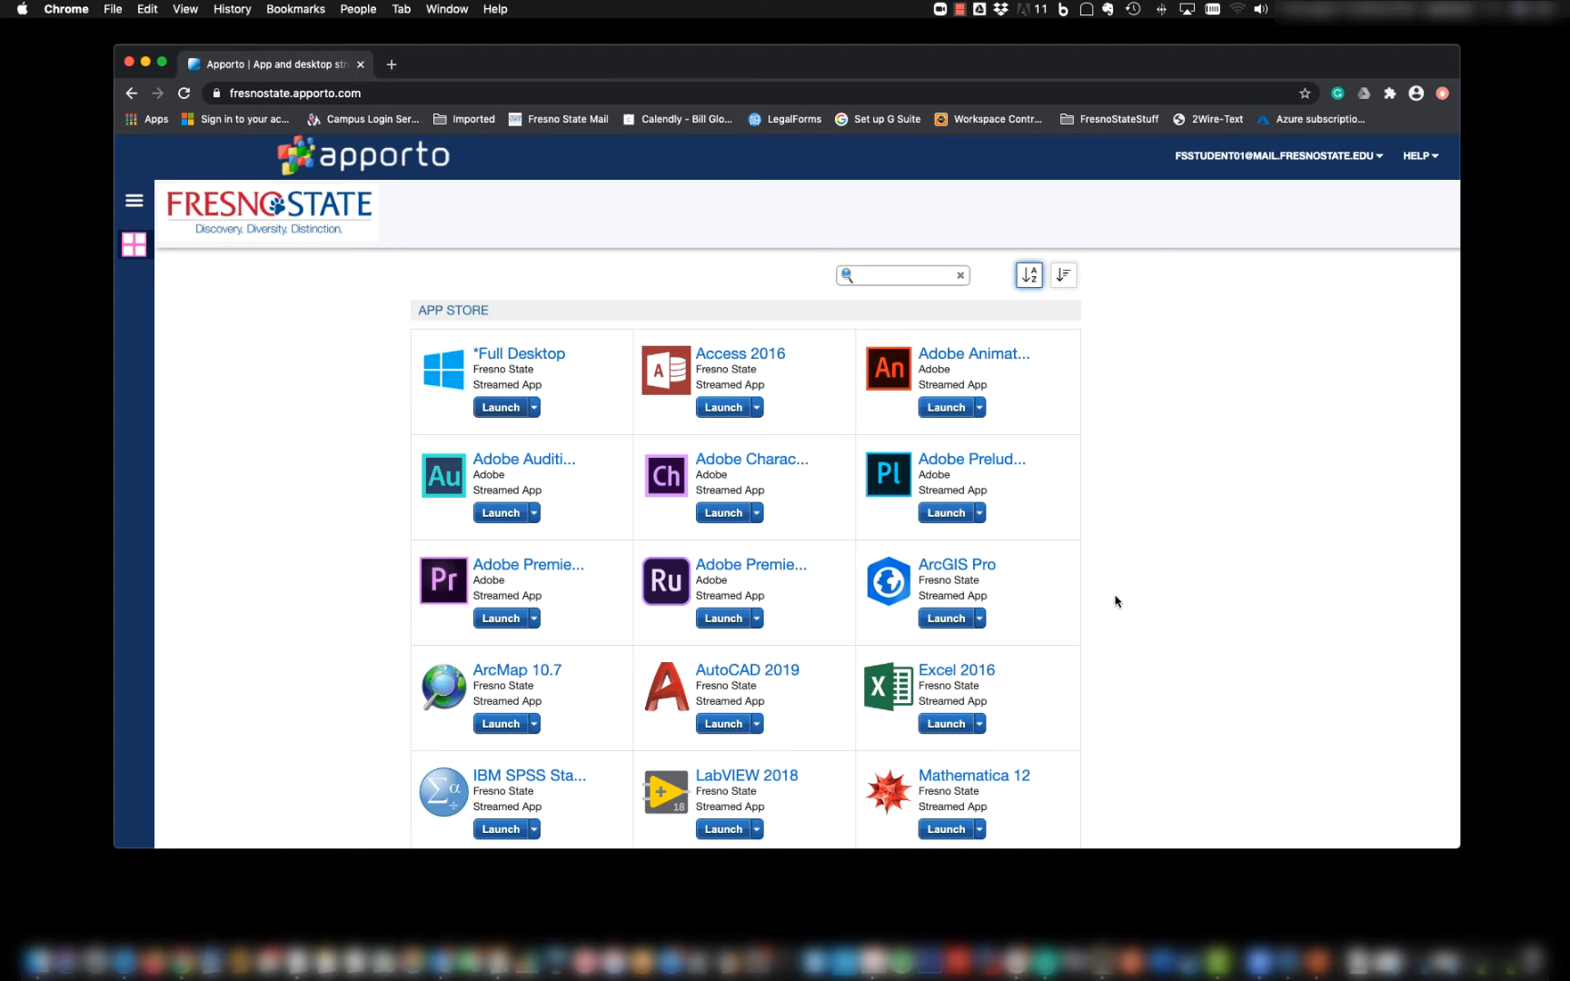
mouse_move(952, 780)
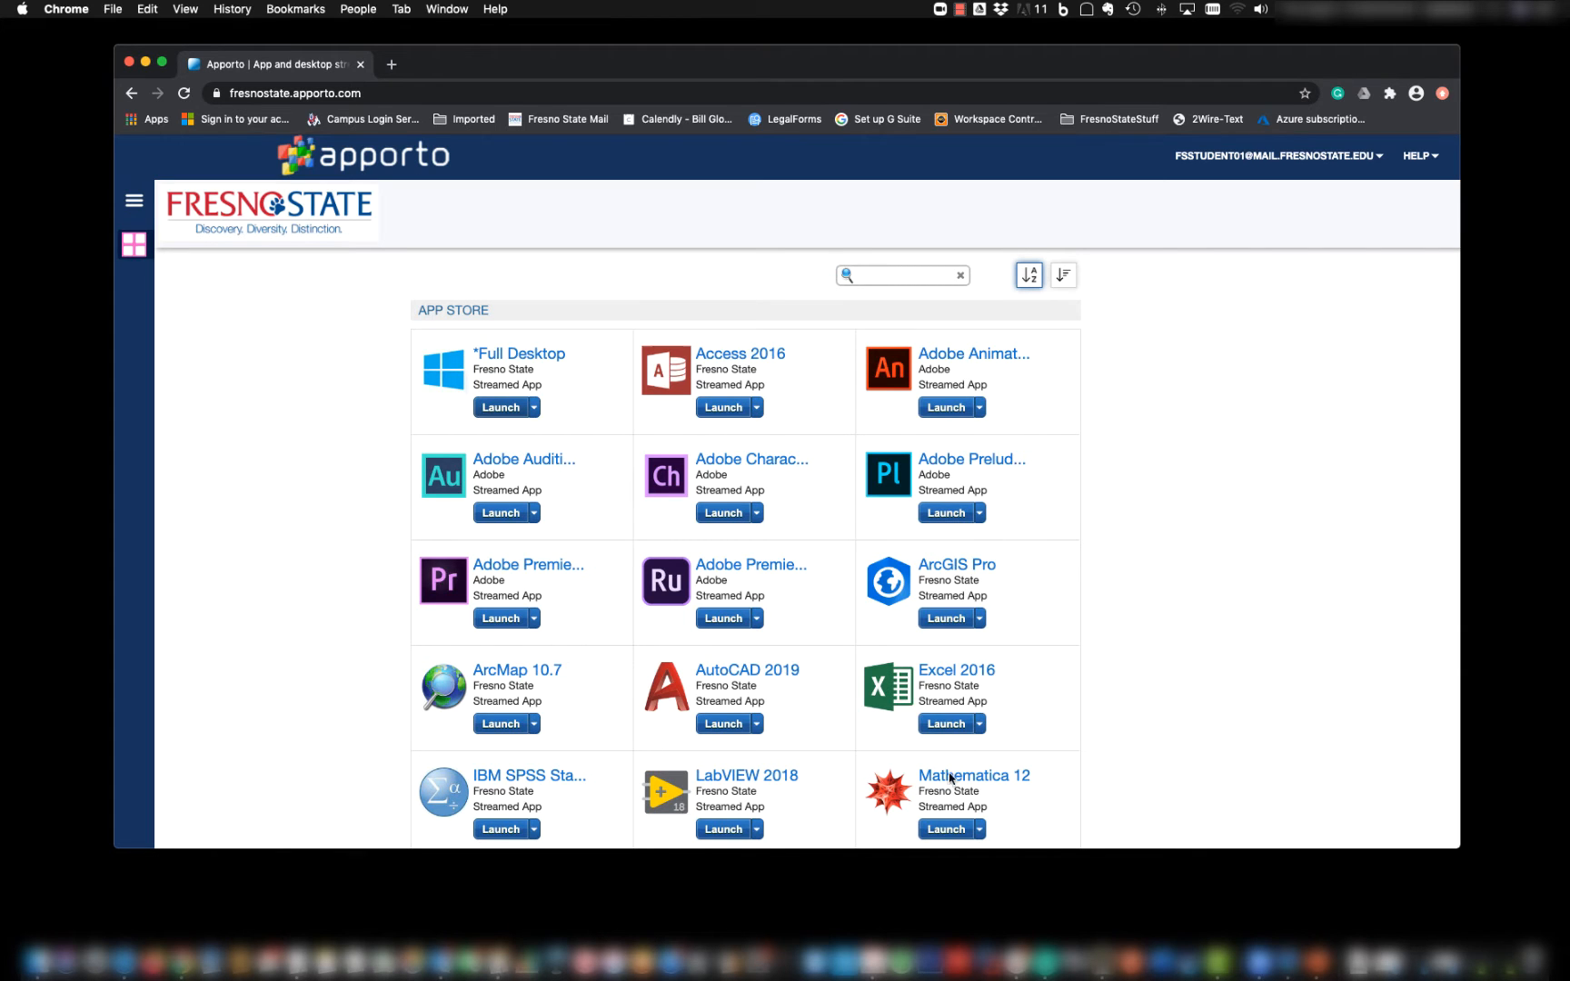
scroll("down", 3)
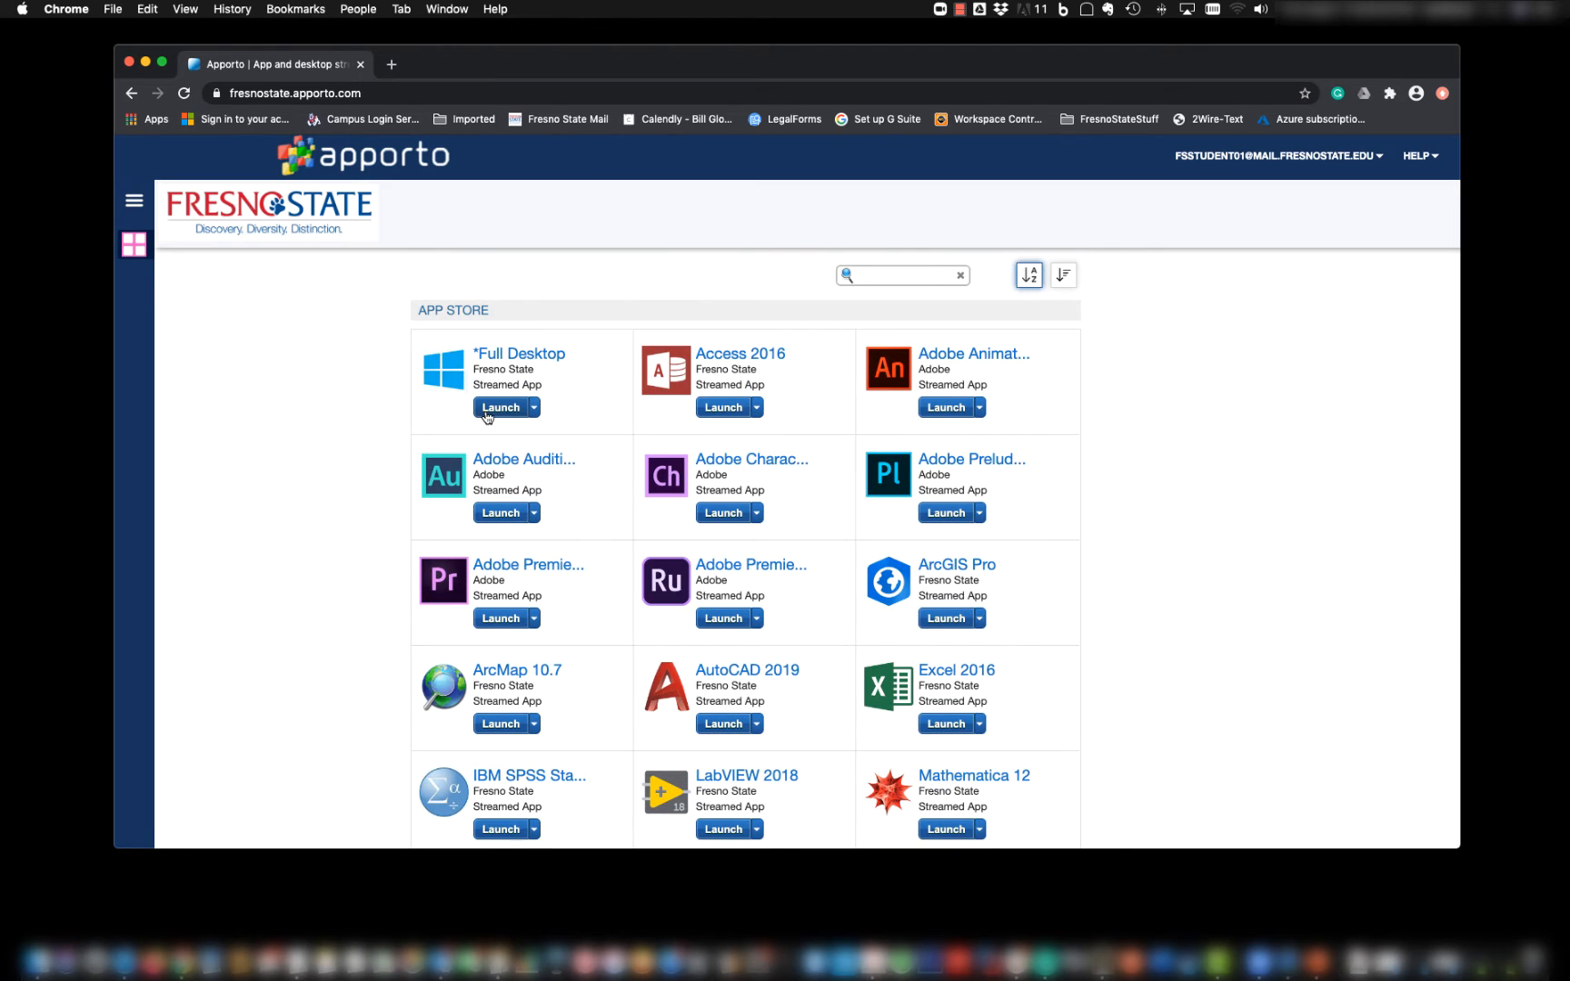
mouse_move(446, 429)
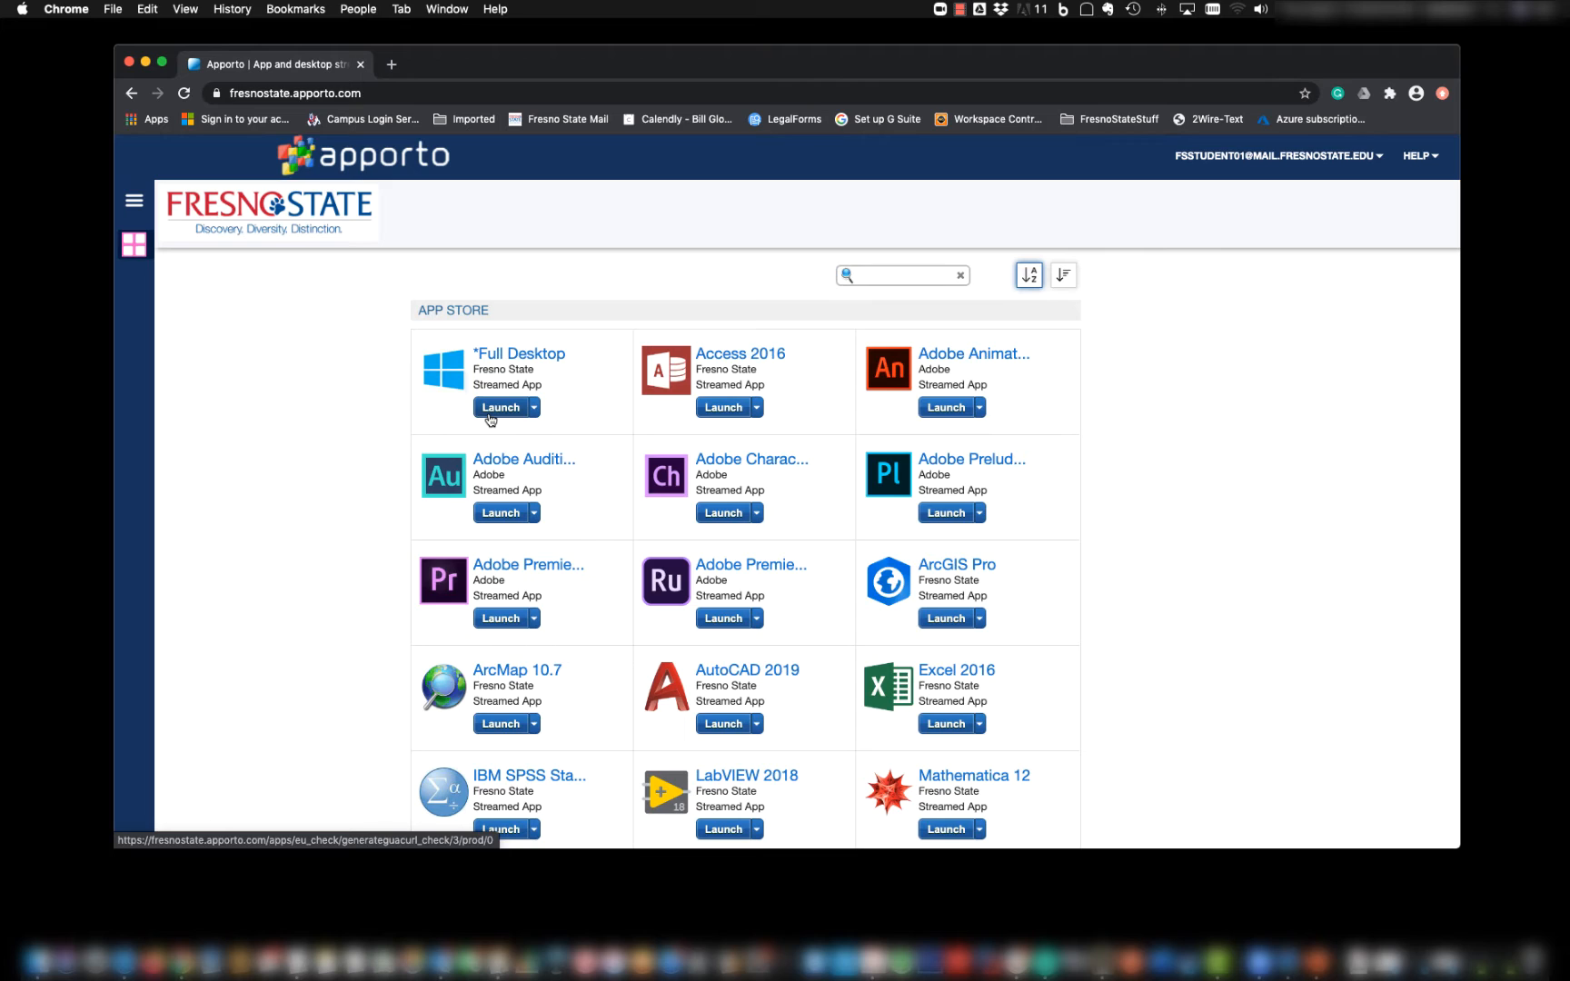
mouse_move(1034, 650)
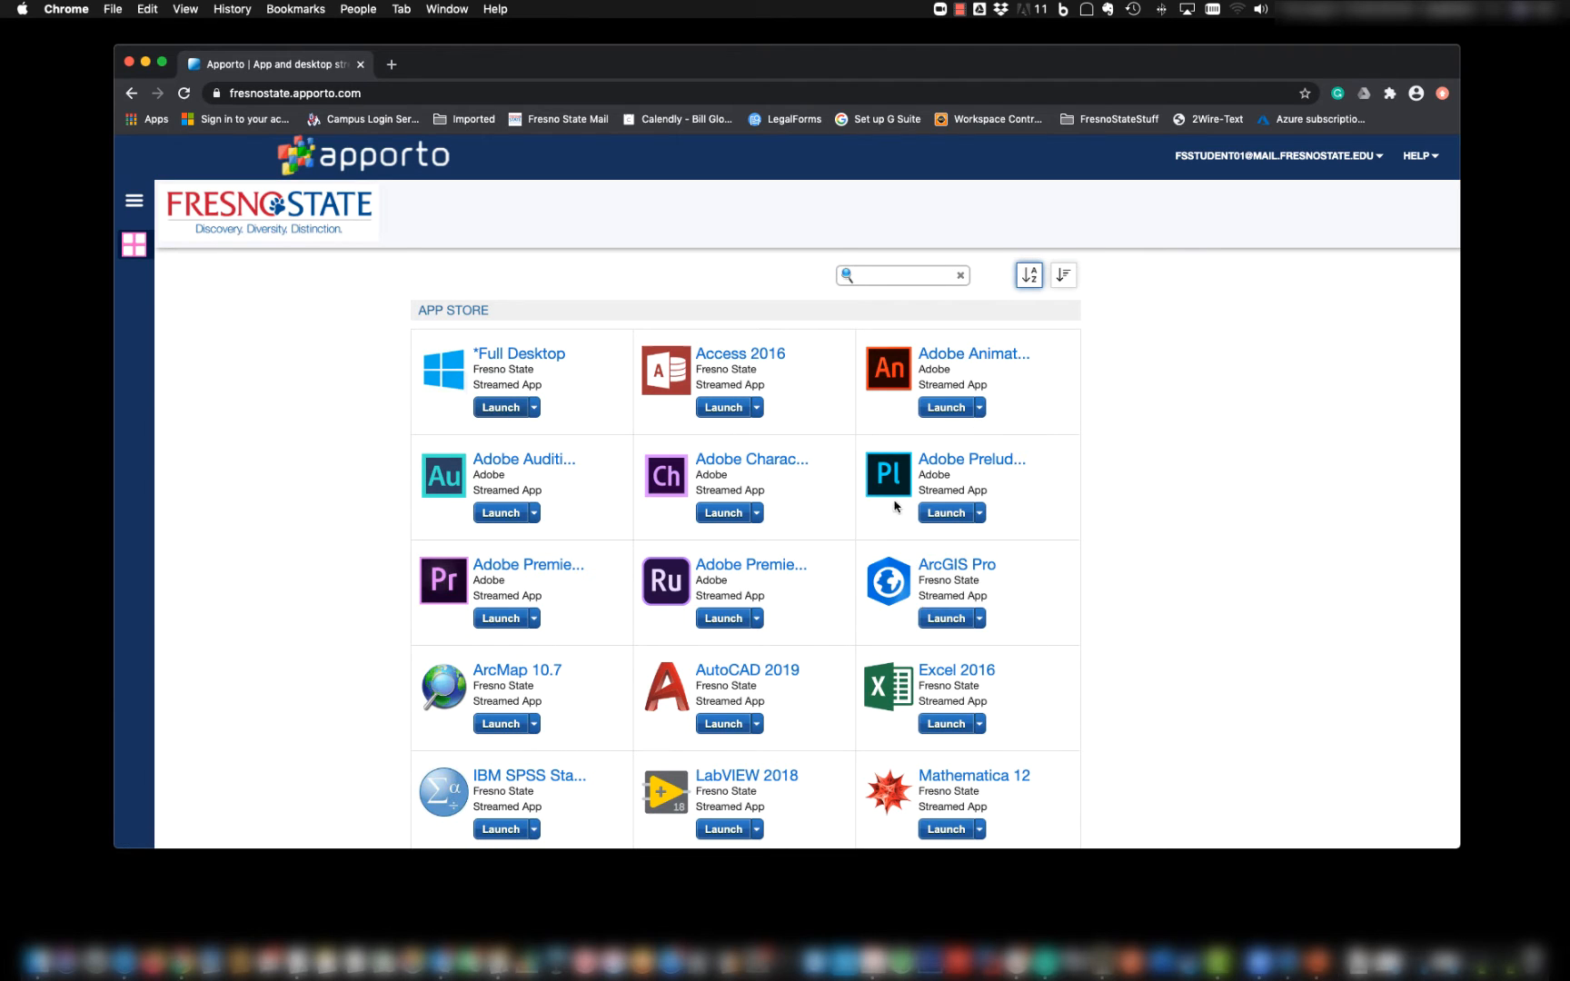
mouse_move(500, 416)
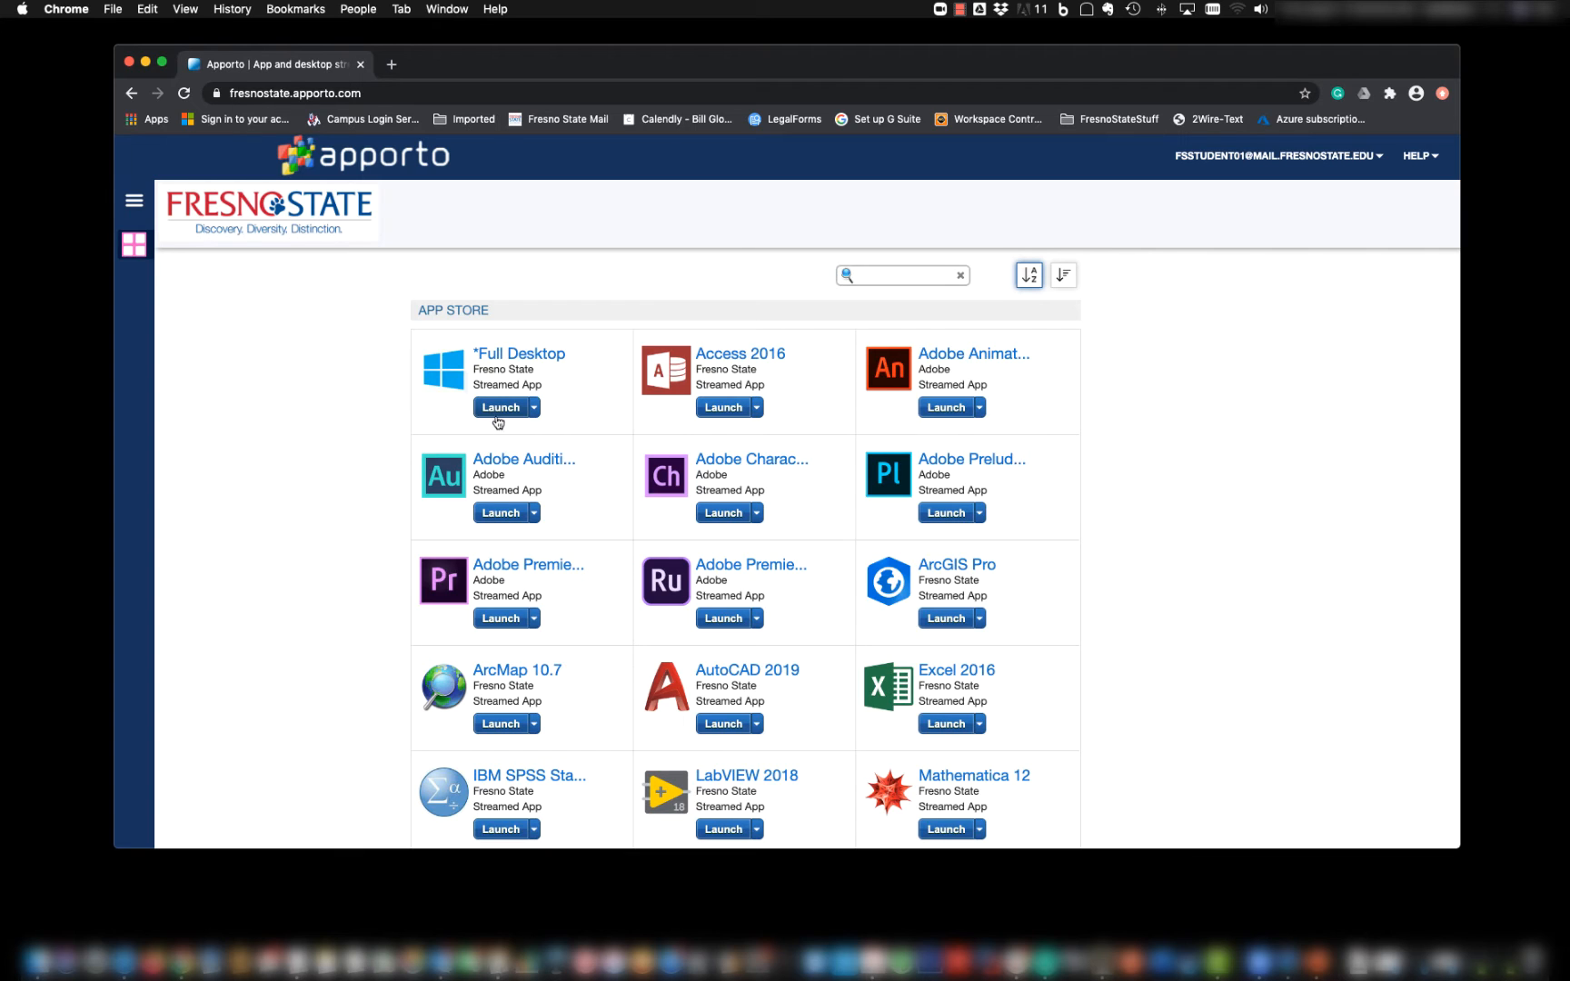
mouse_move(469, 410)
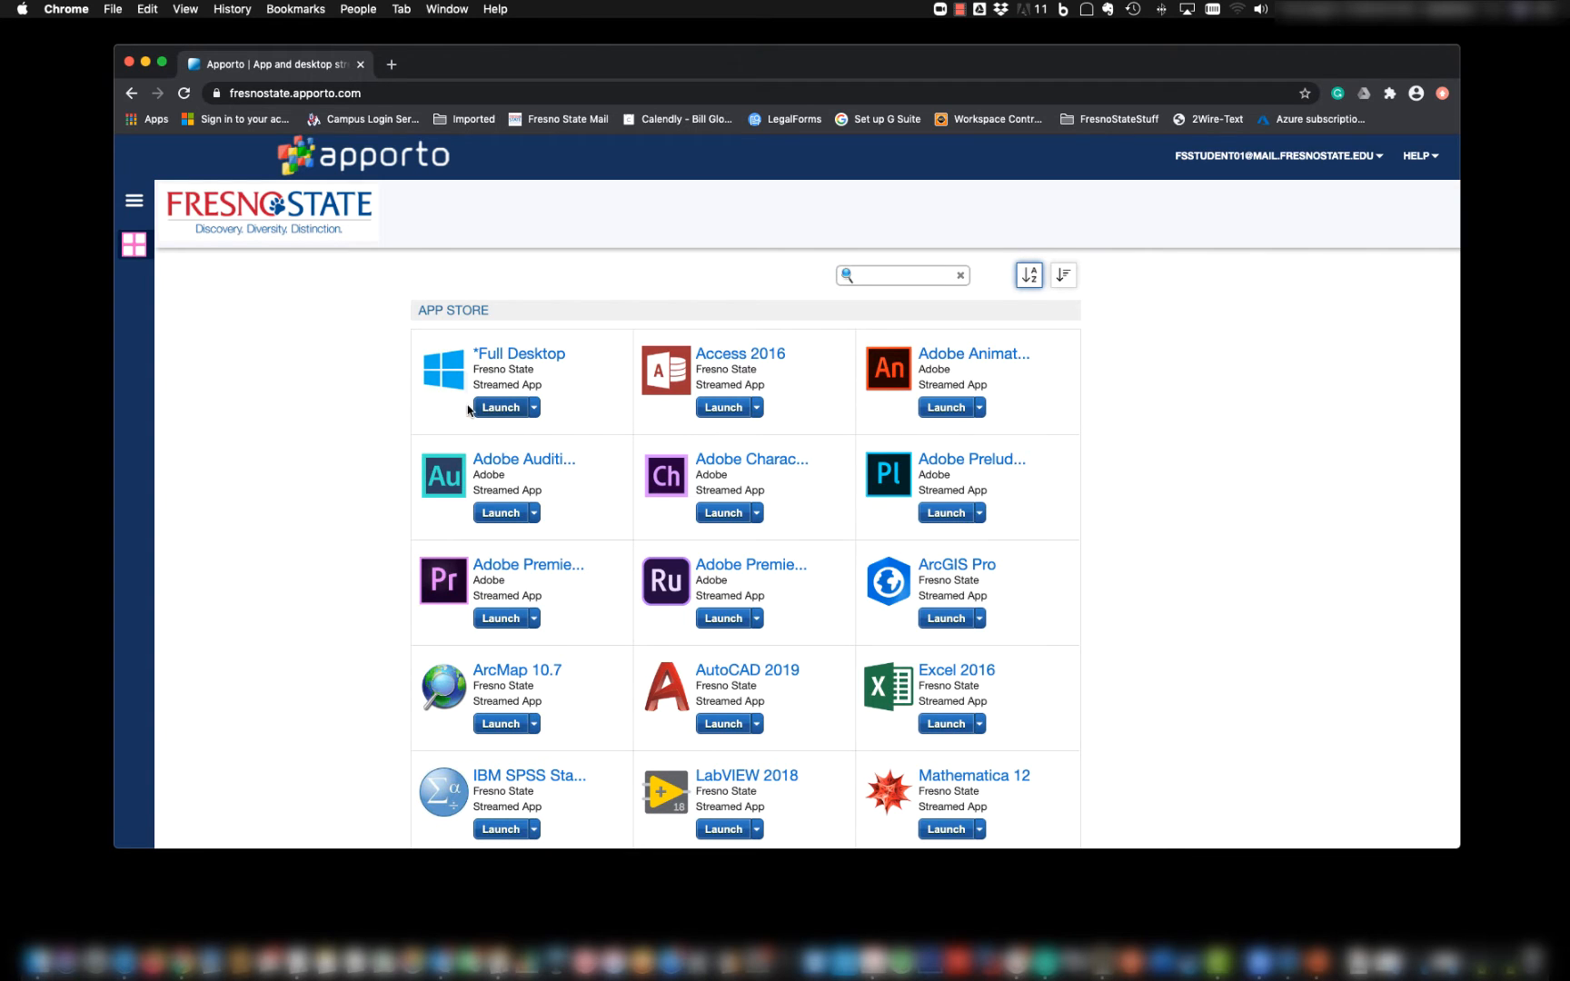
mouse_move(535, 418)
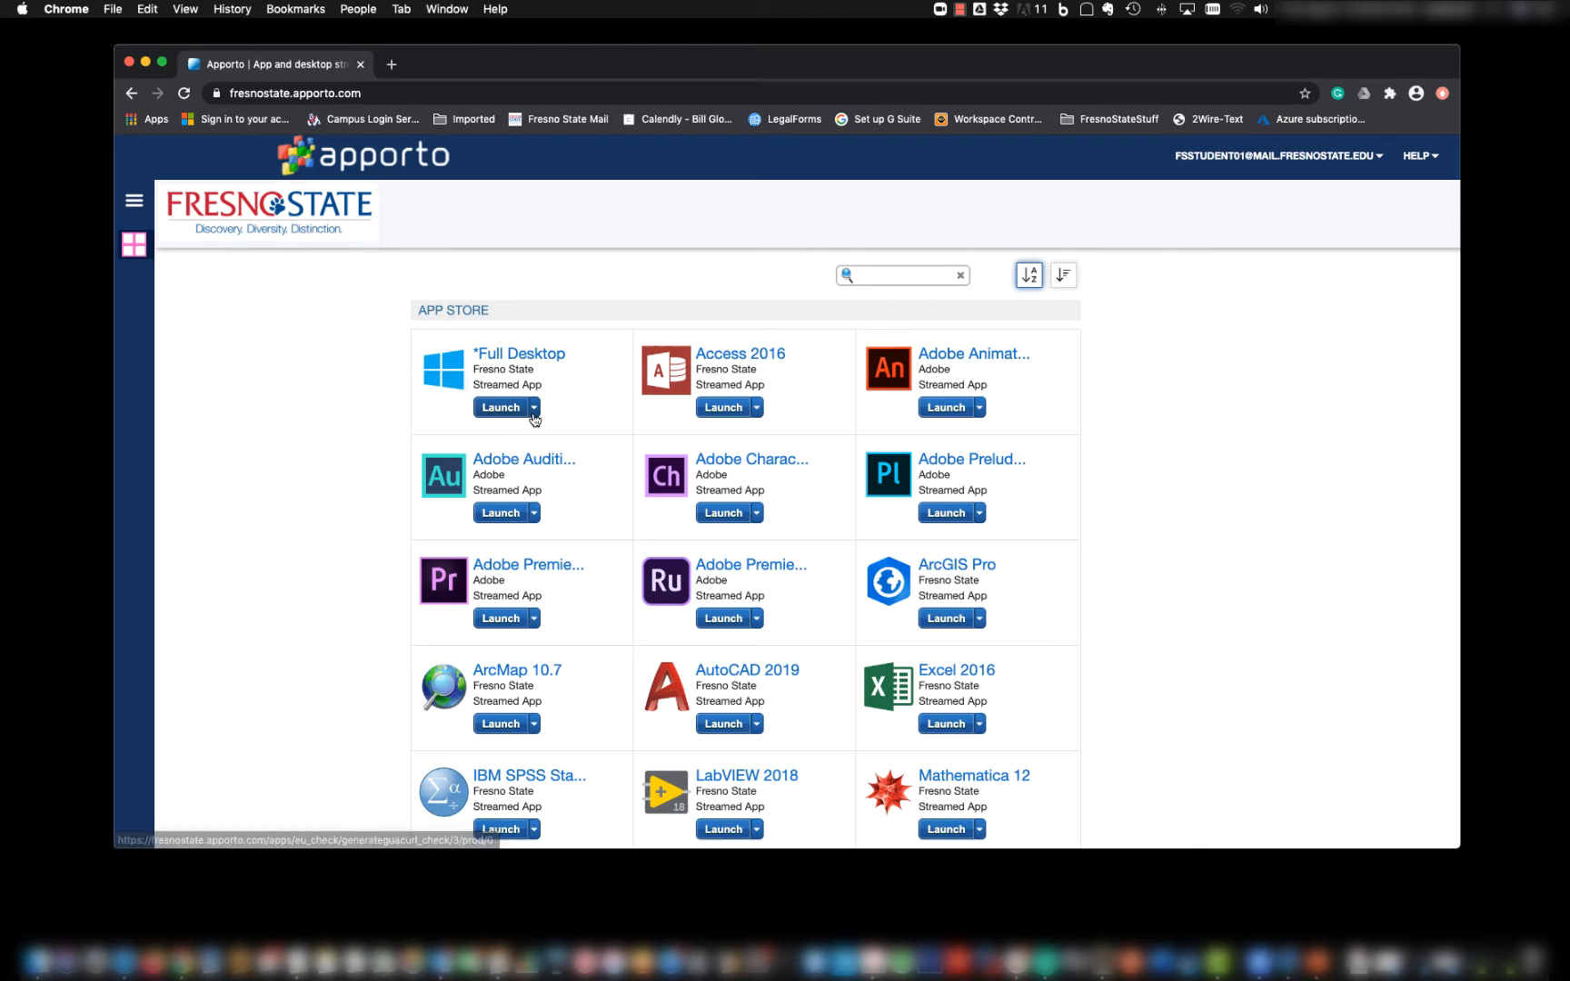
left_click(502, 407)
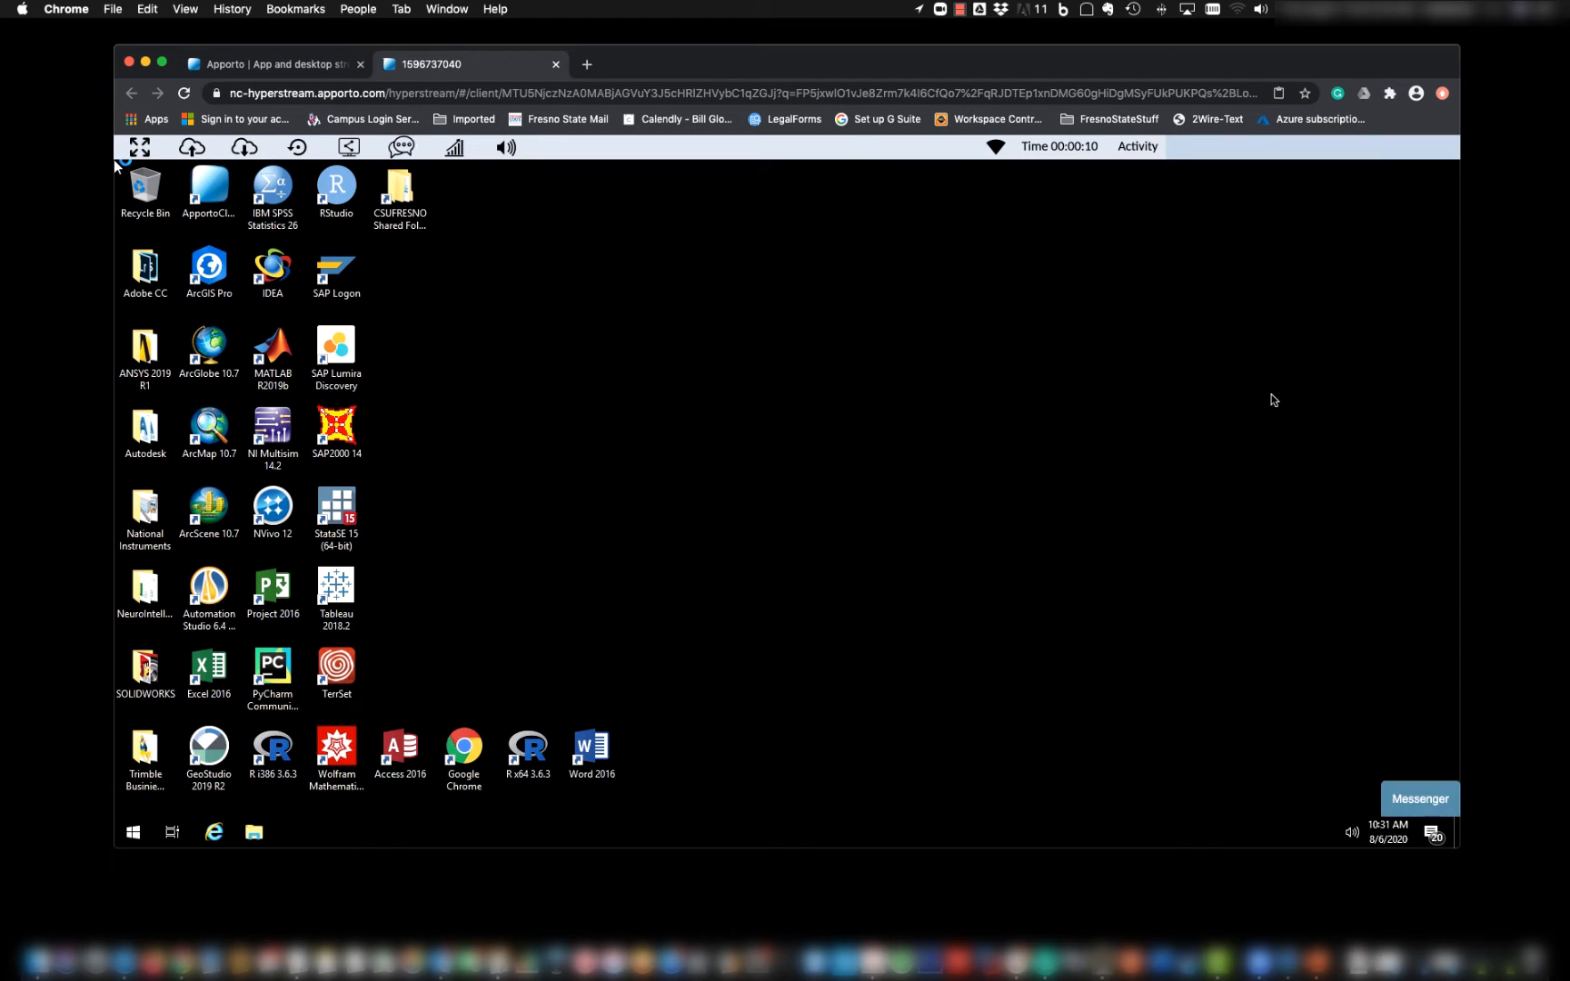
mouse_move(748, 687)
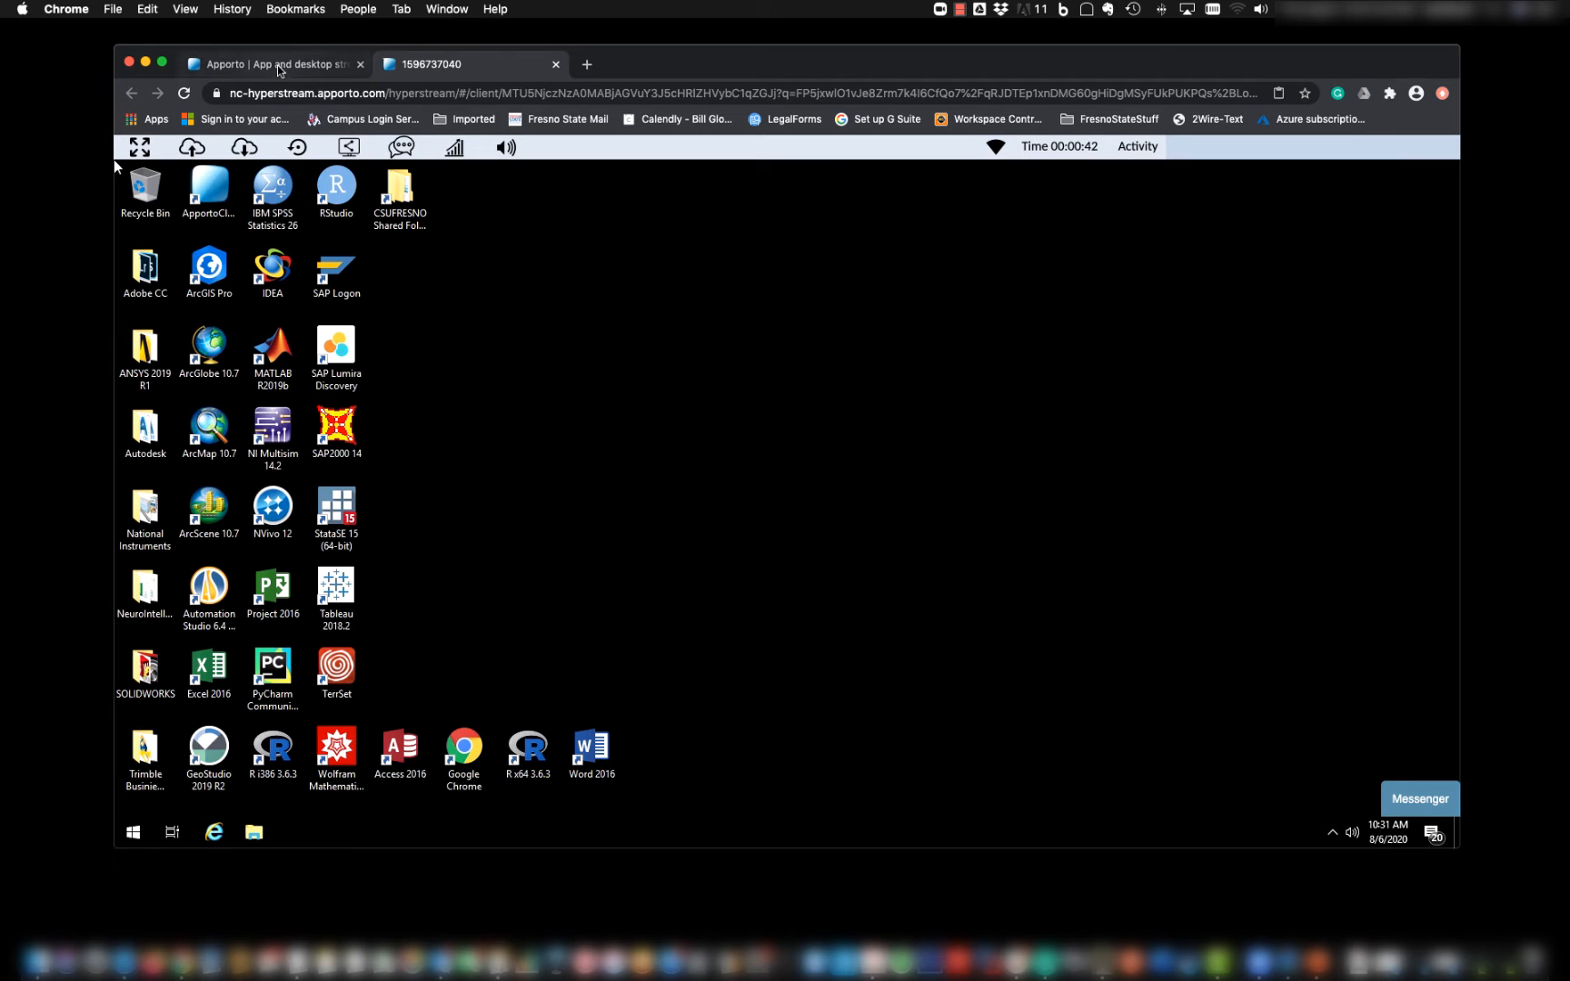
left_click(273, 64)
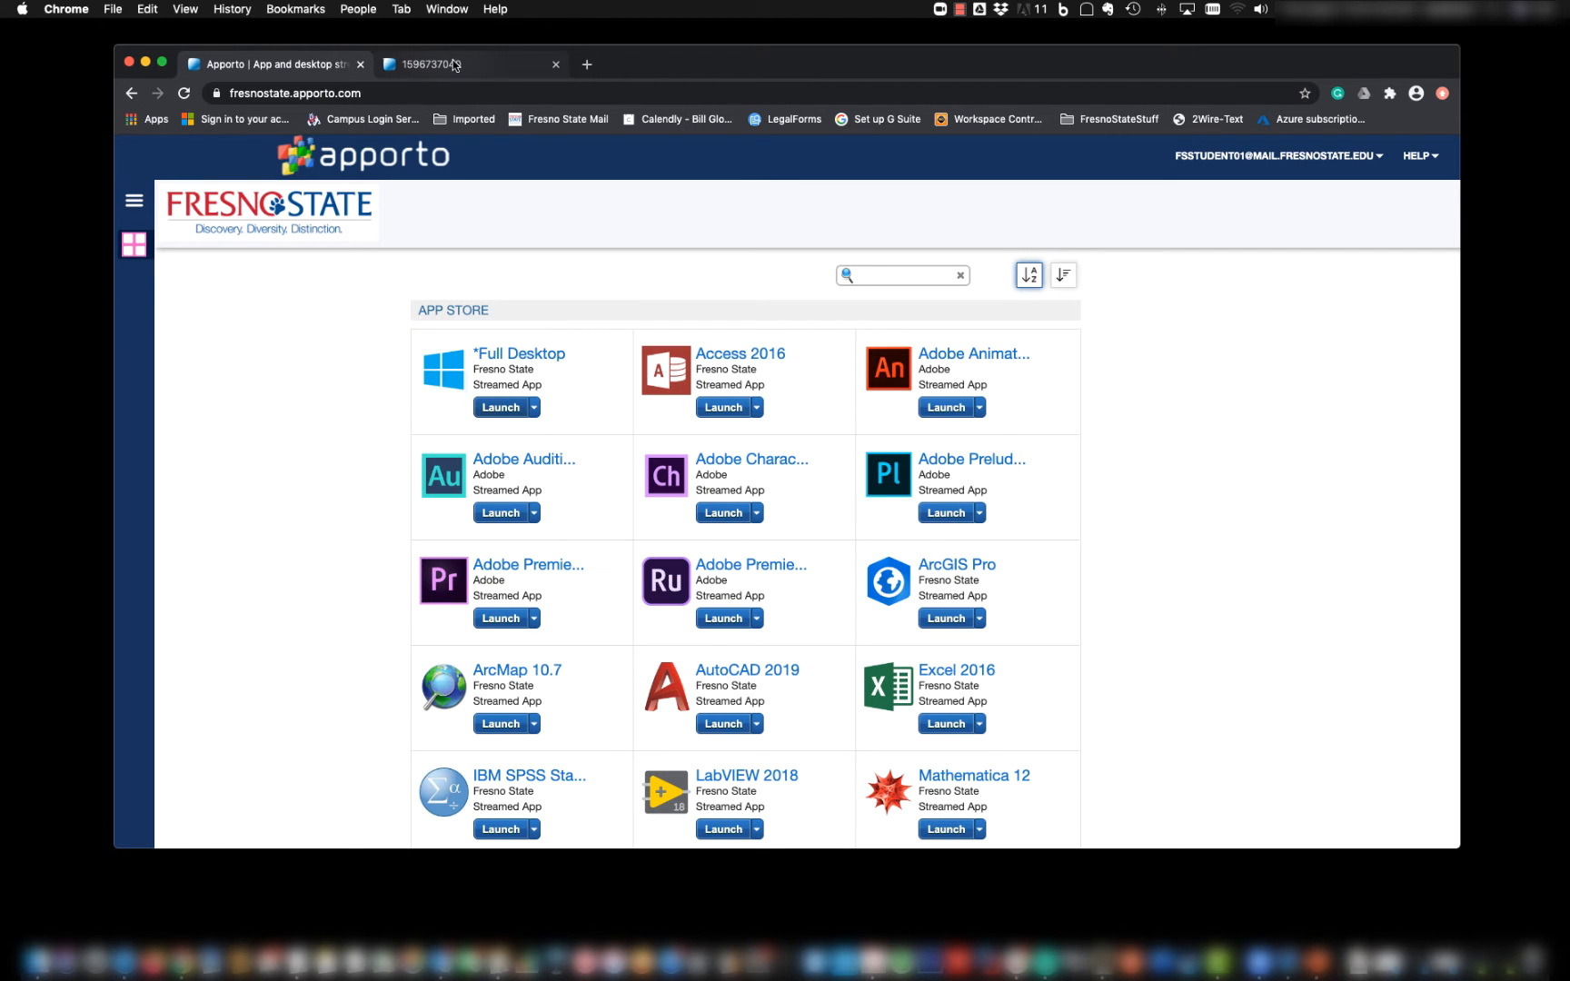
scroll("down", 3)
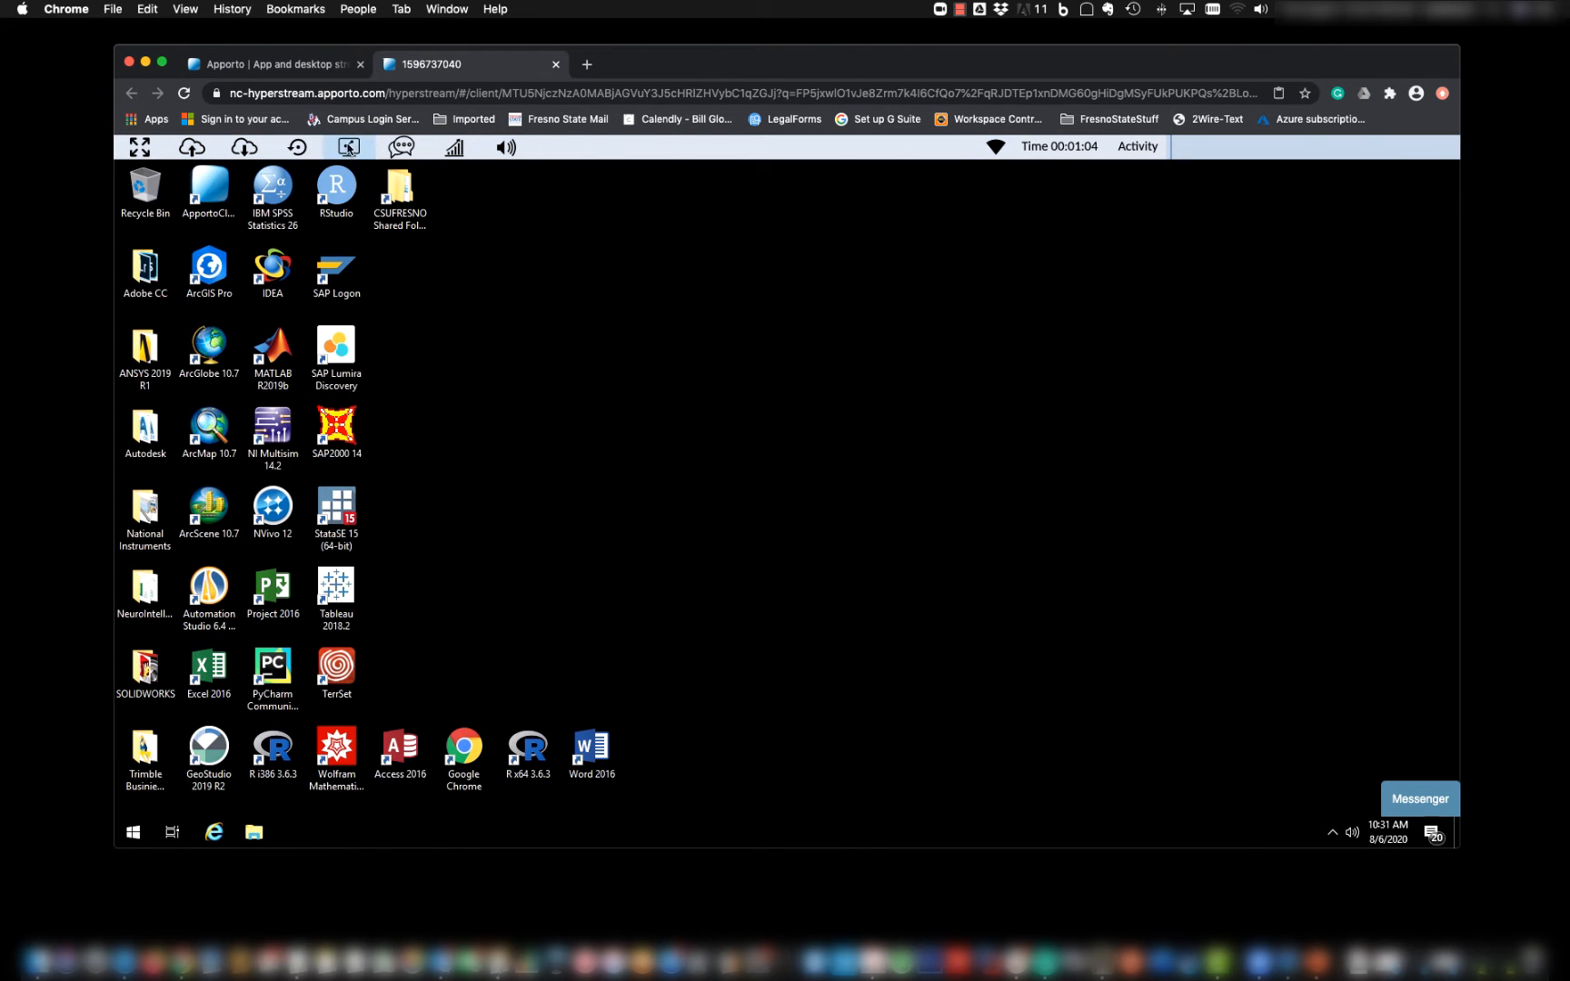
mouse_move(138, 147)
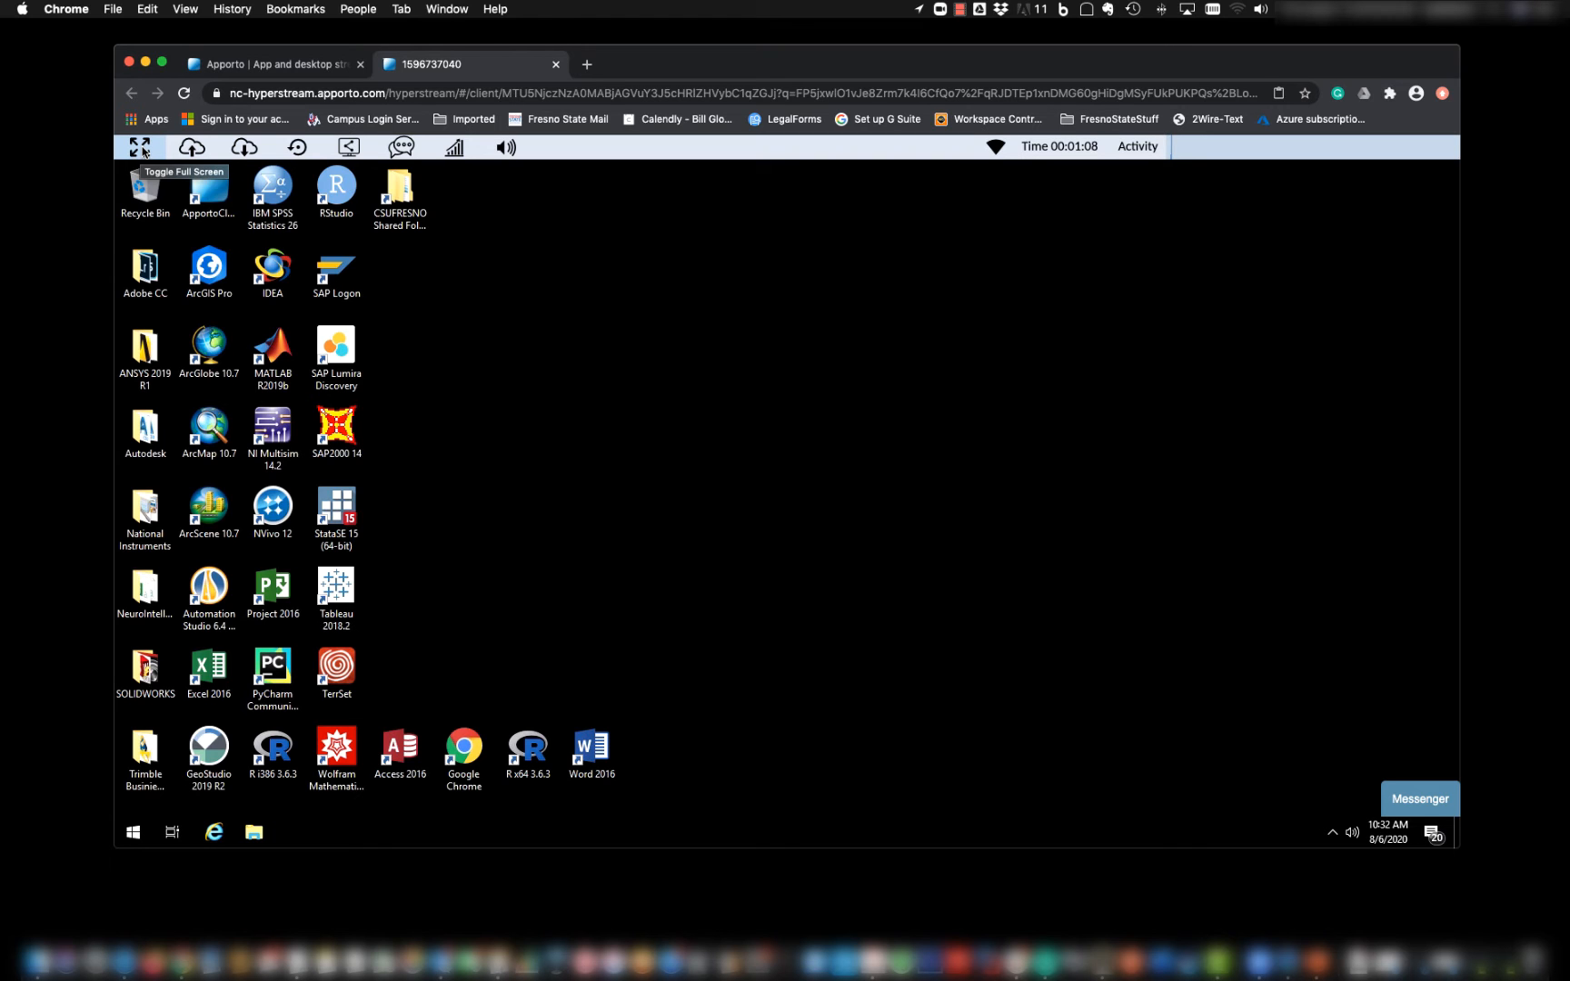
Toggle the virtual desktop to full screen and point out the Upload button.
left_click(138, 147)
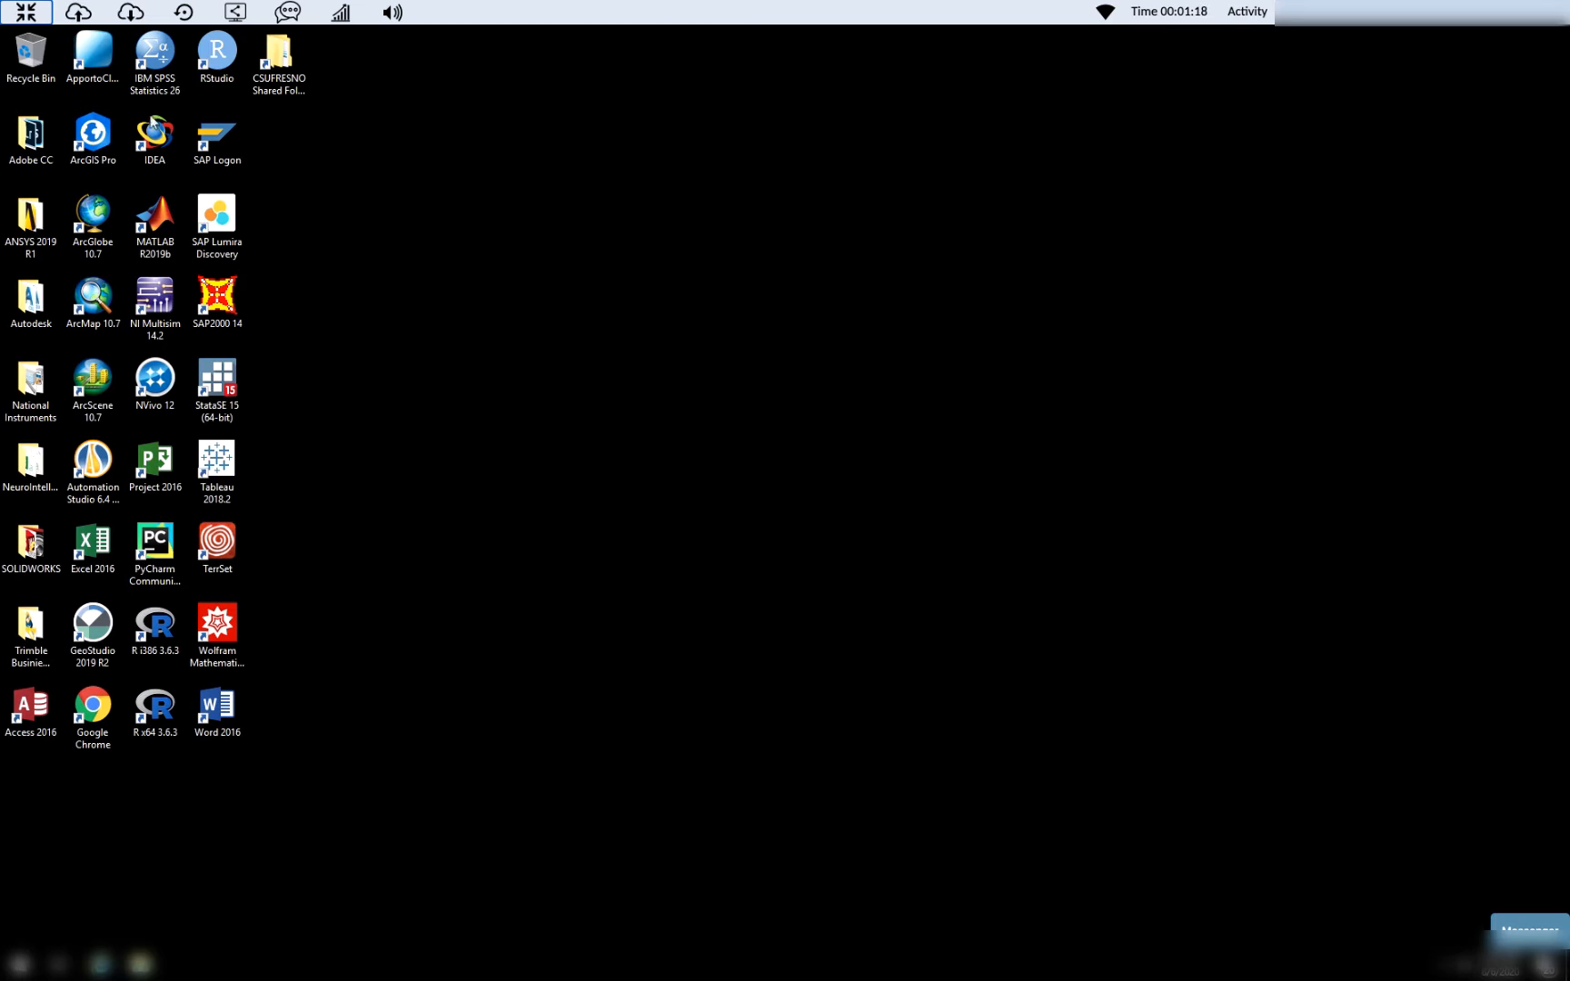
mouse_move(1079, 720)
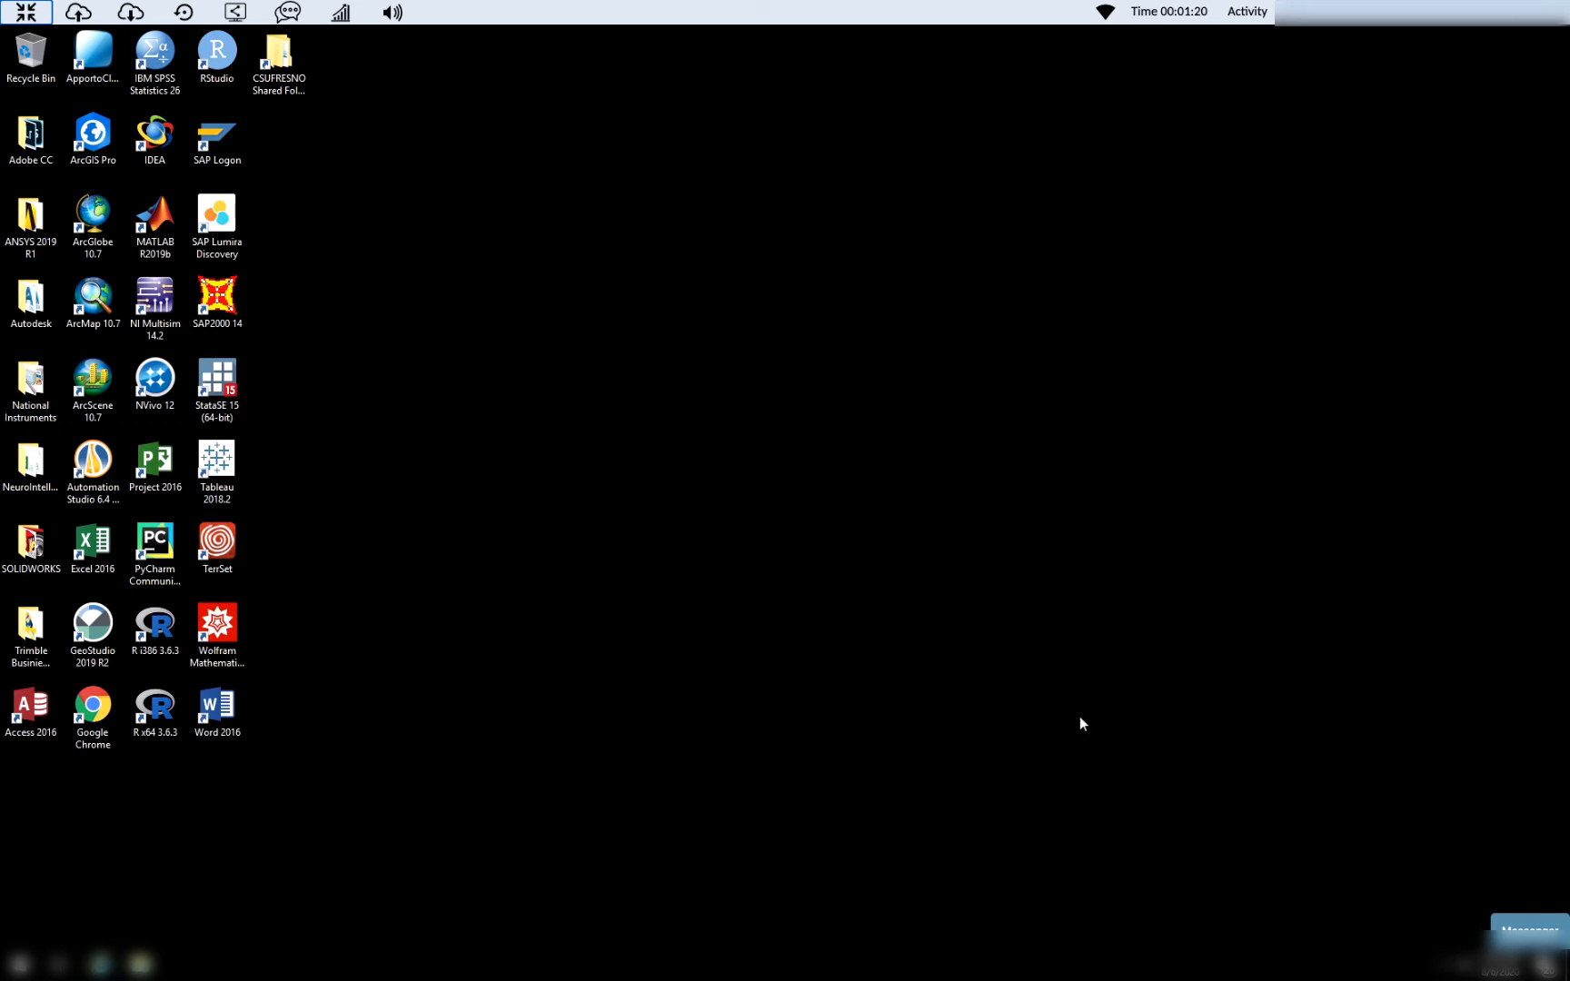
mouse_move(546, 146)
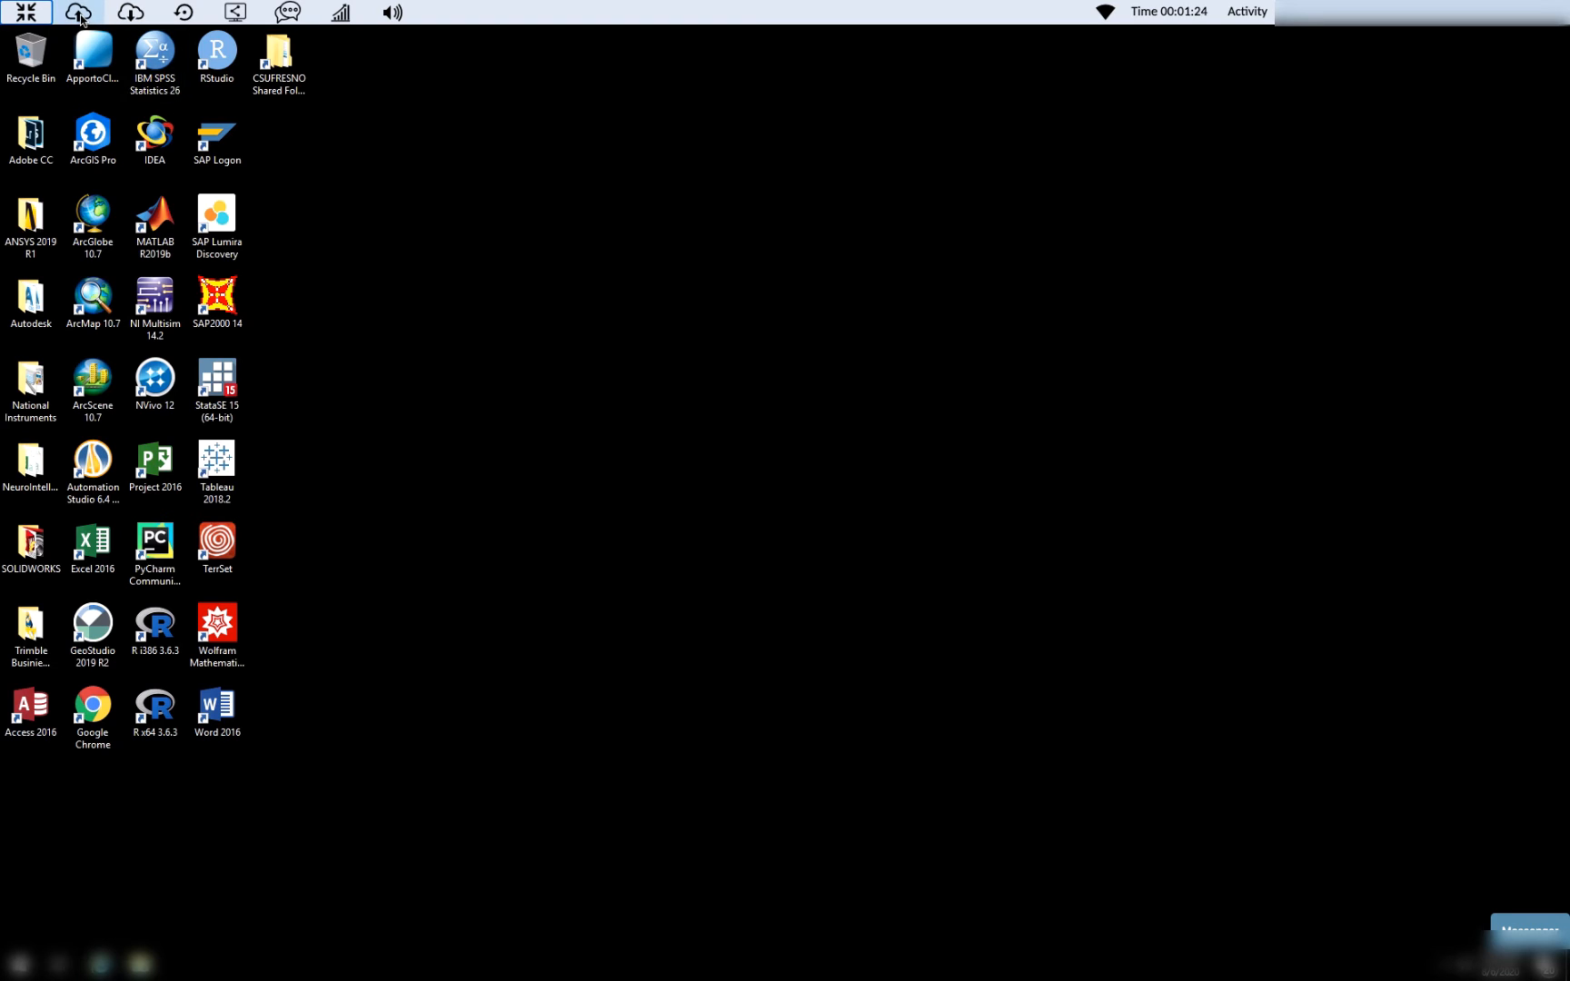
left_click(76, 13)
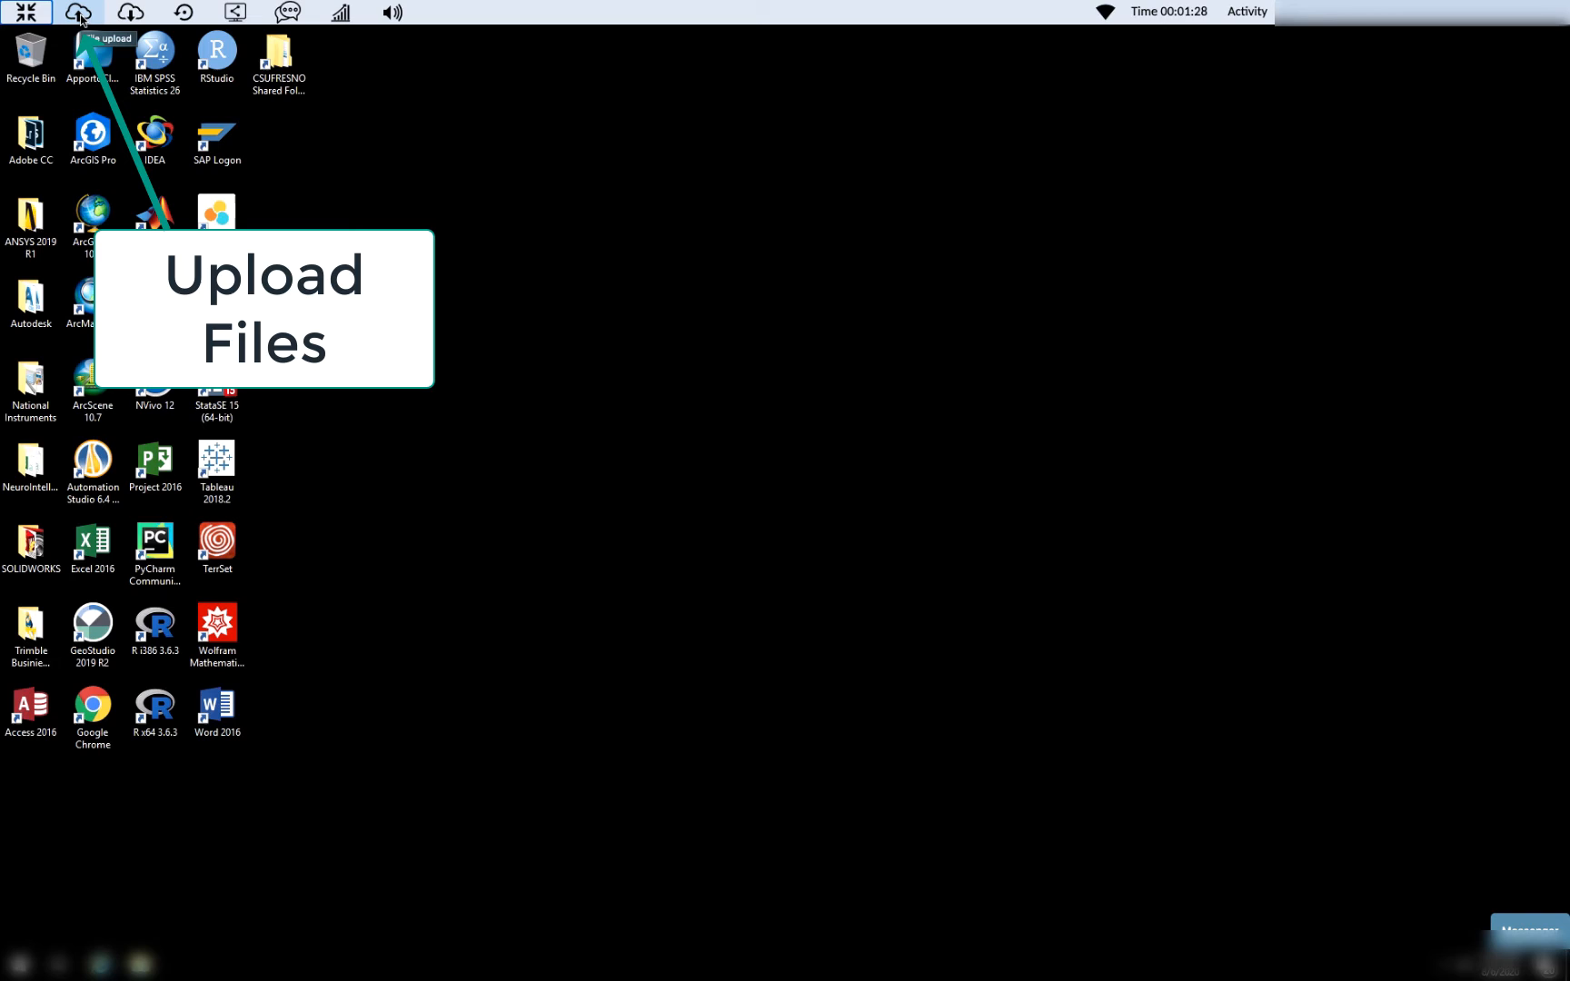
left_click(78, 13)
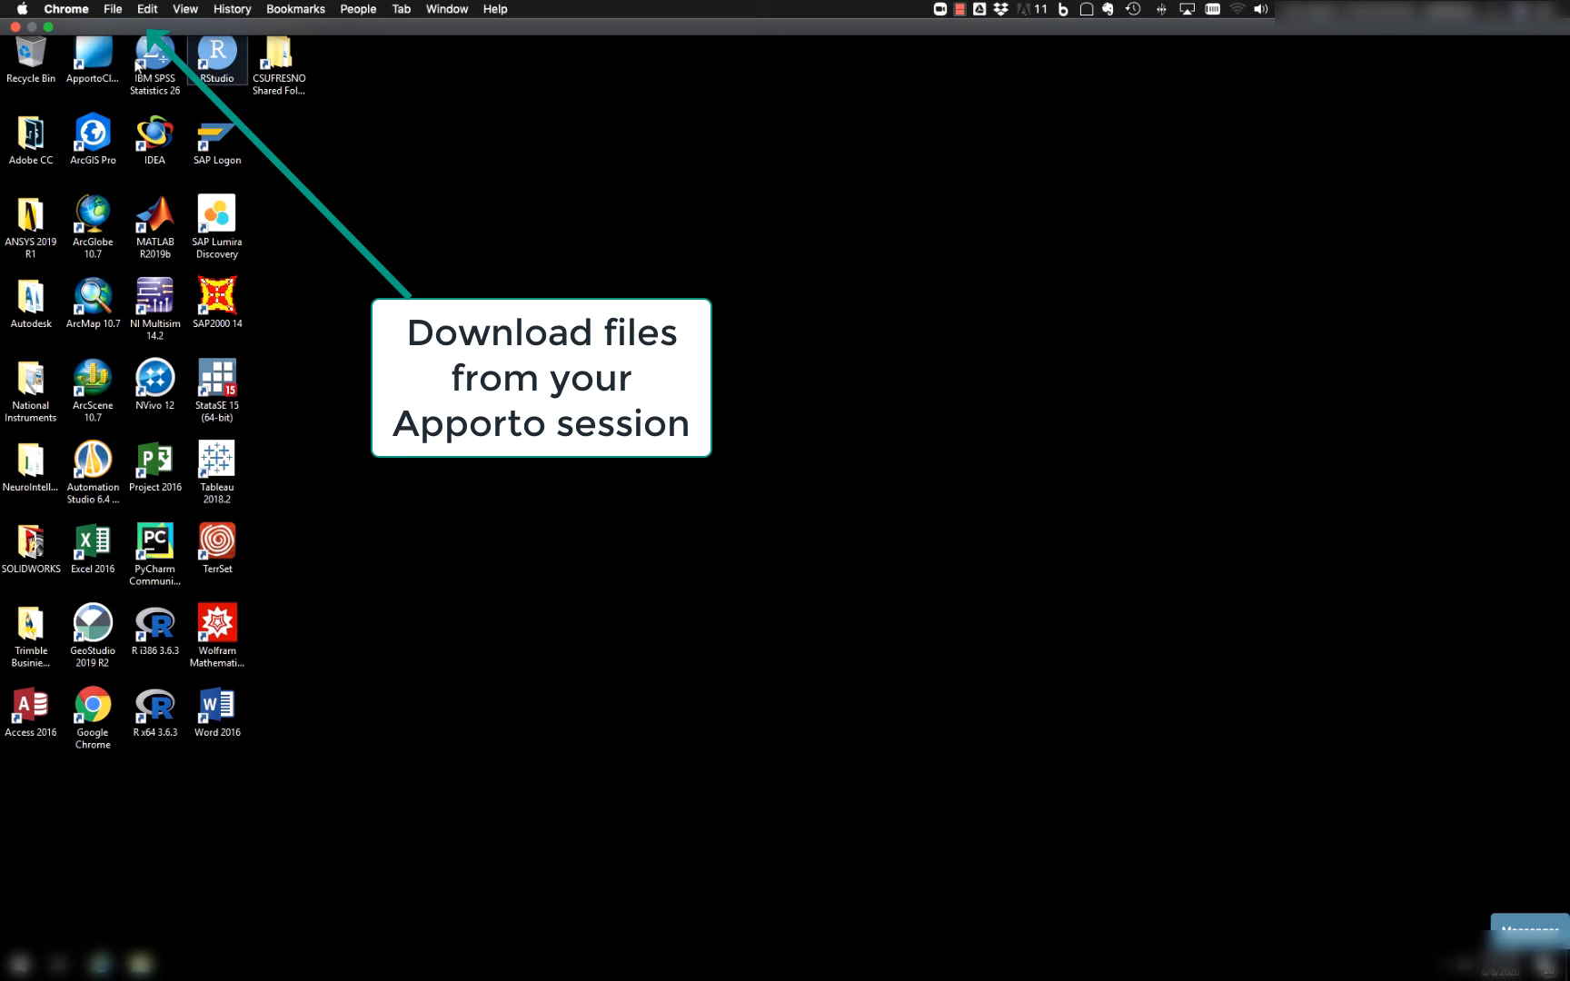
left_click(131, 11)
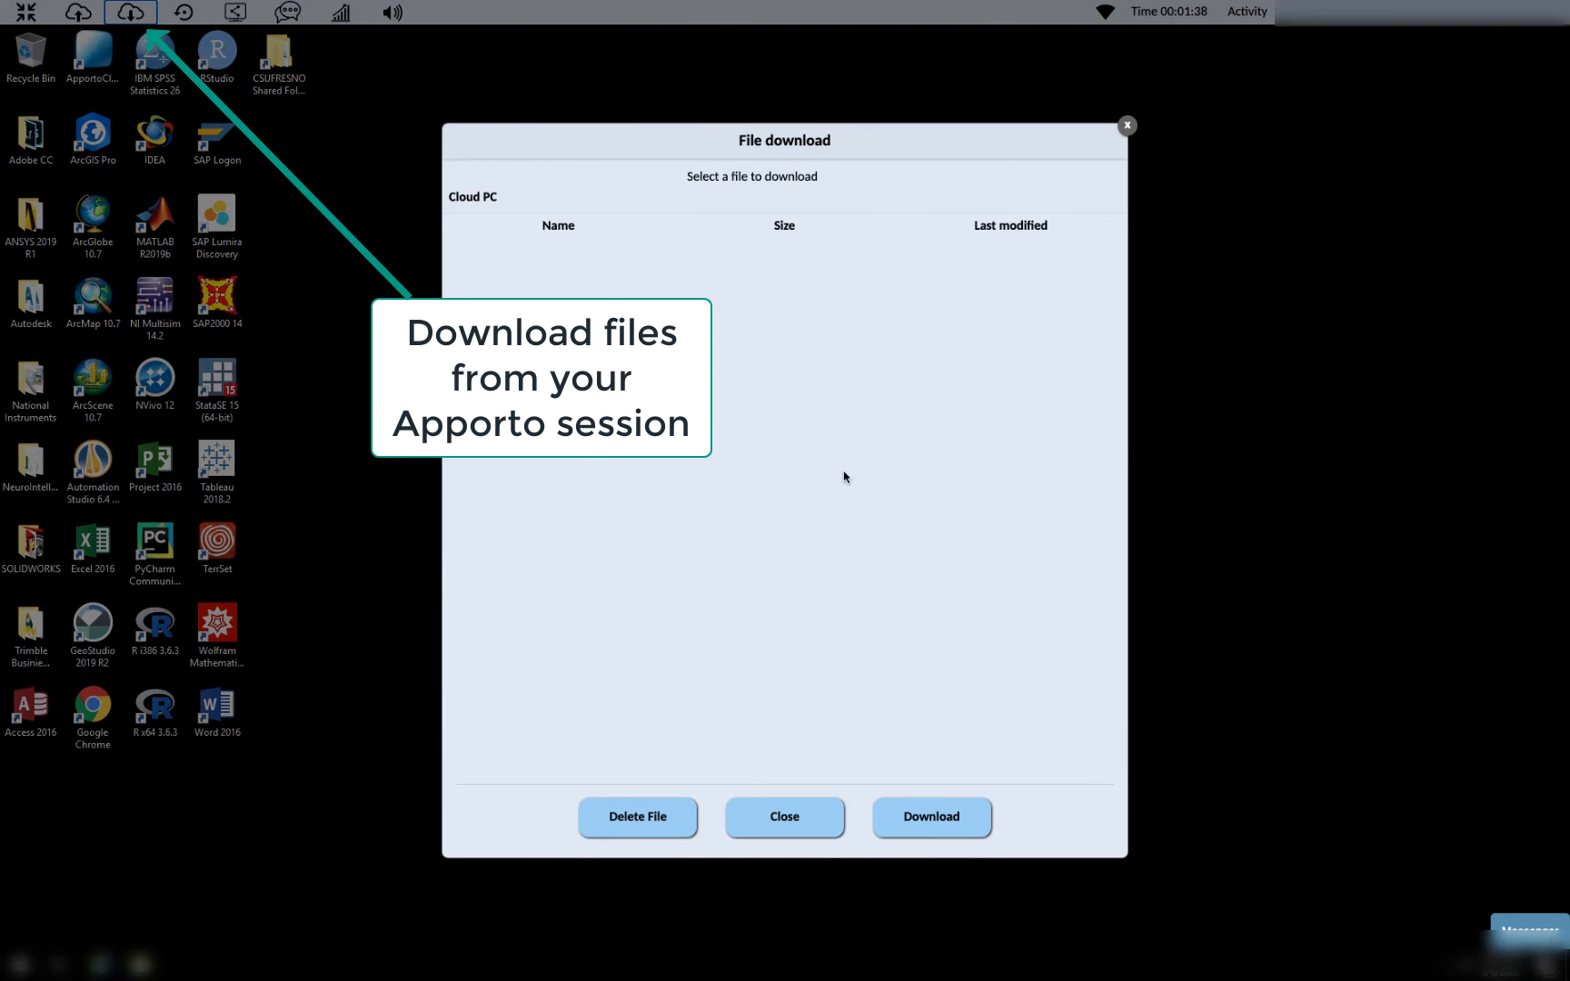
mouse_move(829, 535)
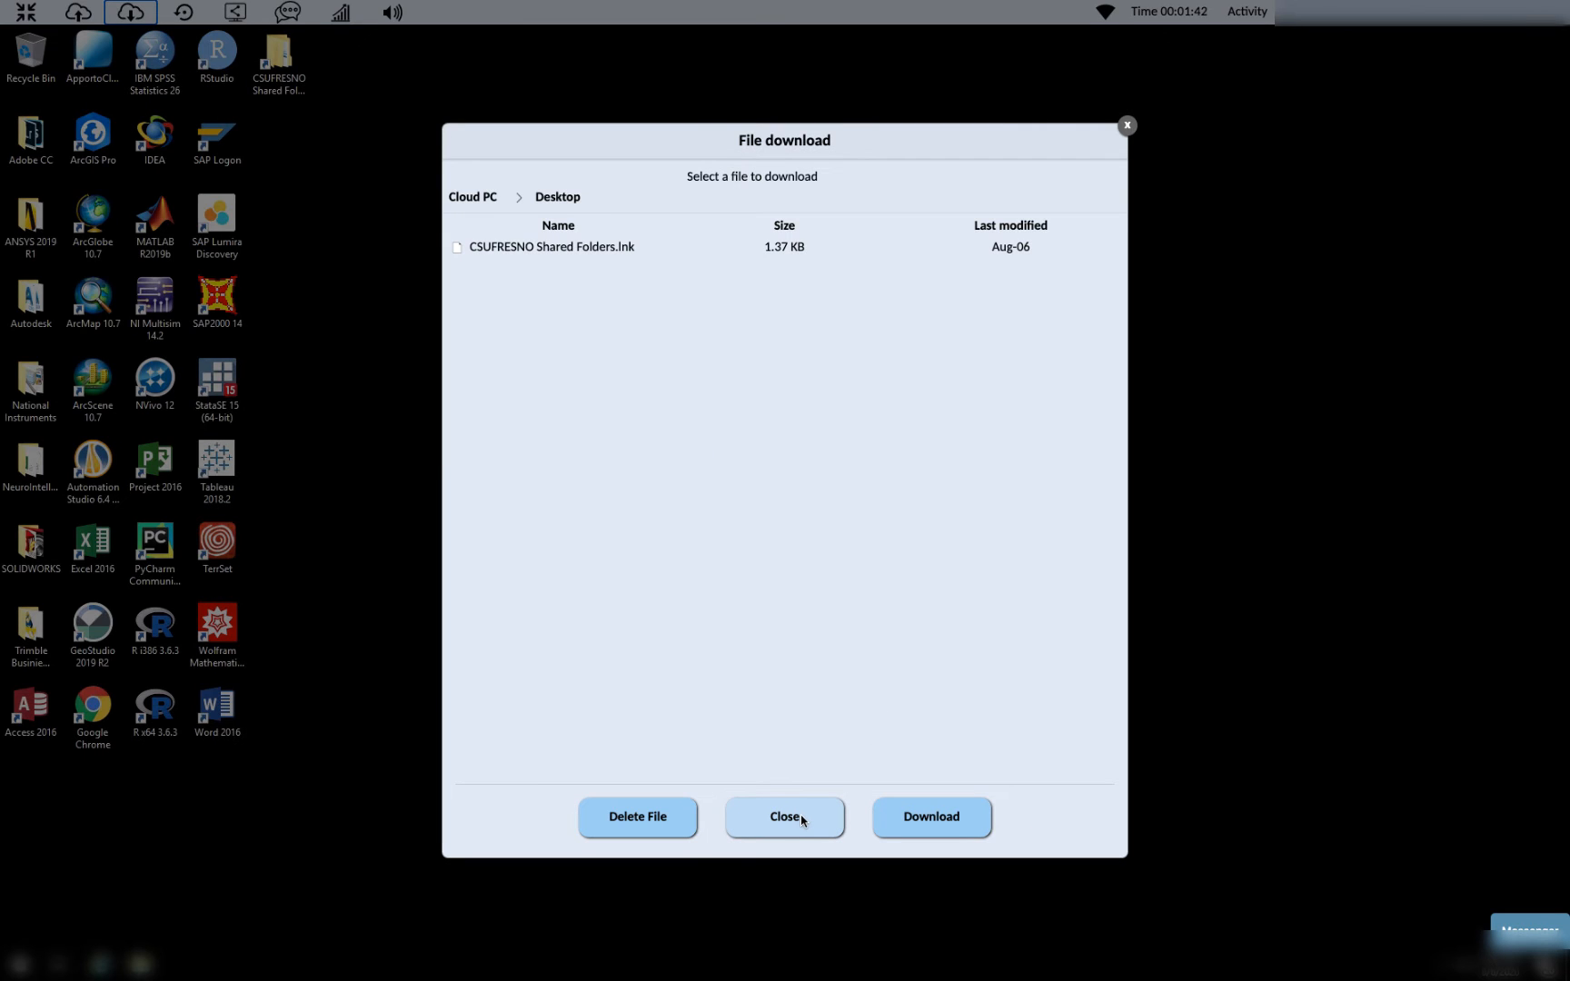
left_click(785, 818)
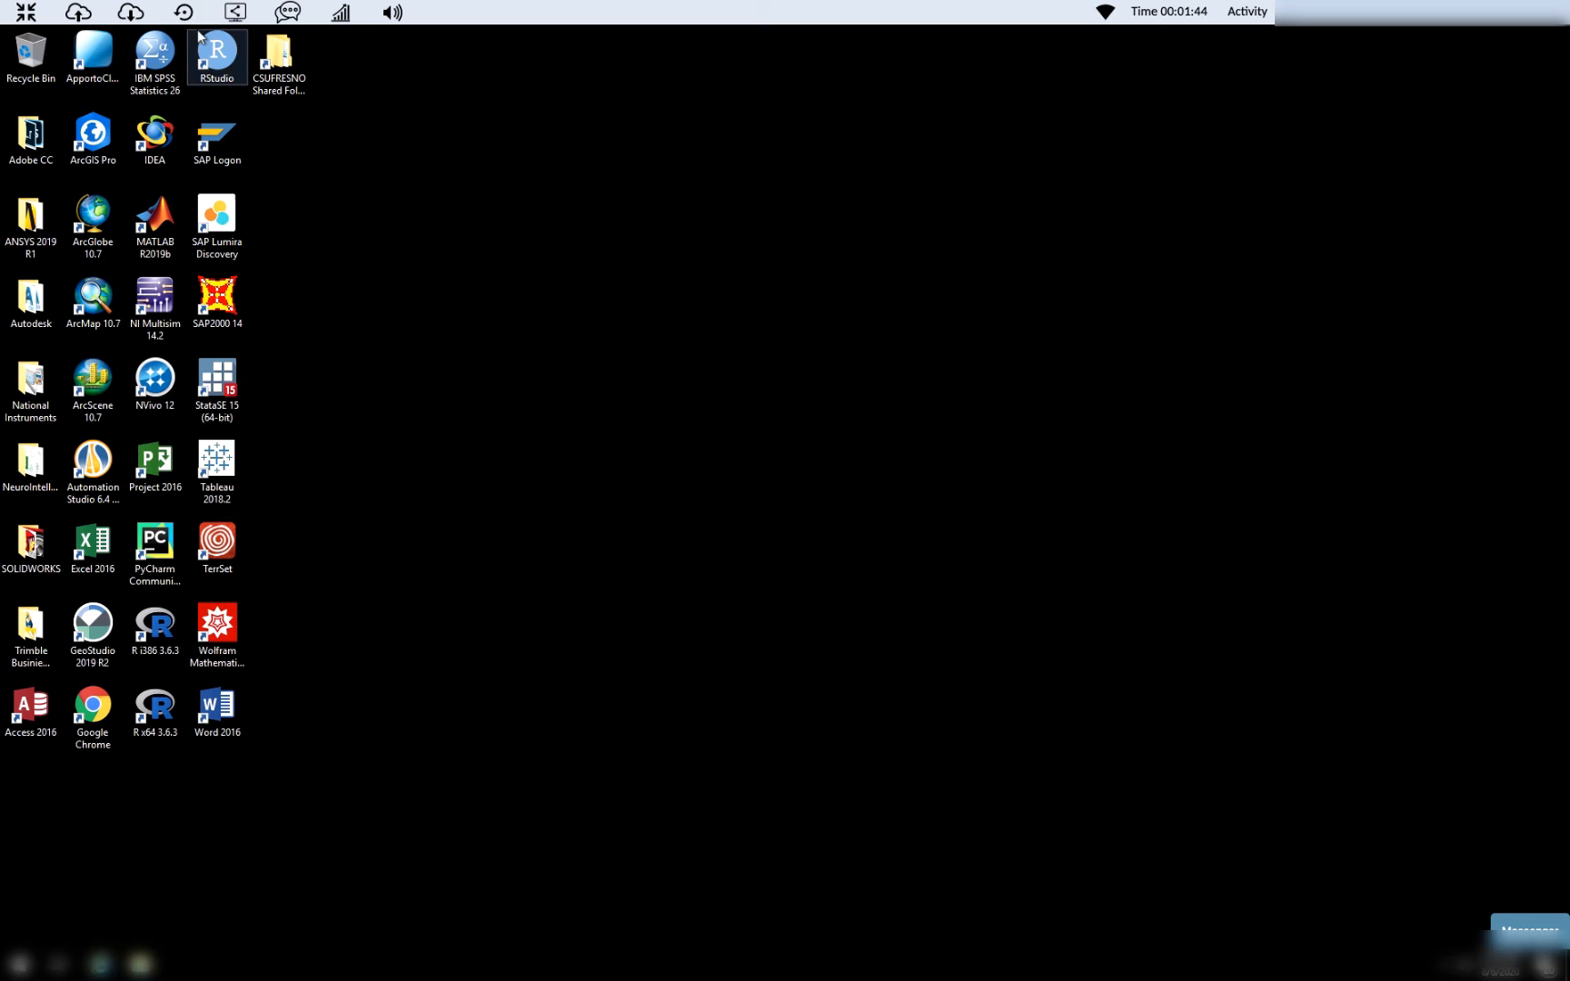
mouse_move(184, 13)
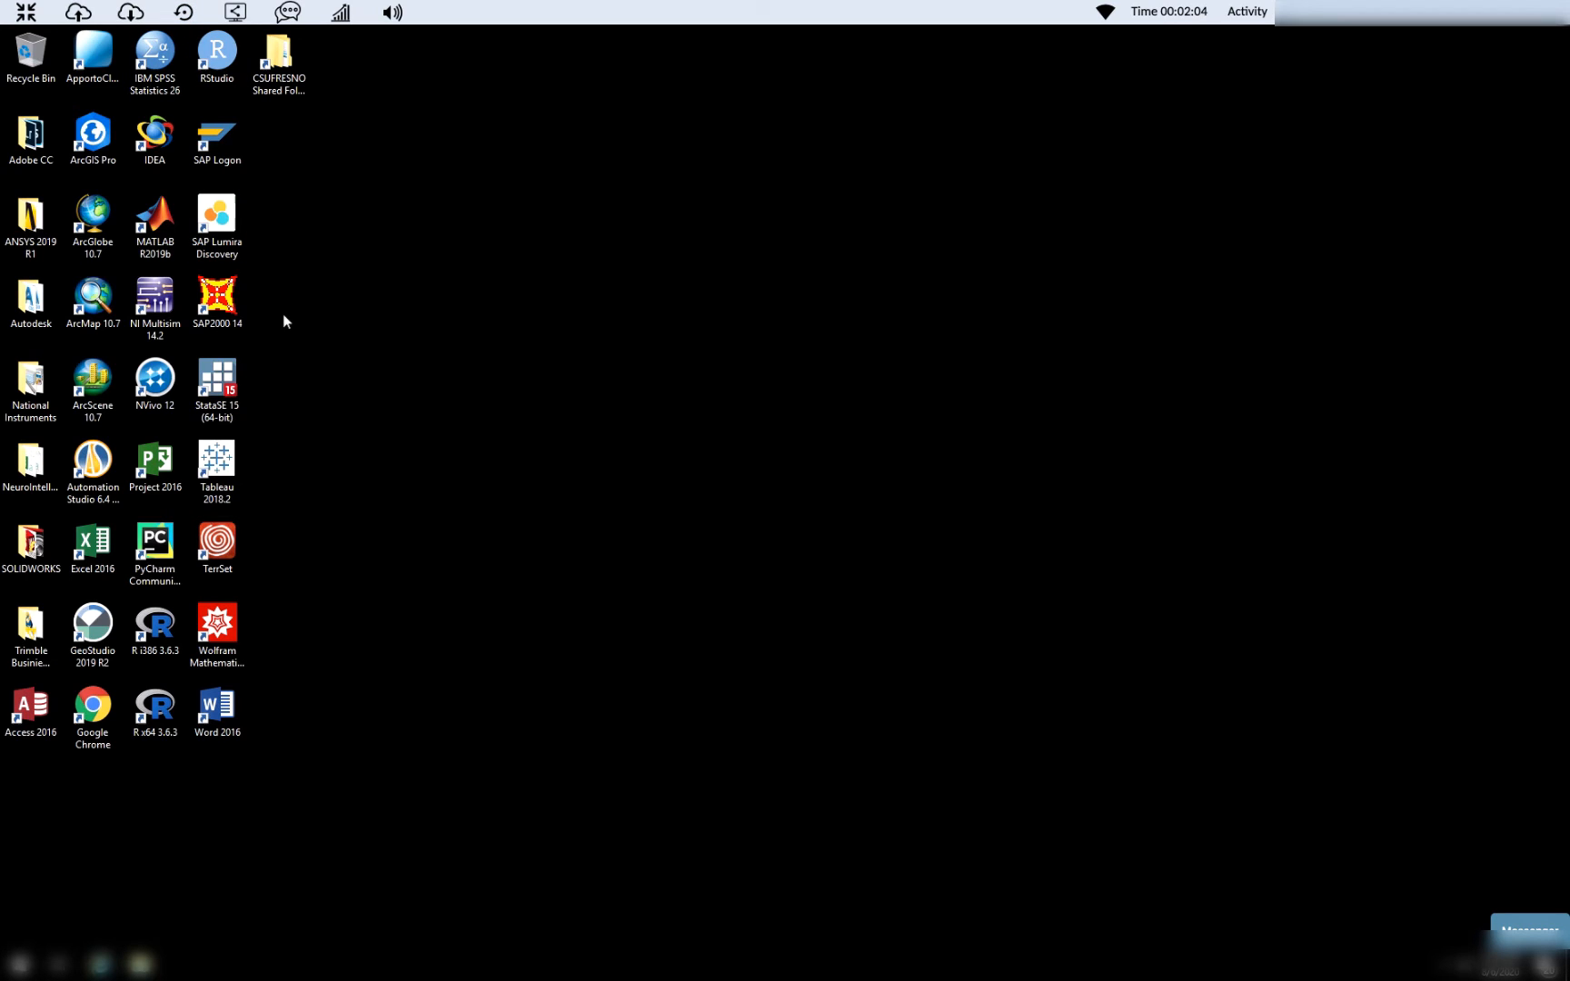
left_click(217, 51)
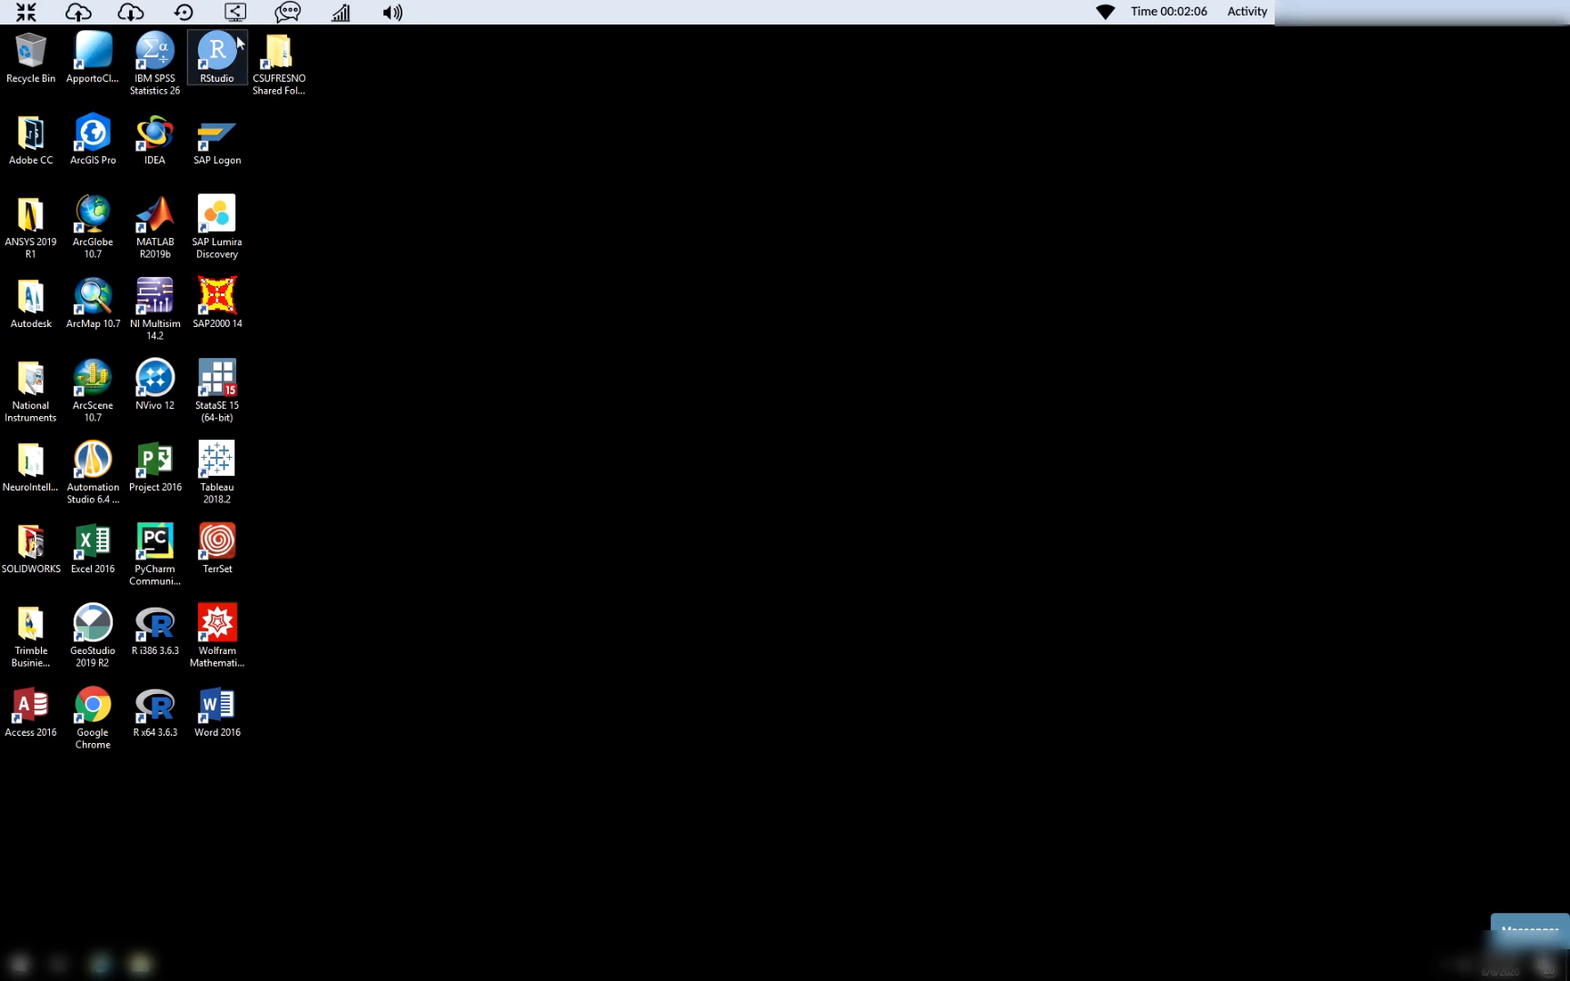
mouse_move(235, 13)
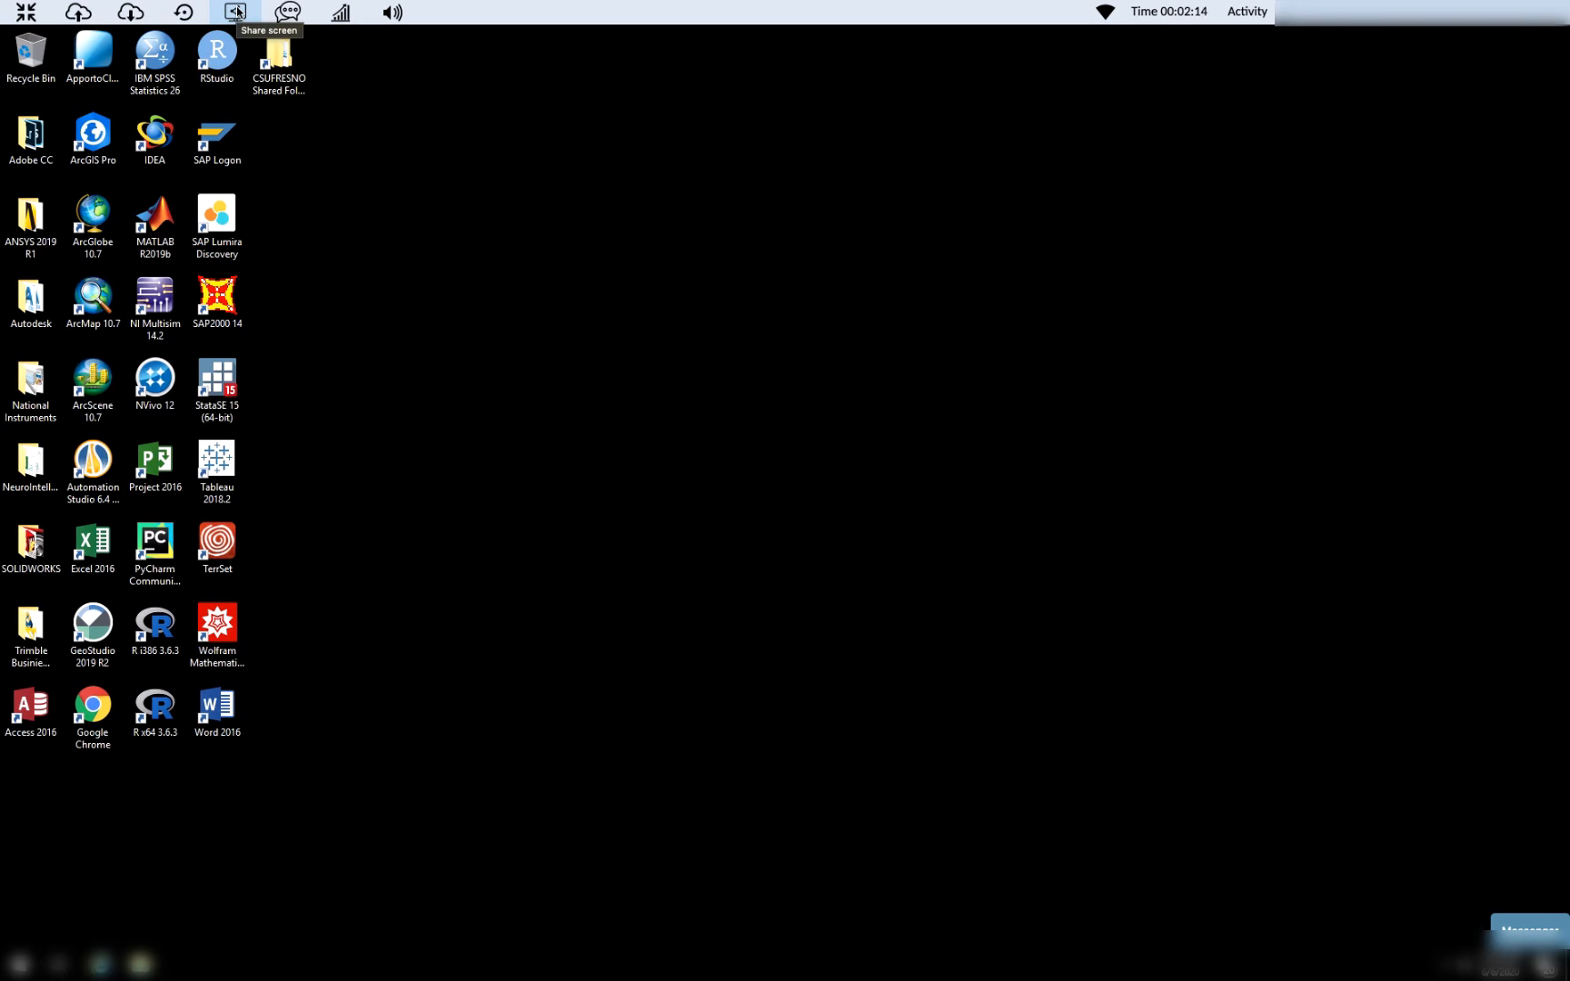
left_click(236, 13)
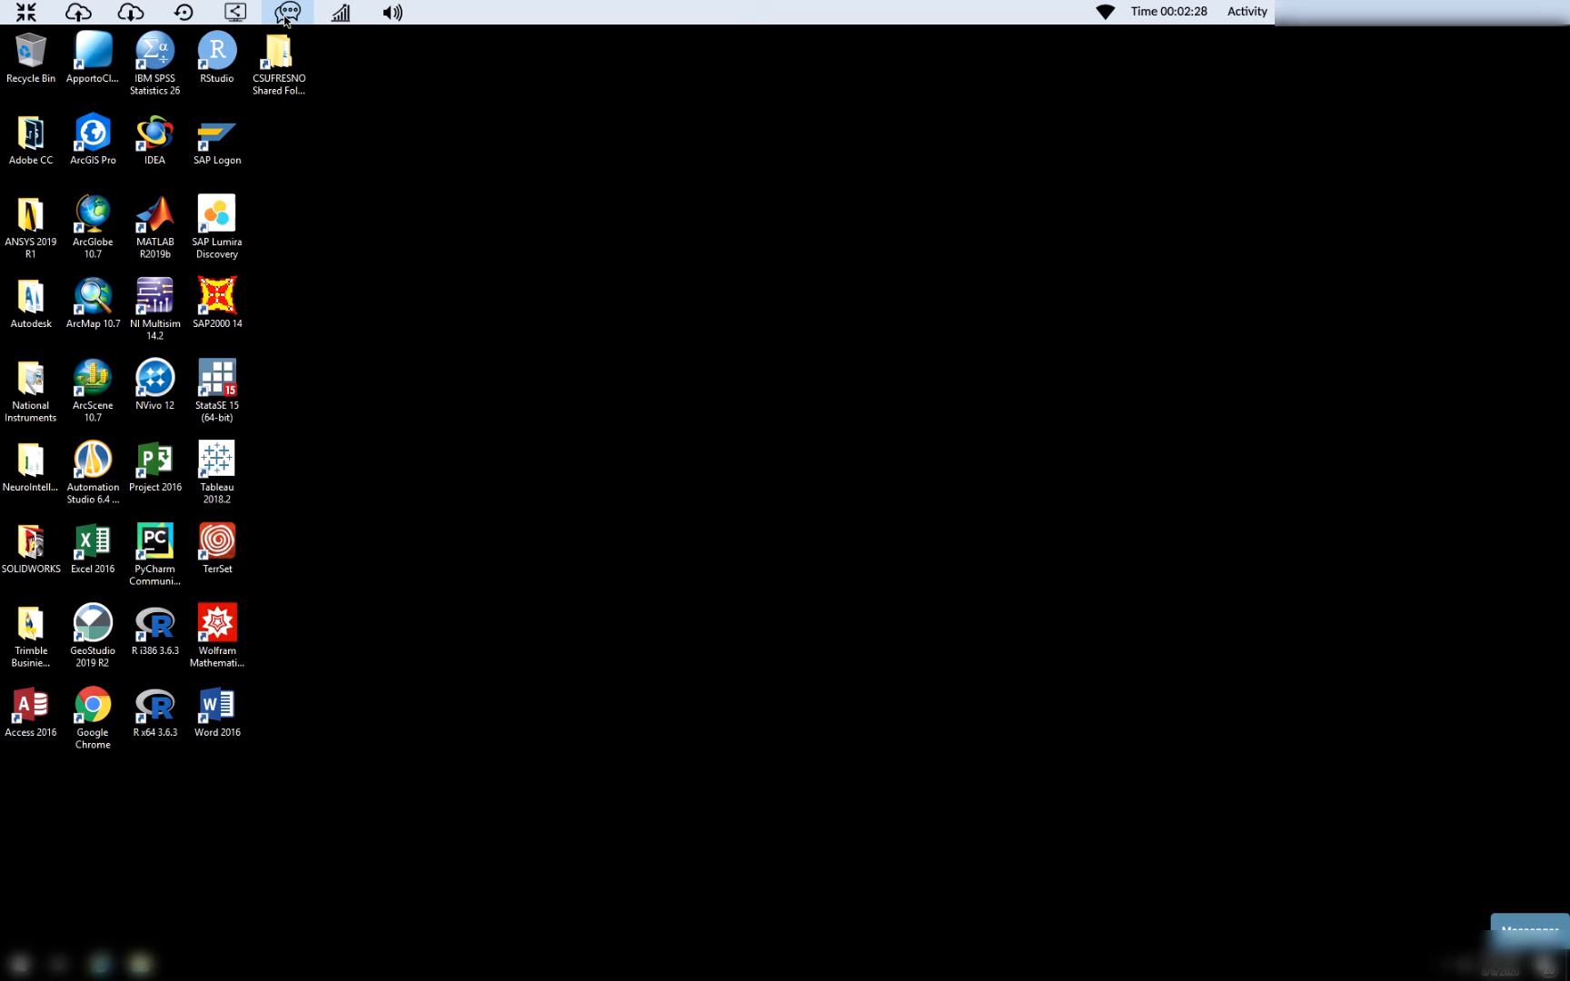
left_click(298, 15)
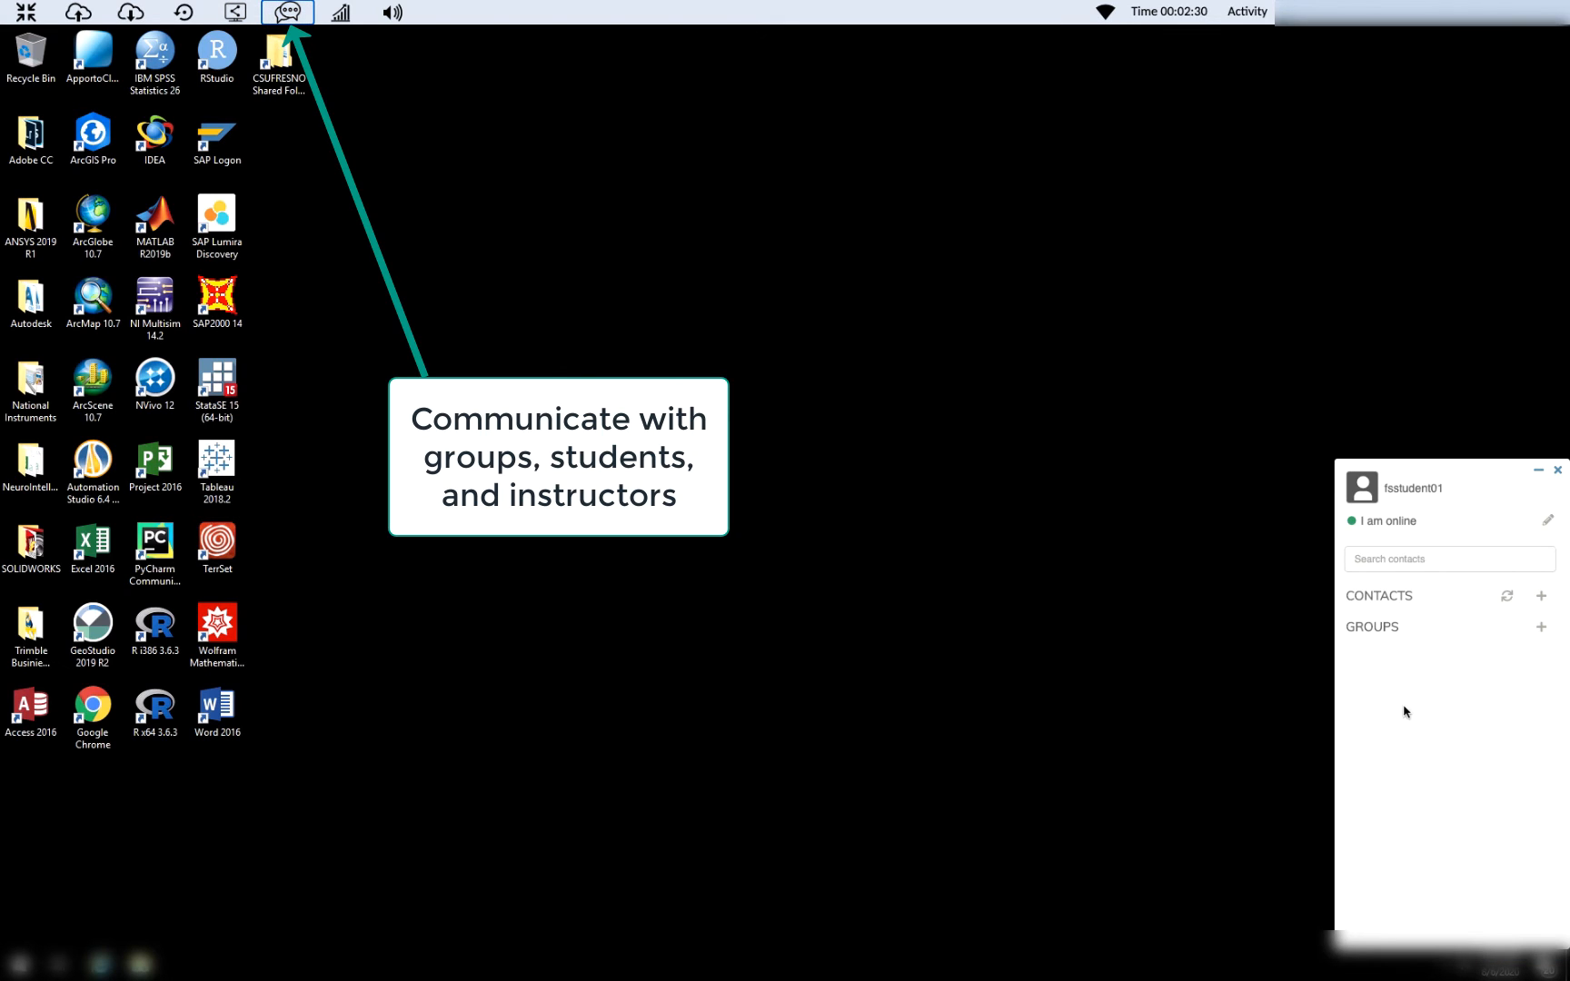
mouse_move(1559, 477)
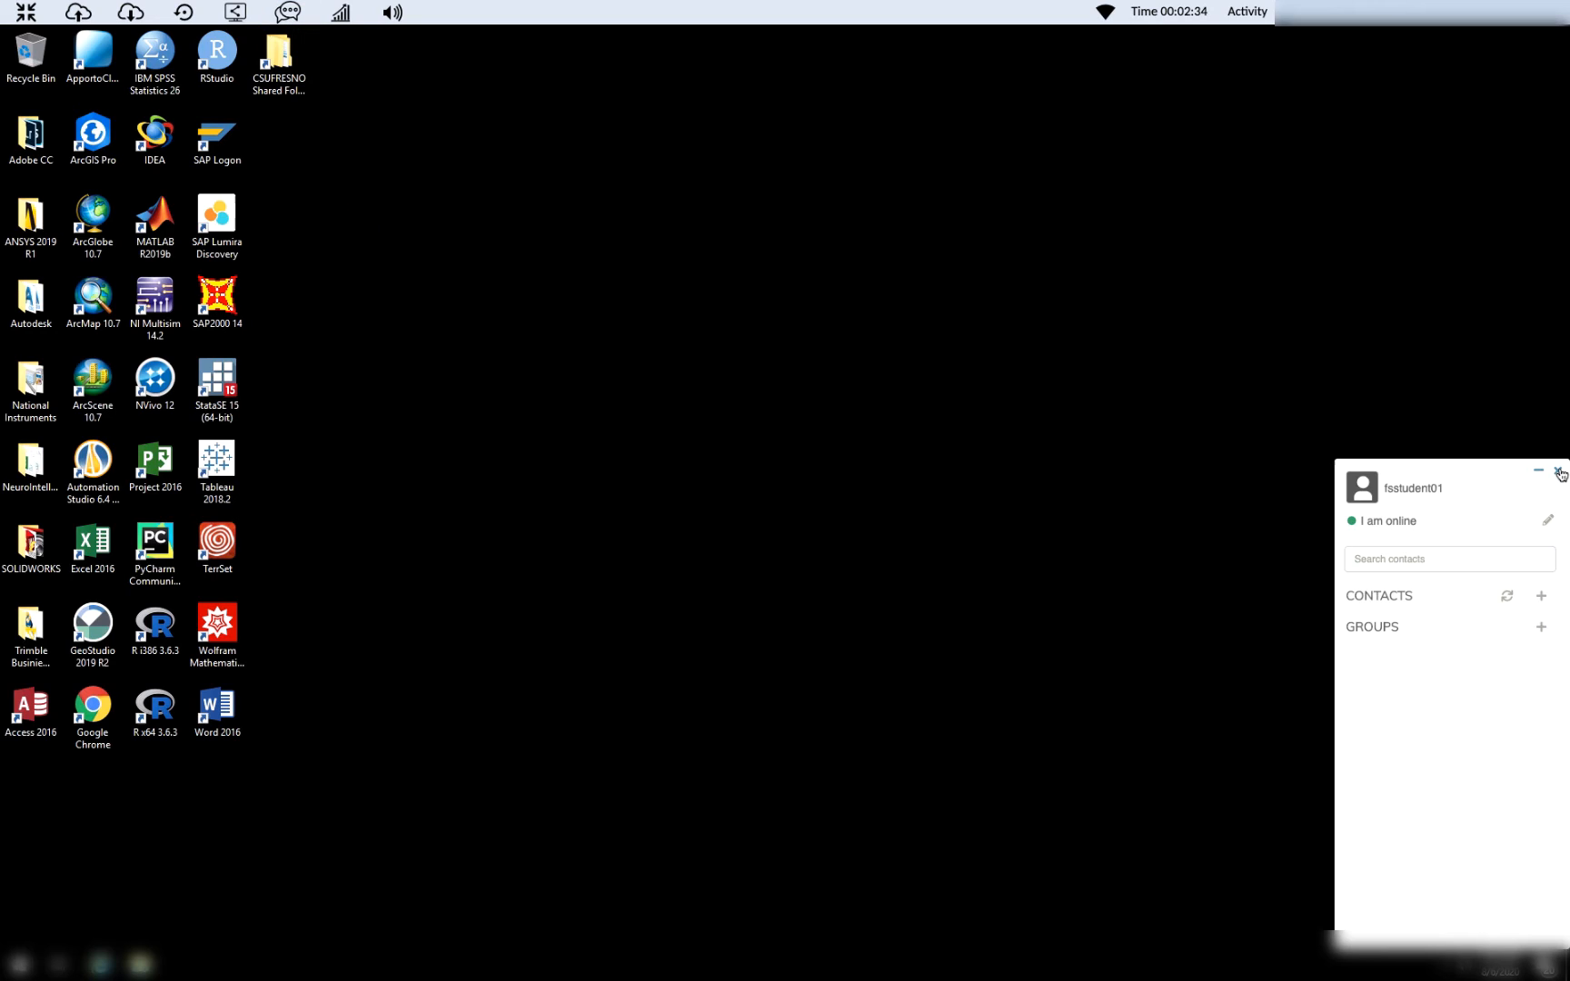
left_click(1559, 476)
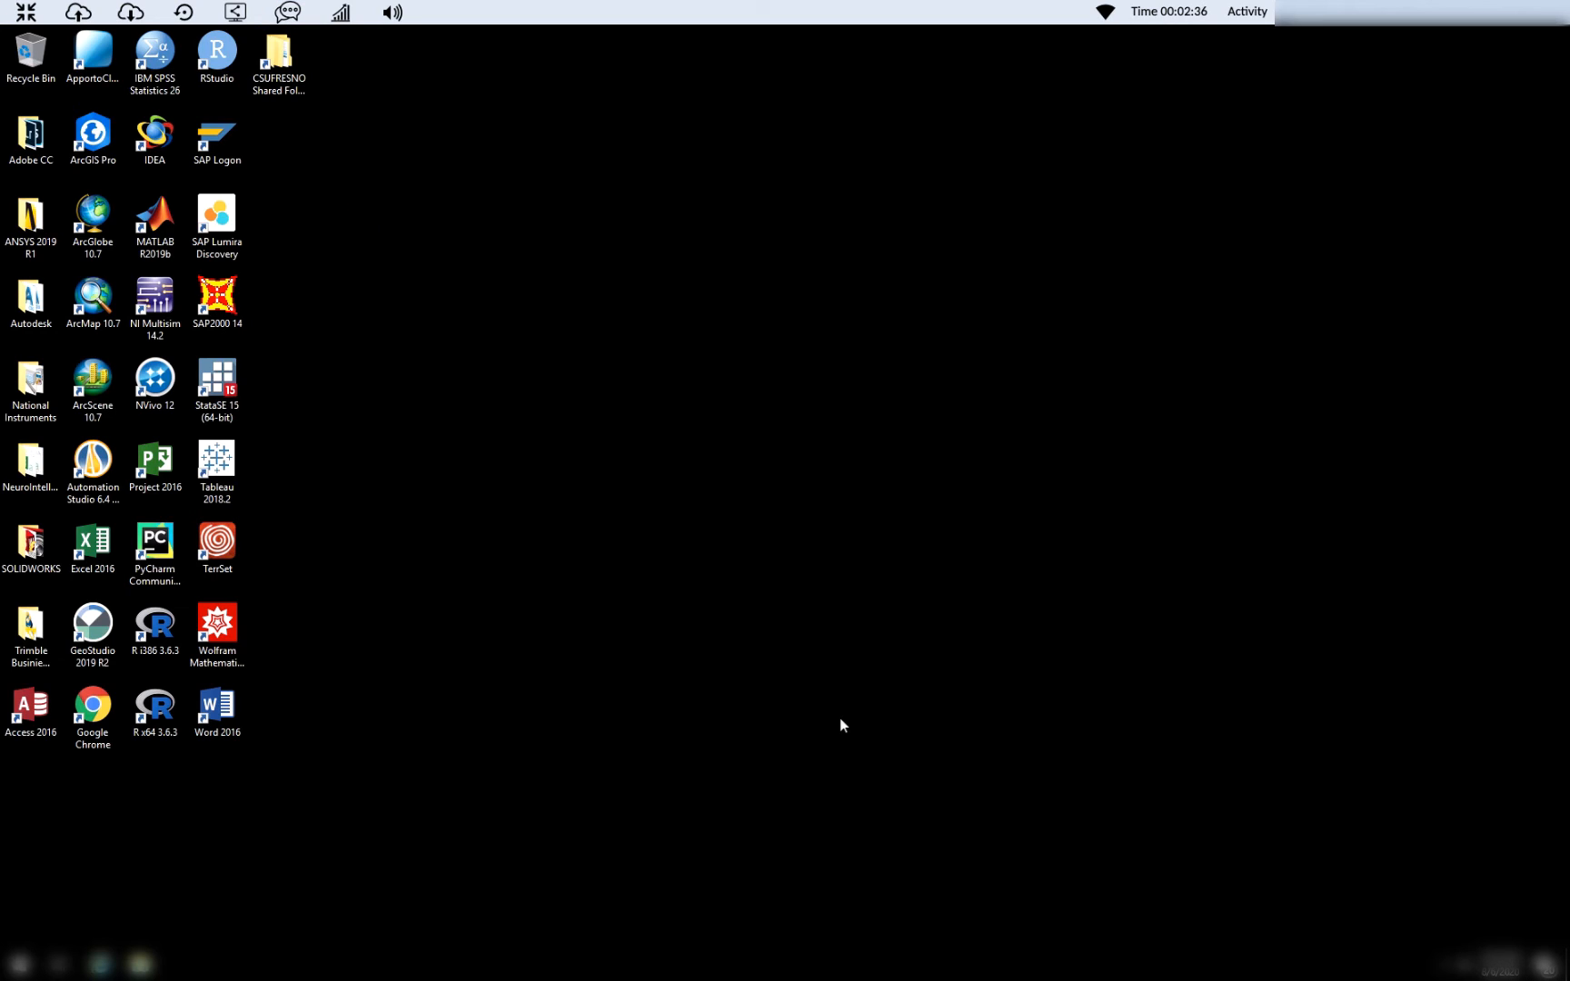
mouse_move(618, 433)
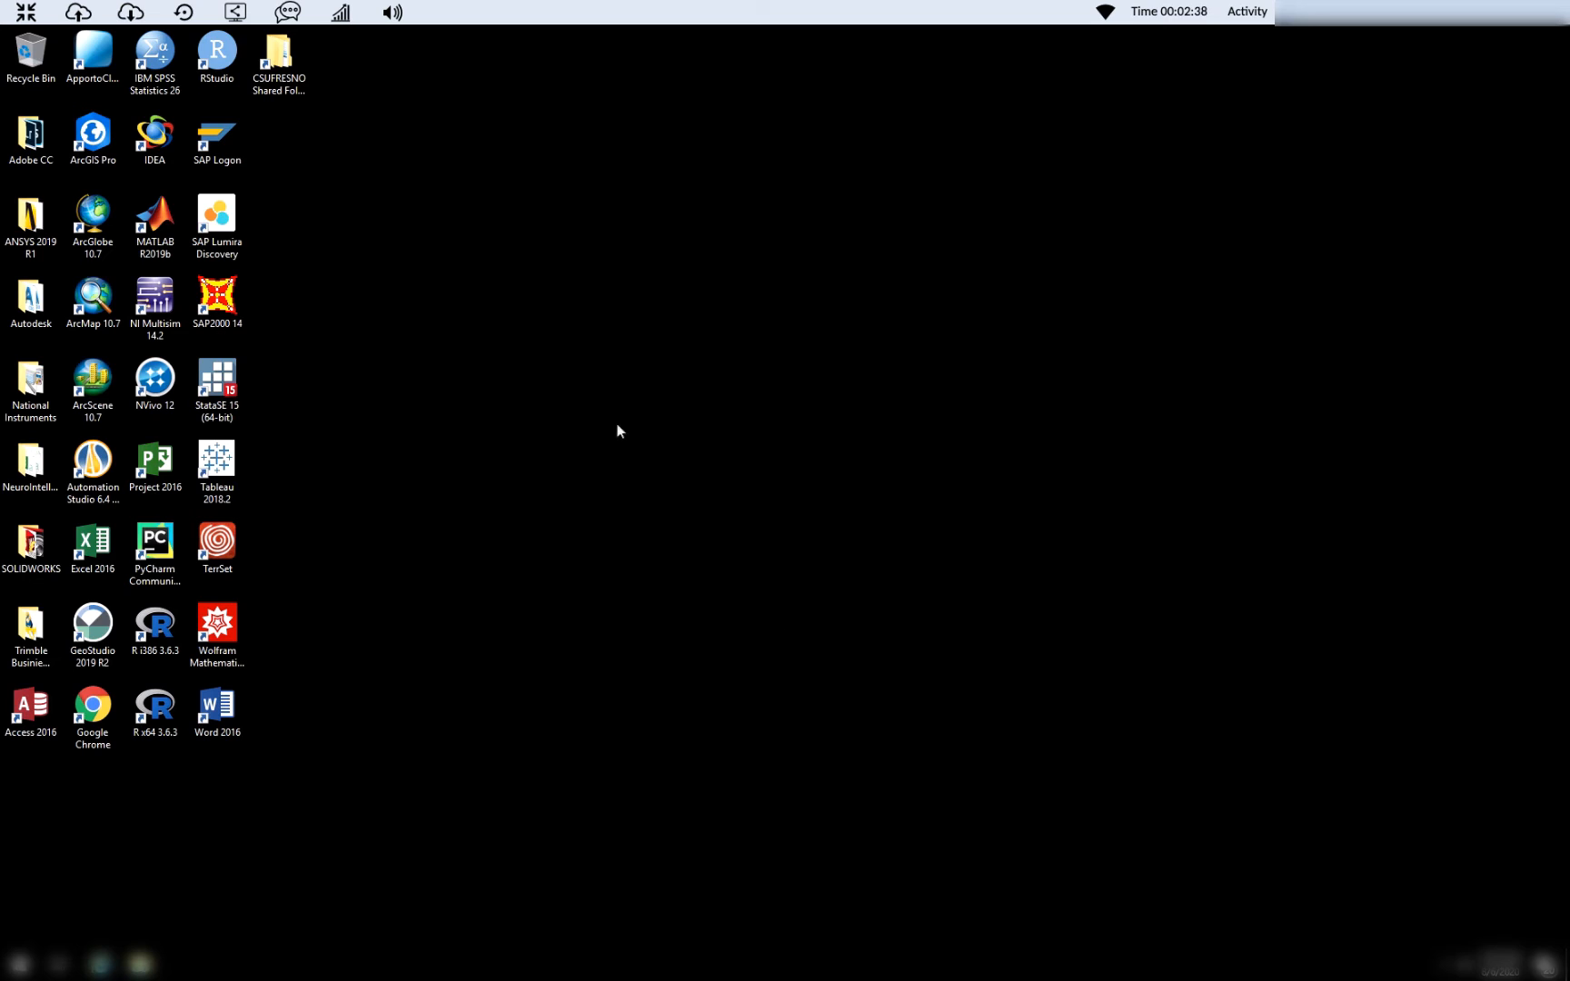
left_click(342, 13)
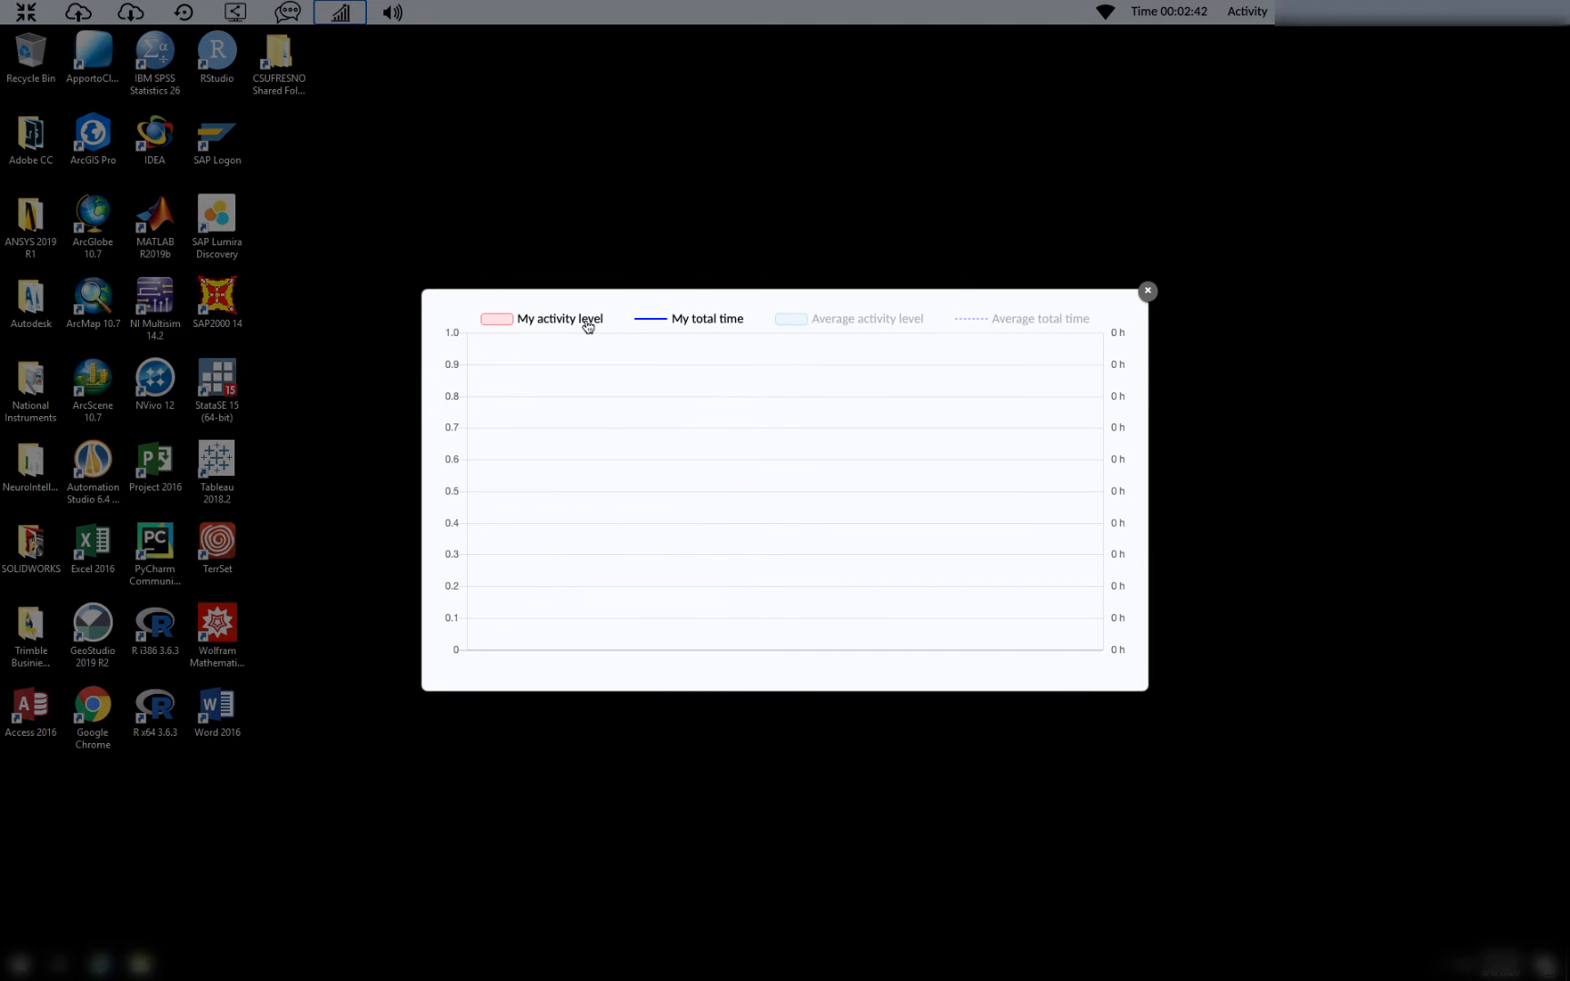
mouse_move(756, 331)
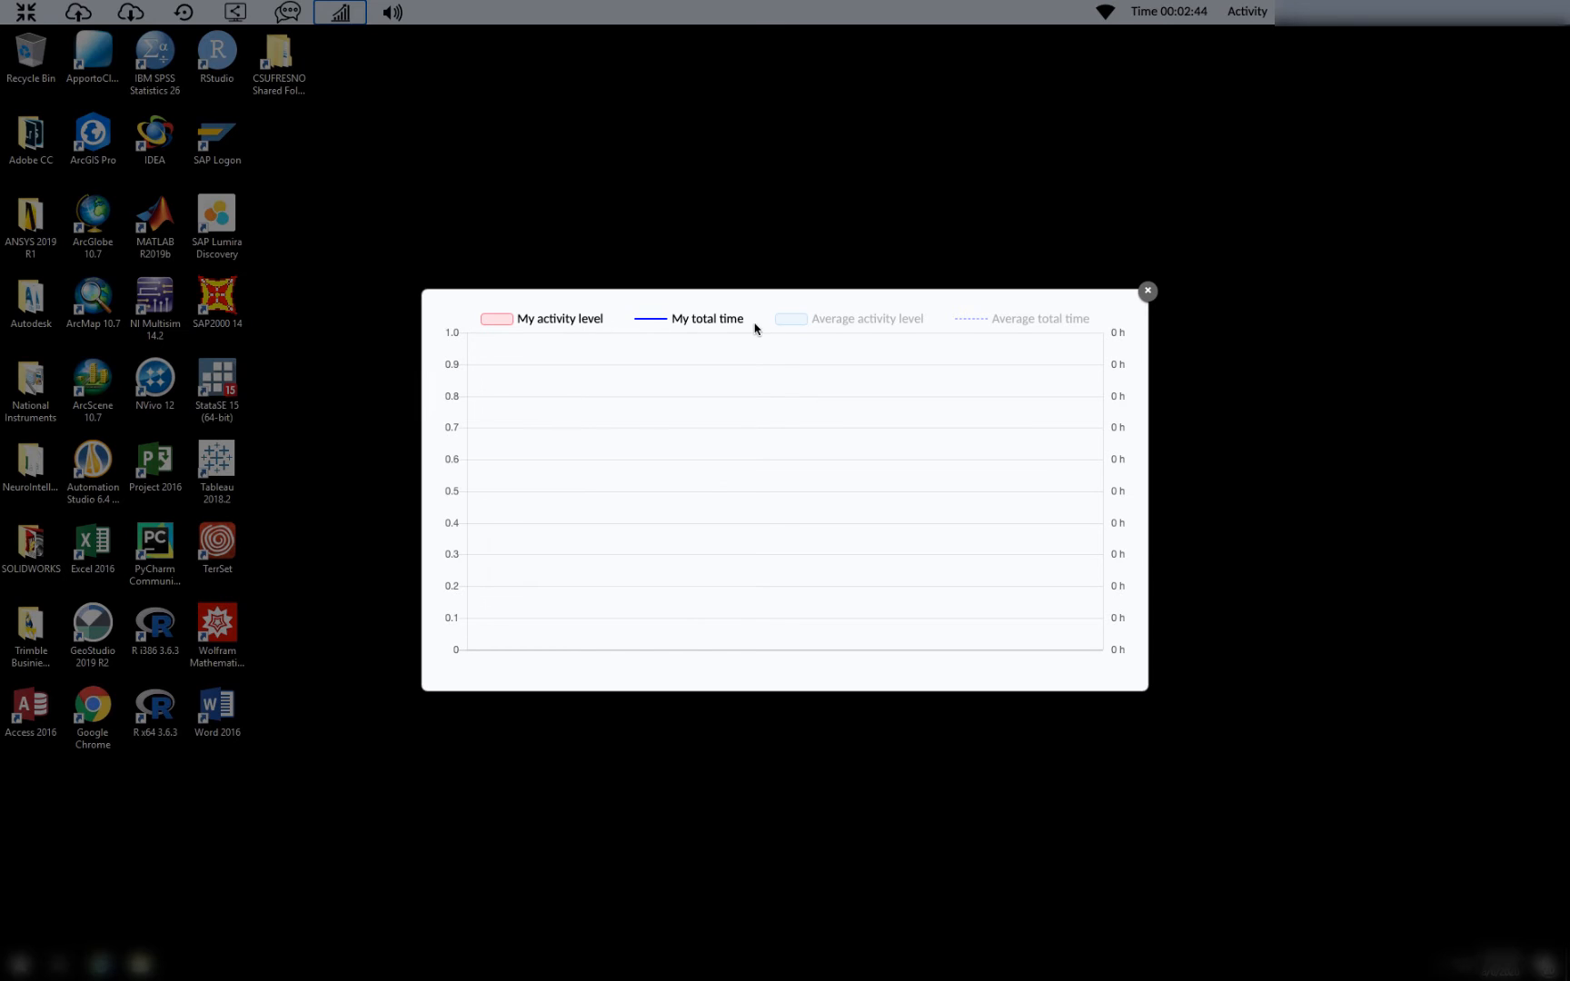
mouse_move(578, 877)
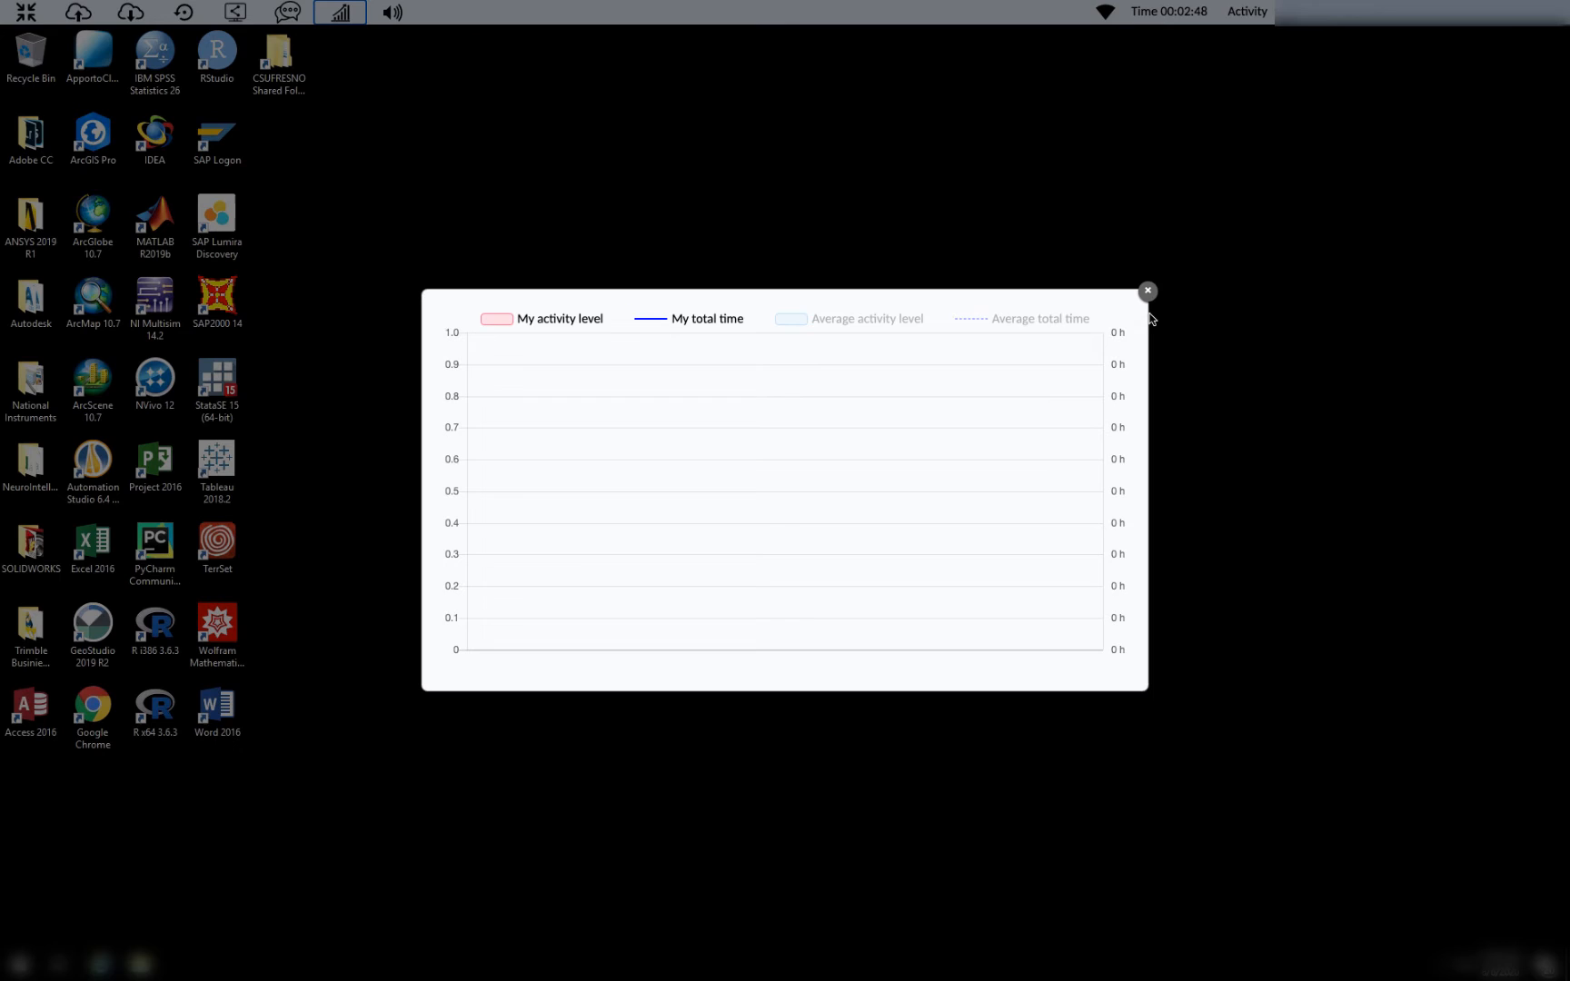
left_click(1149, 291)
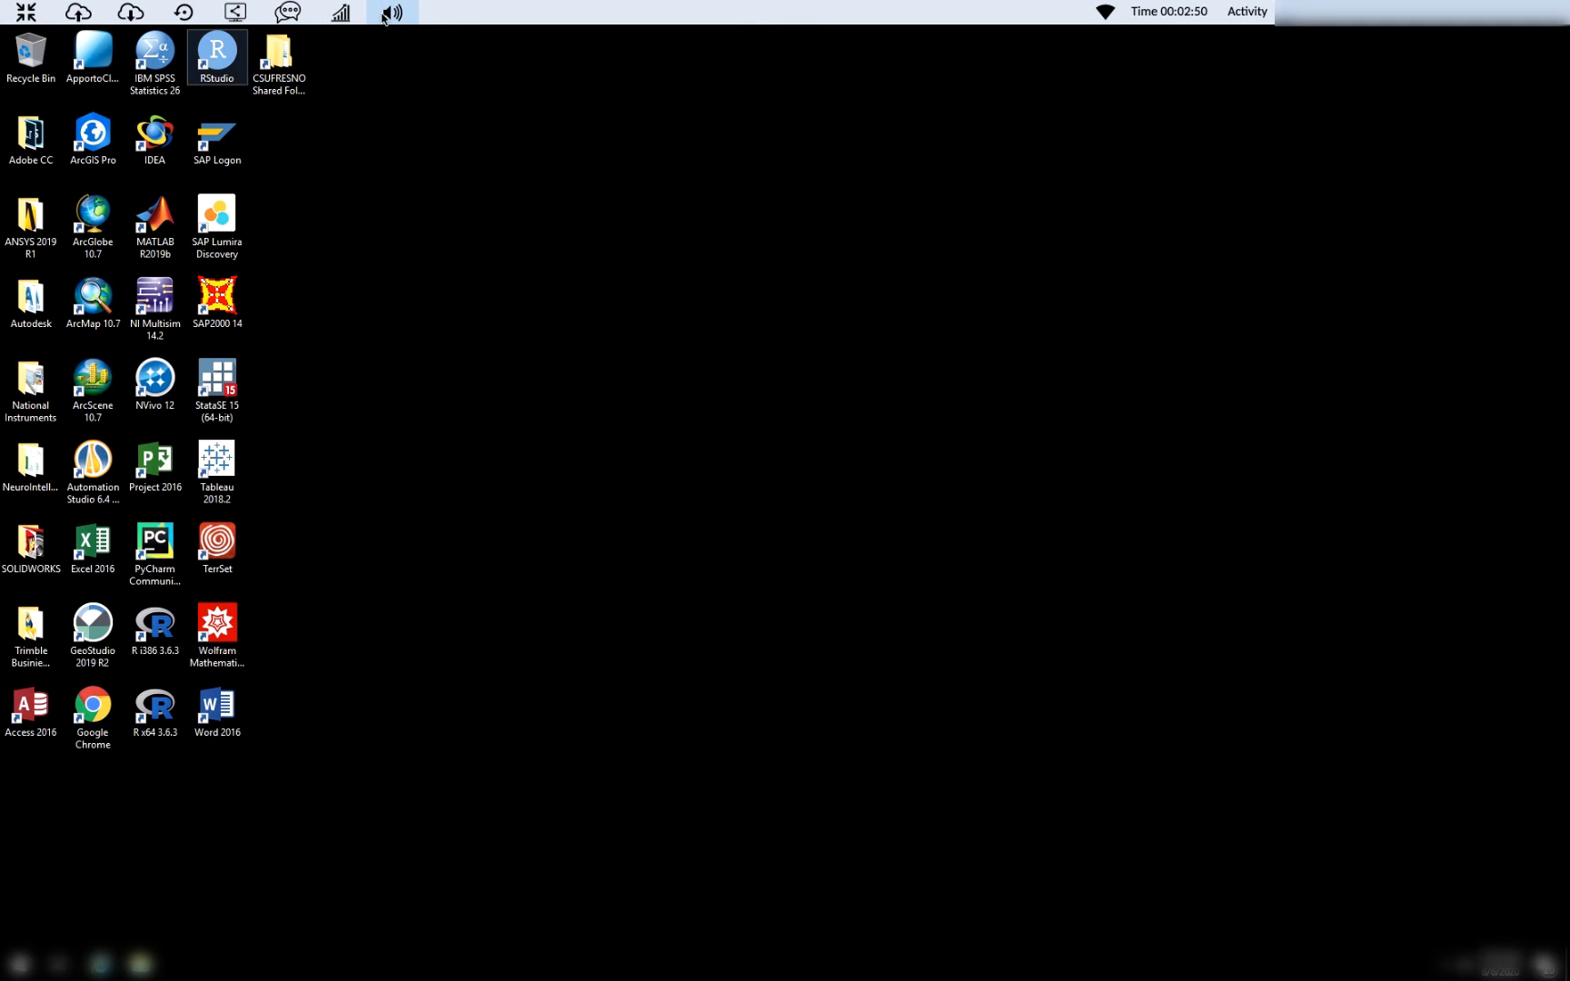
left_click(393, 17)
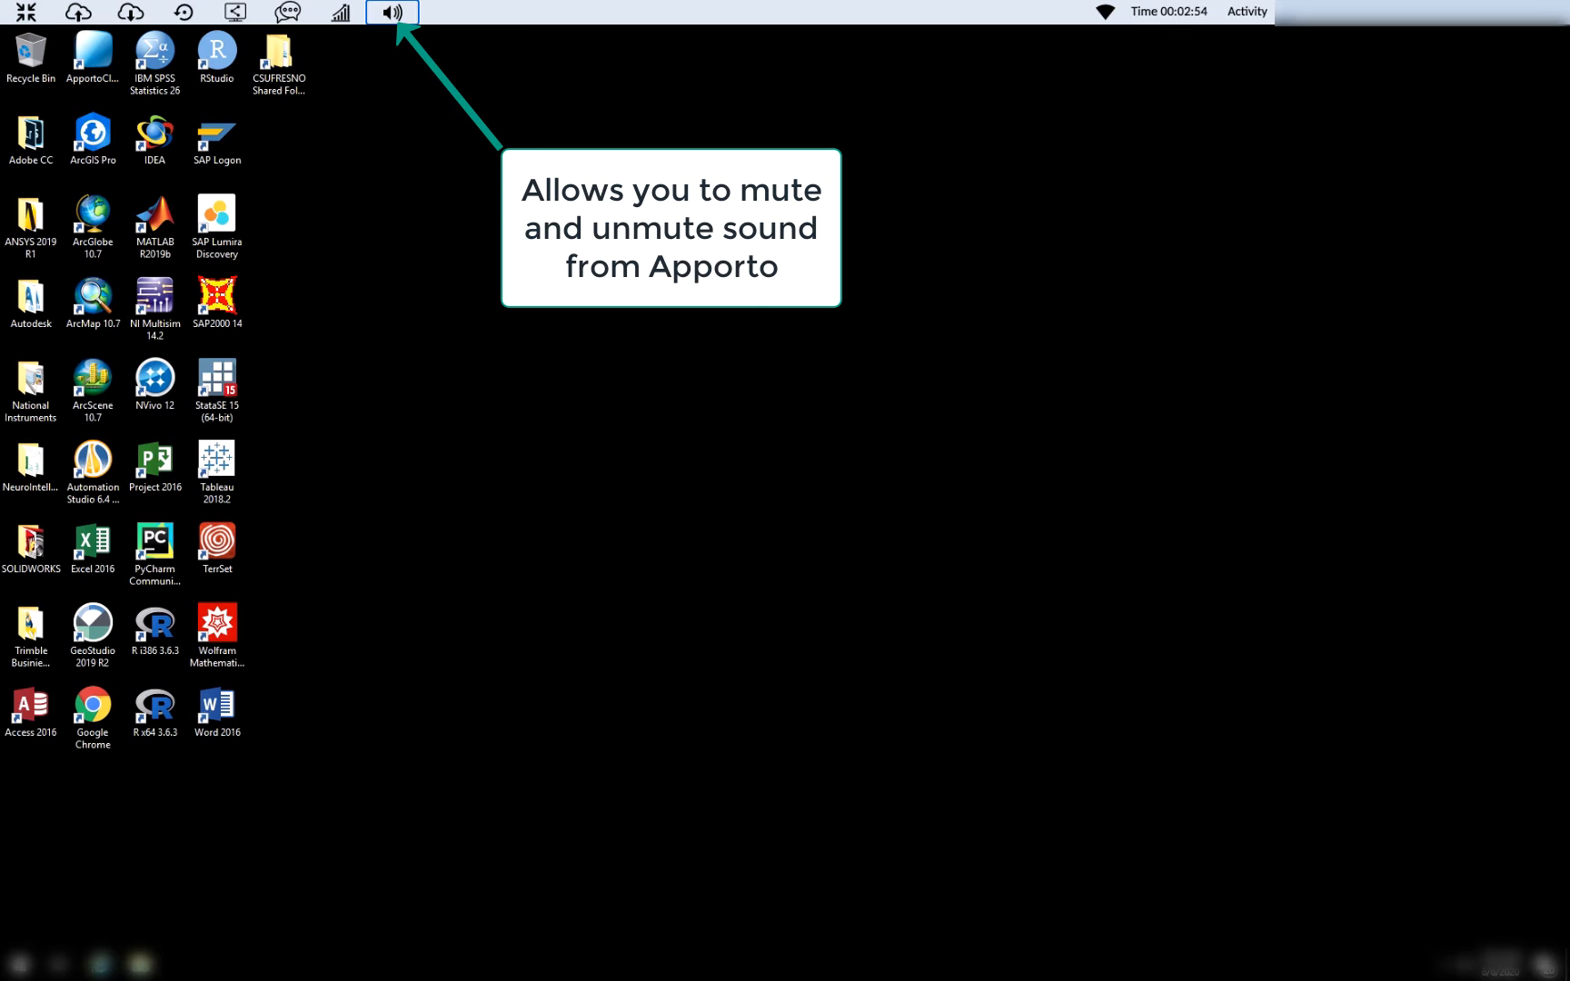
mouse_move(1025, 862)
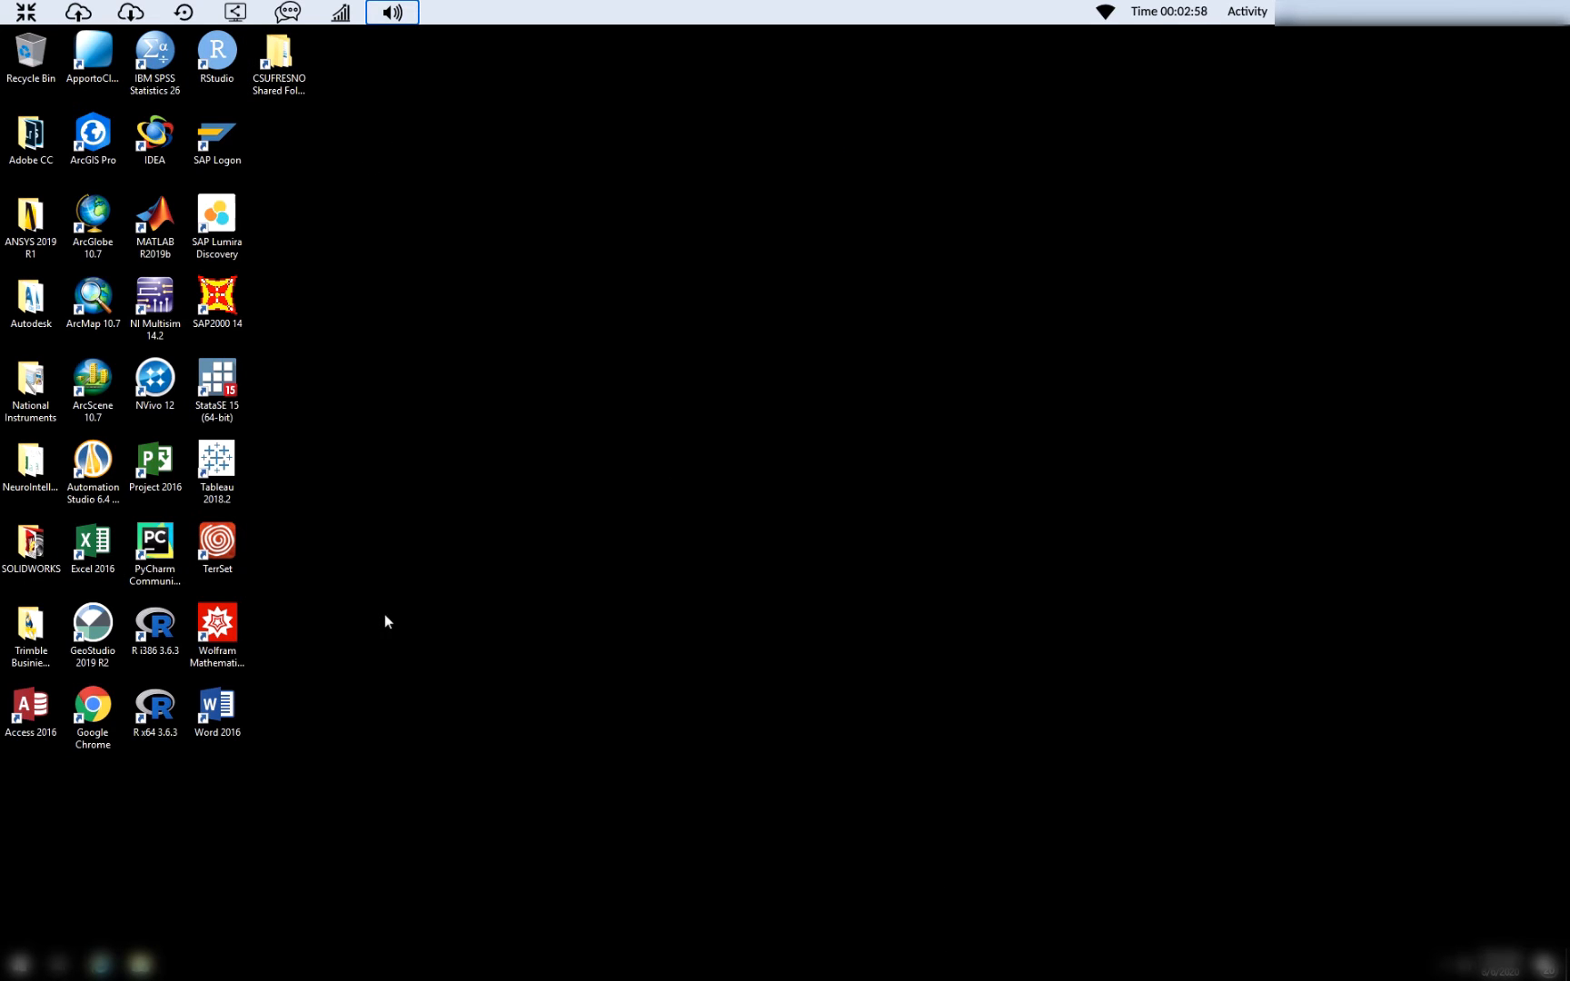
mouse_move(1106, 20)
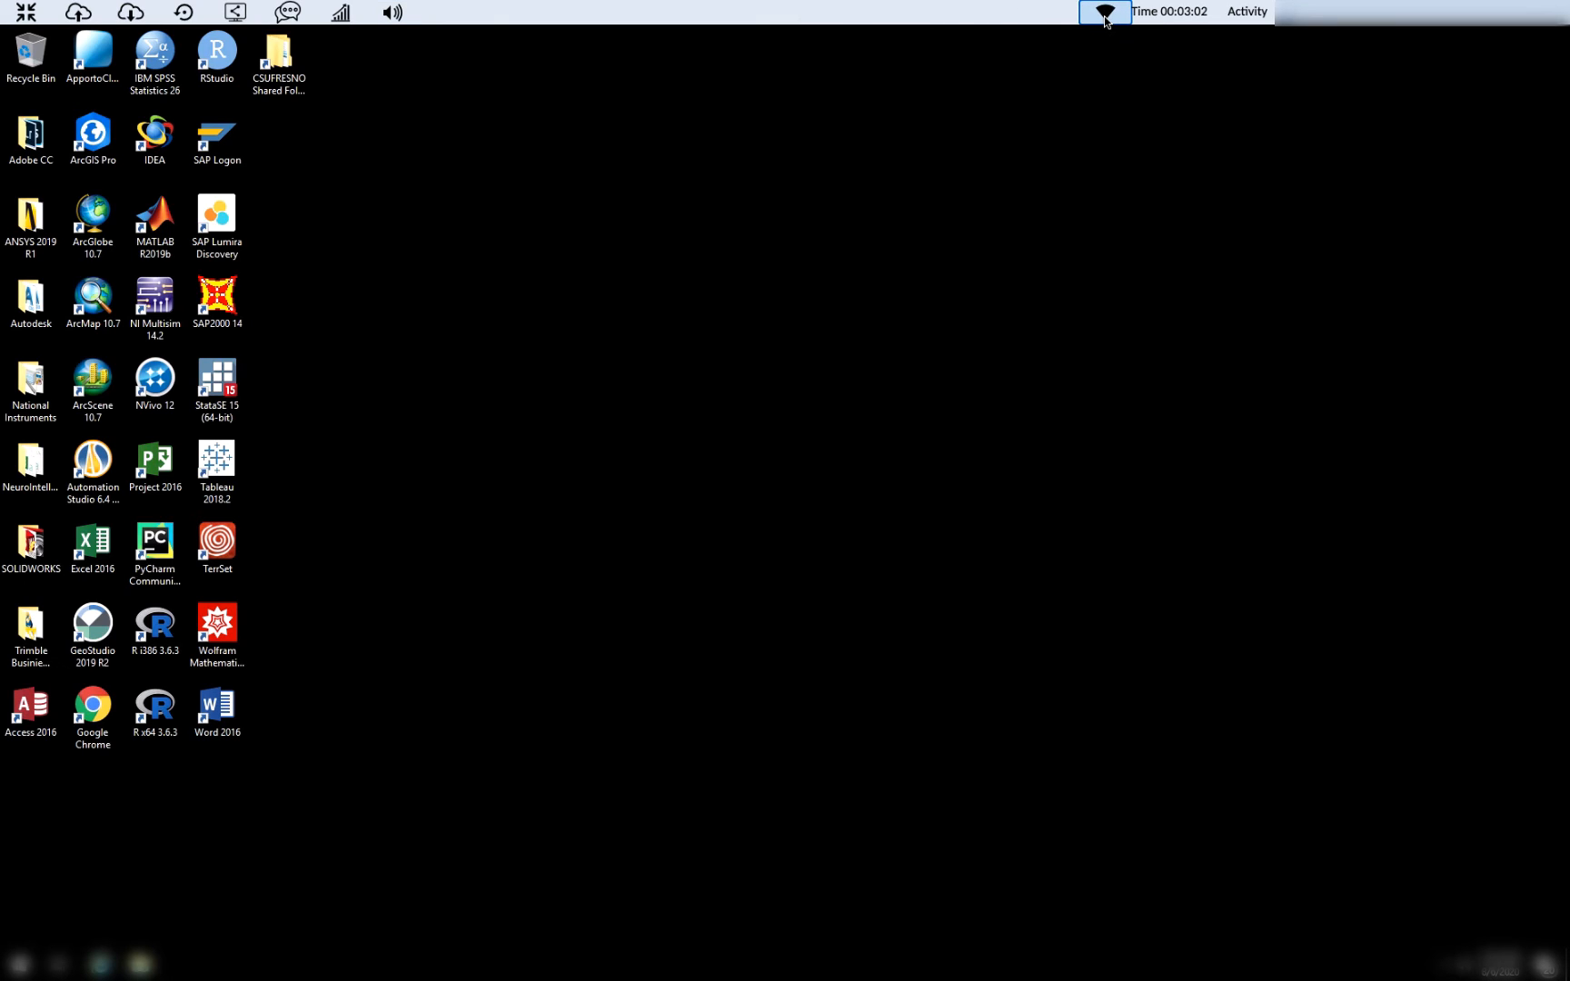
mouse_move(1105, 19)
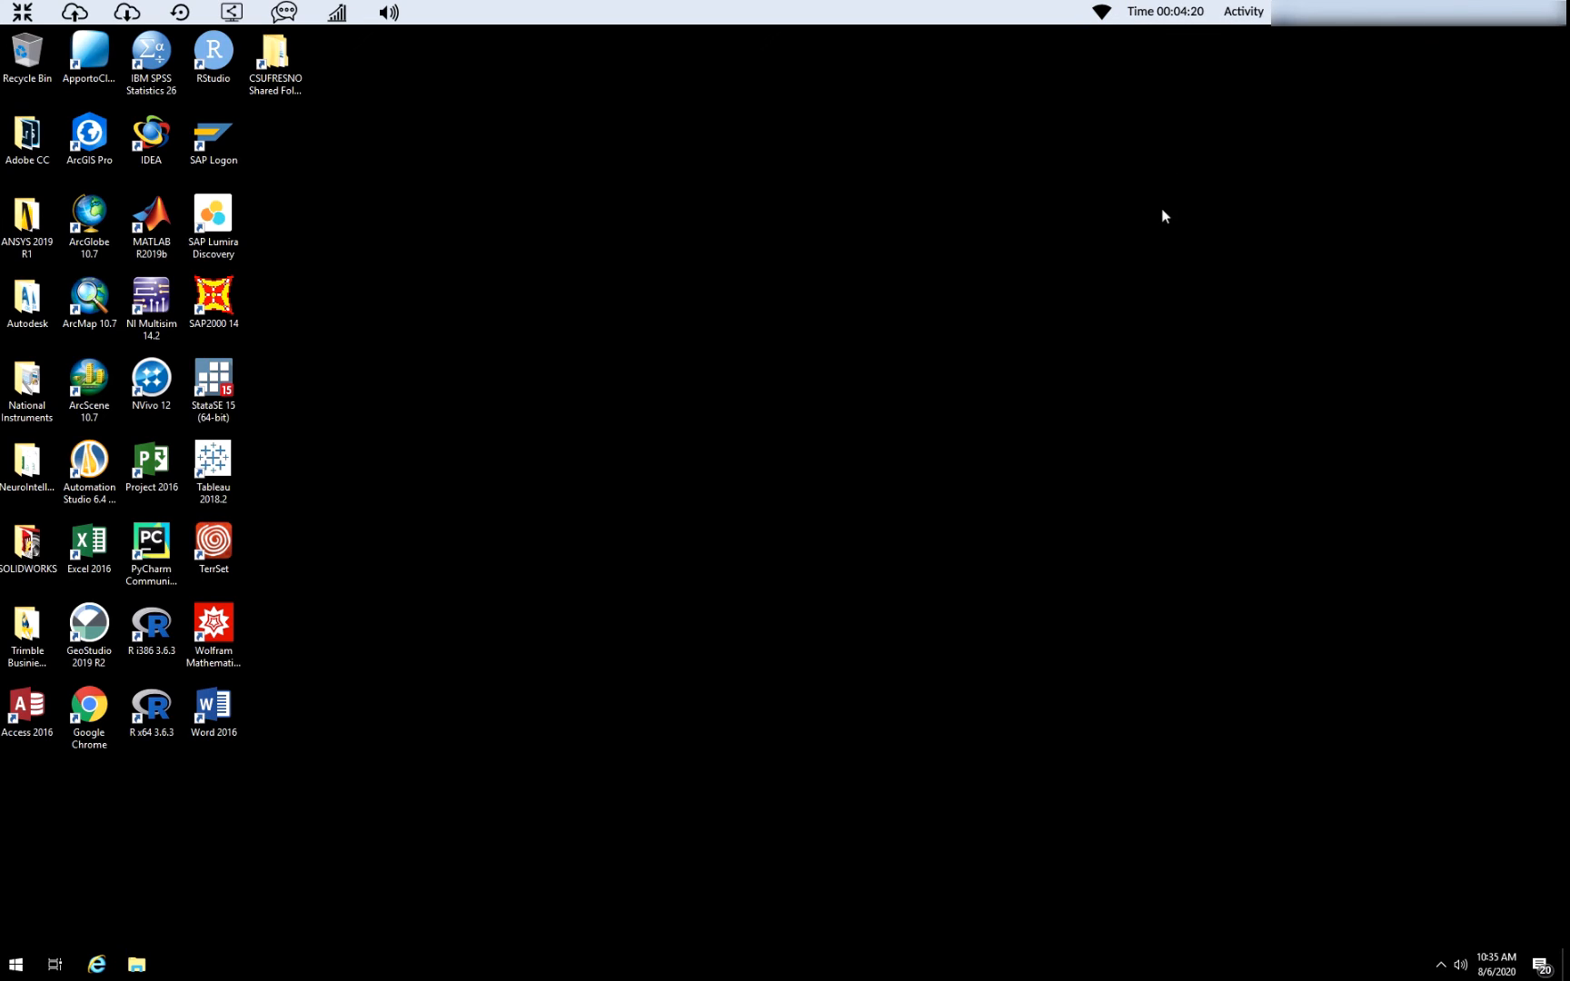
mouse_move(63, 937)
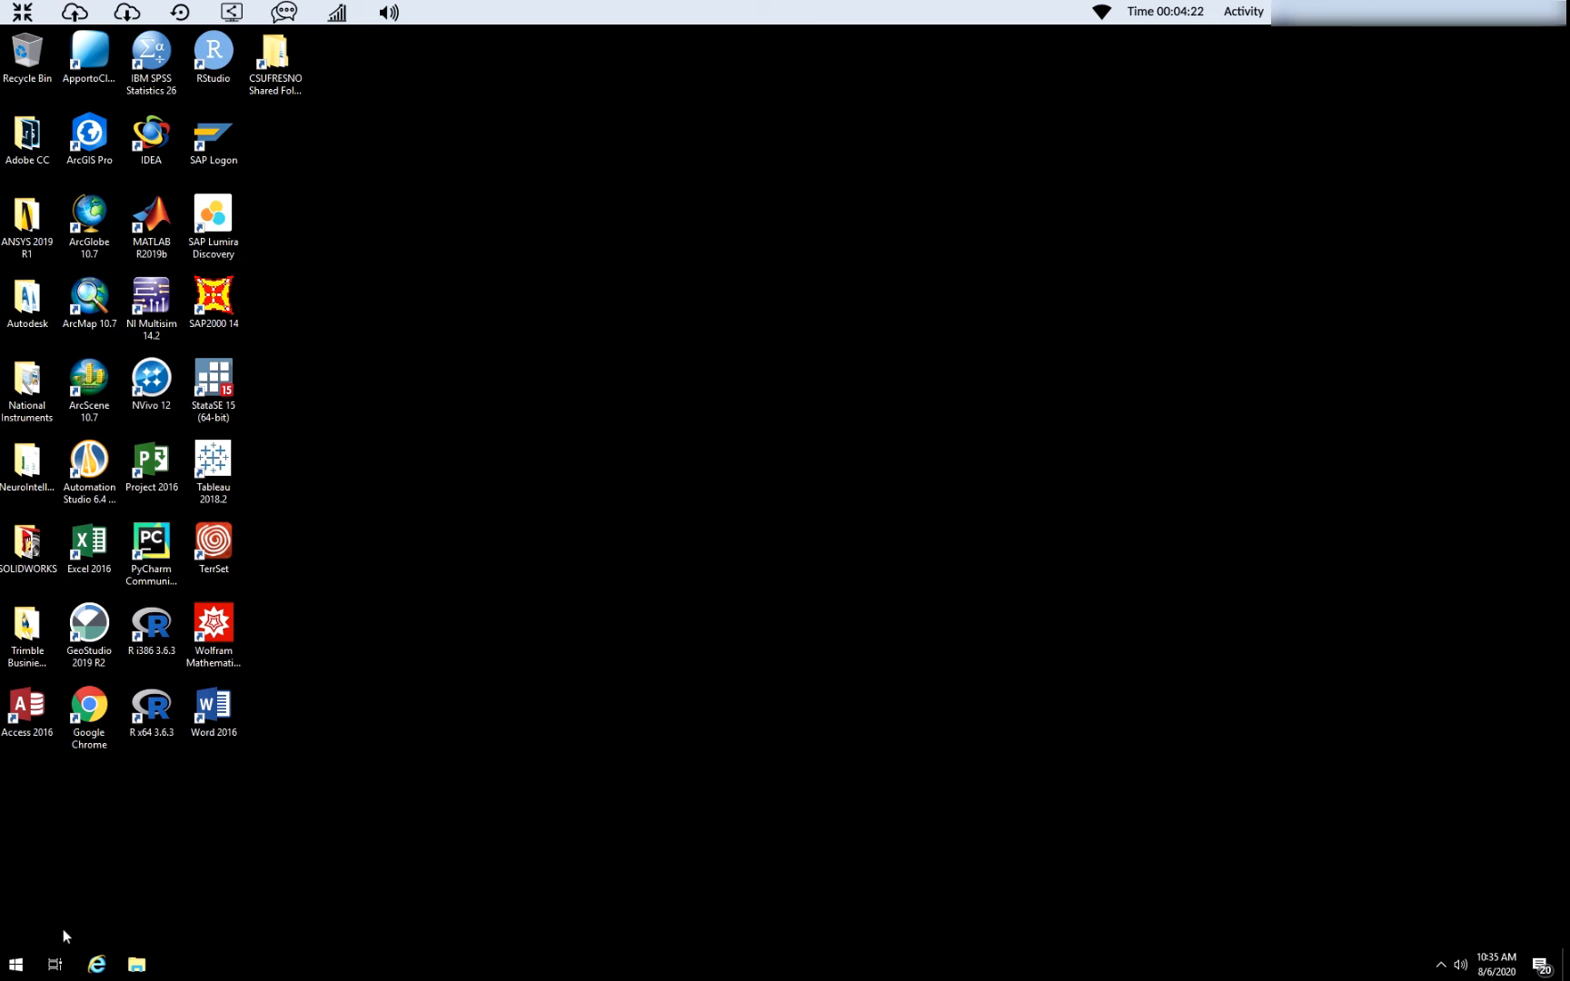
left_click(29, 707)
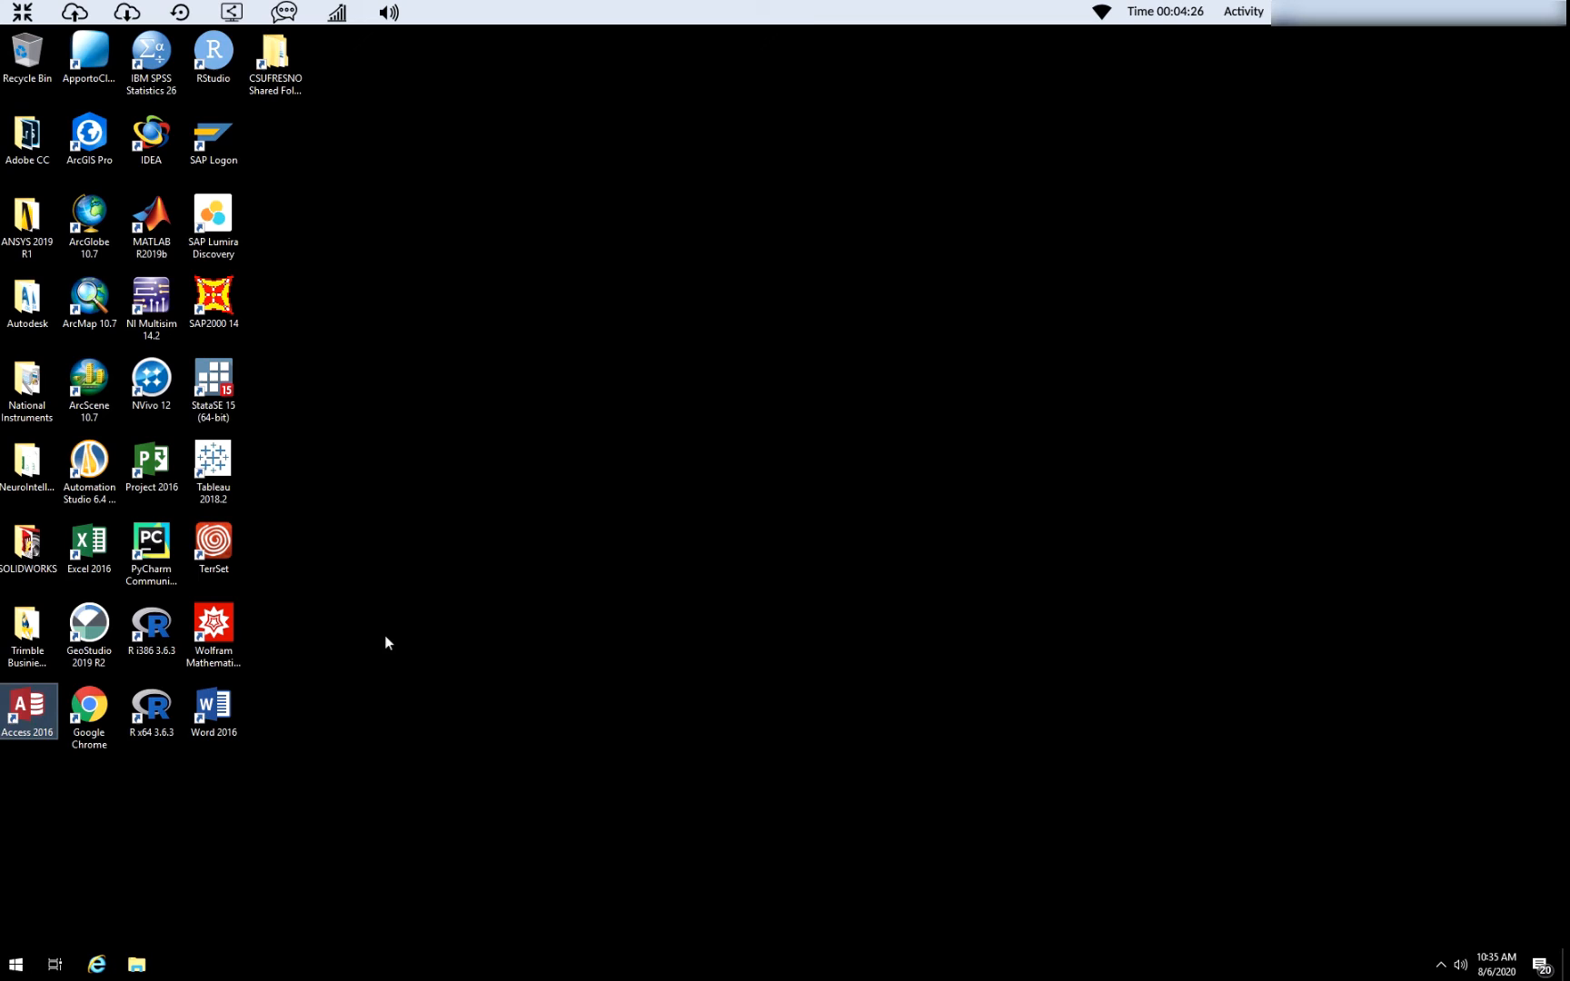
mouse_move(89, 545)
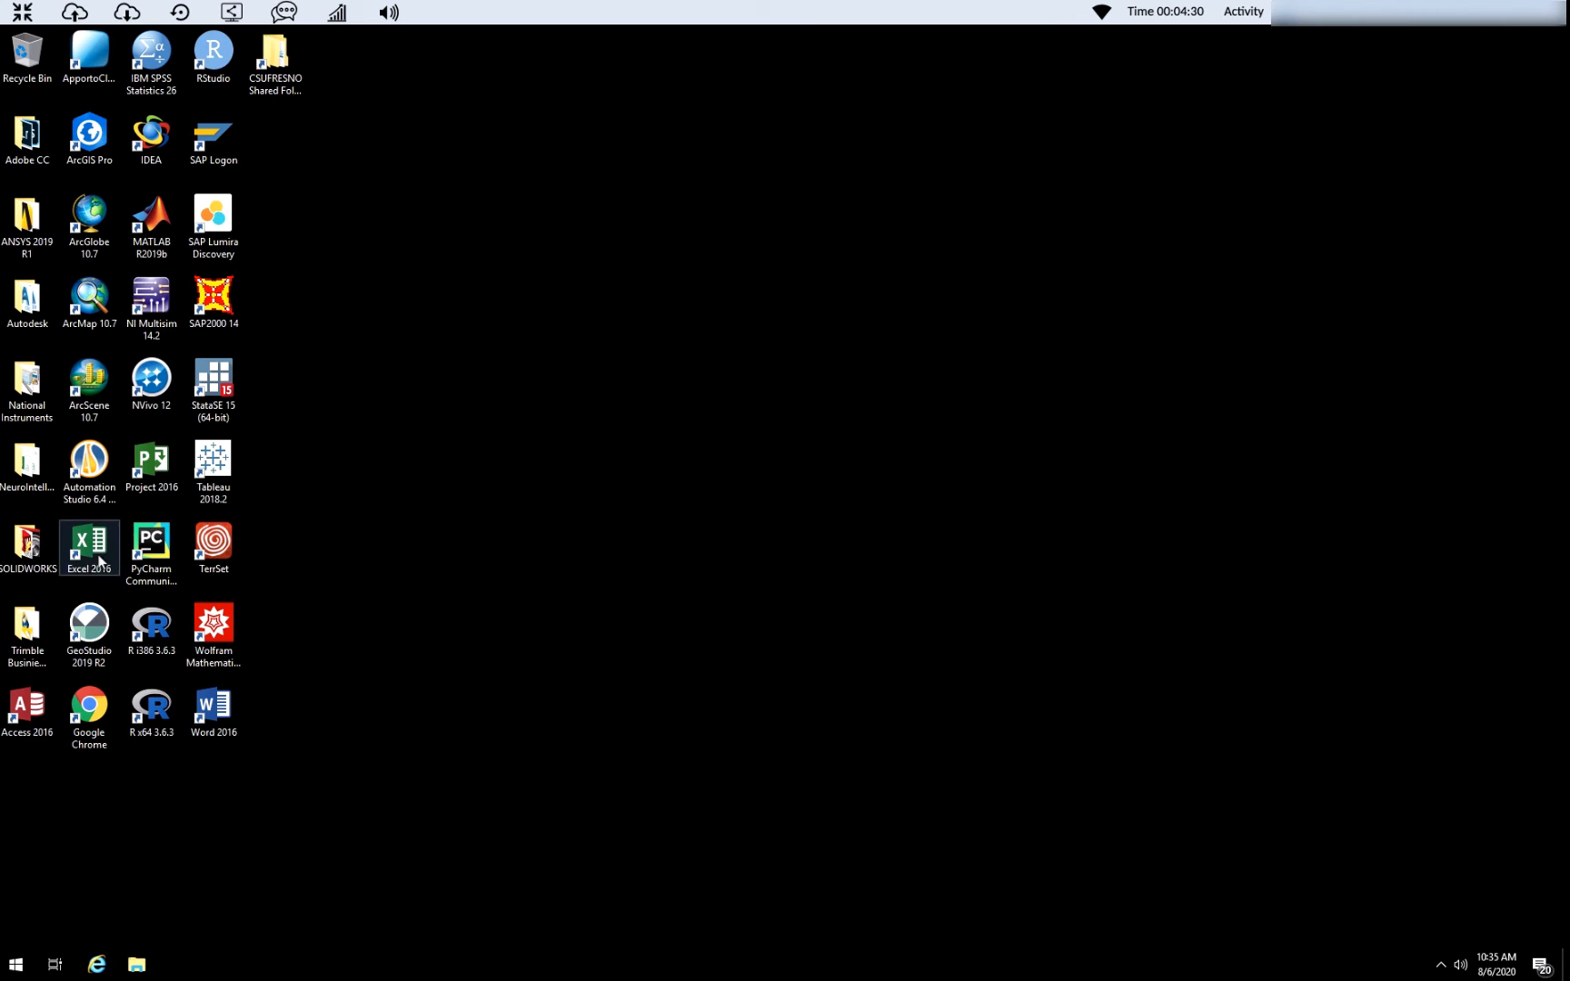
Start Excel 2016 from its desktop icon with a new Blank workbook.
double_click(90, 541)
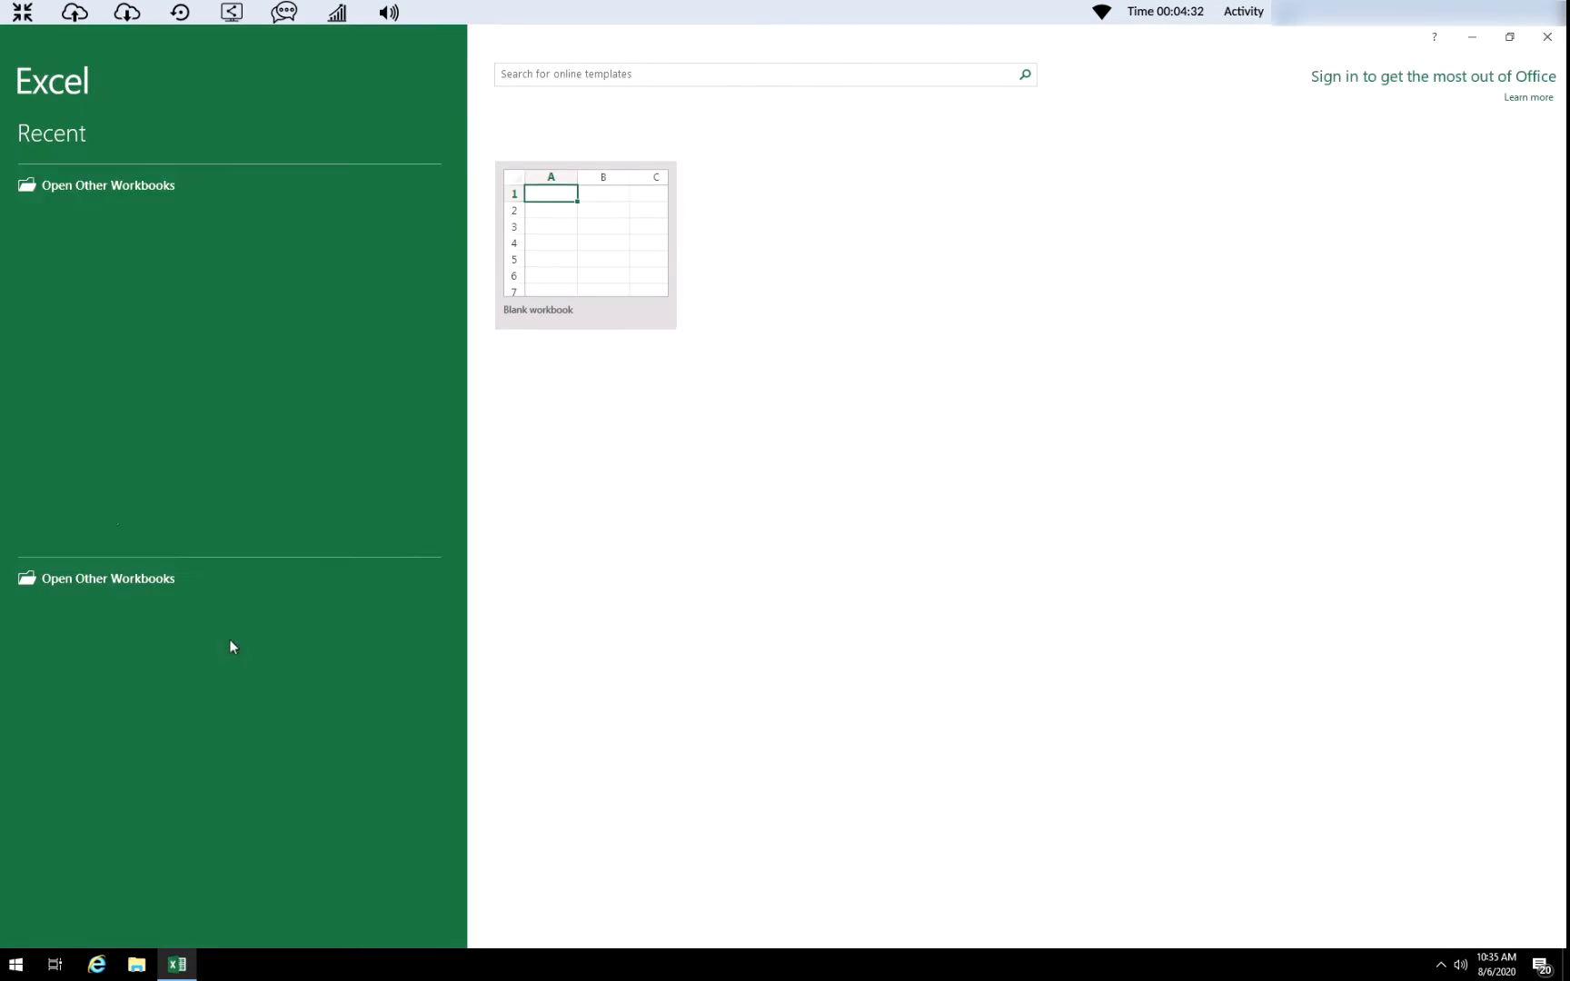
left_click(585, 238)
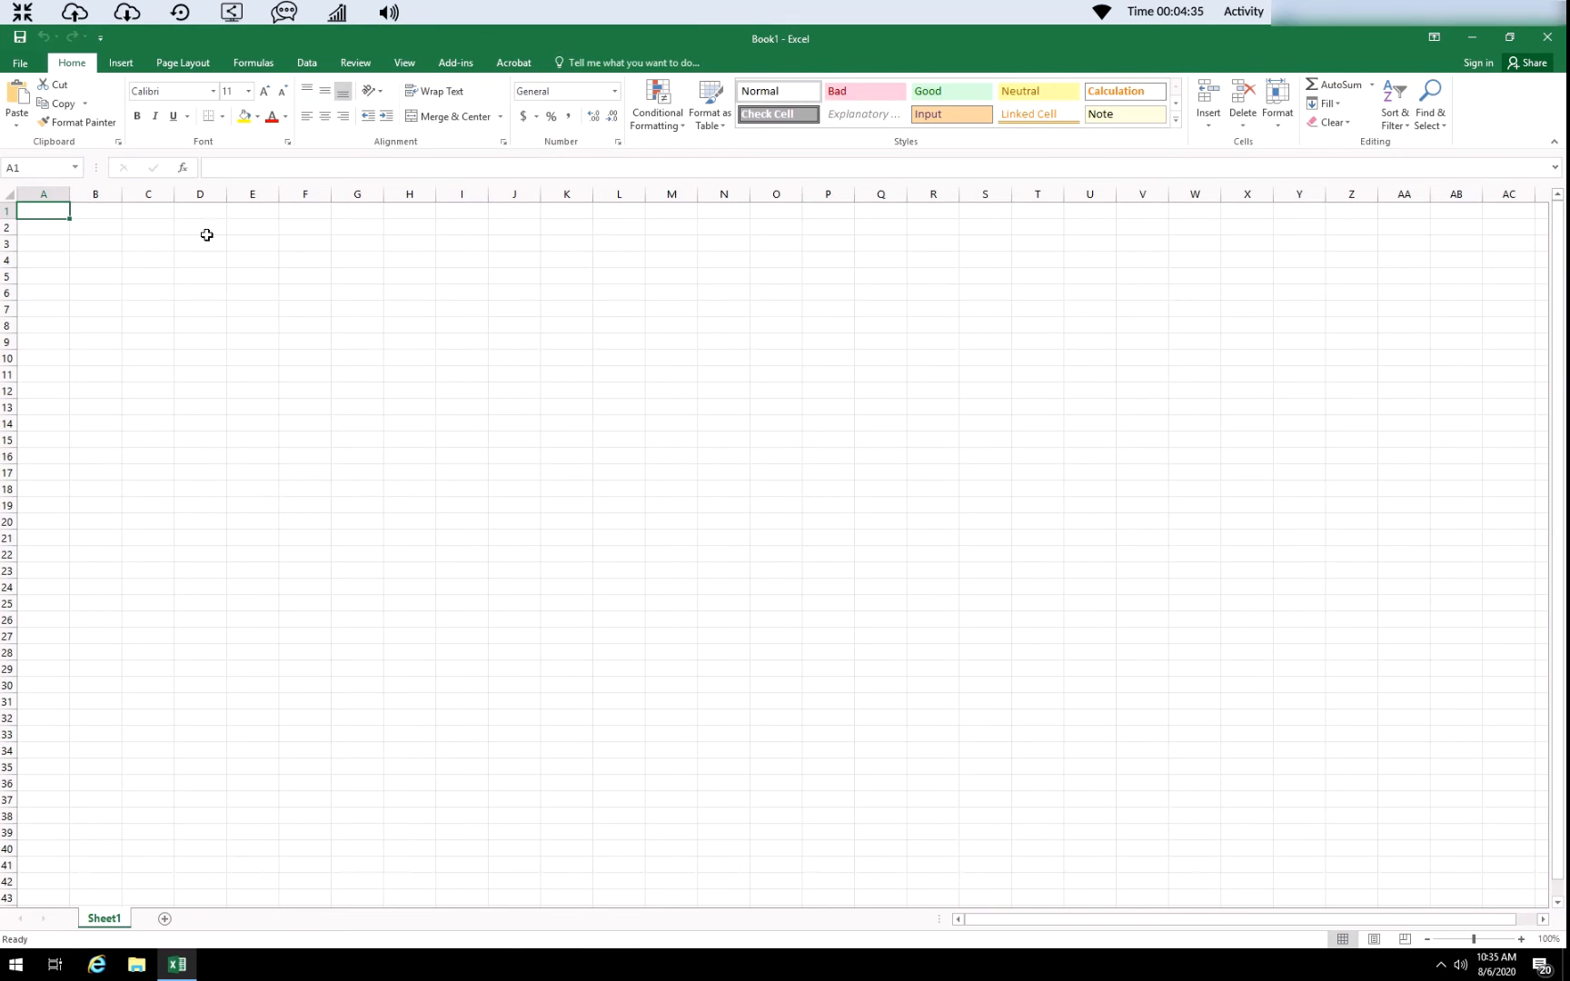
mouse_move(43, 220)
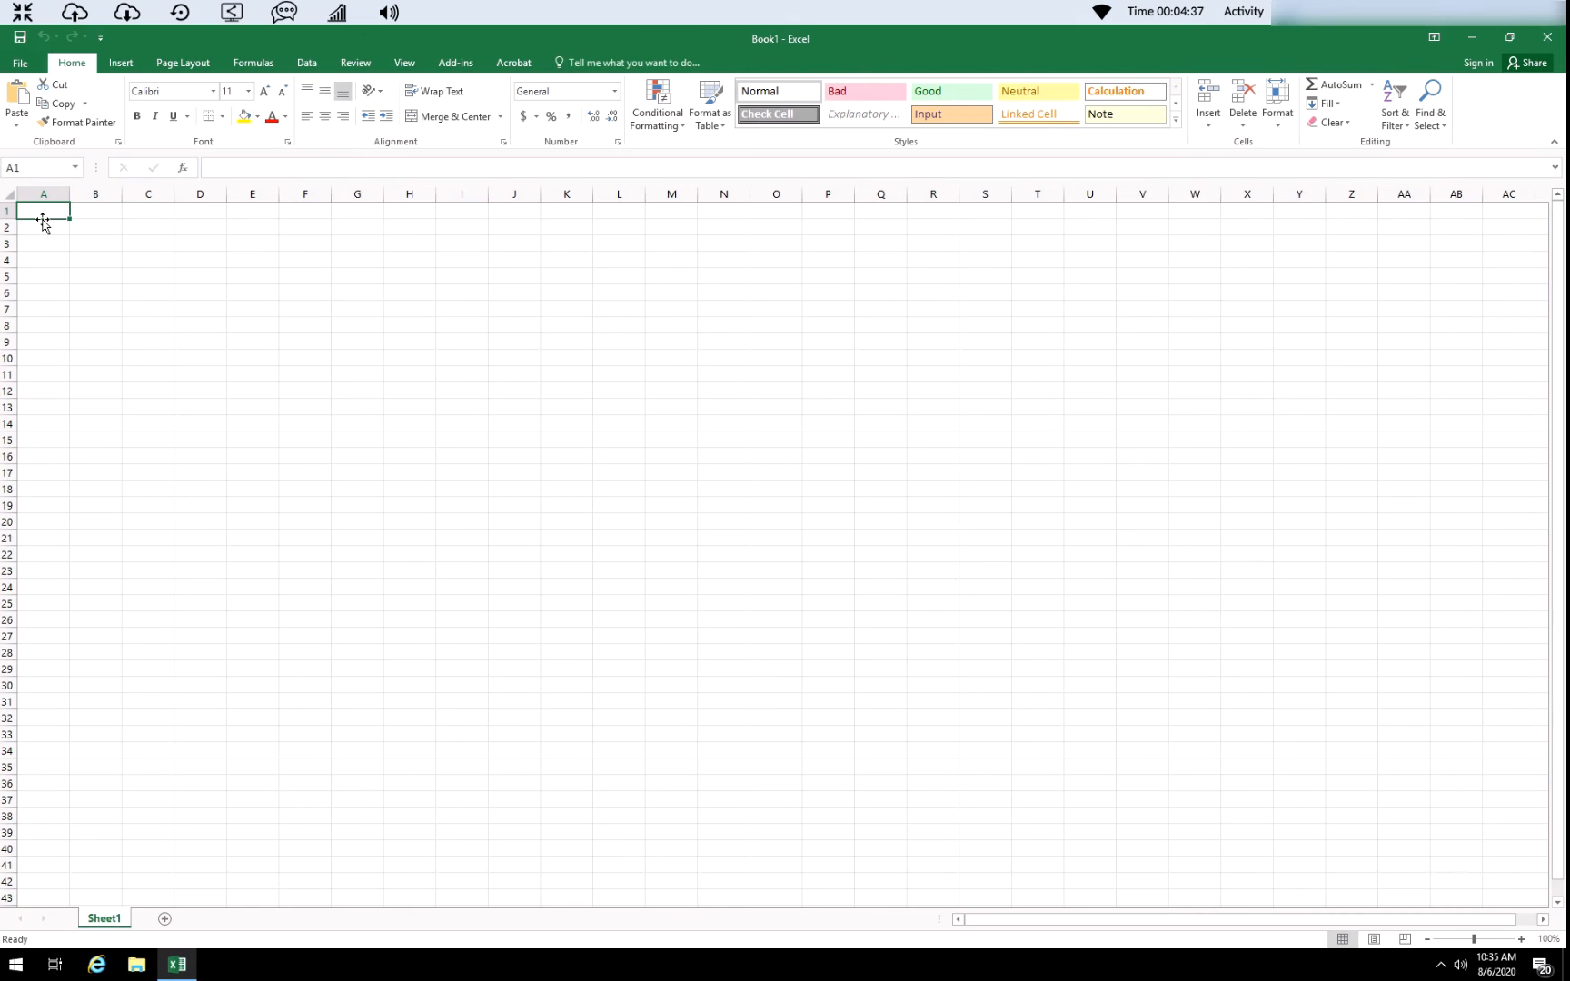
Enter 45, 5654 and 4562 down cells A1:A3.
type("45")
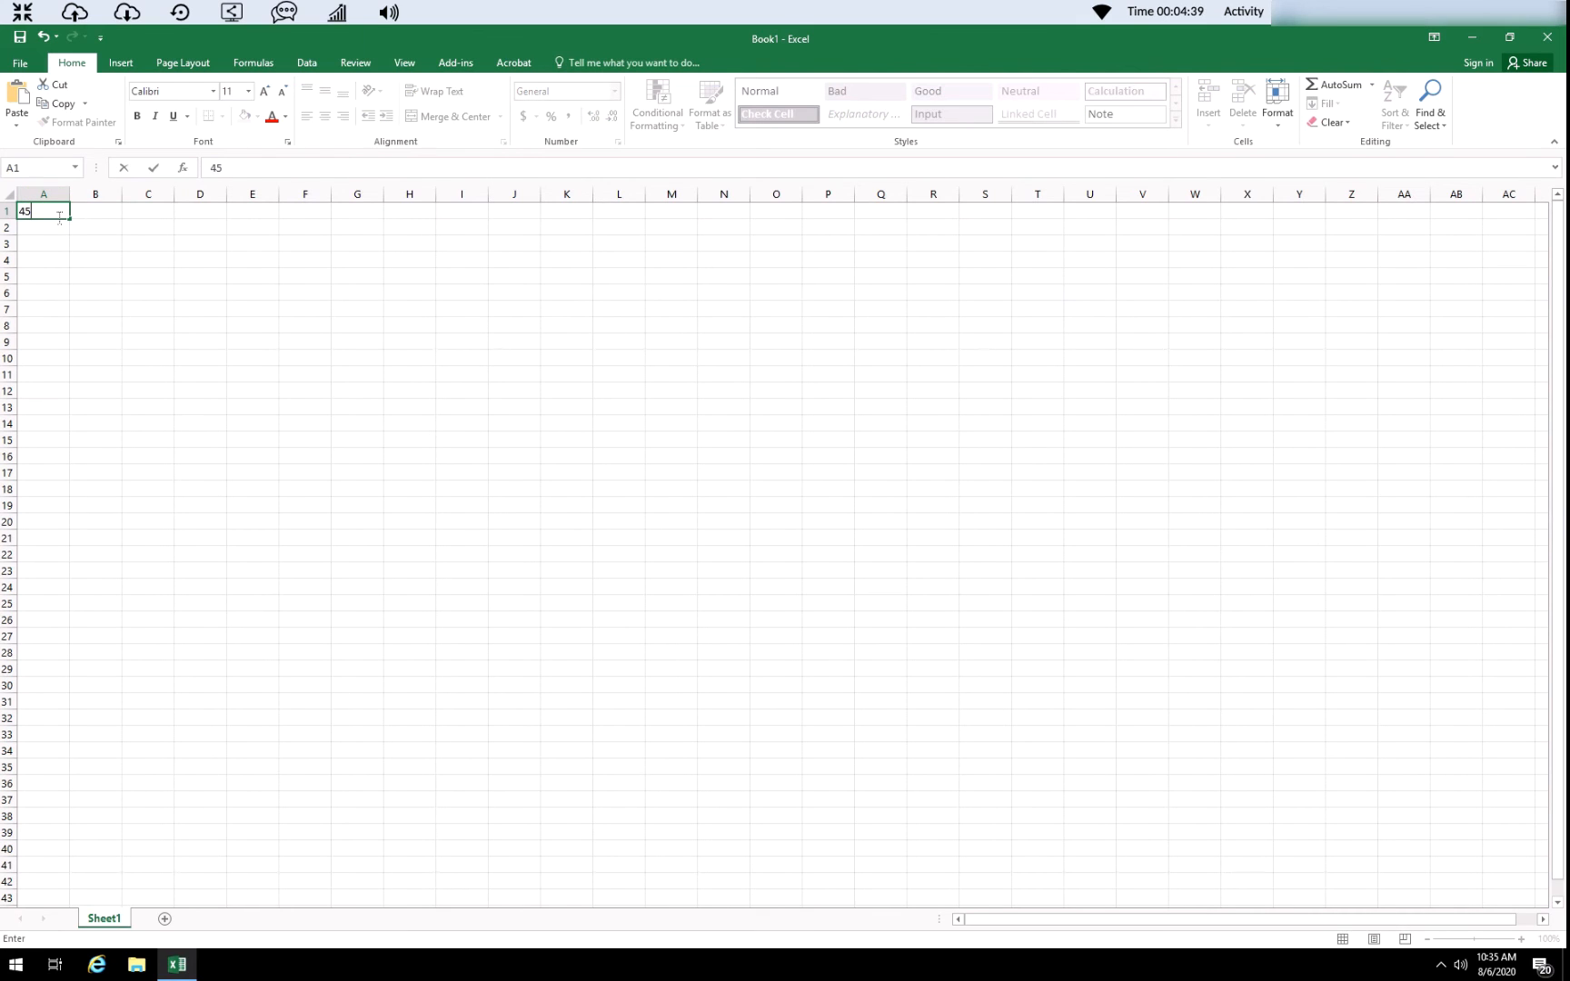
type("565")
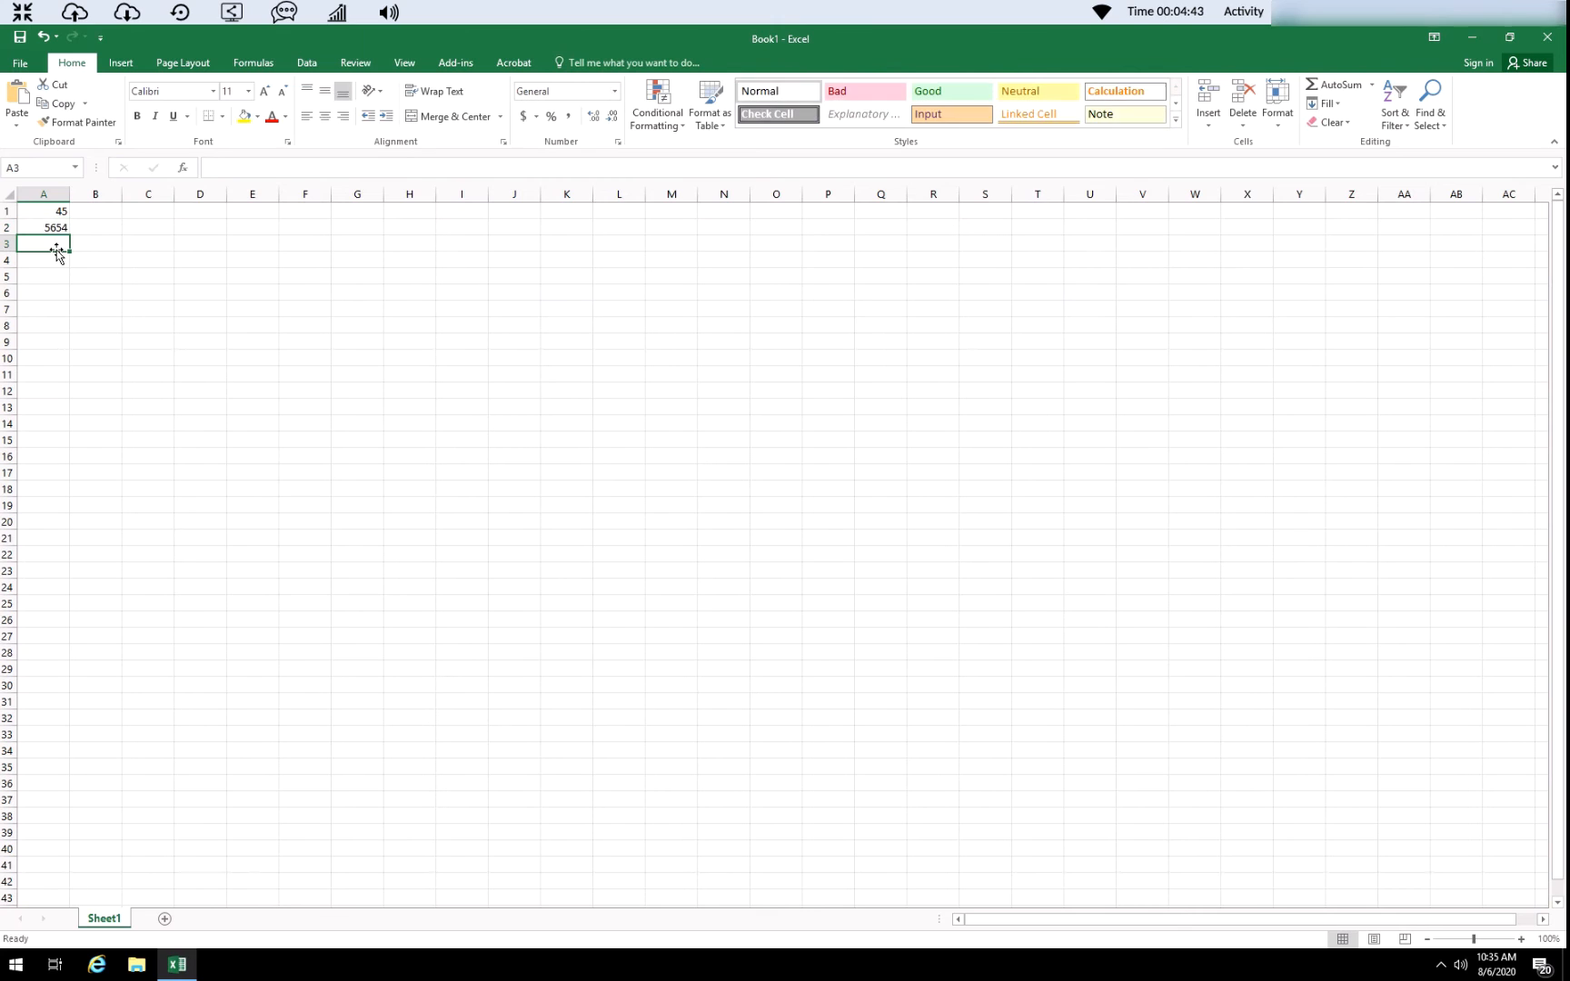
type("4562")
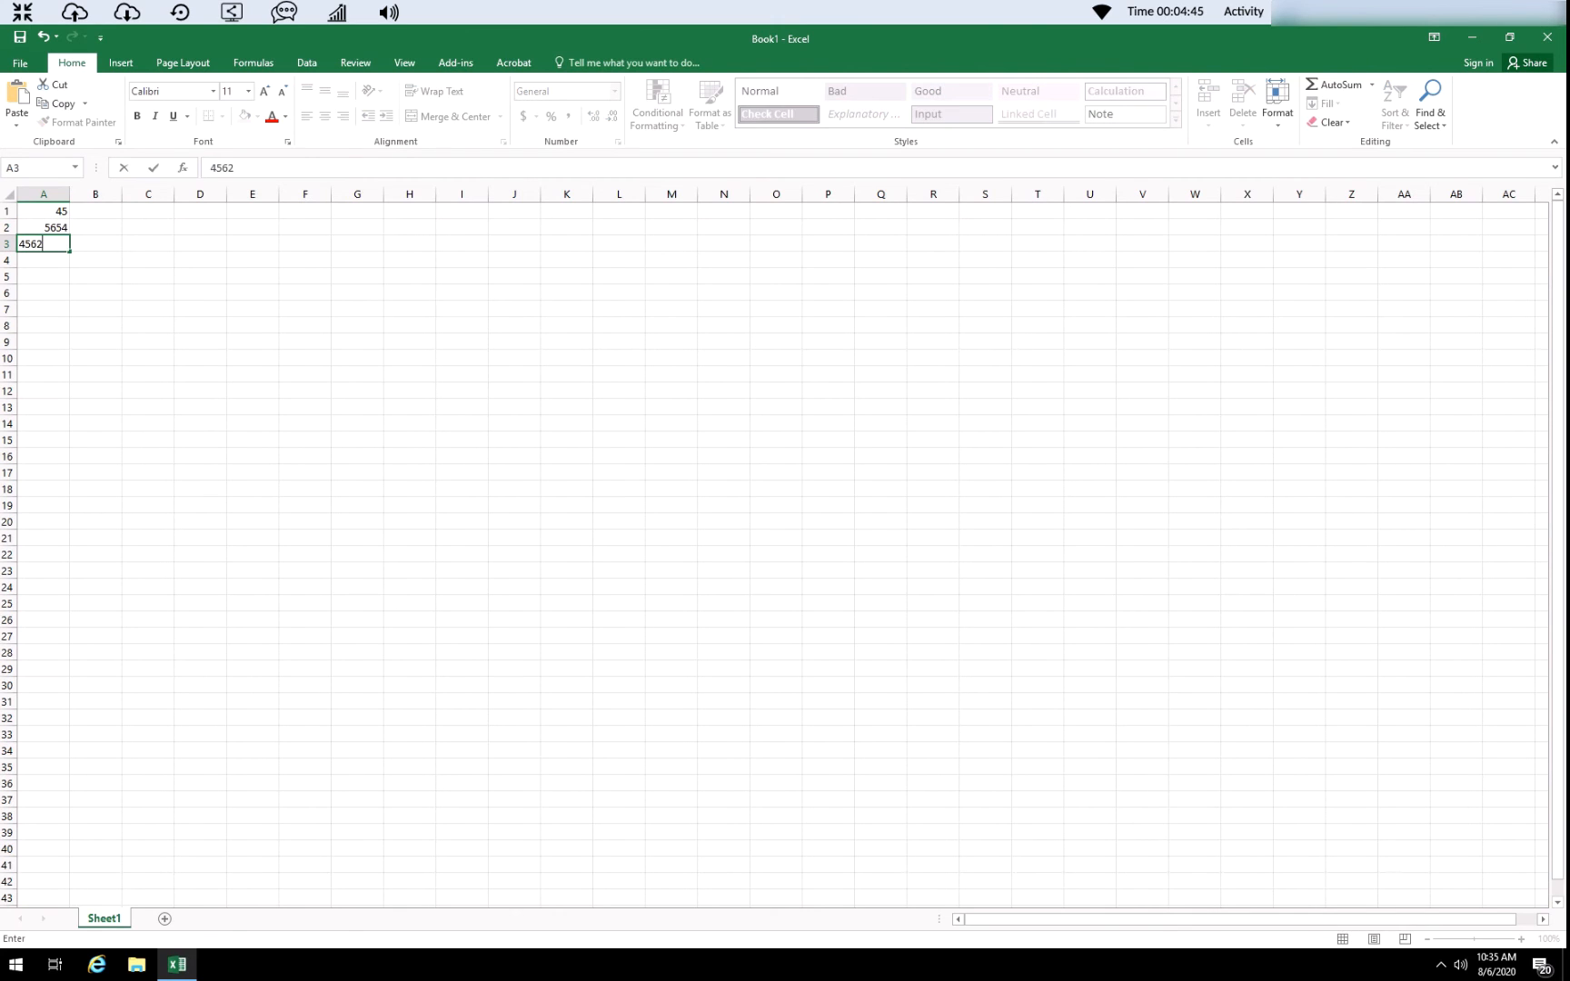
key("Enter")
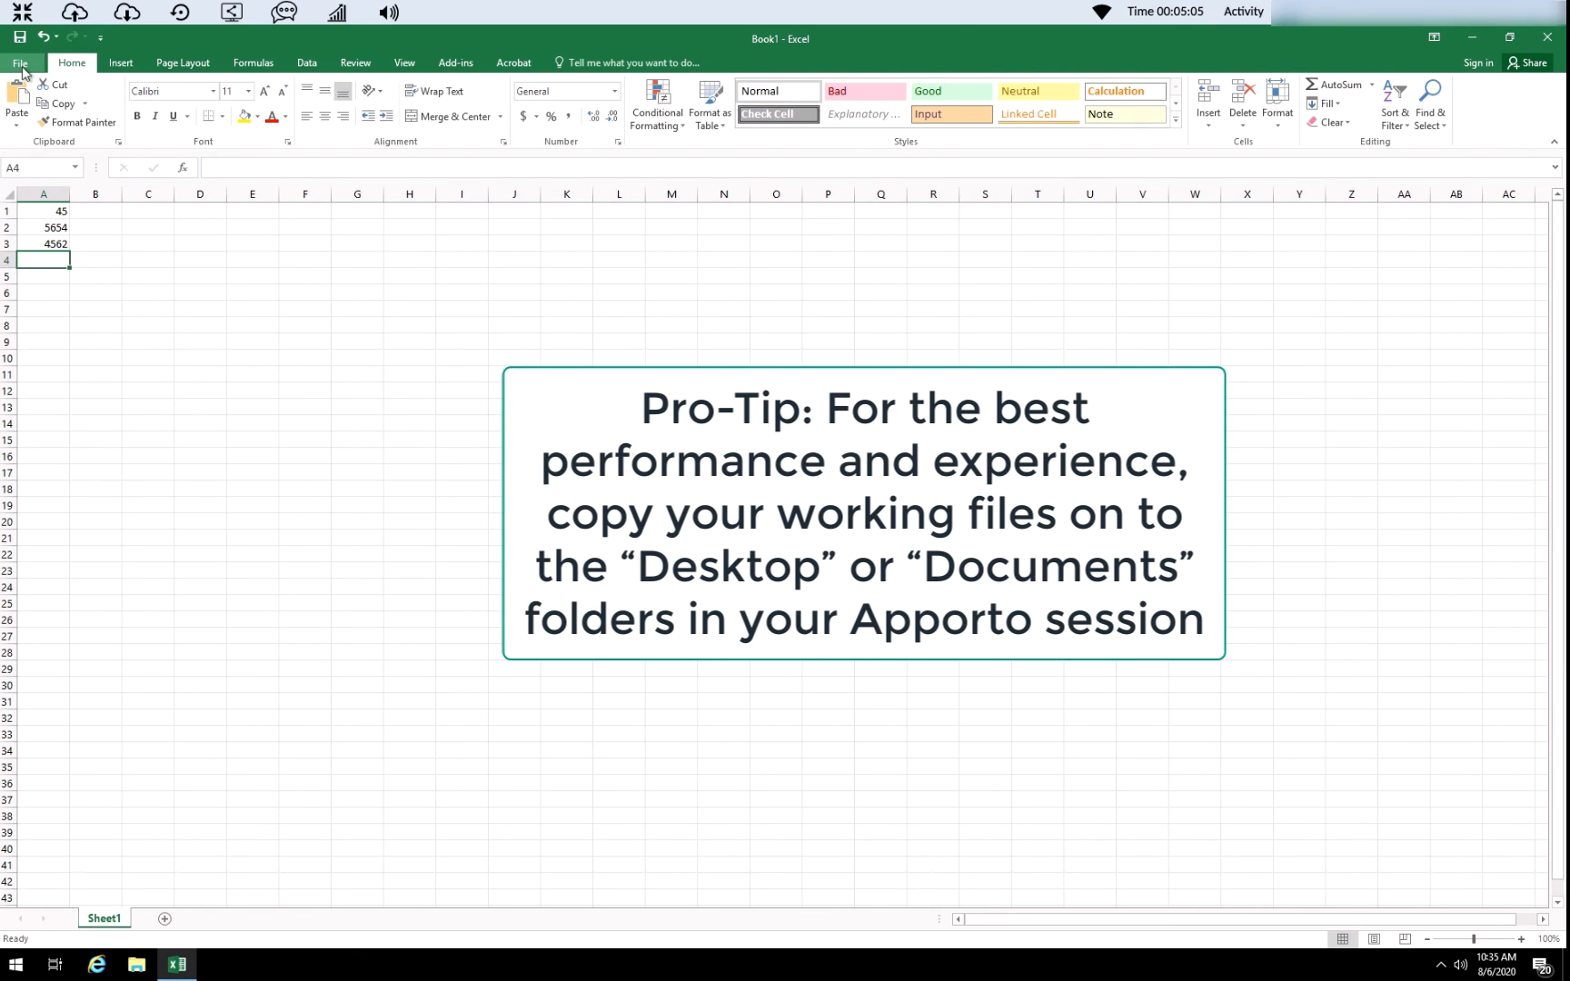
In Save As, browse to Desktop and name the workbook 'testing'.
left_click(20, 61)
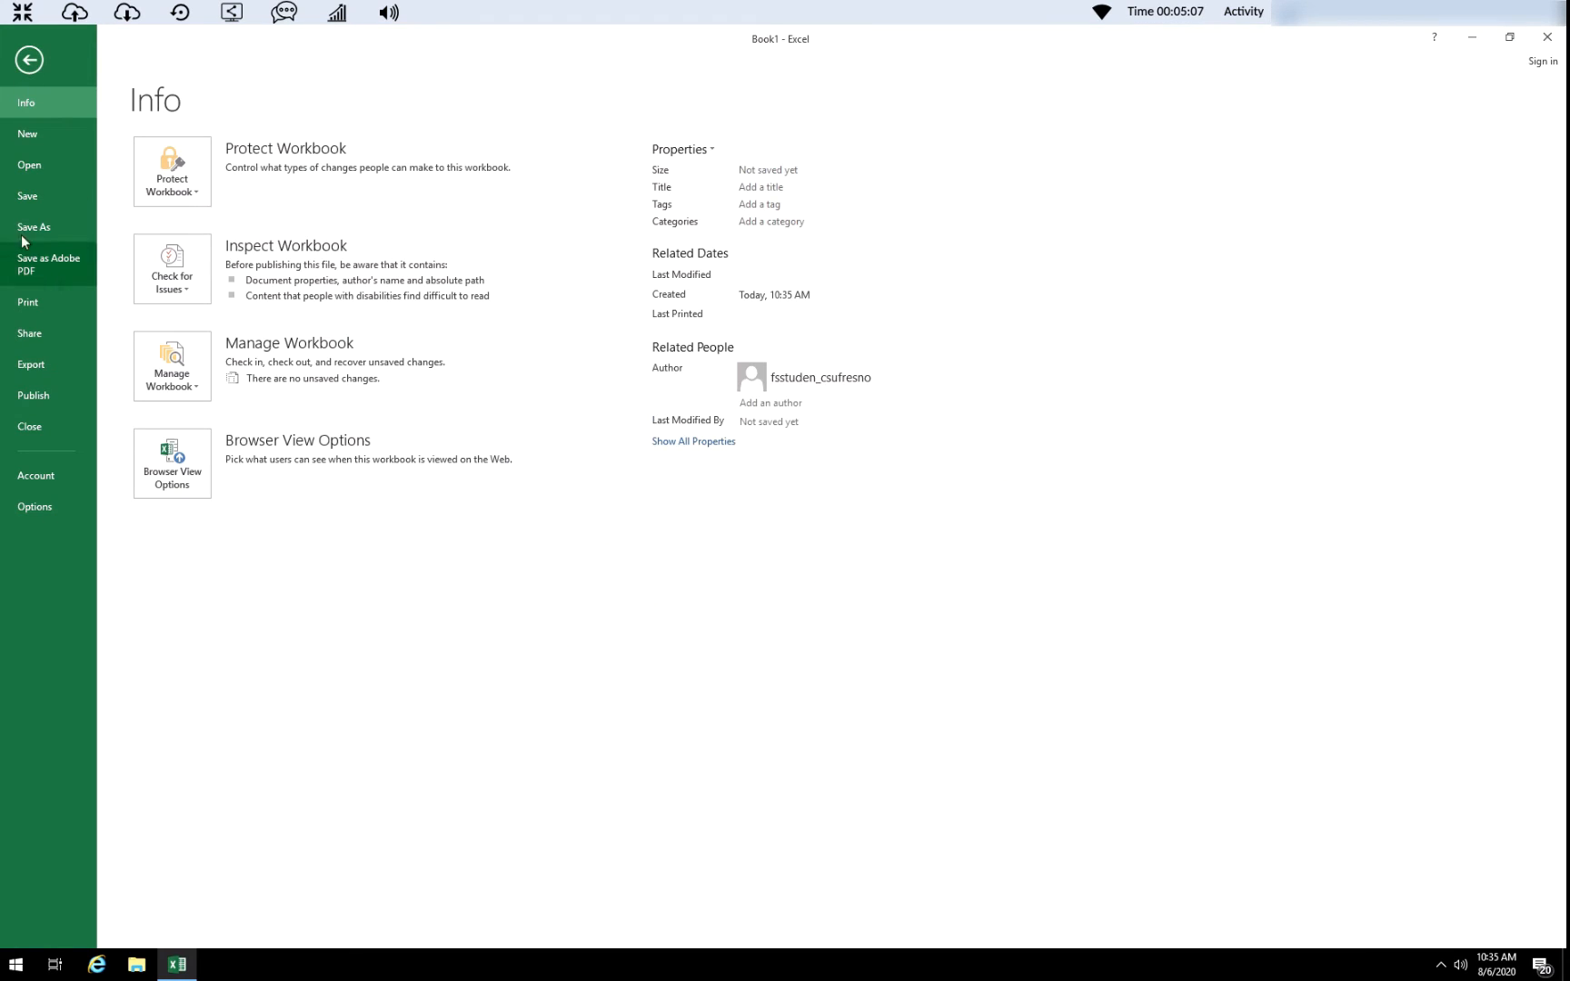
mouse_move(263, 250)
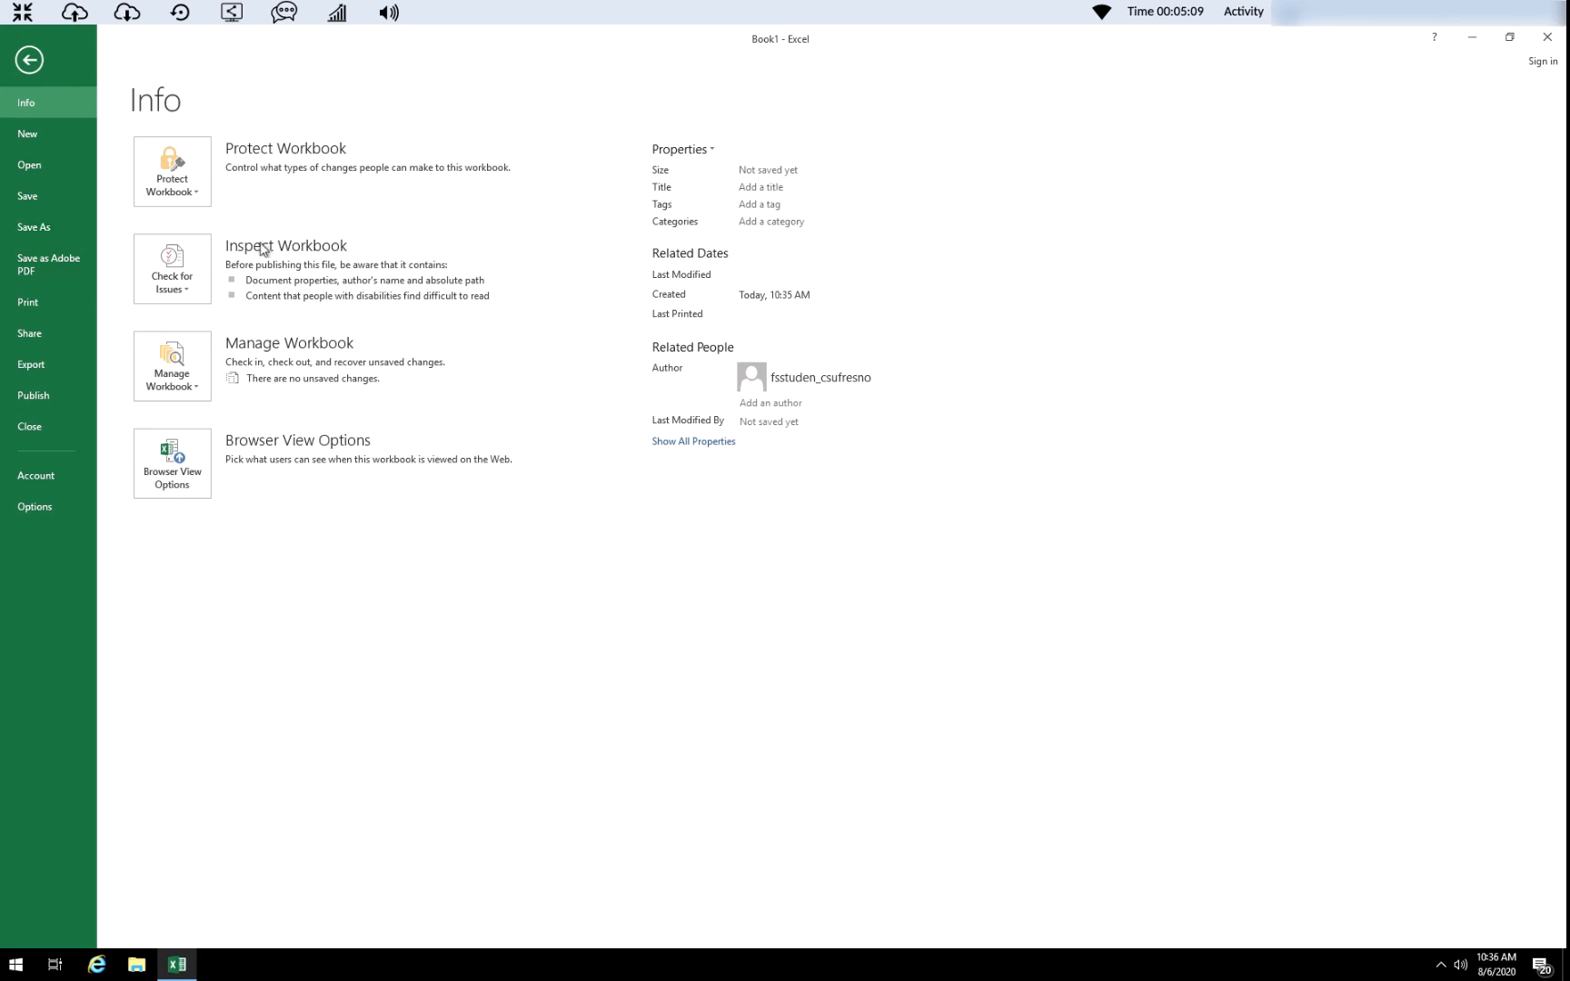
left_click(33, 227)
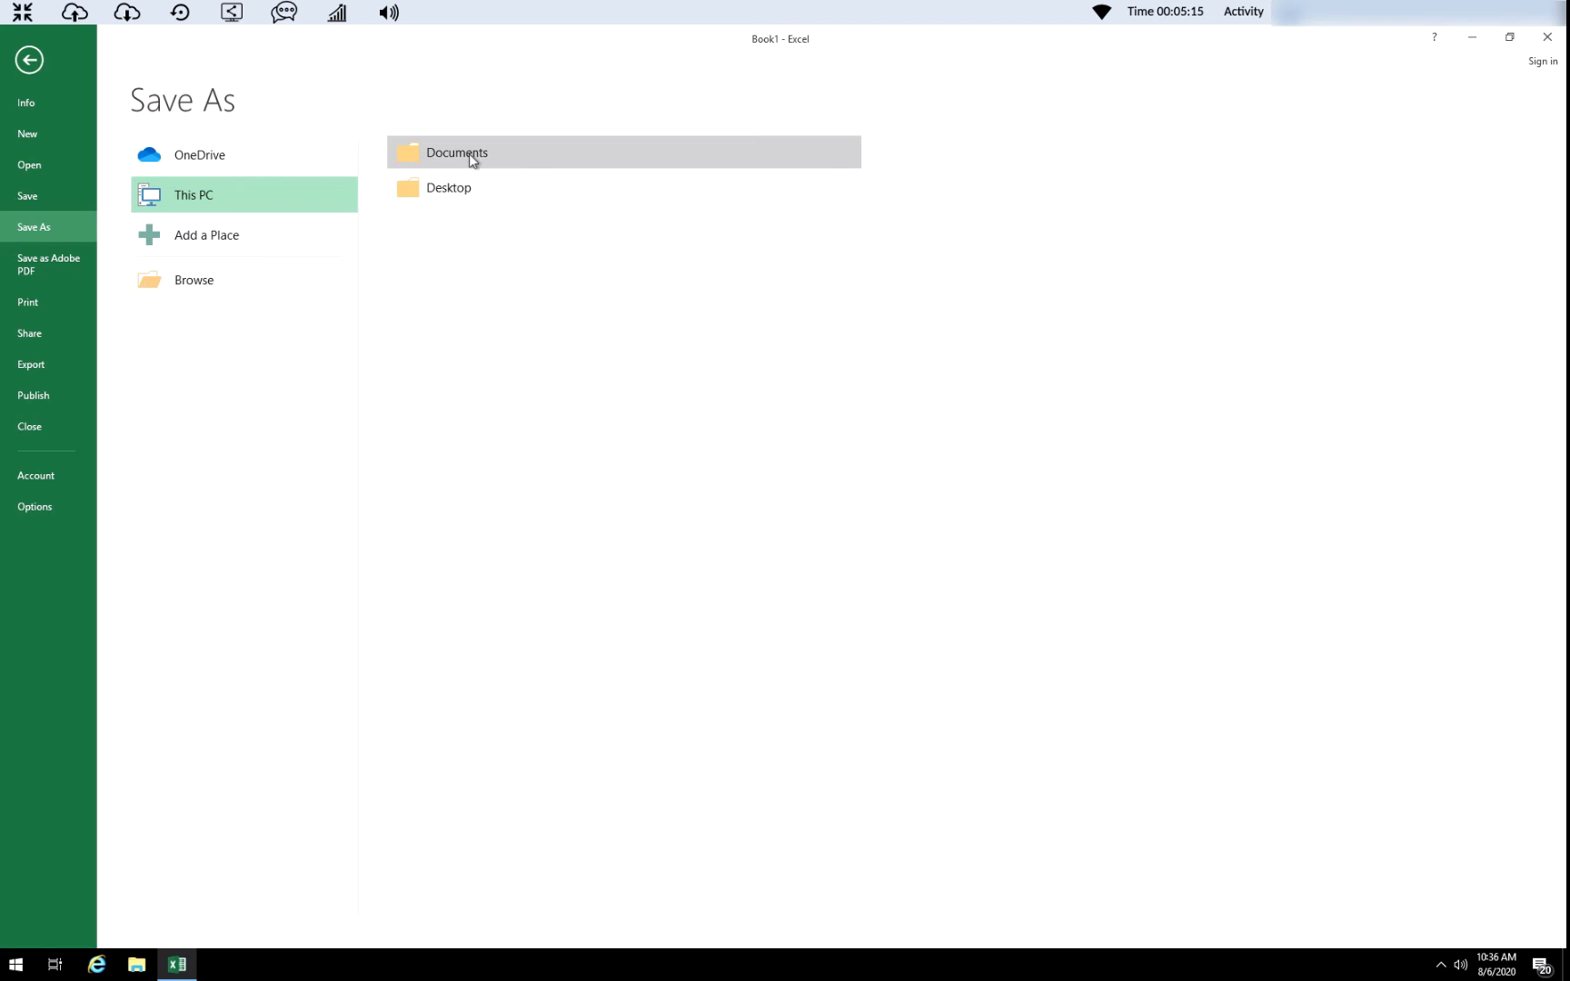
mouse_move(409, 214)
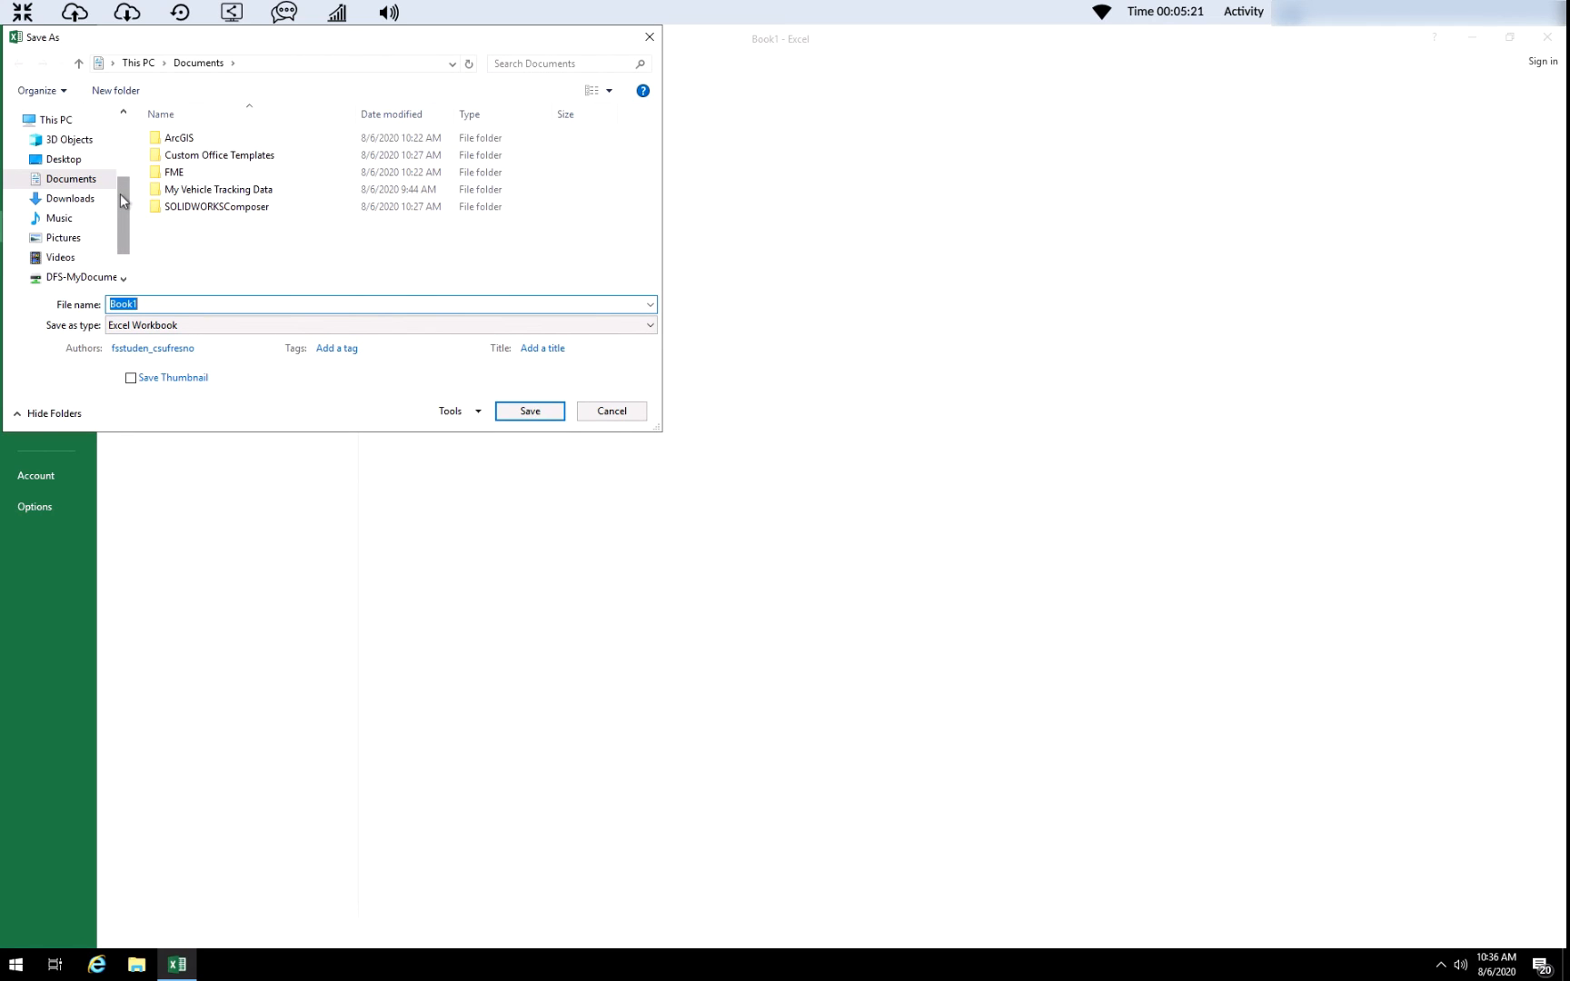
mouse_move(135, 193)
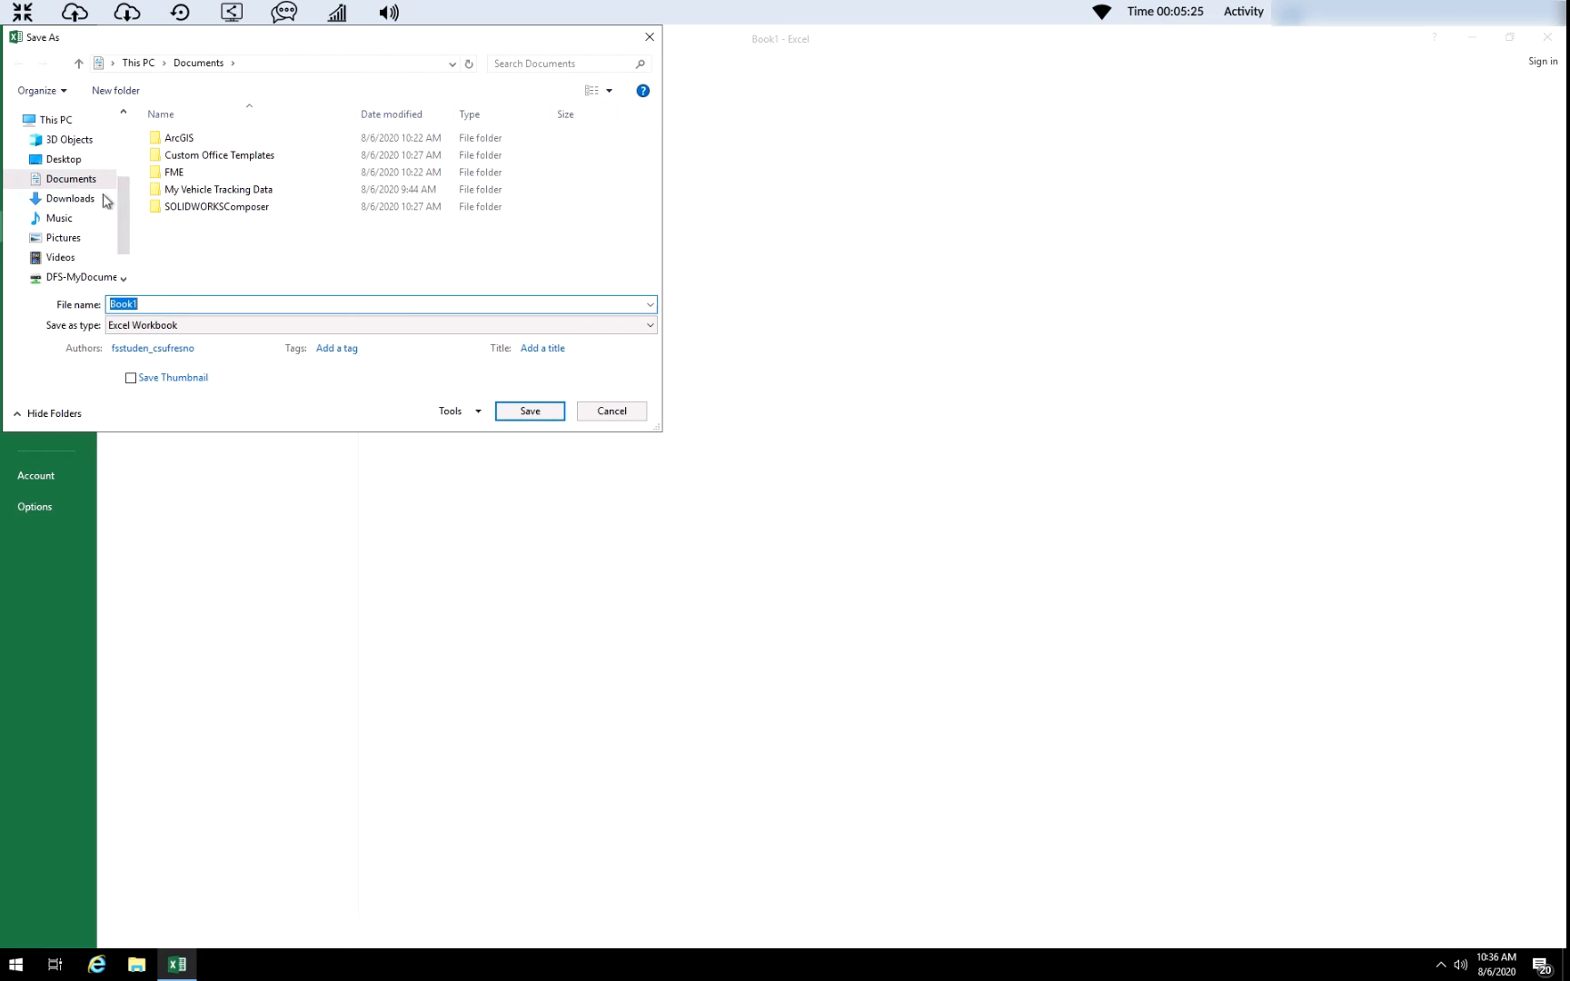
left_click(69, 199)
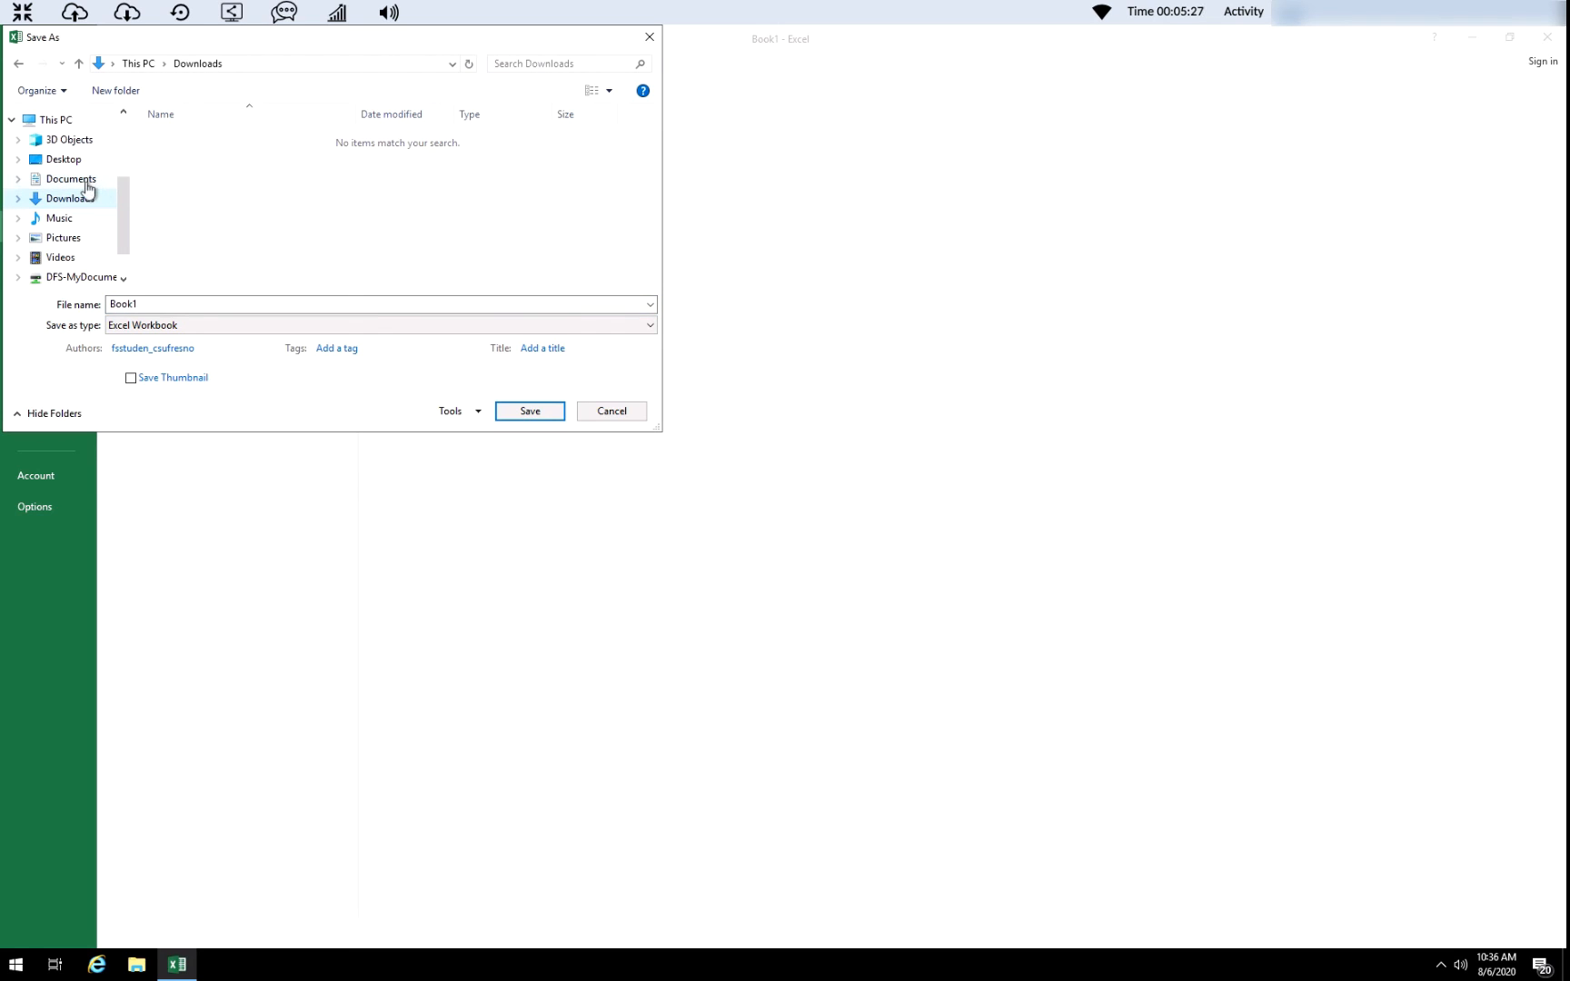
left_click(62, 160)
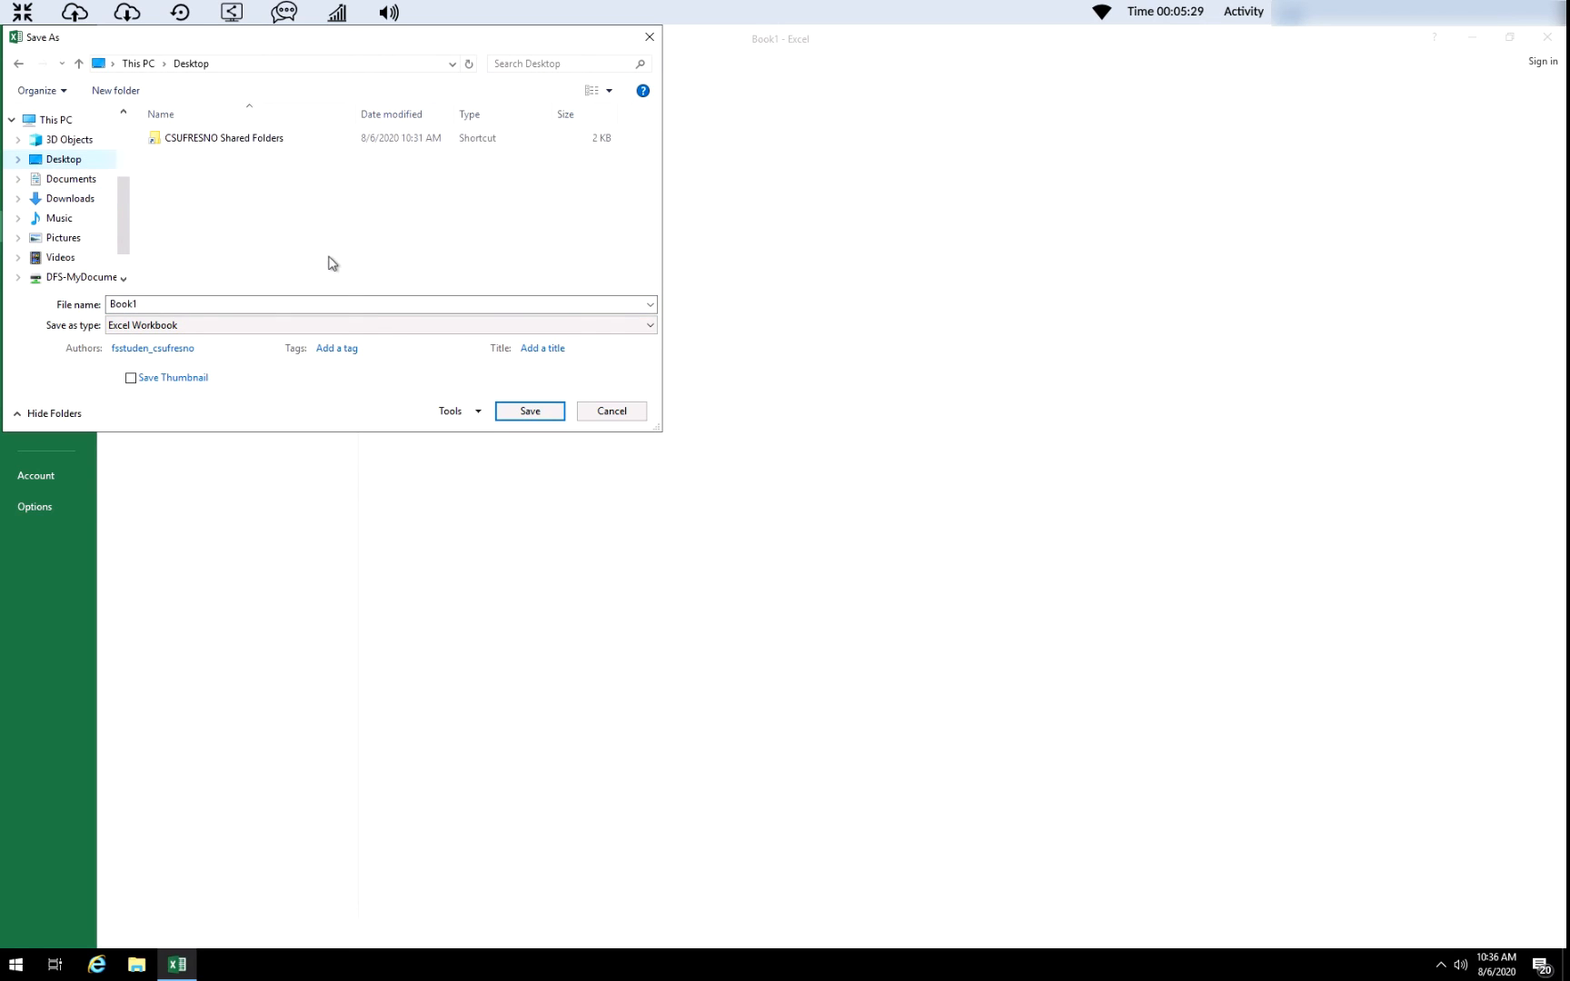
mouse_move(105, 416)
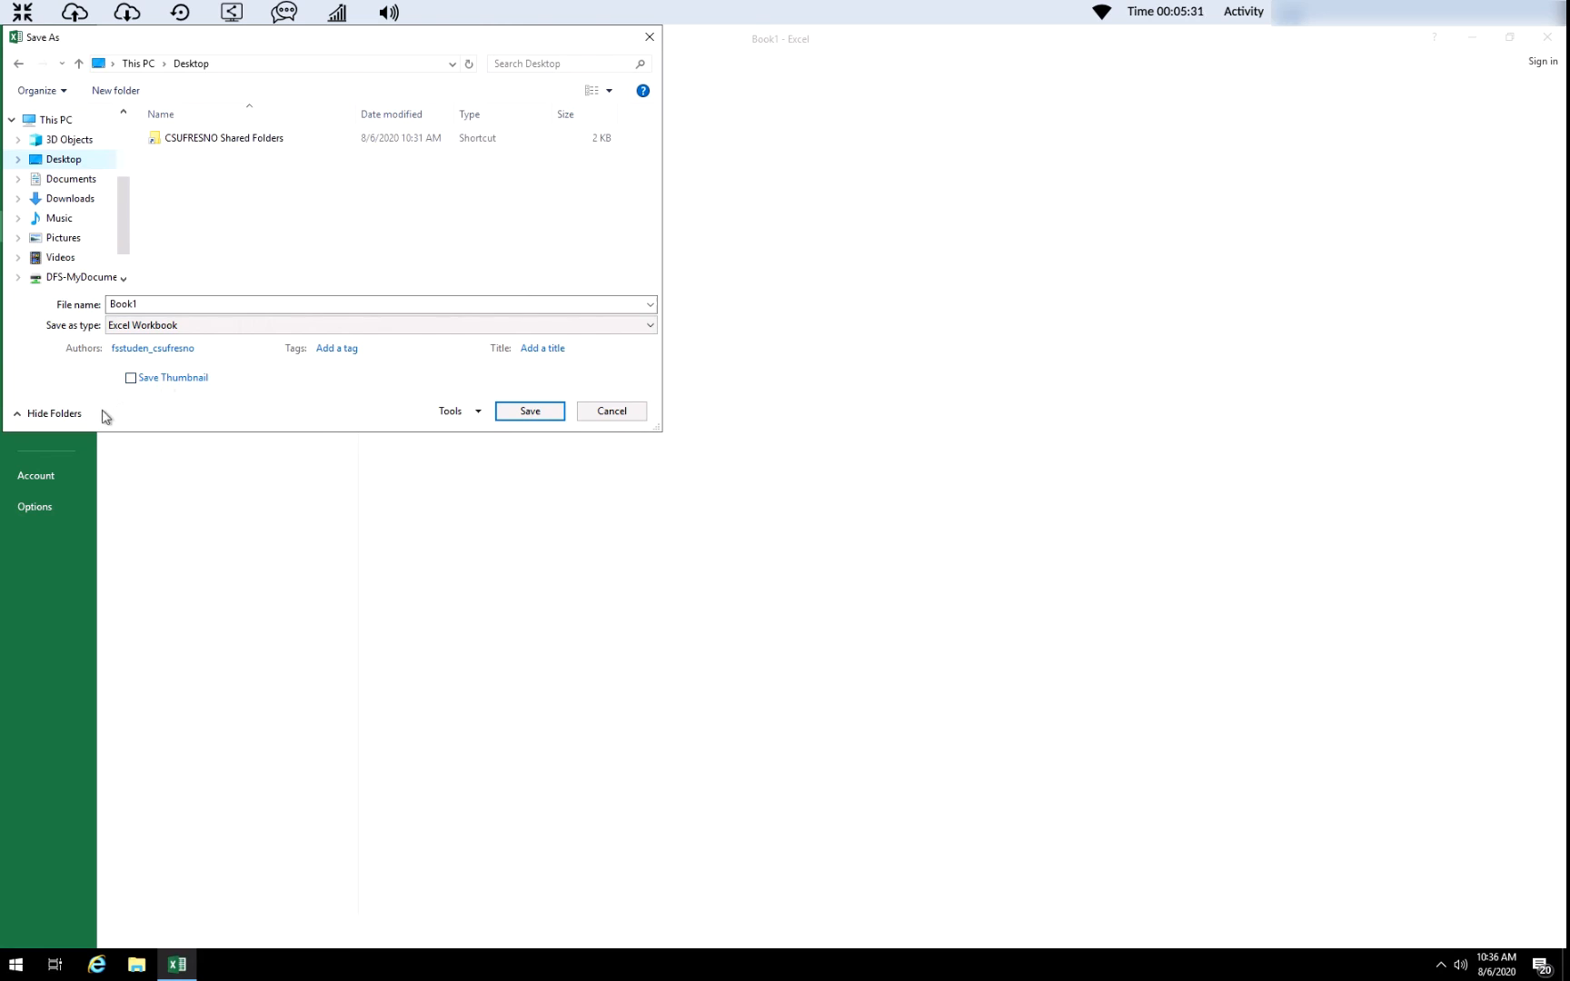
mouse_move(444, 360)
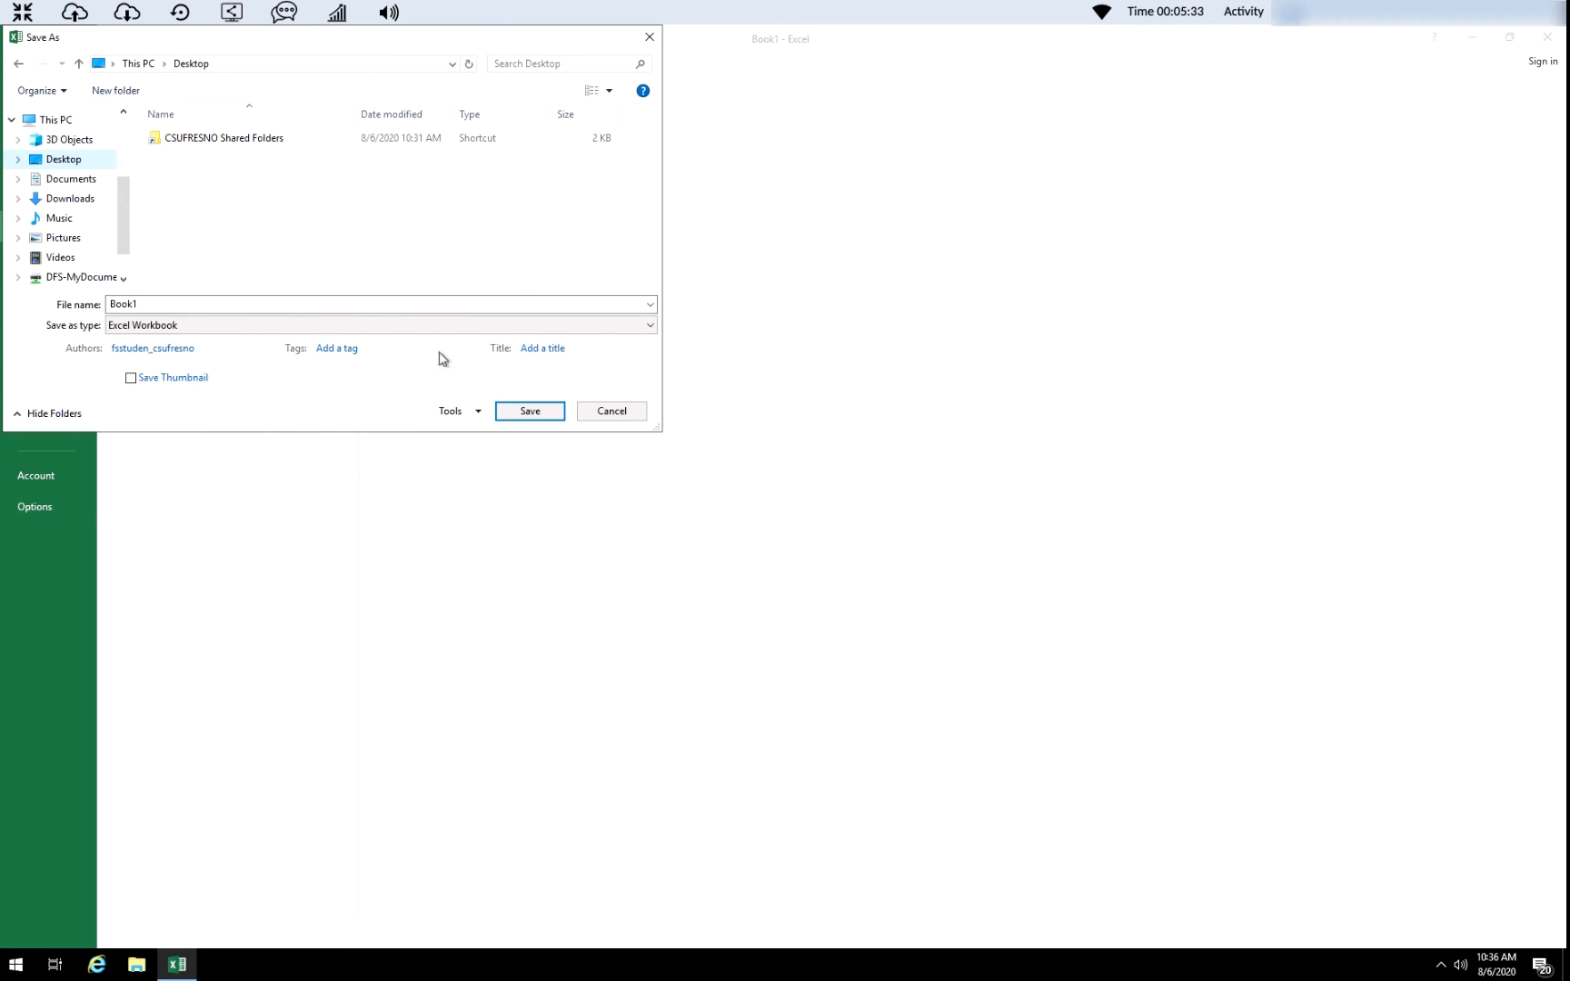
left_click(335, 303)
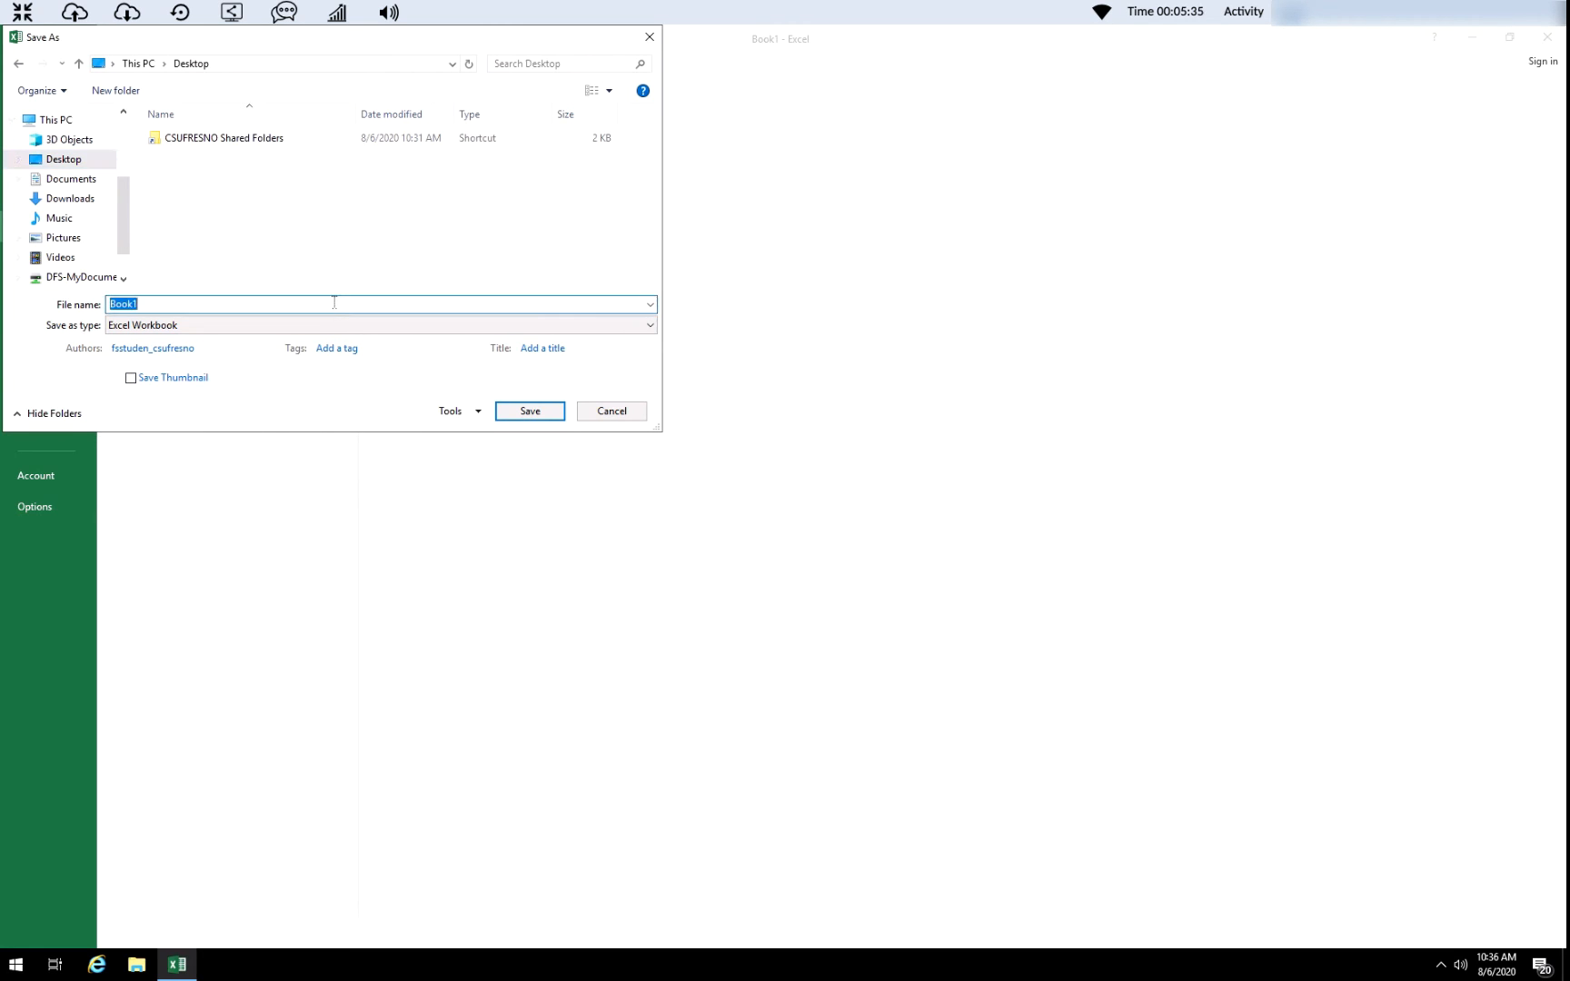
mouse_move(367, 280)
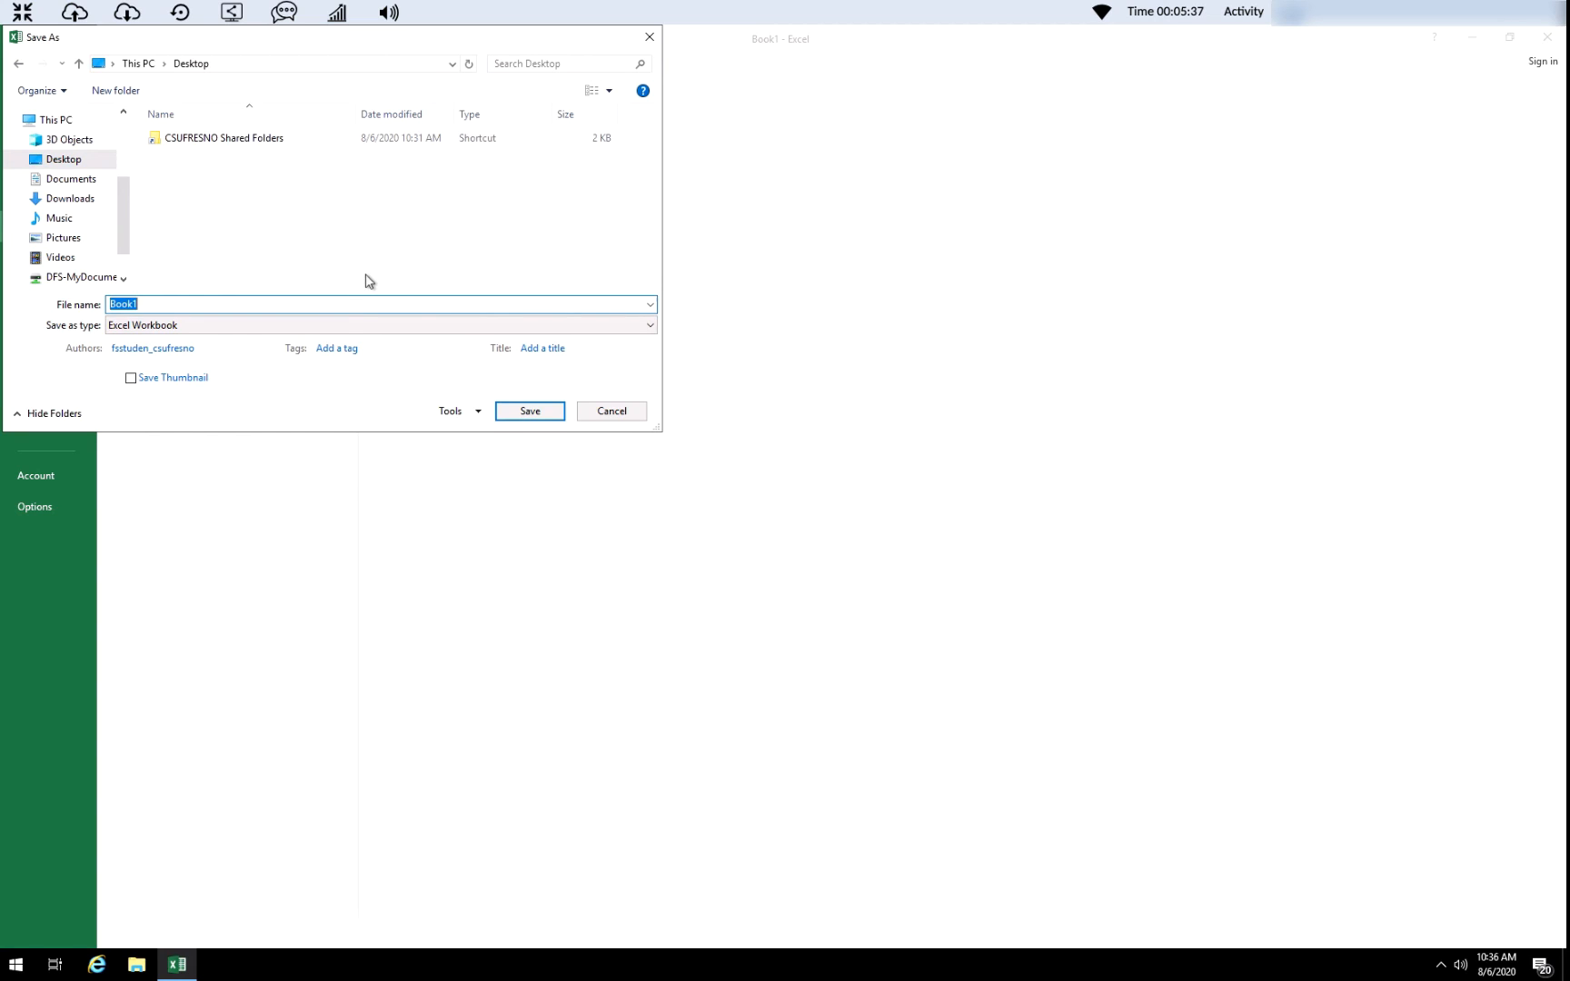
type("testi")
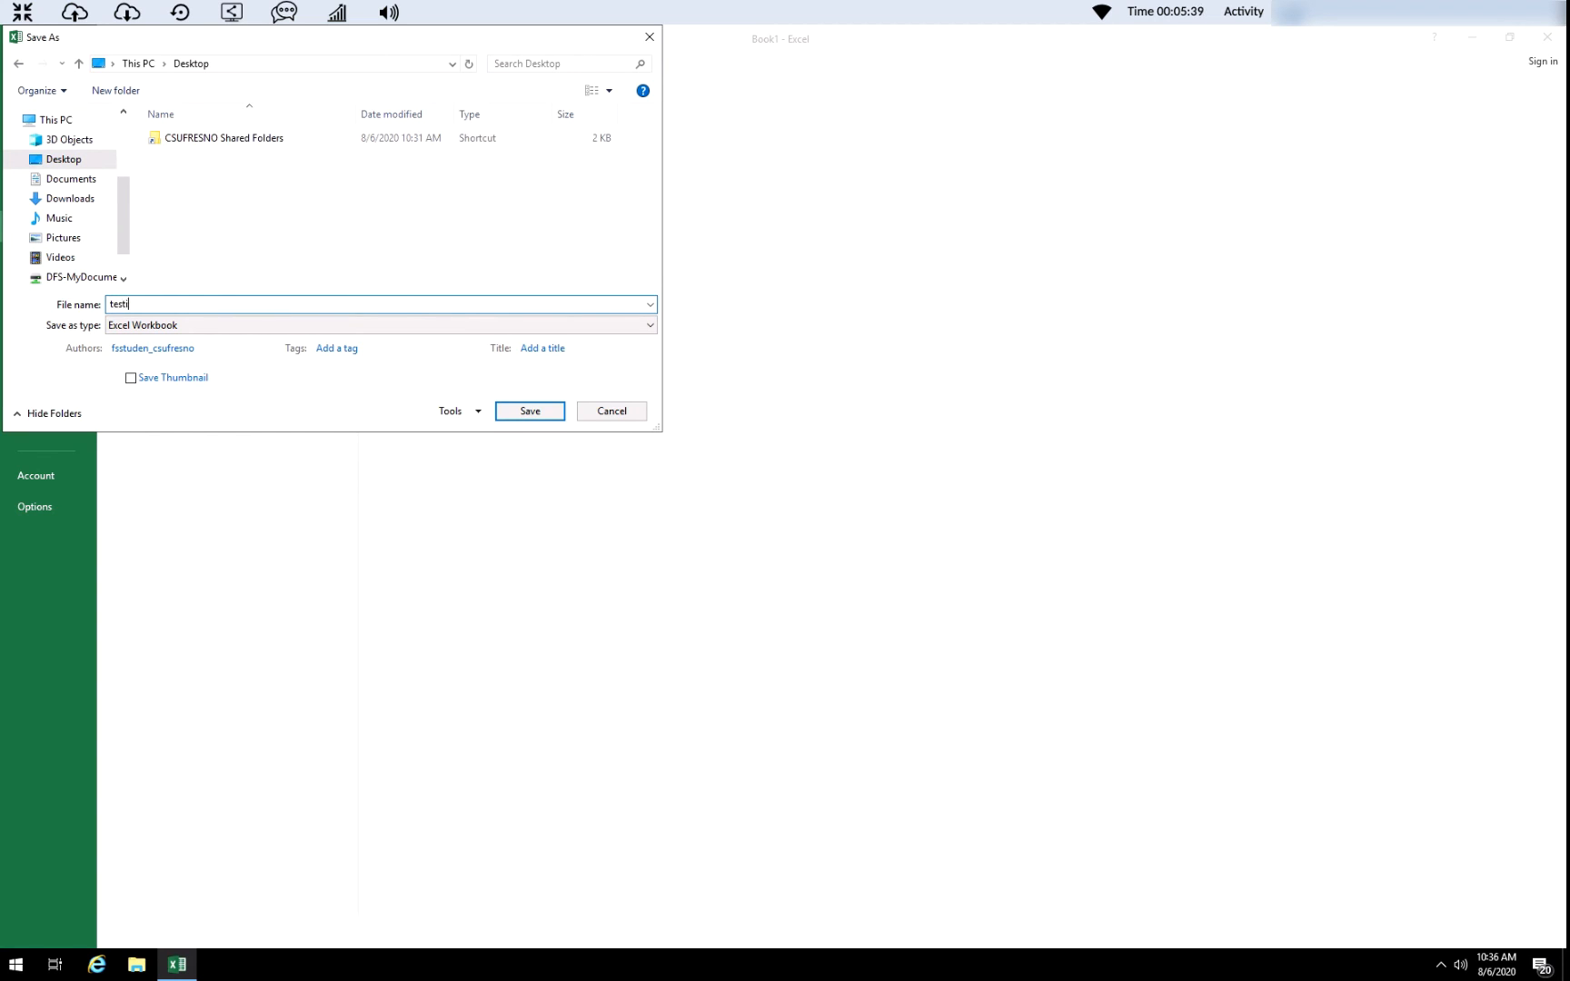
type("ng")
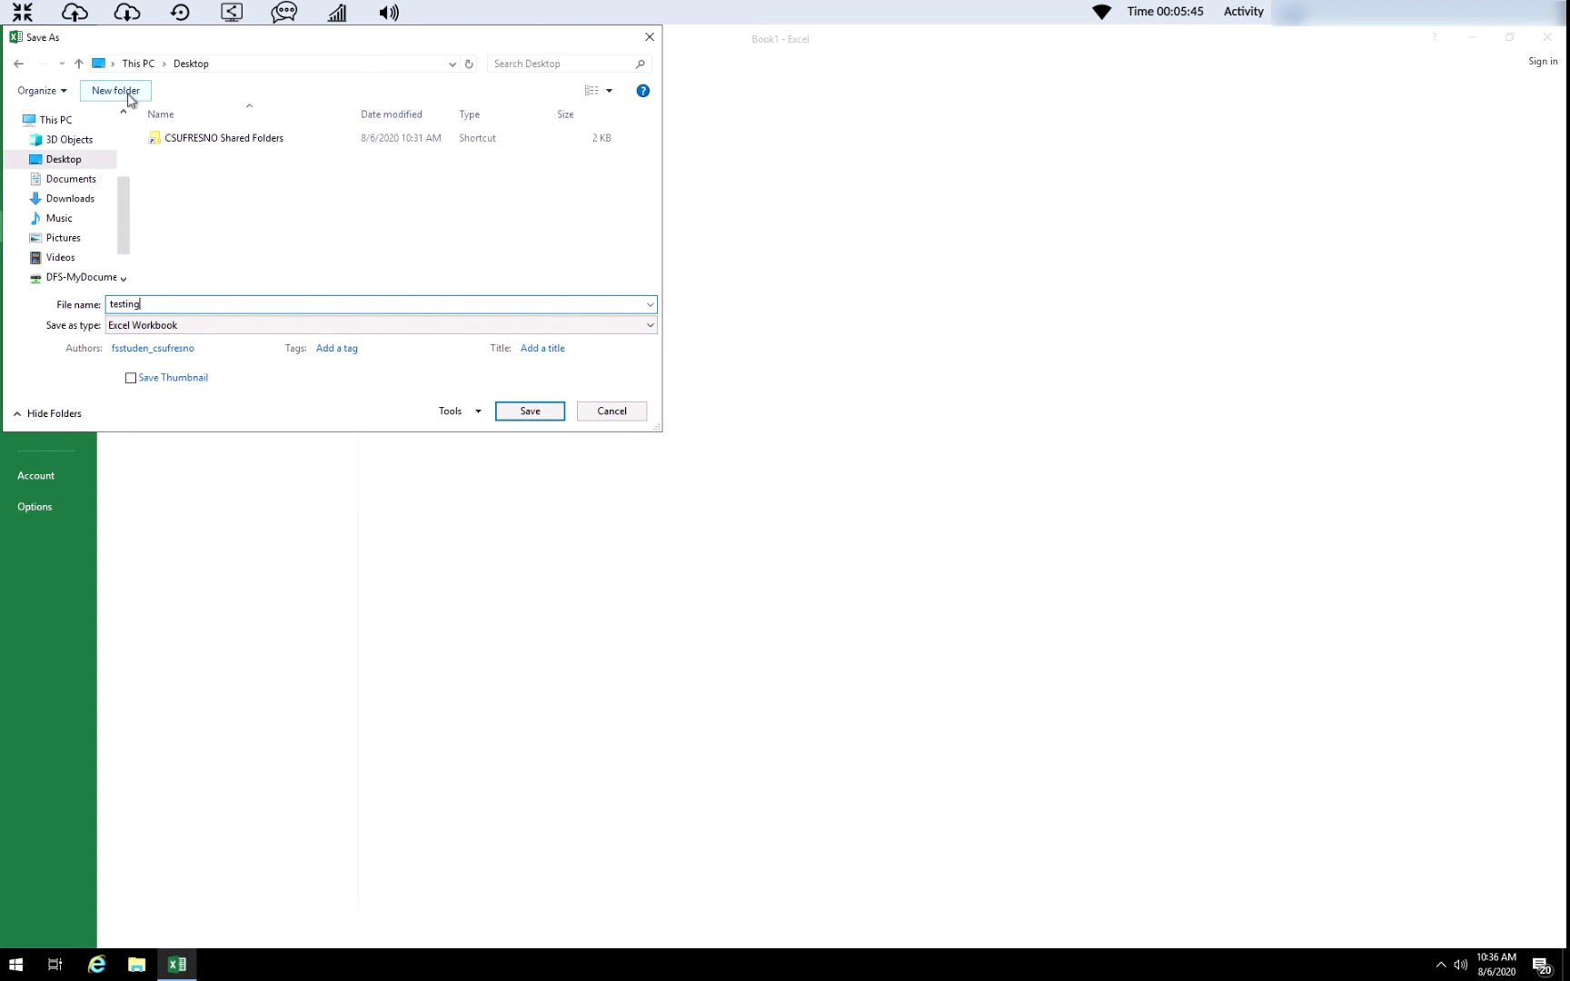
Create a new 'My Files' folder on the Desktop and save the workbook inside it.
left_click(116, 91)
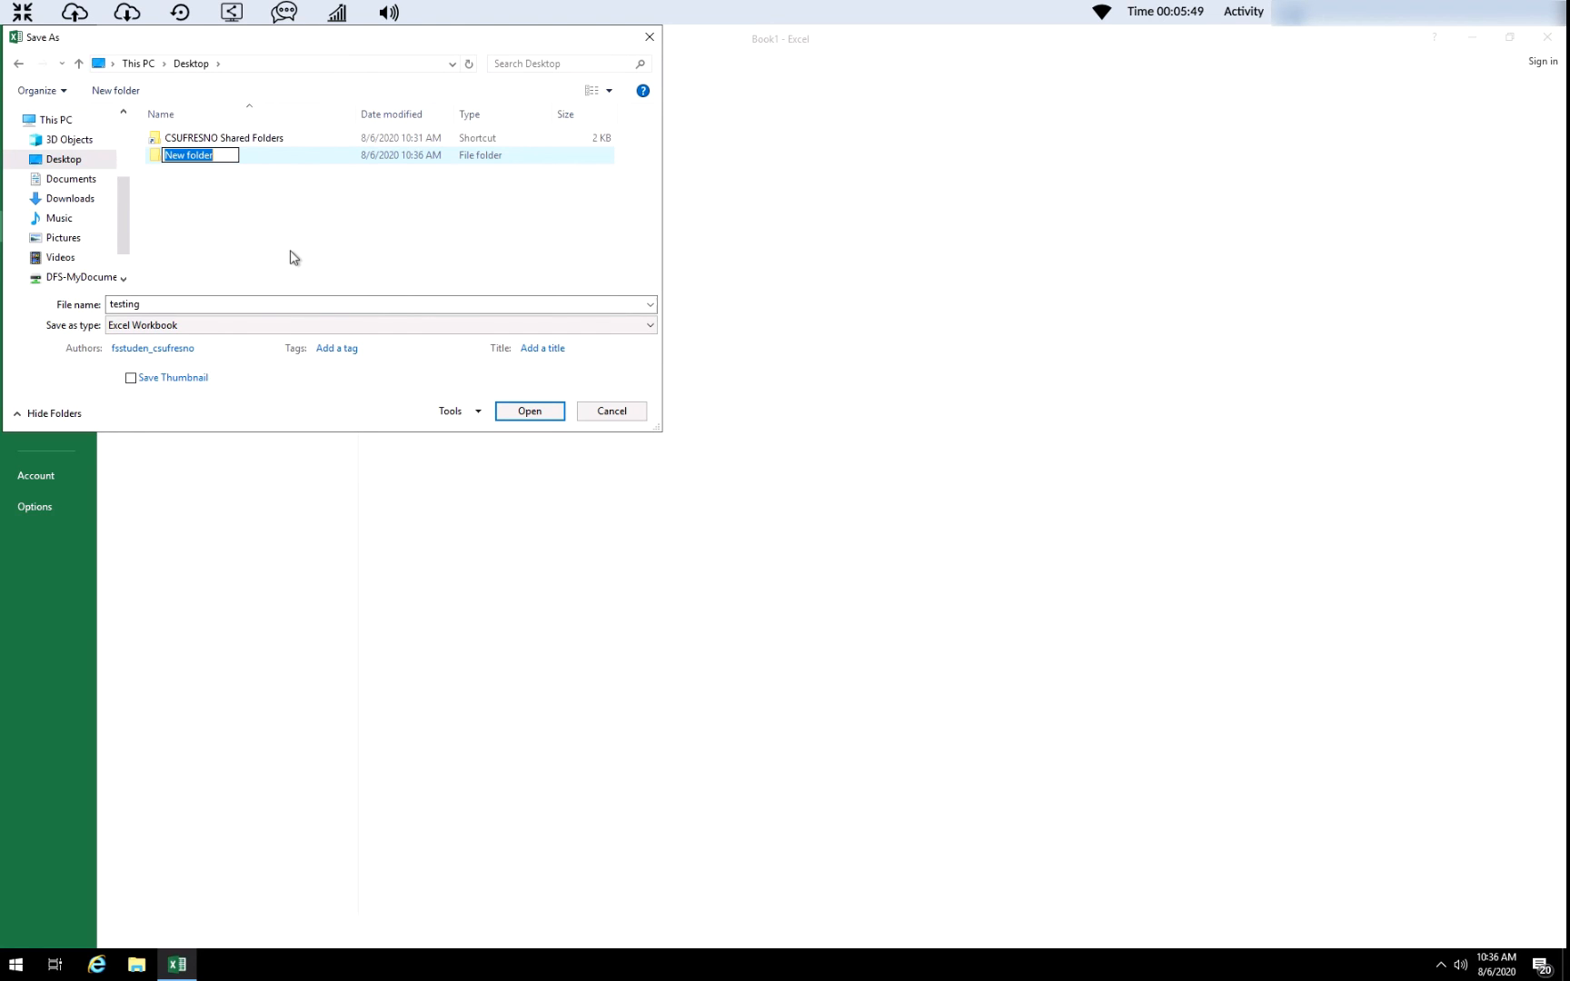
type("My Files")
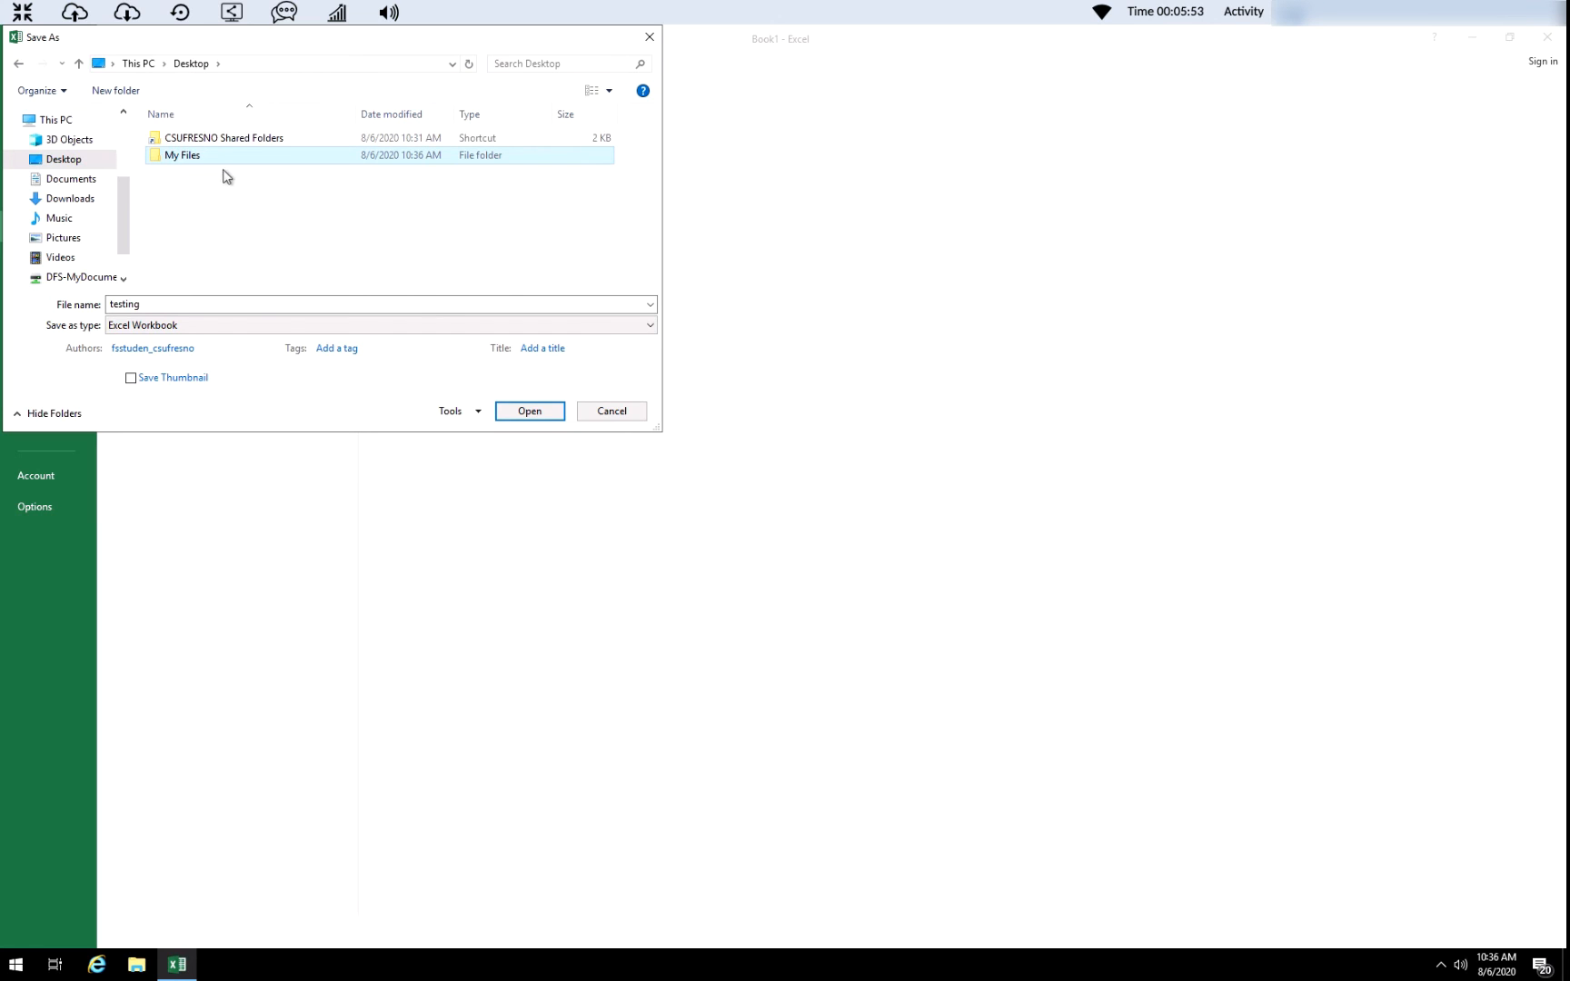
double_click(184, 155)
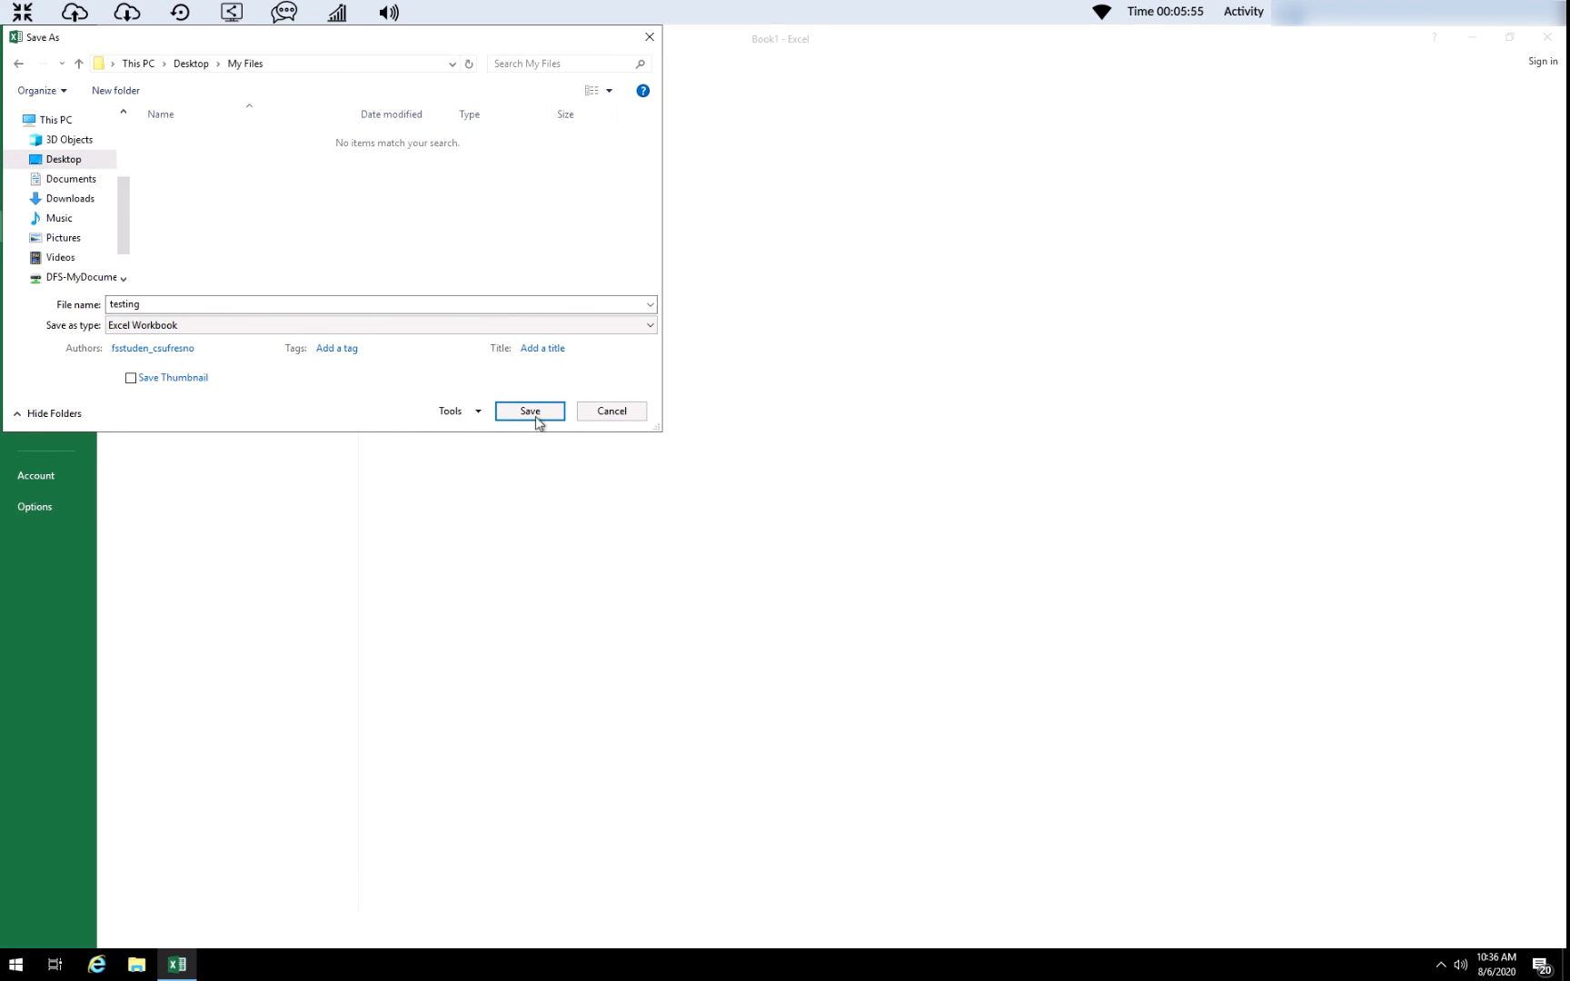
left_click(529, 411)
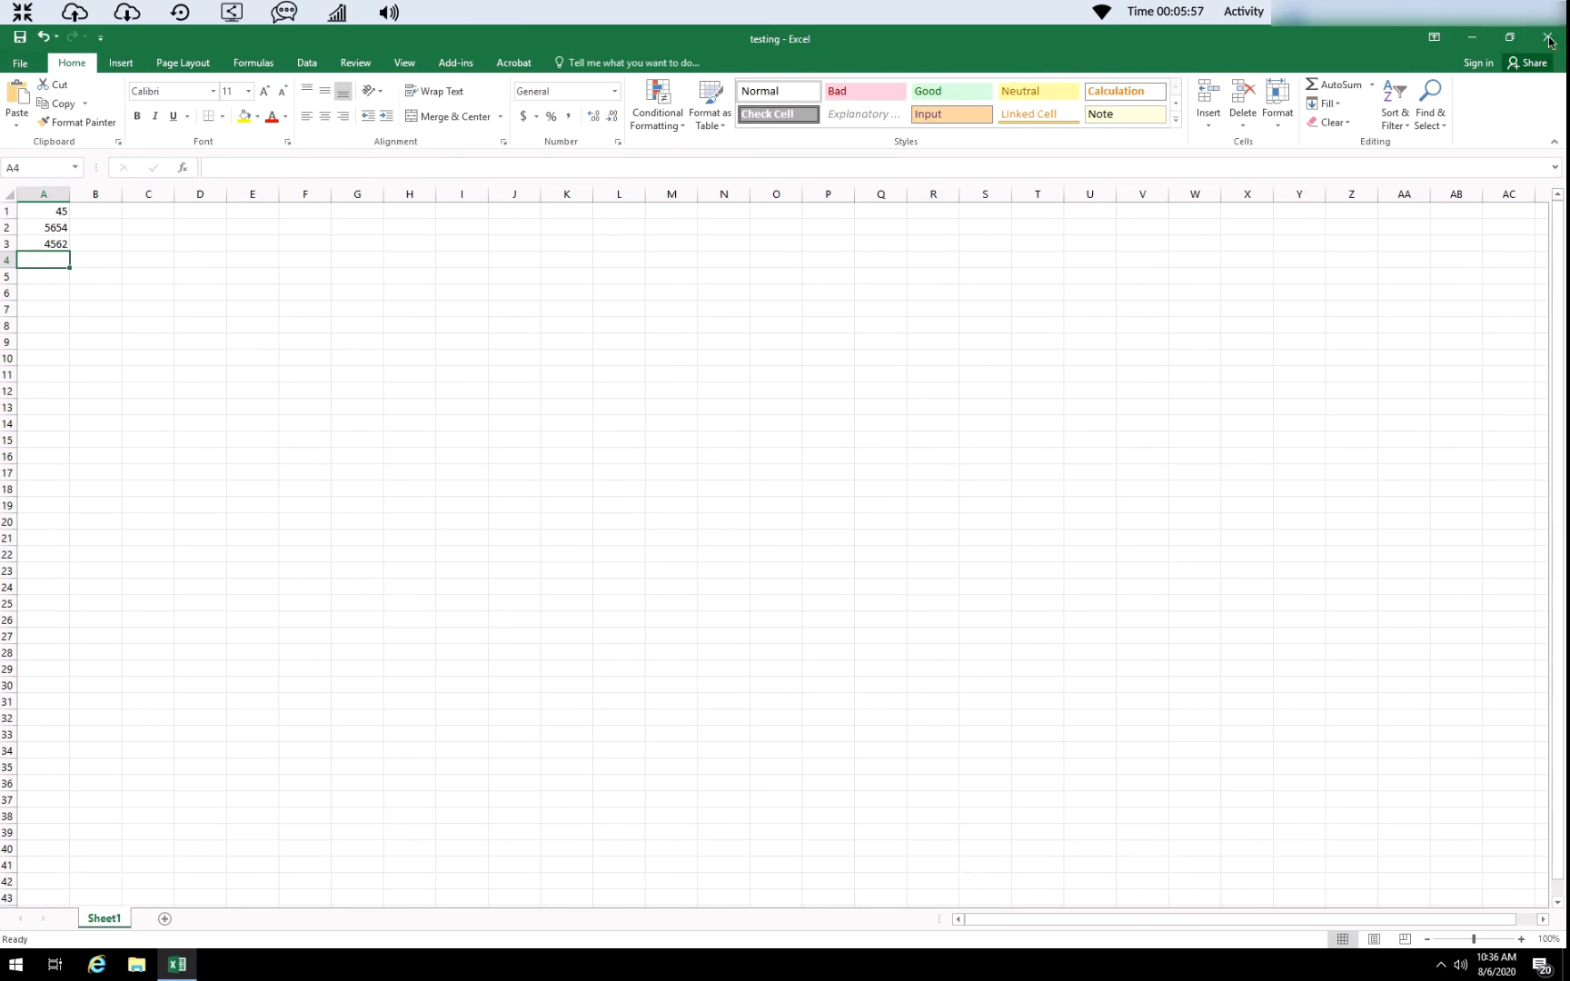
Close Excel and drag the My Files icon toward the middle of the desktop.
left_click(1547, 33)
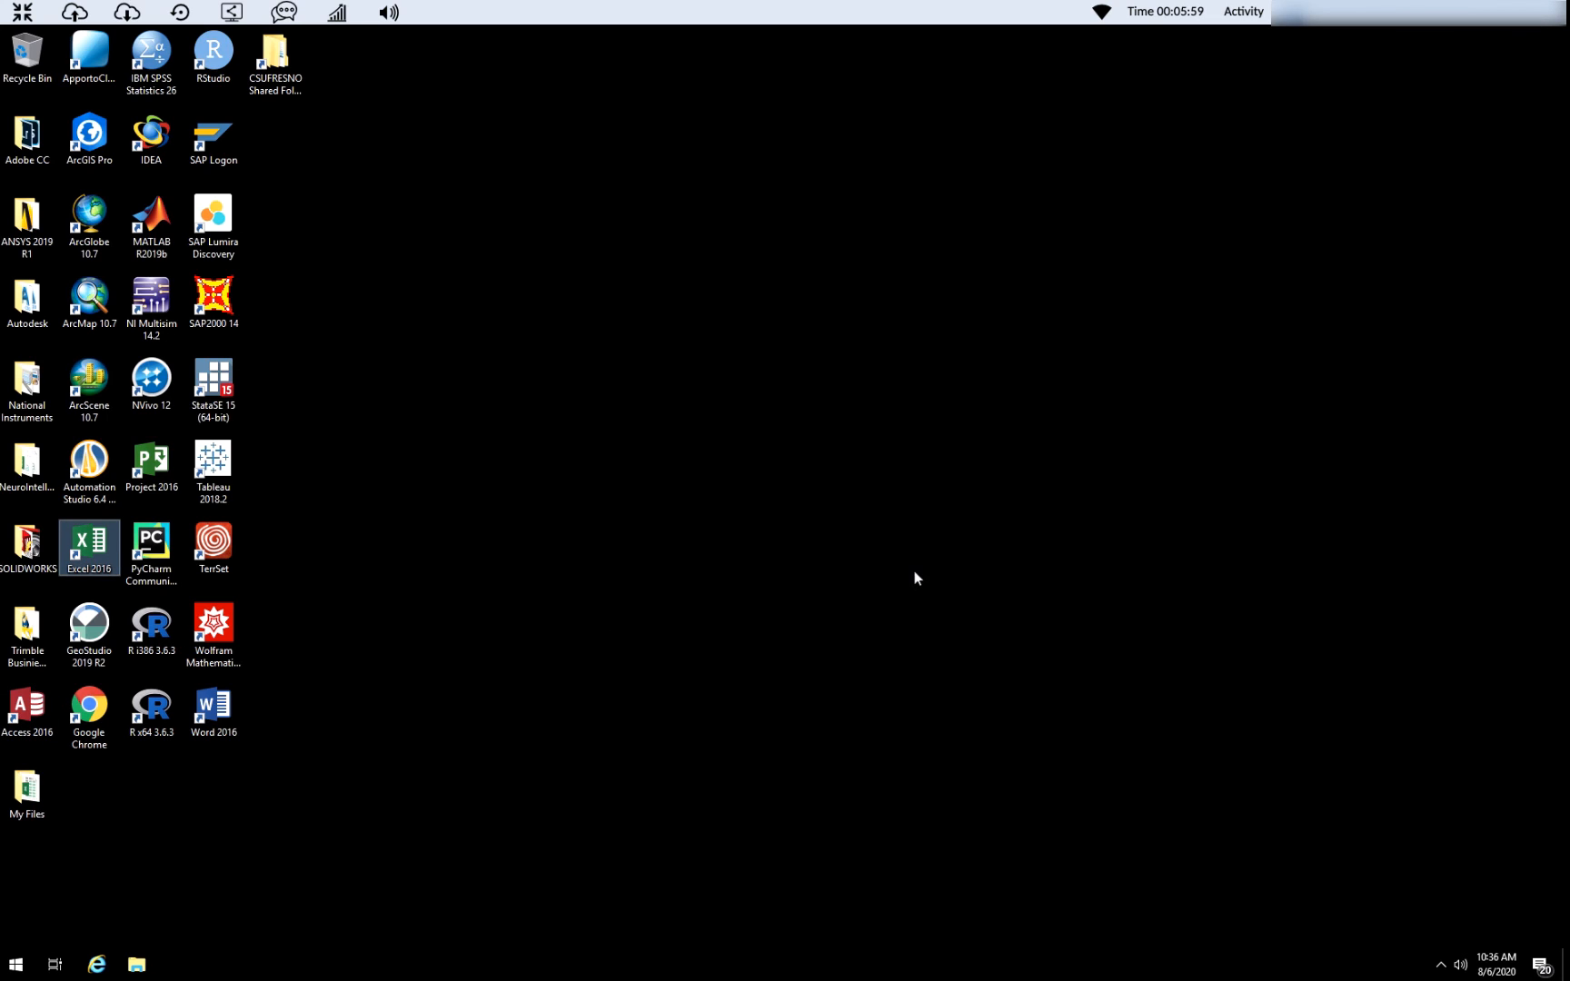
left_click(27, 787)
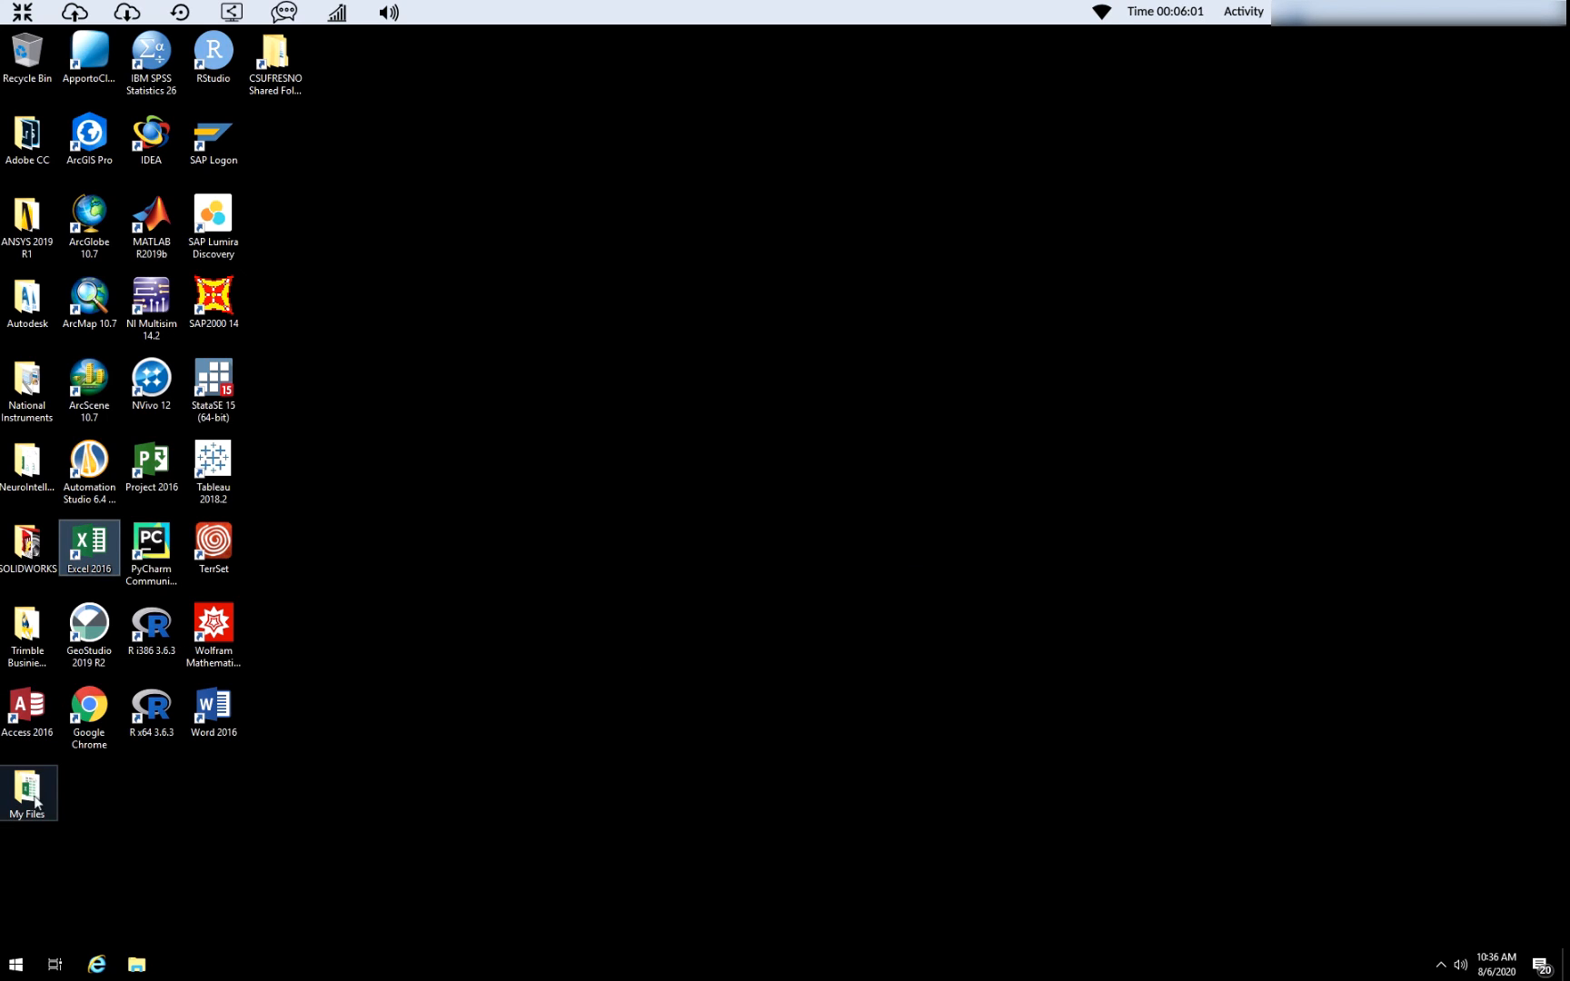
left_click_drag(27, 790, 461, 545)
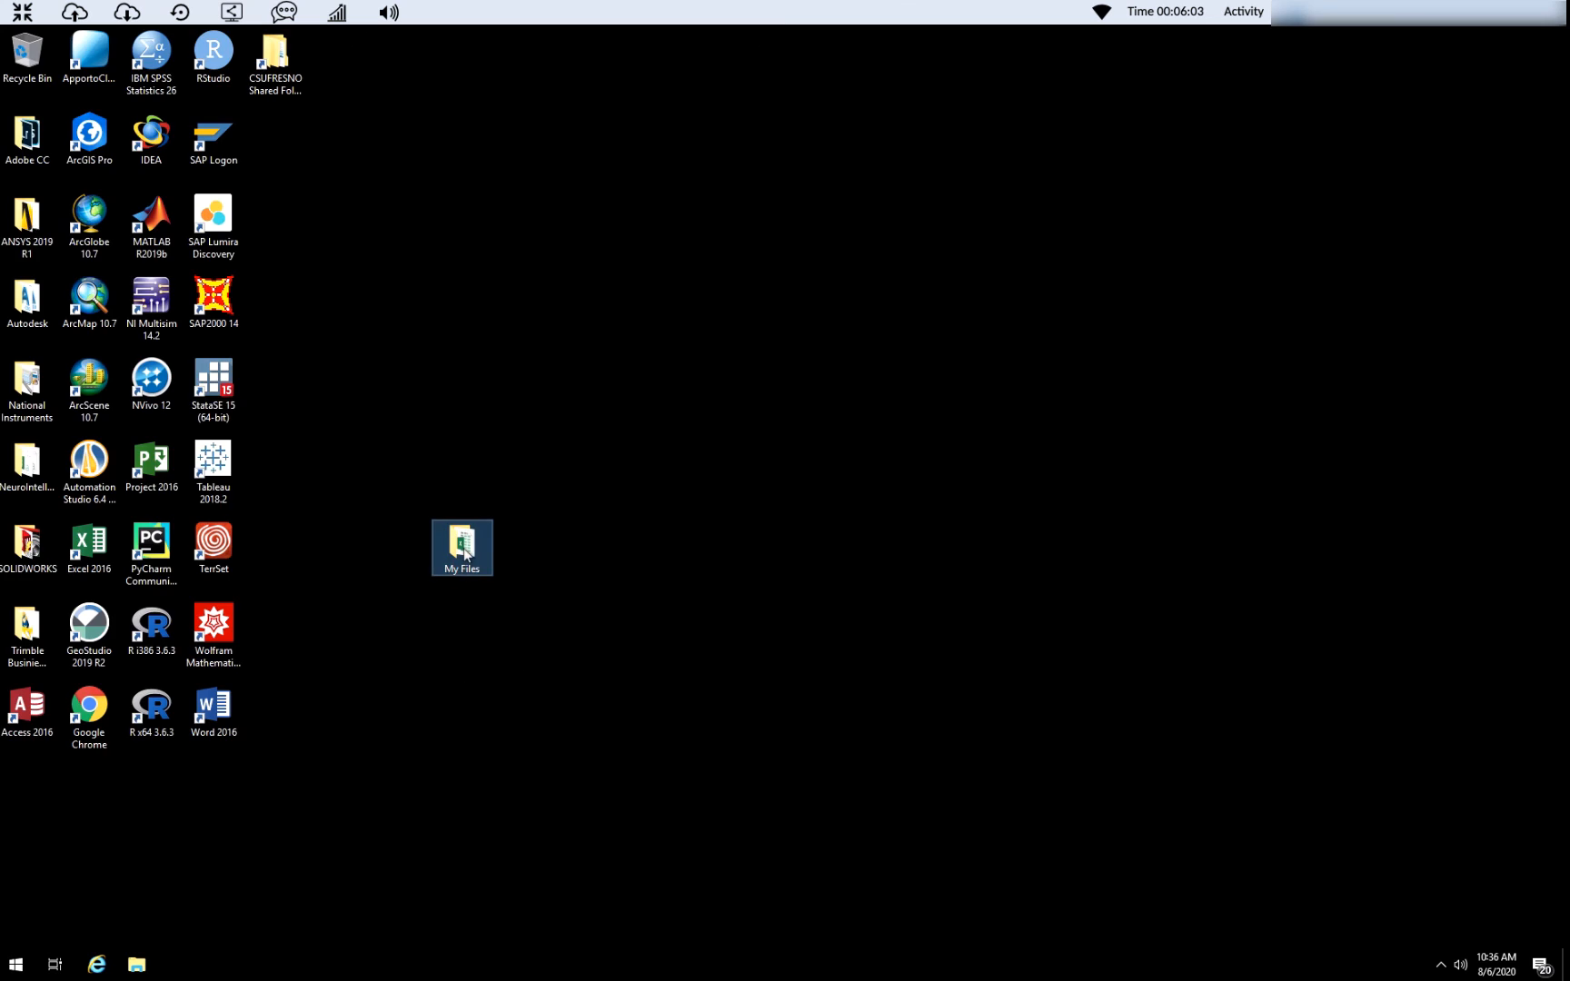
double_click(461, 541)
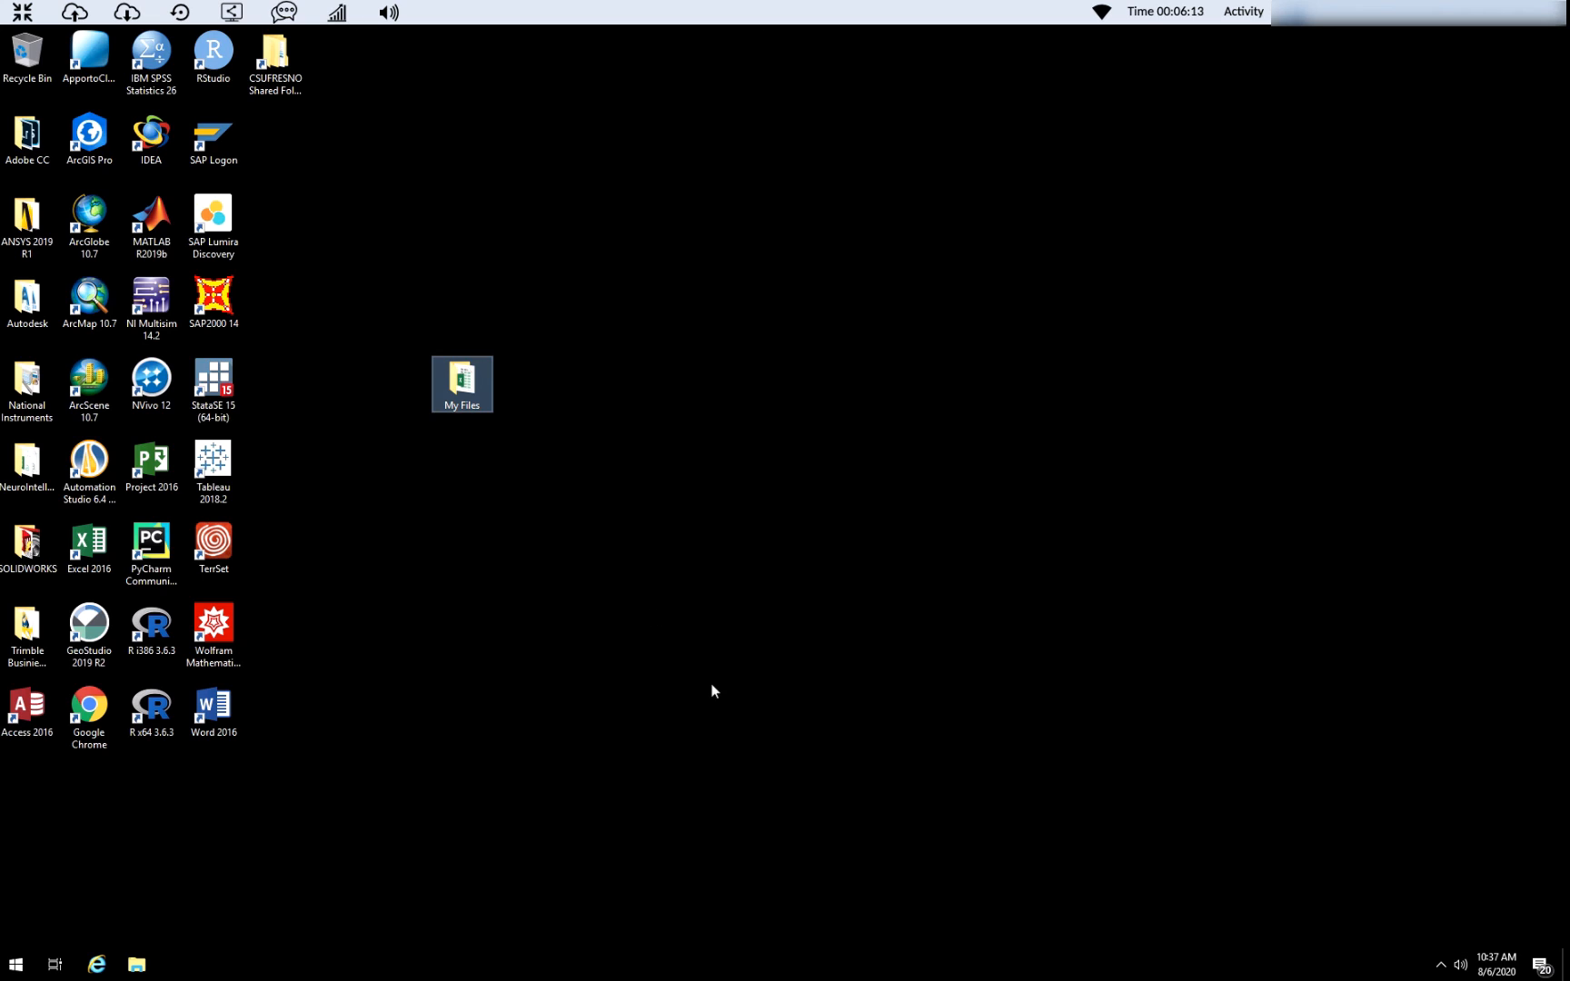
left_click(714, 690)
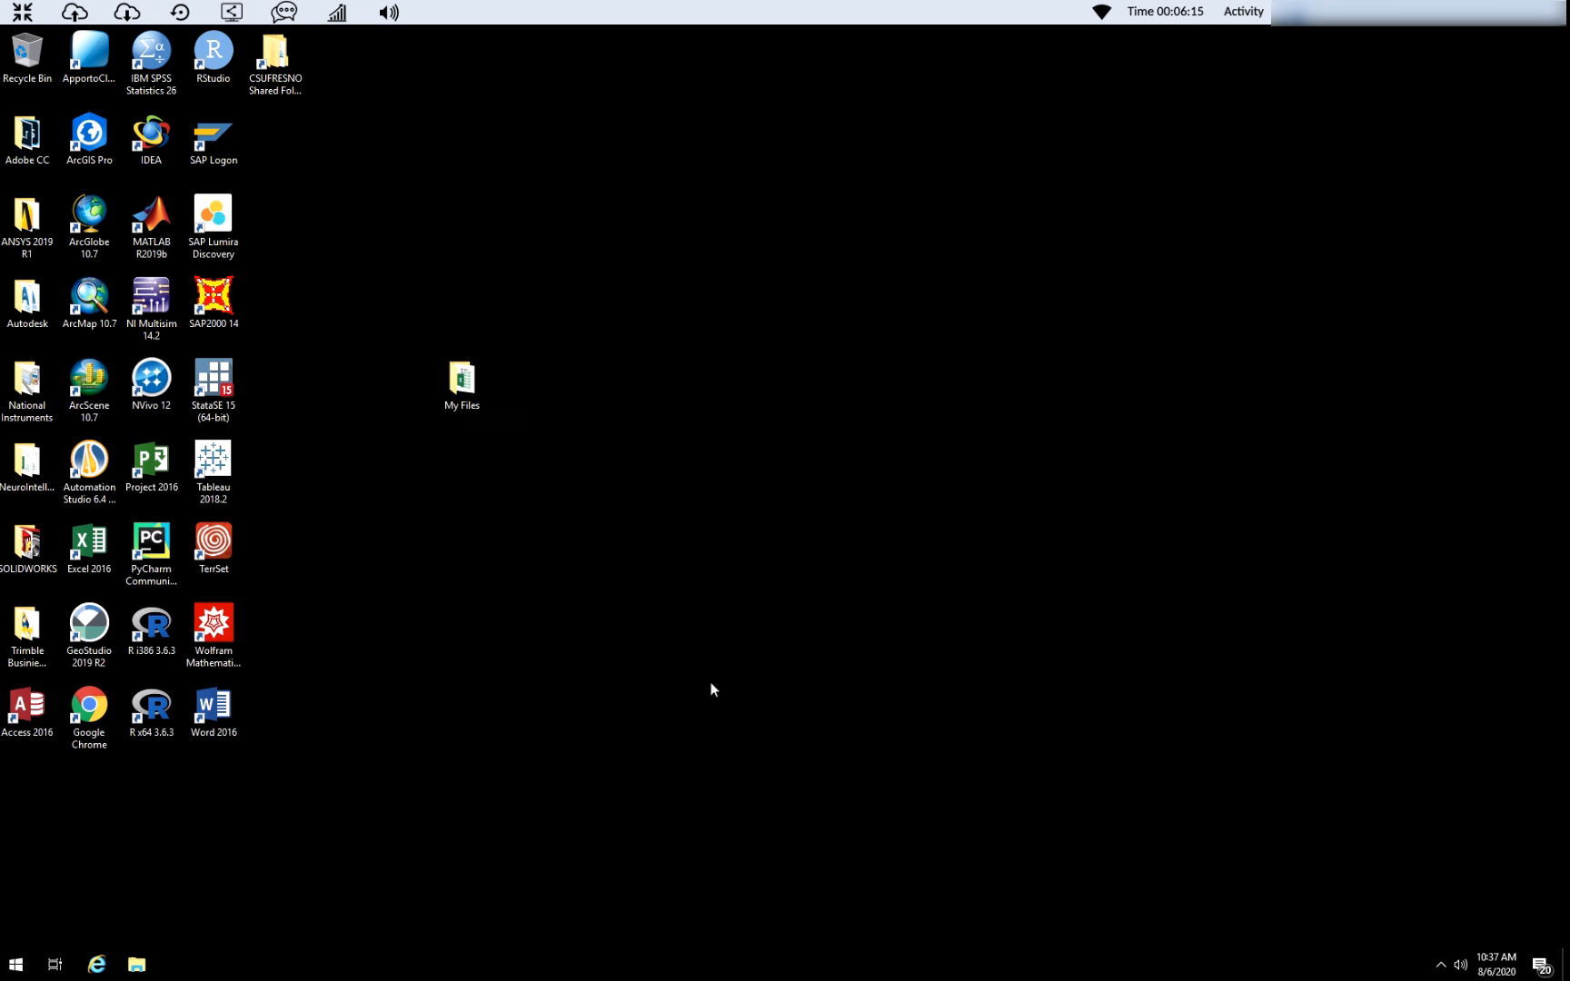
mouse_move(572, 436)
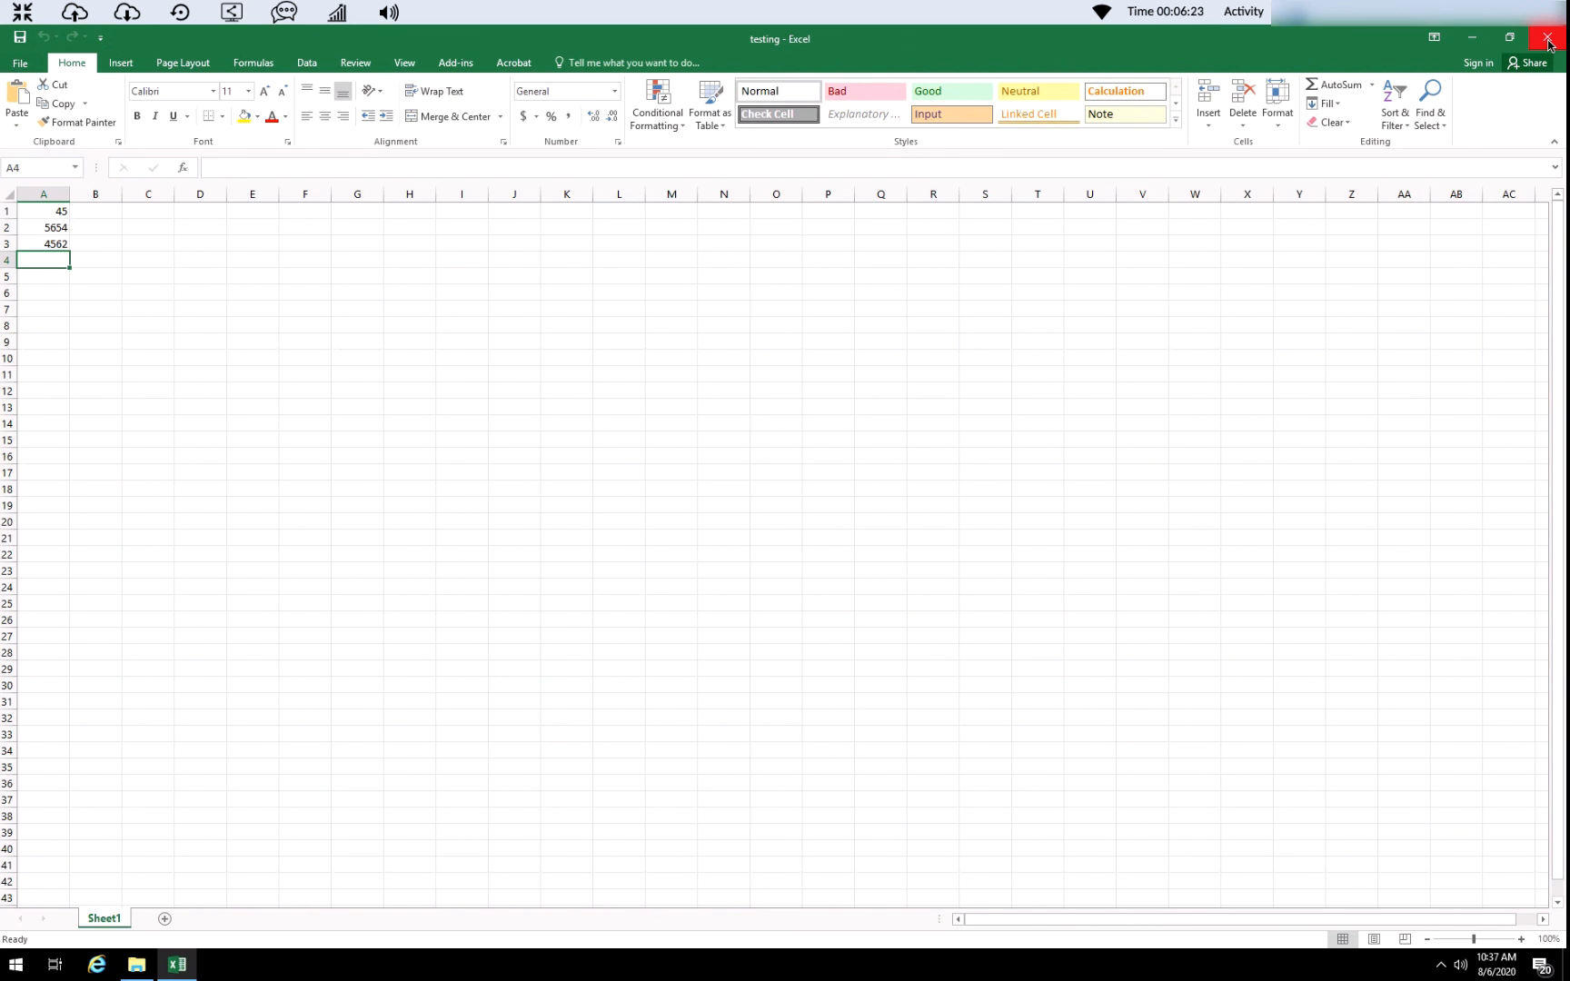
View the saved testing workbook inside the My Files folder.
left_click(1548, 36)
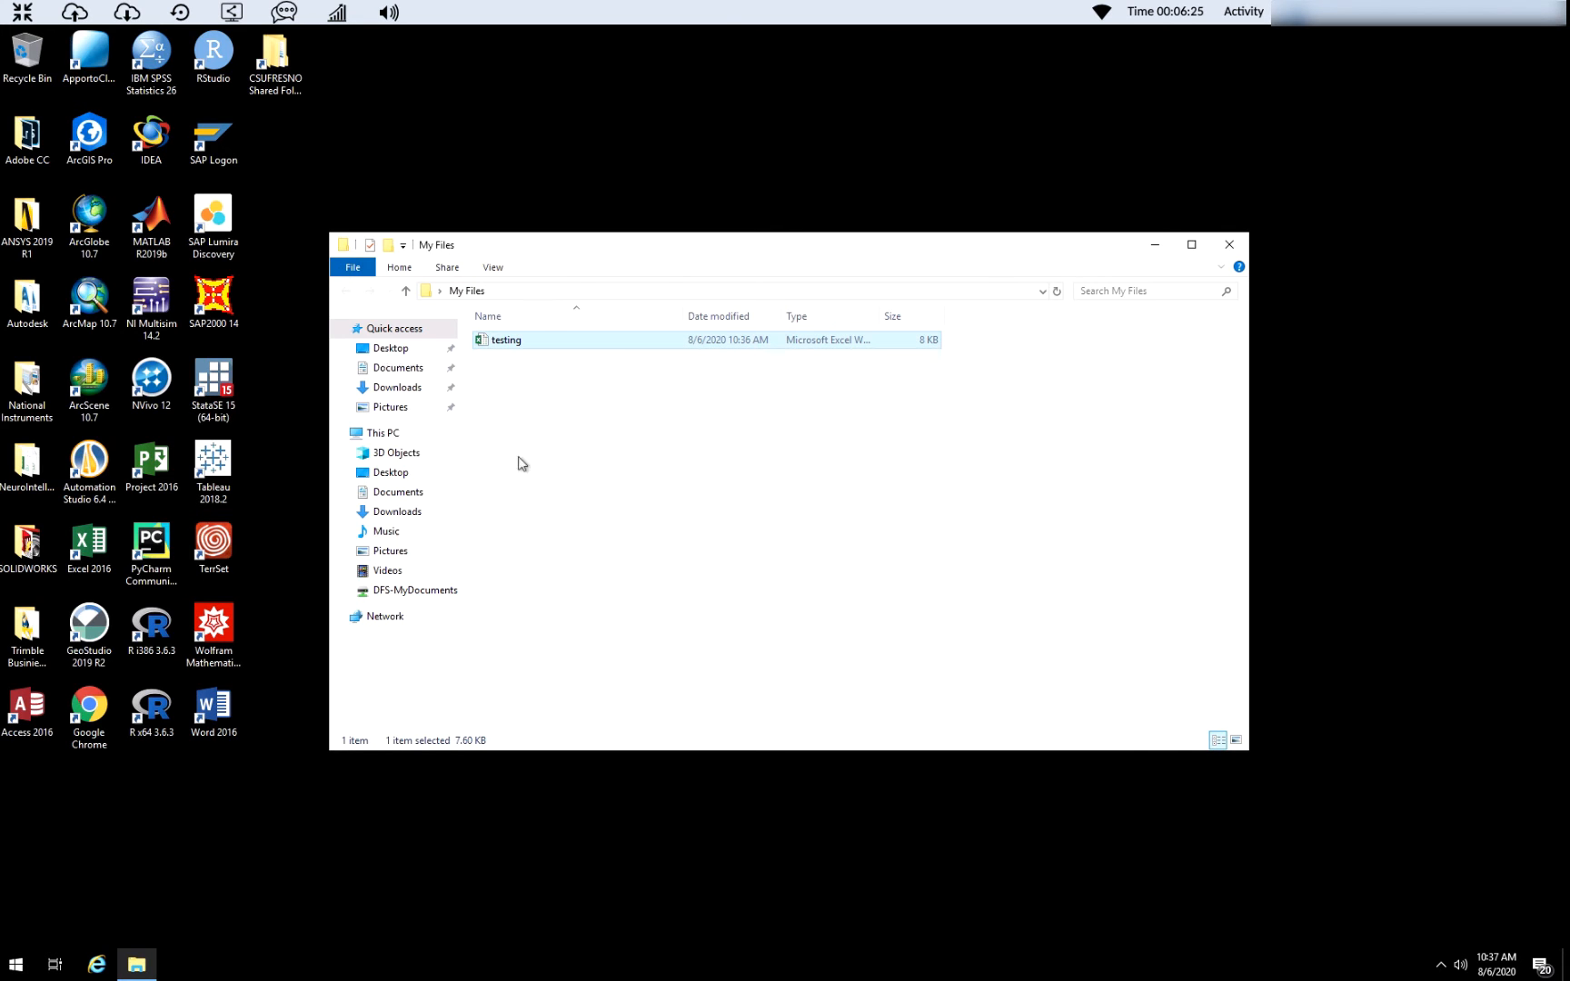
mouse_move(614, 592)
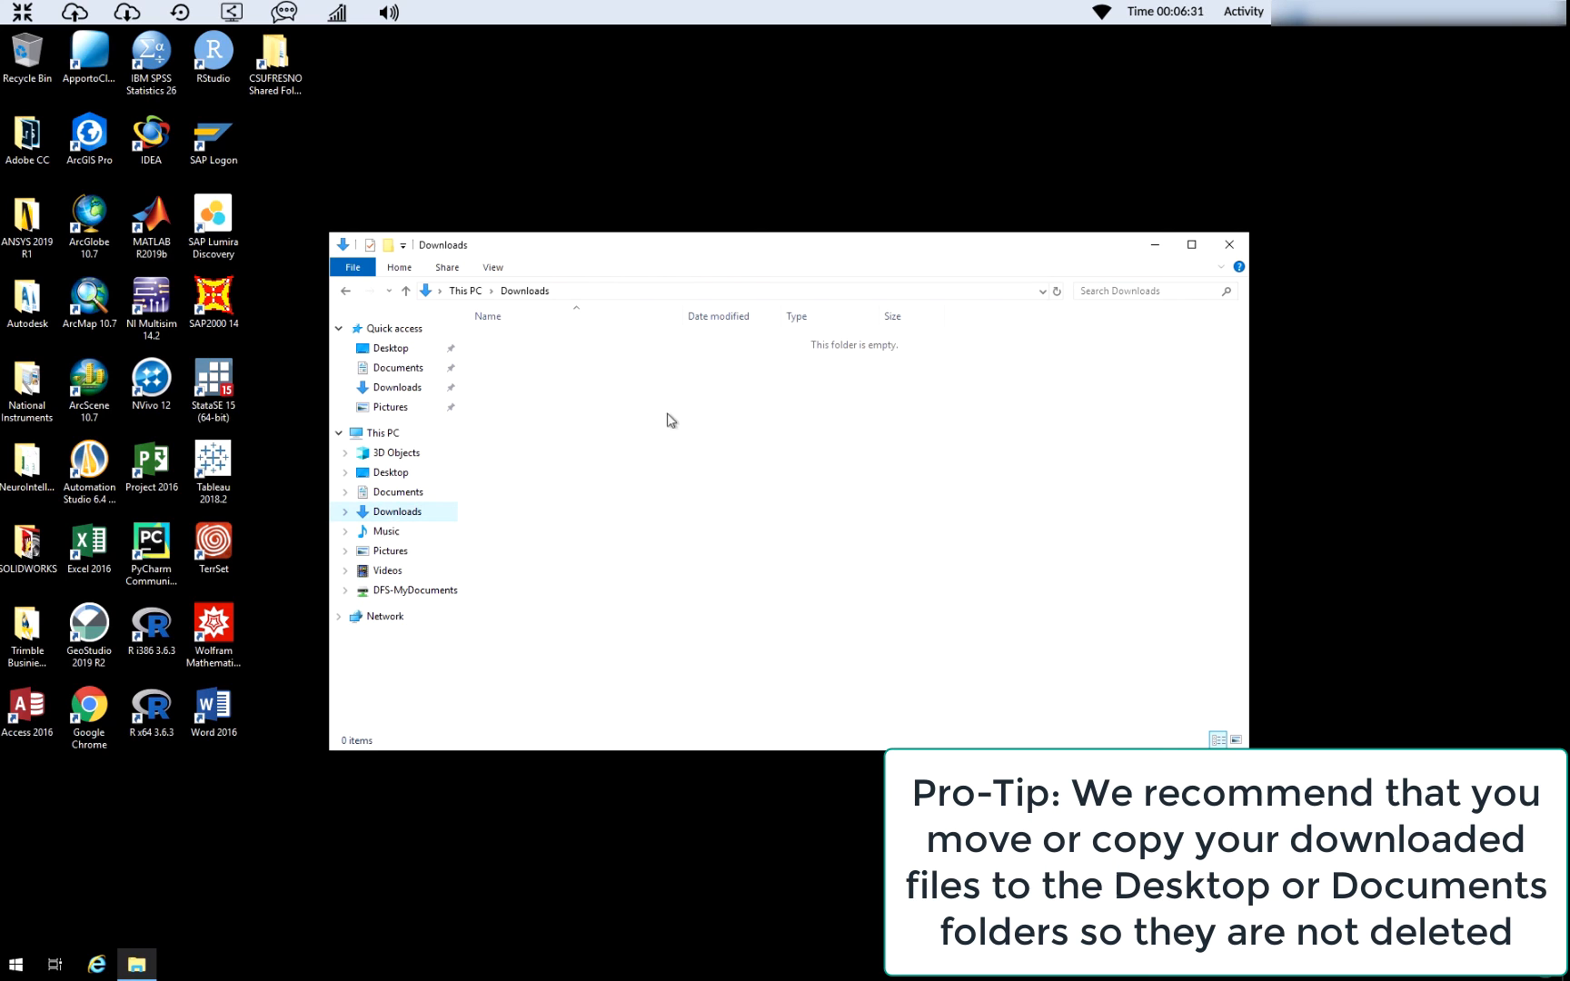
mouse_move(710, 282)
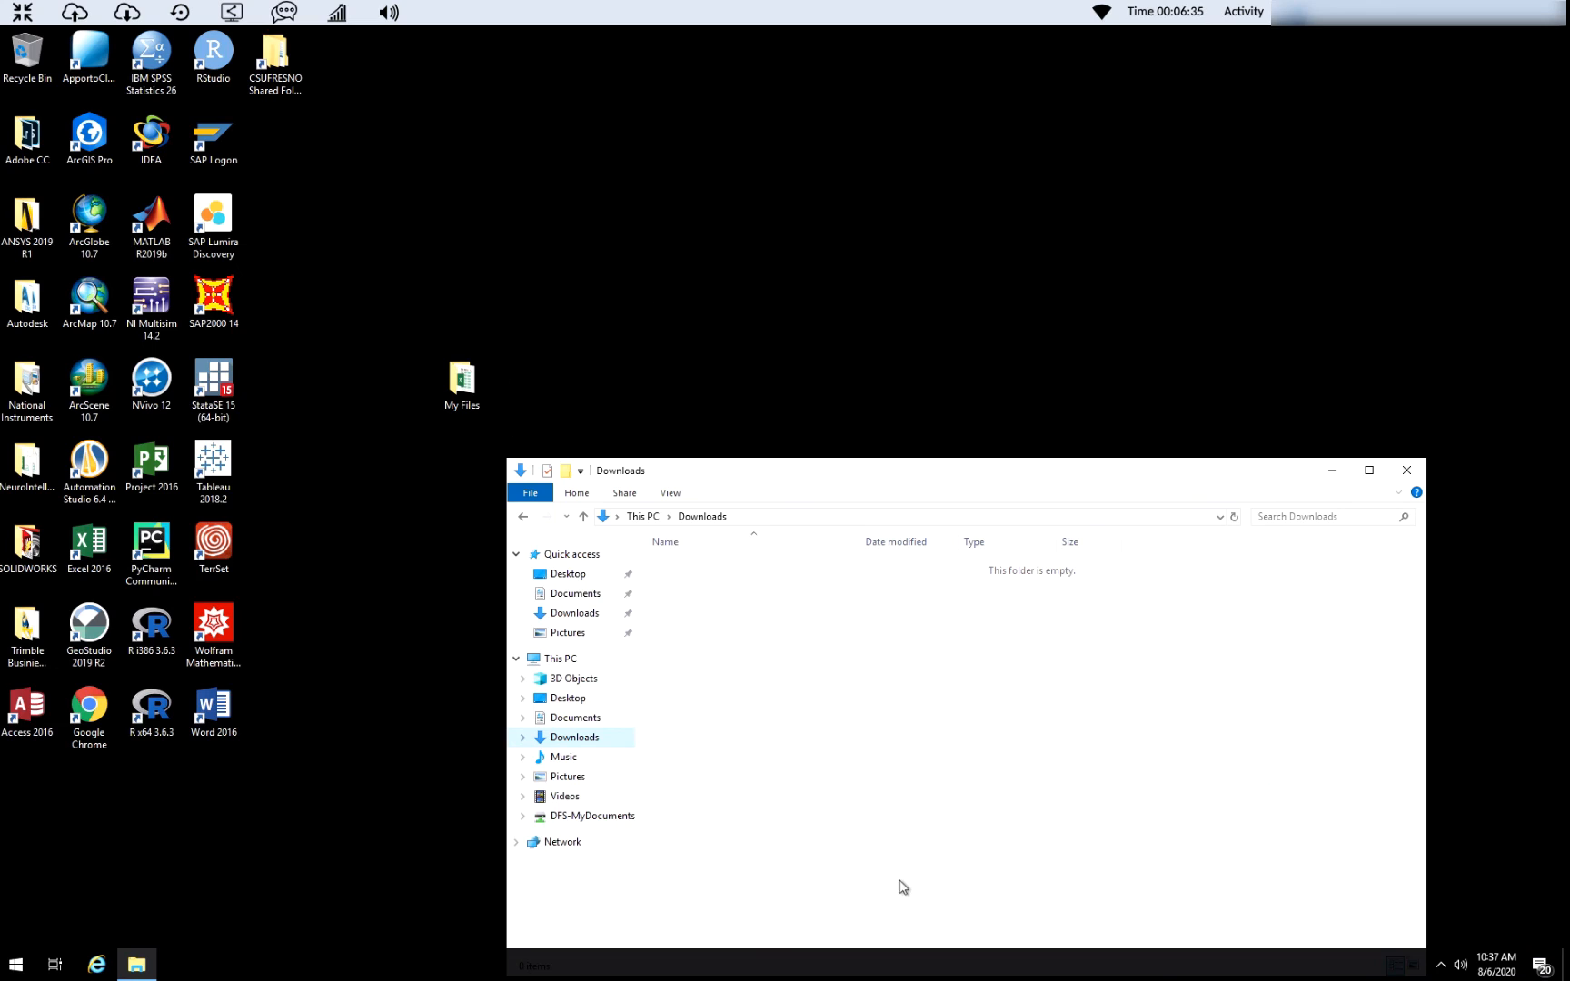
mouse_move(1209, 780)
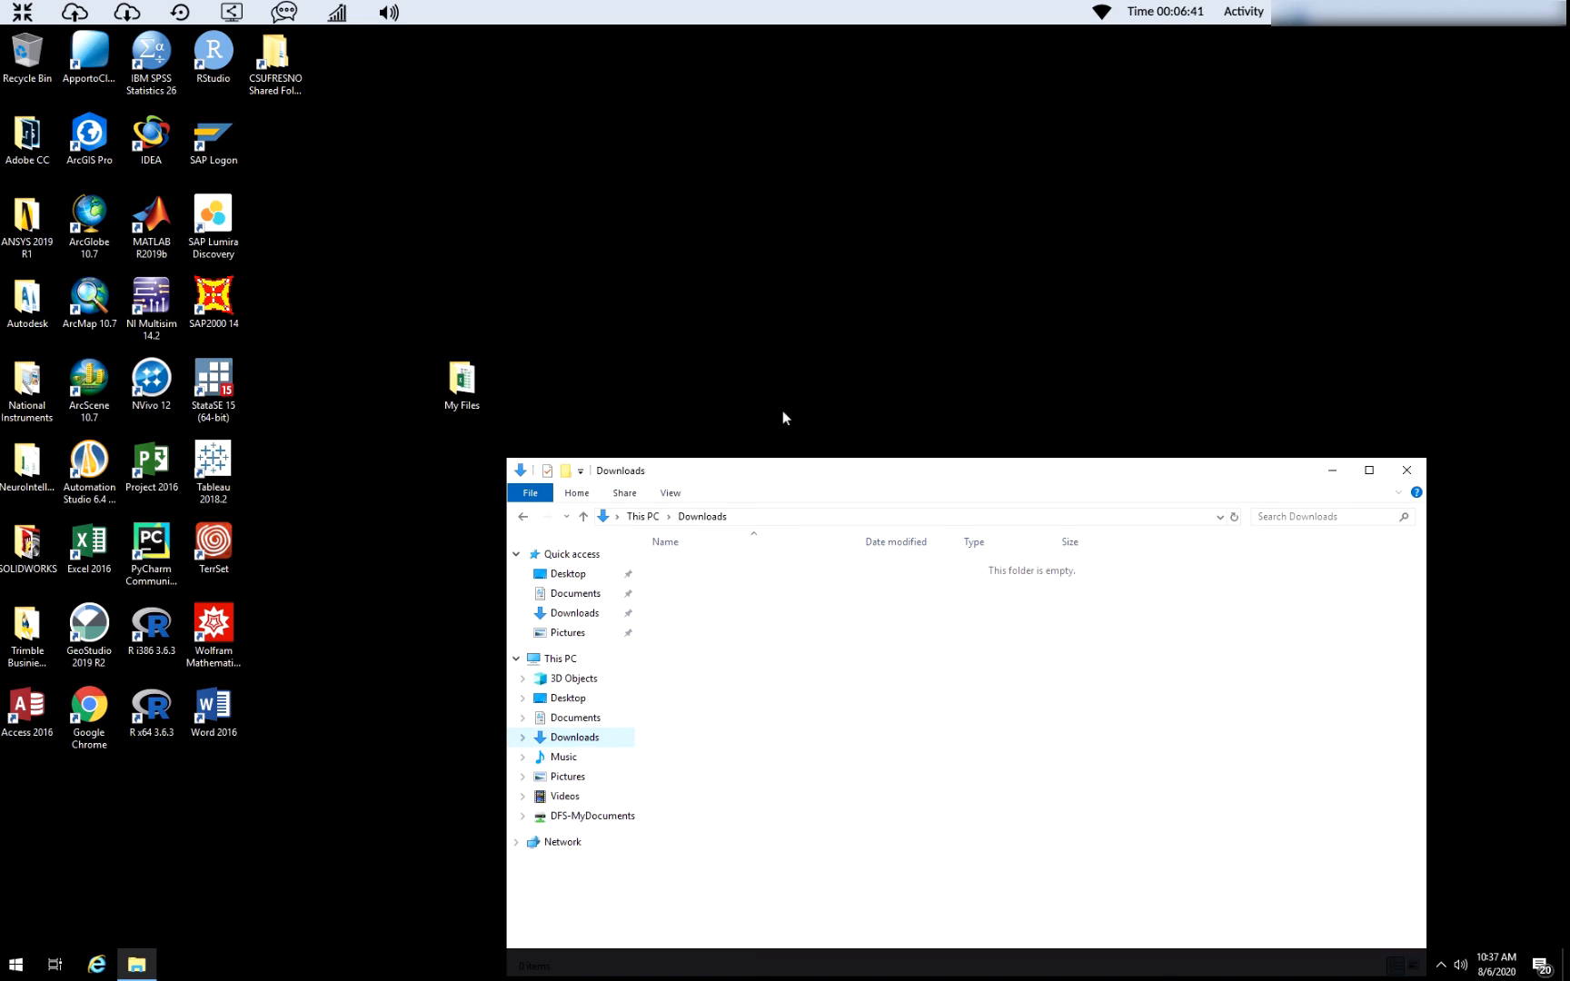
mouse_move(754, 420)
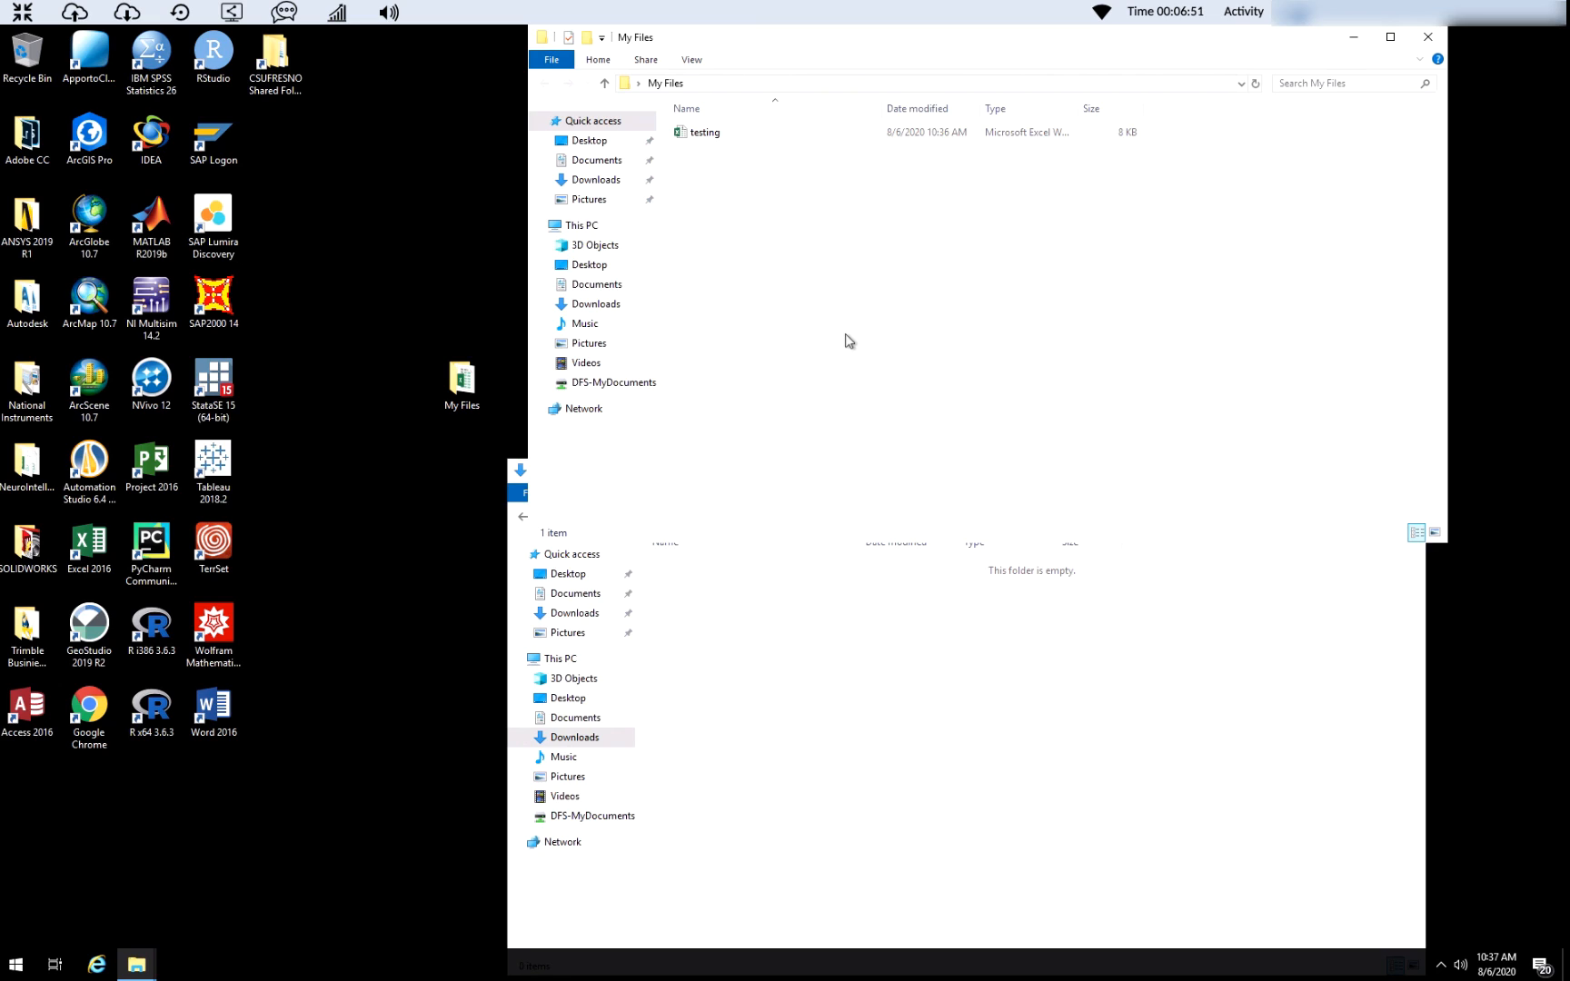
mouse_move(868, 360)
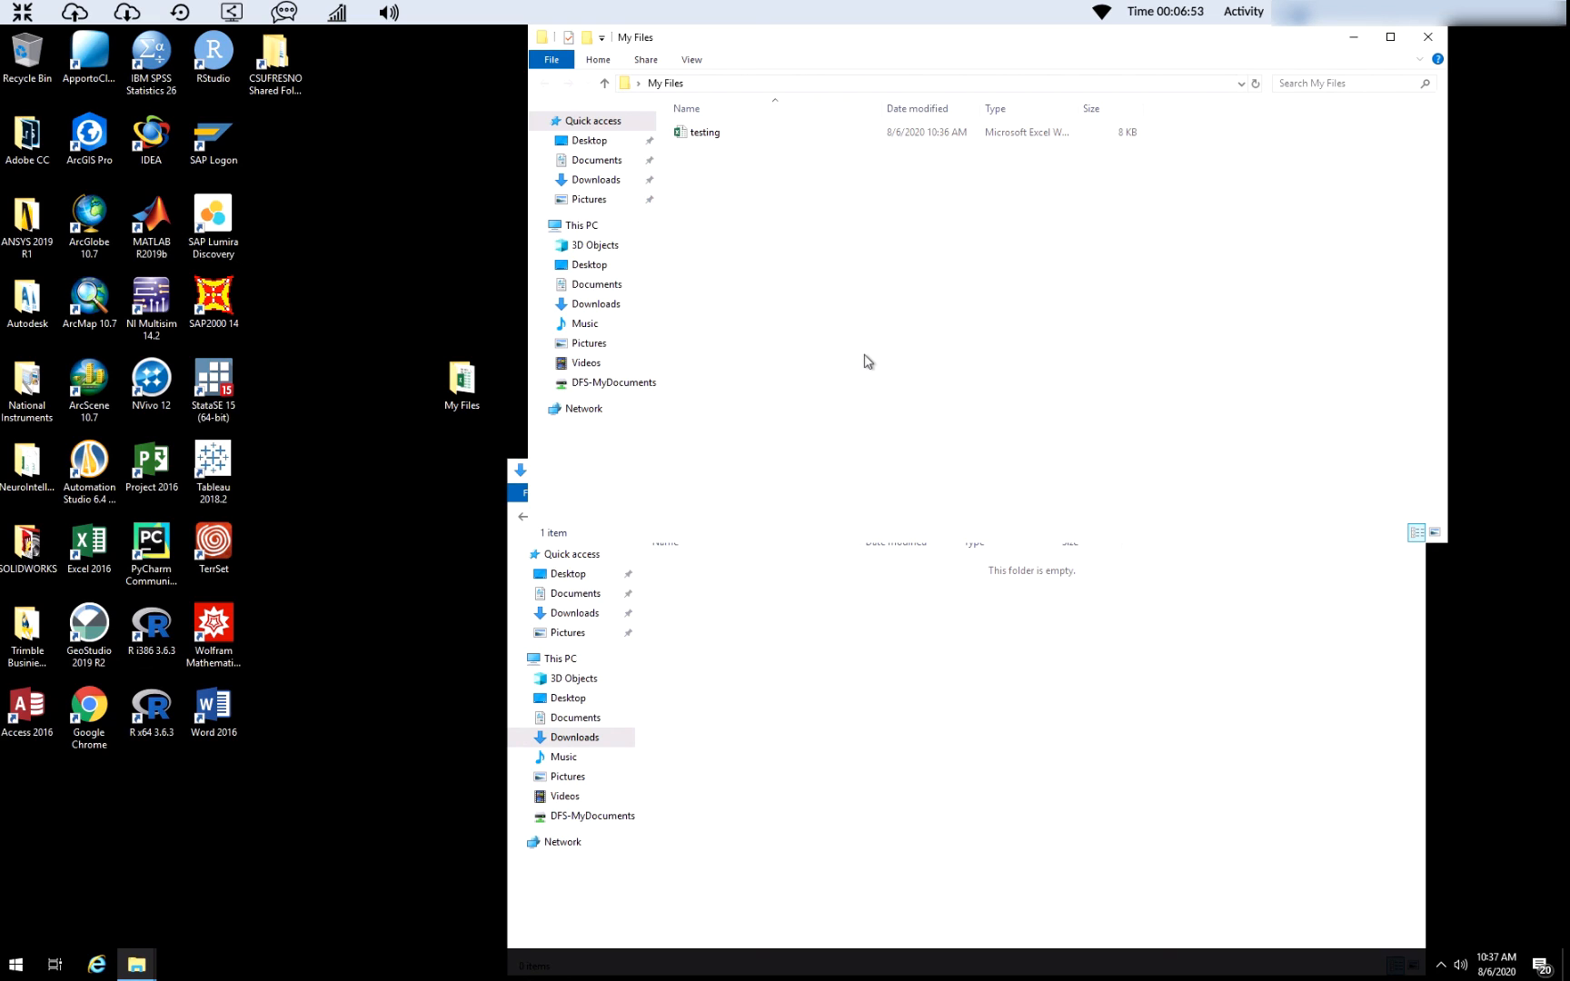
mouse_move(367, 436)
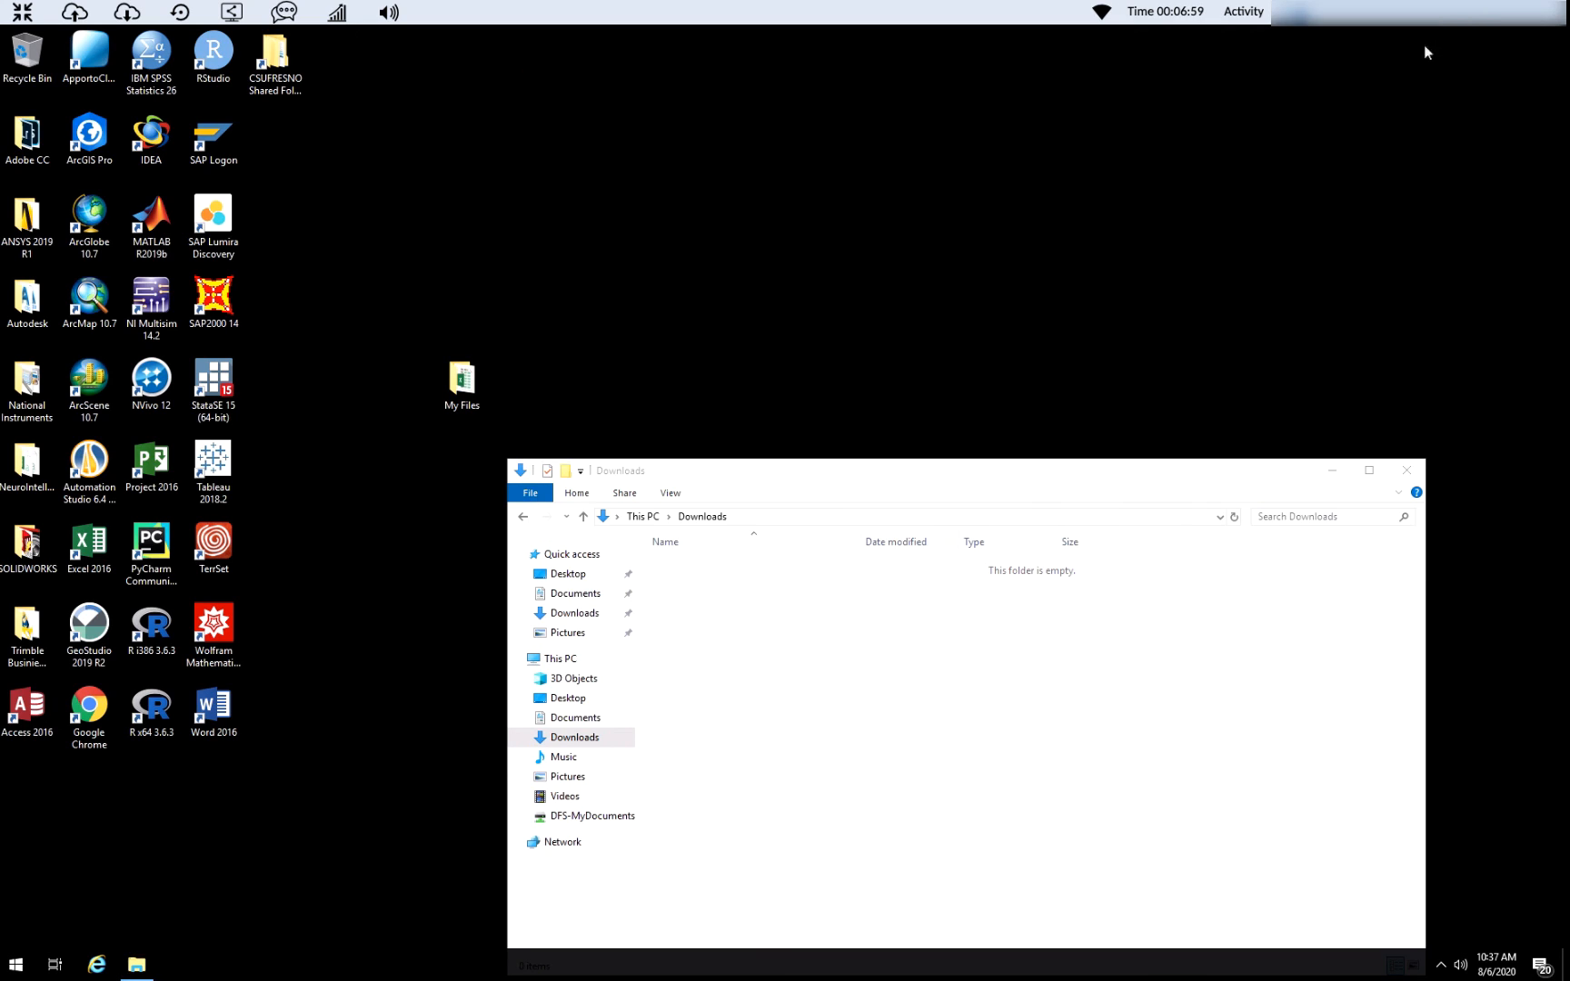
Close the File Explorer window to return to the desktop.
left_click(1407, 469)
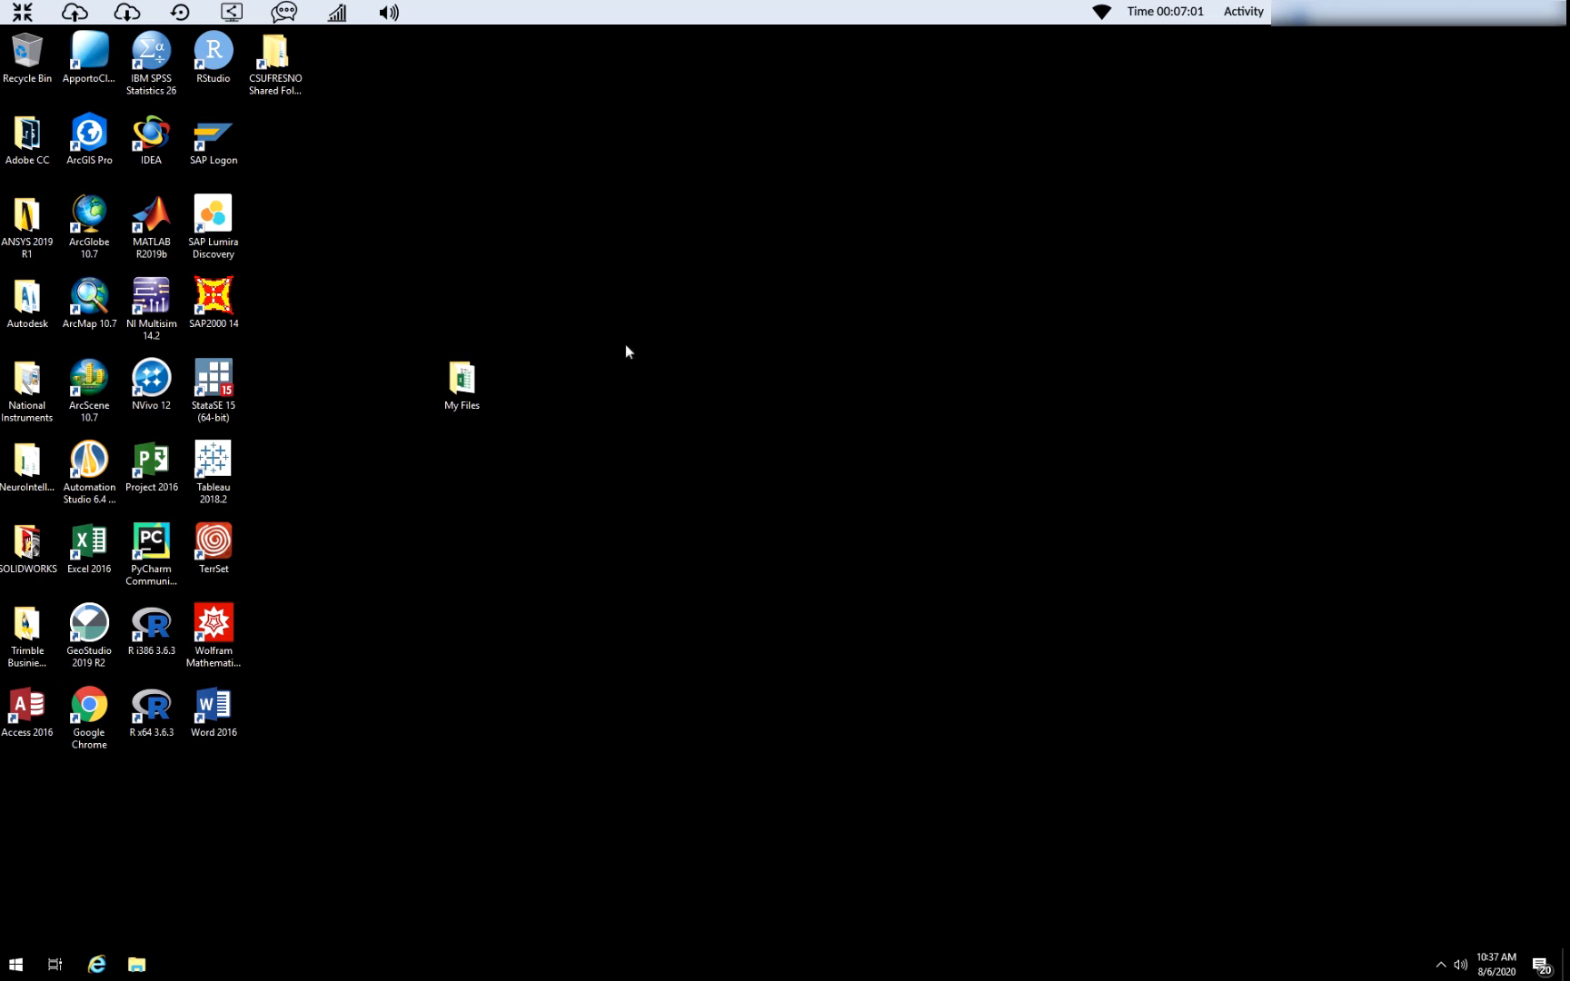
mouse_move(712, 469)
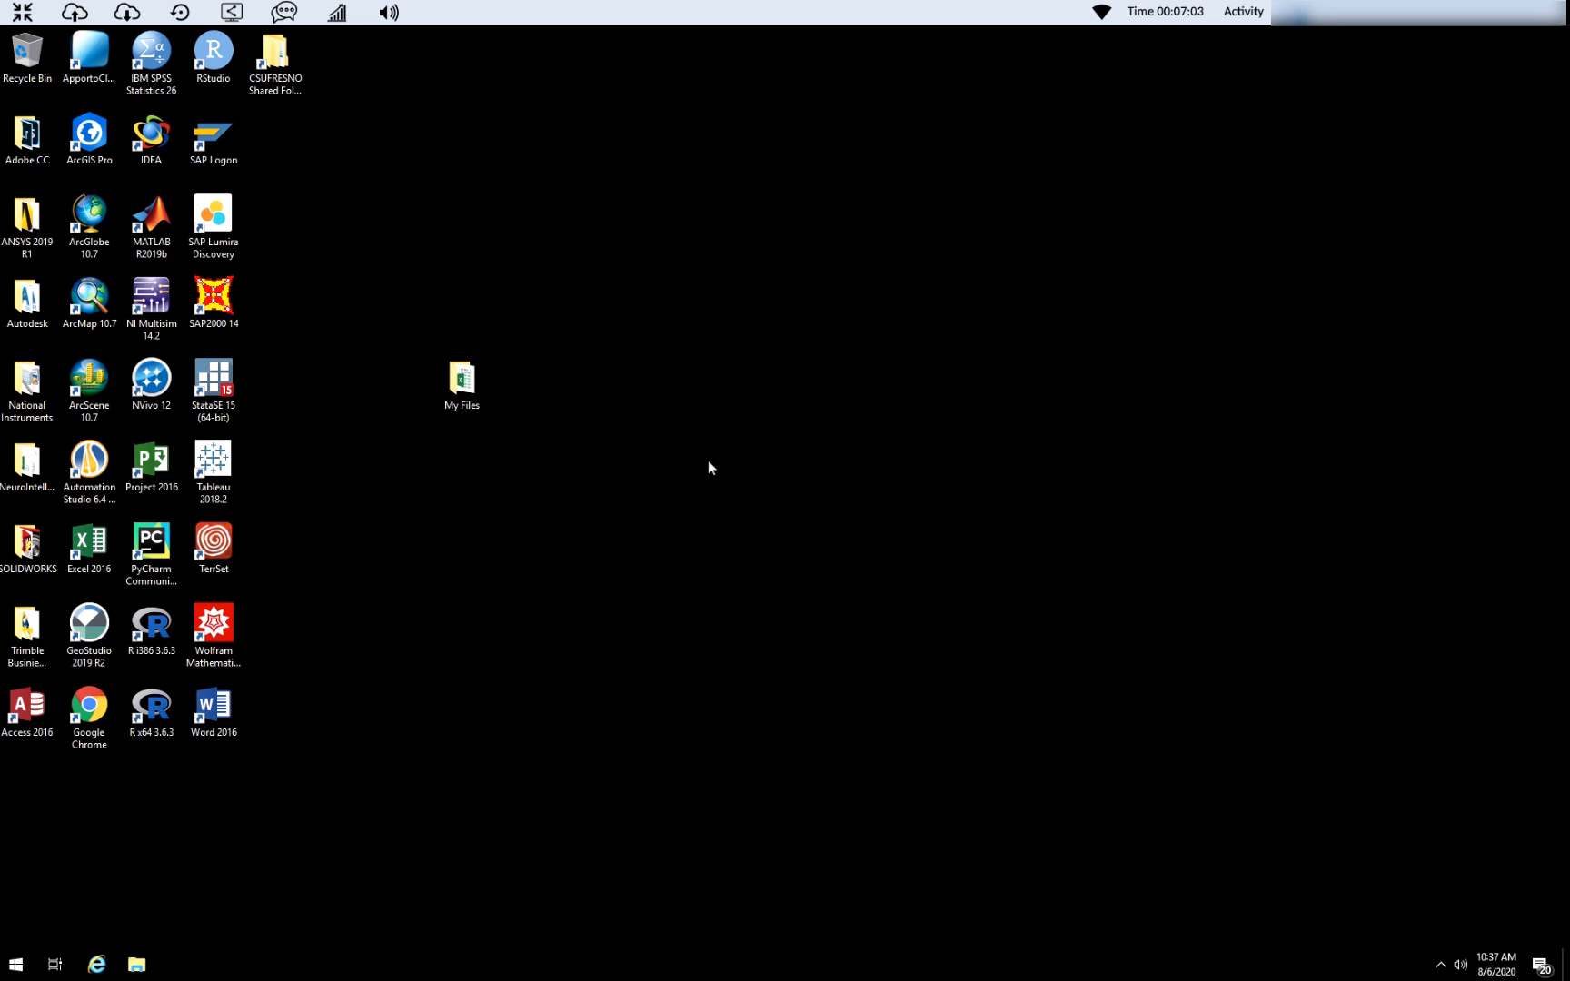
mouse_move(396, 220)
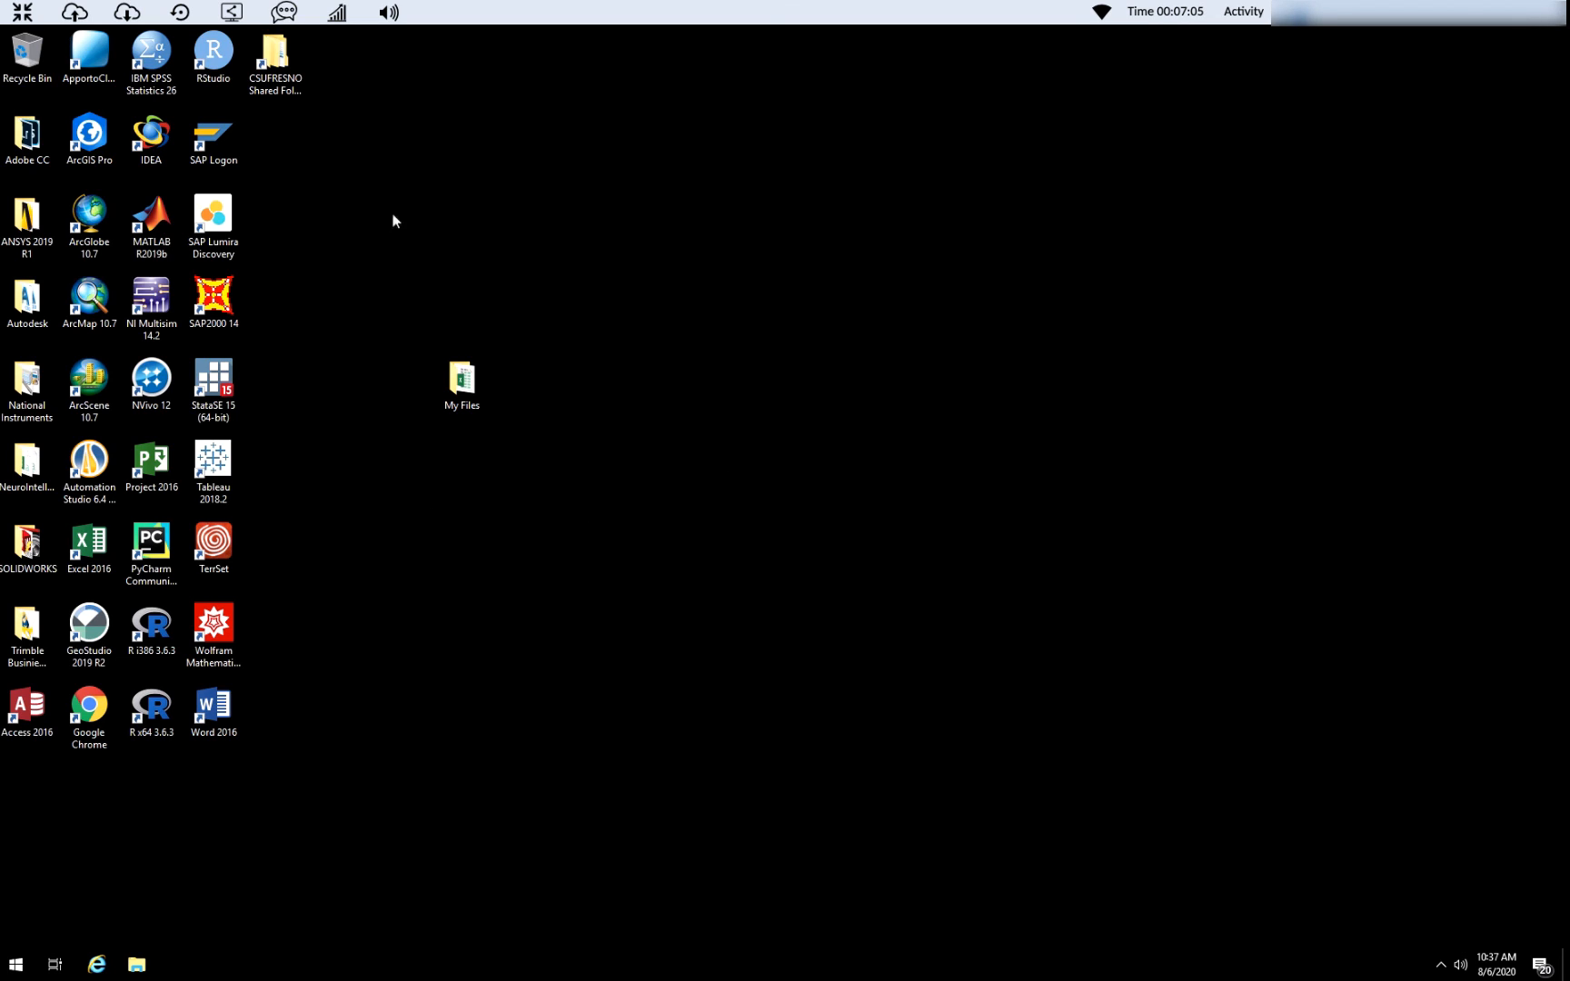
mouse_move(582, 636)
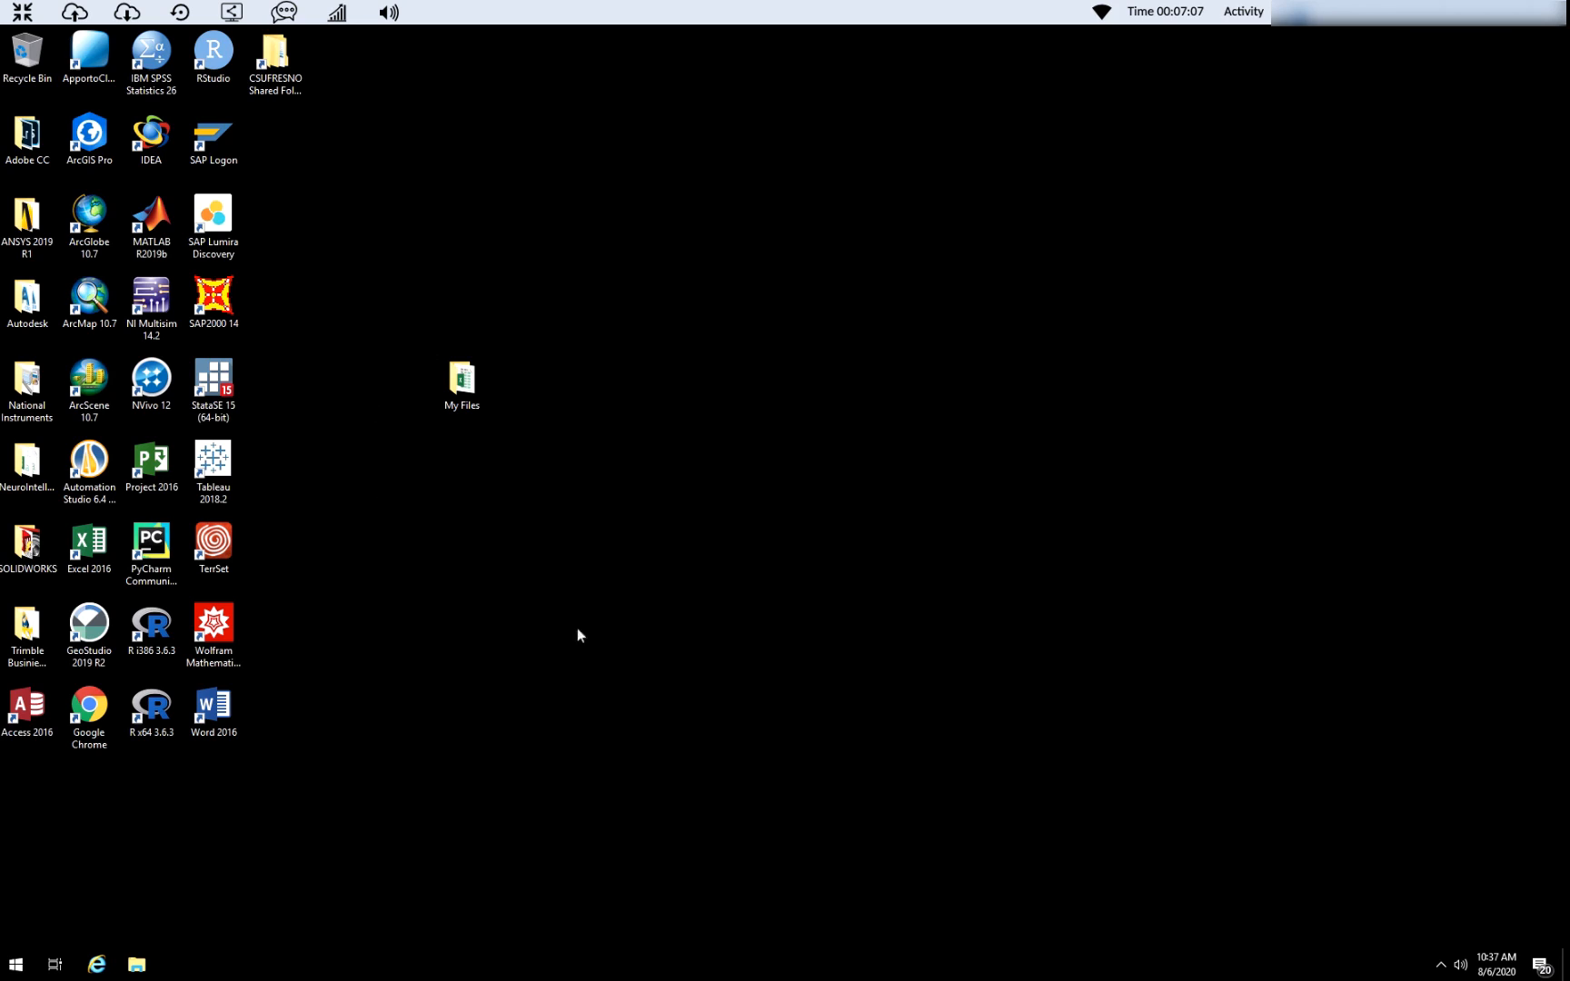
mouse_move(675, 573)
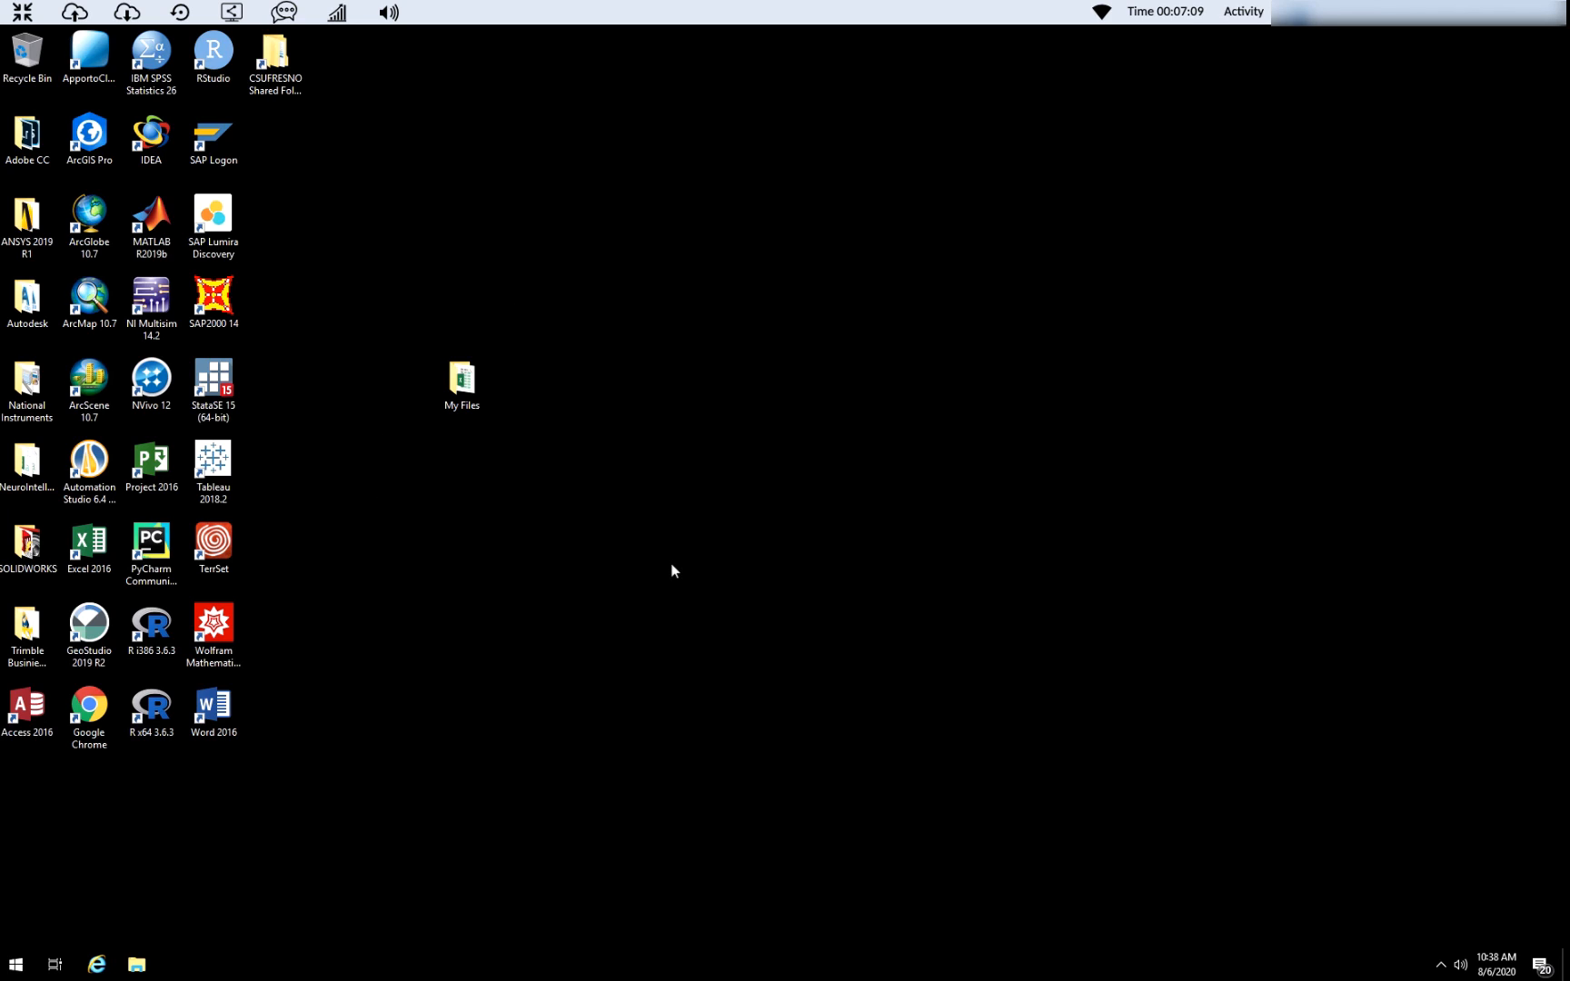
mouse_move(630, 587)
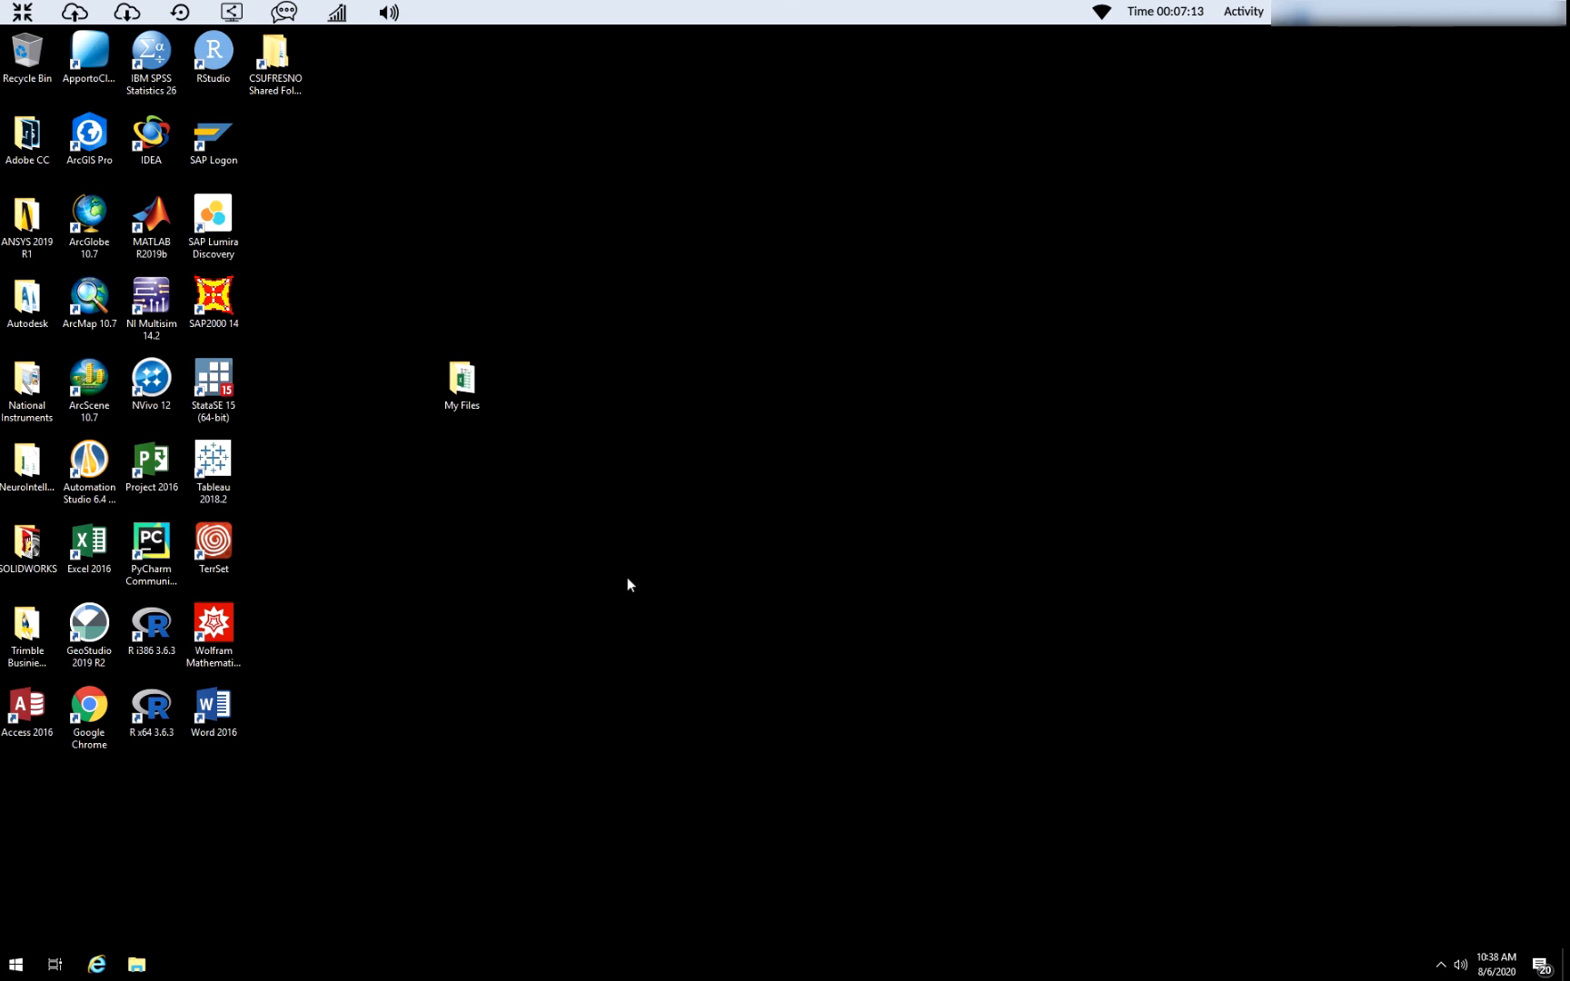
mouse_move(856, 715)
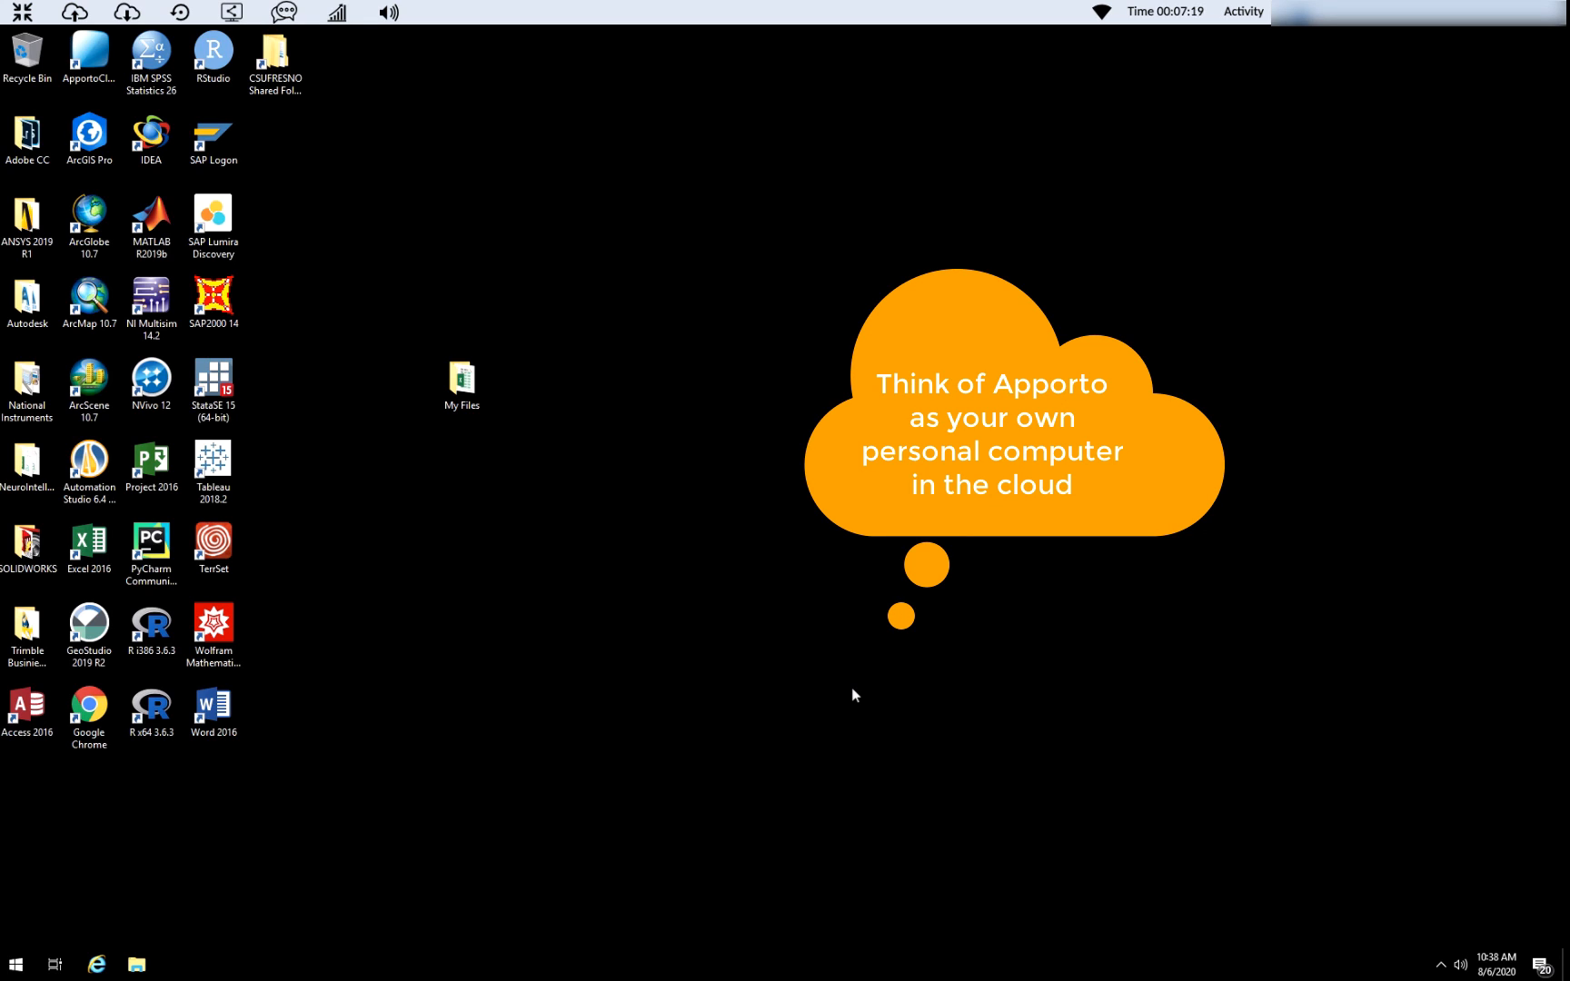
mouse_move(785, 592)
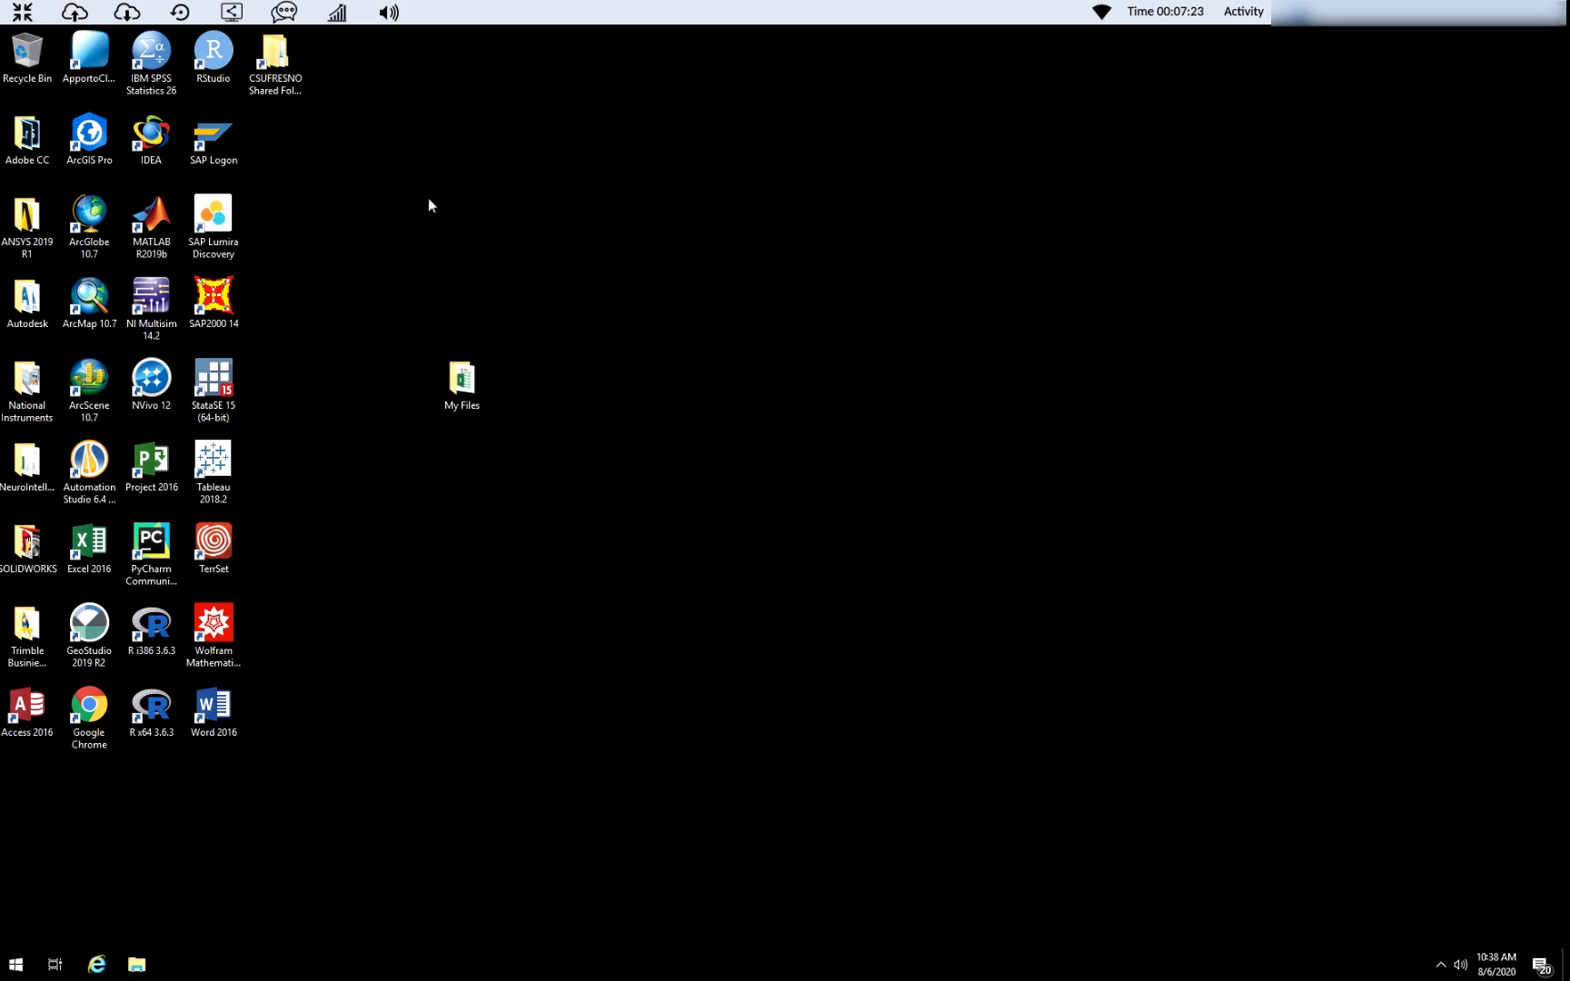
mouse_move(251, 451)
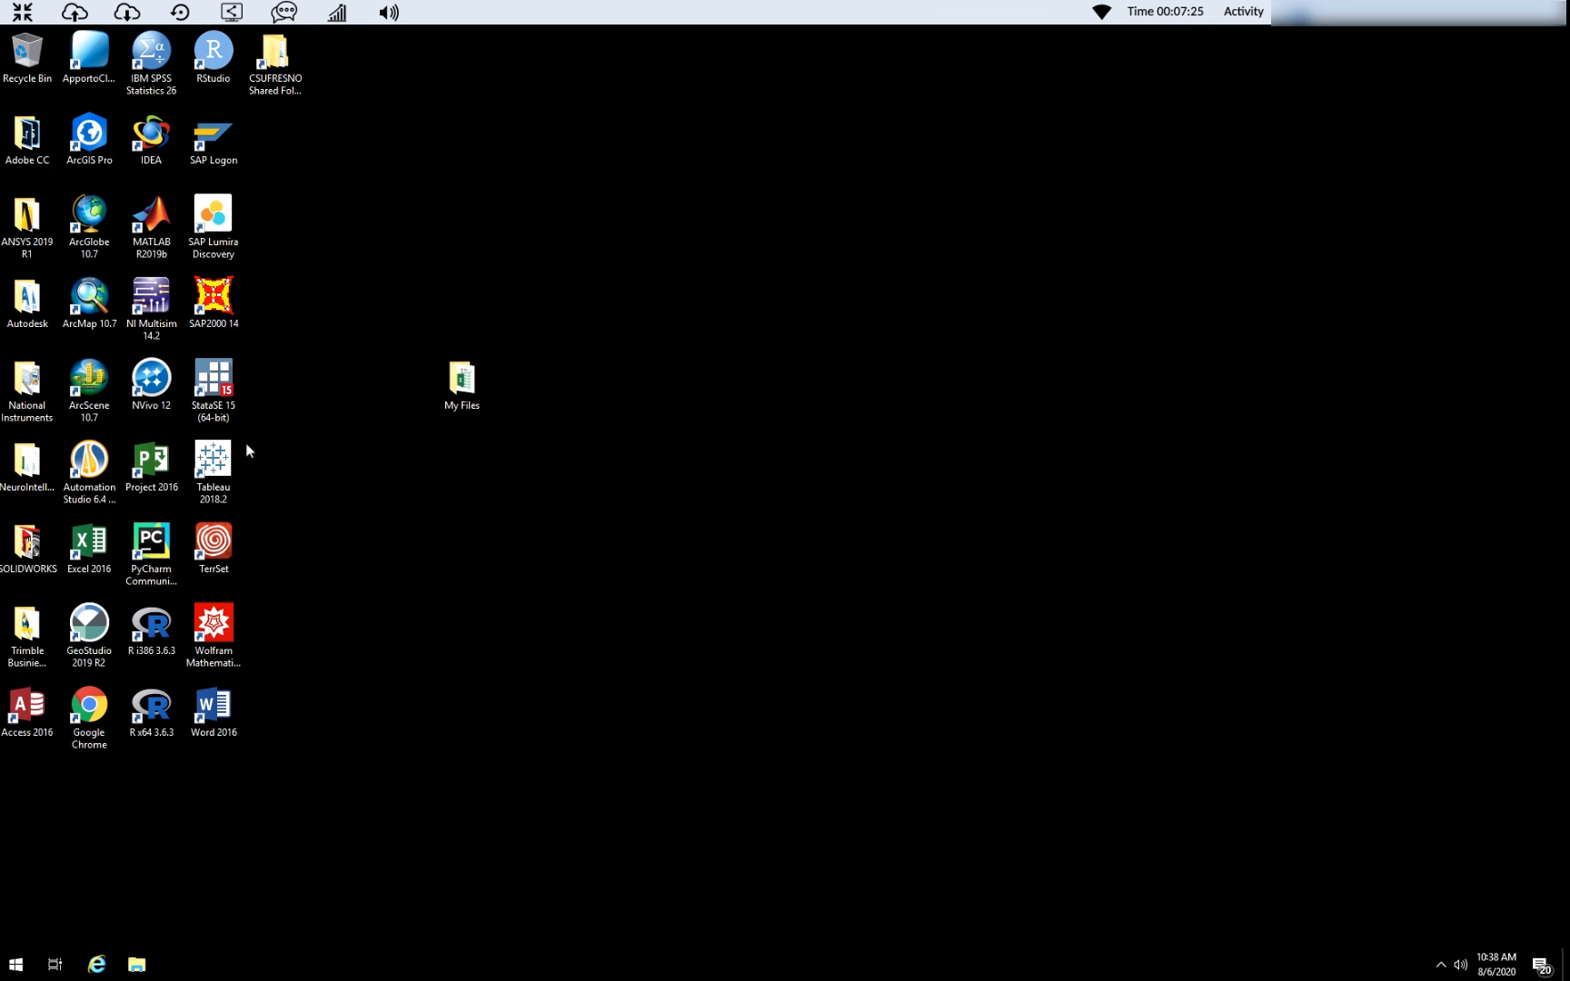
mouse_move(153, 225)
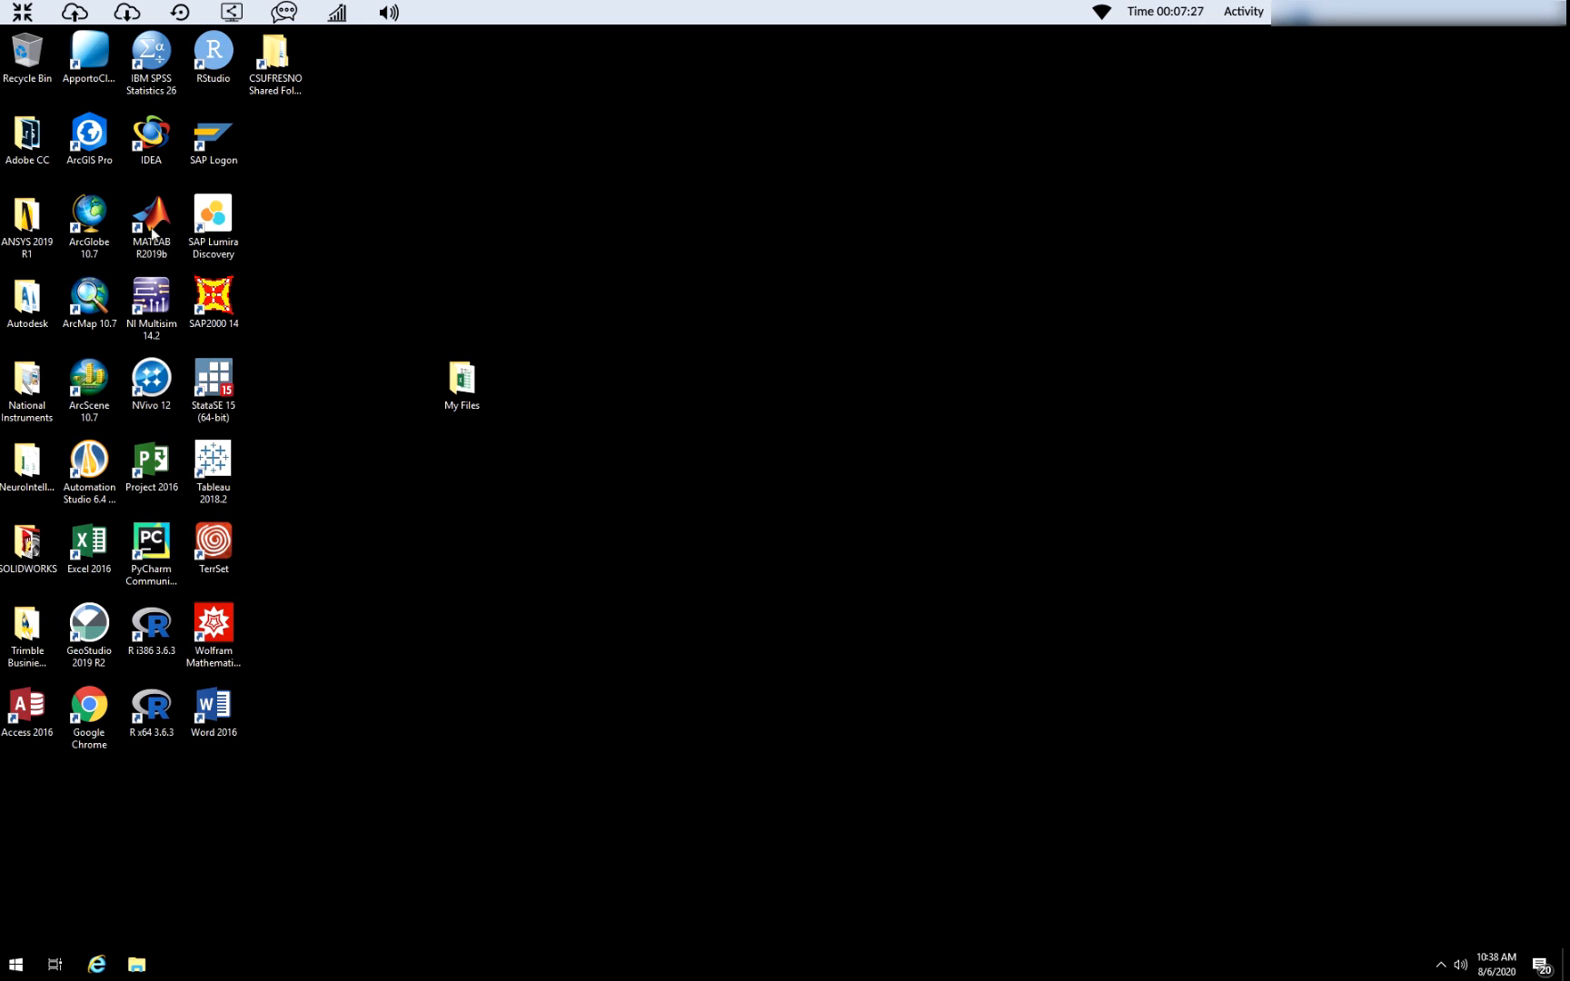
left_click(89, 51)
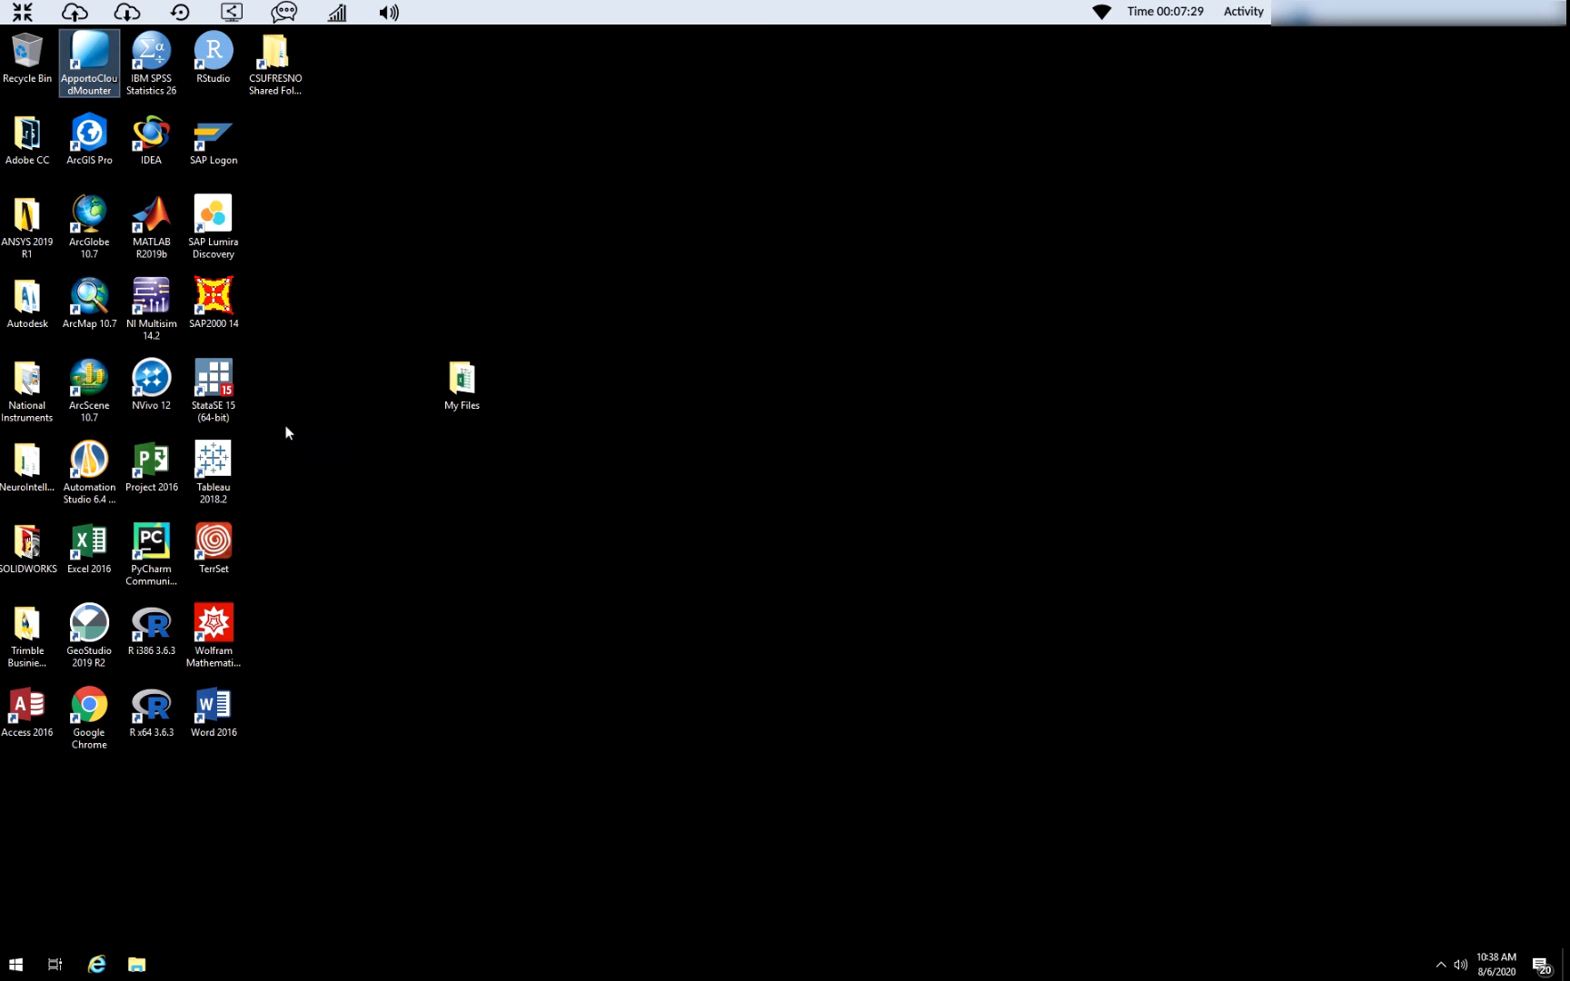
mouse_move(292, 468)
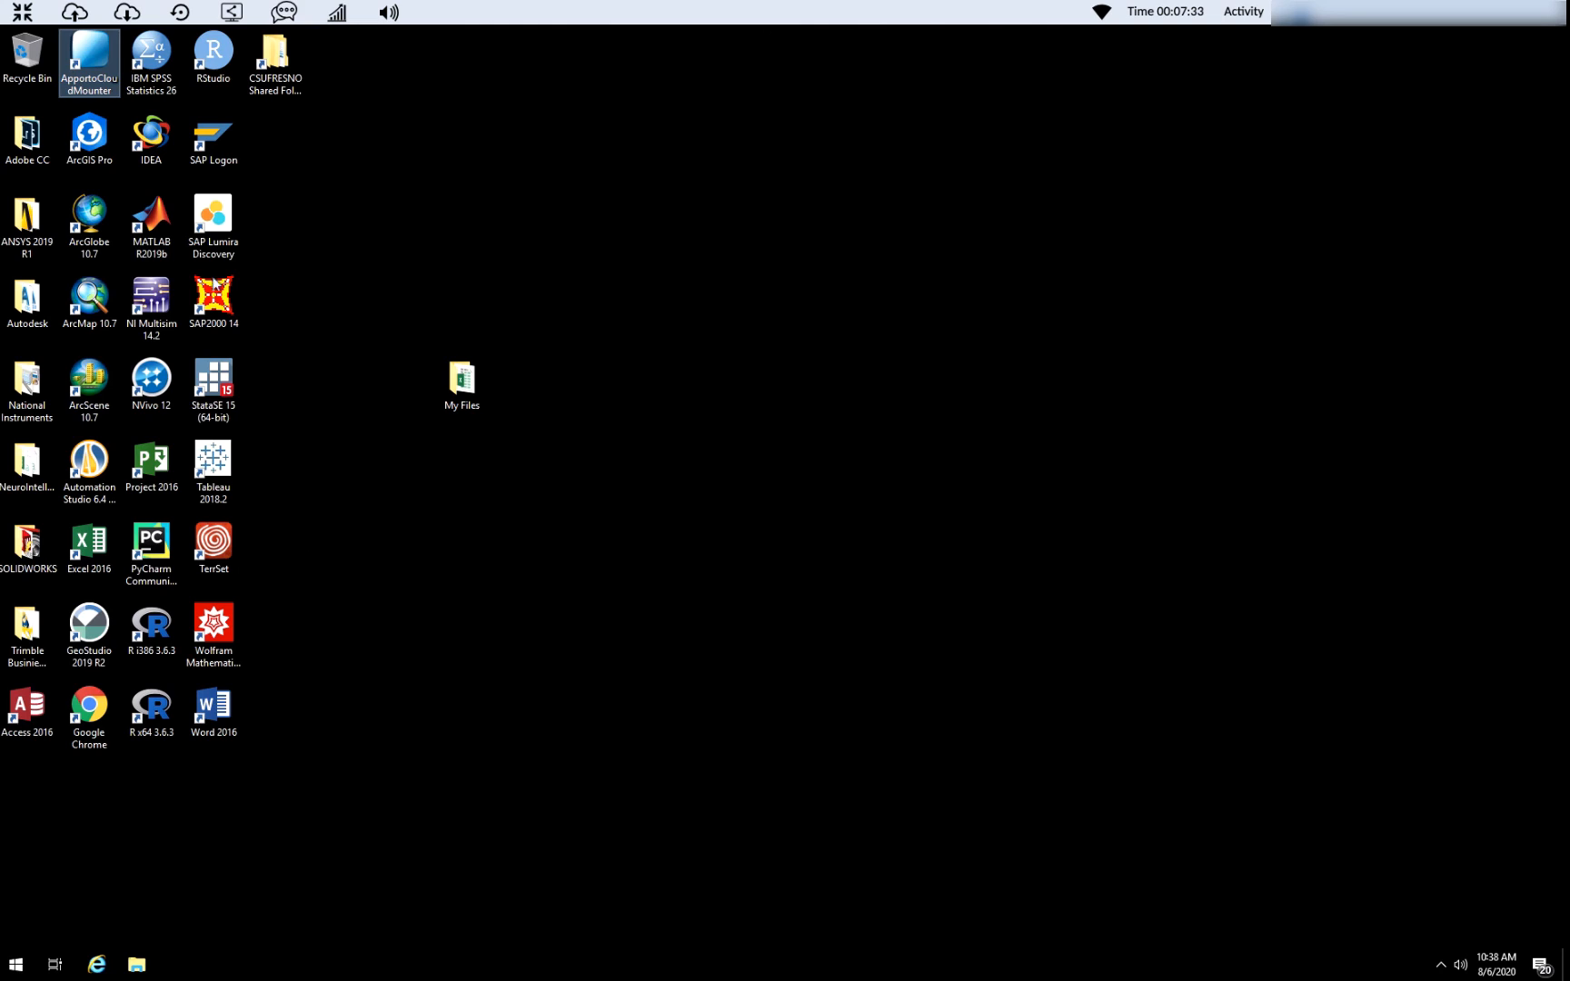
mouse_move(371, 734)
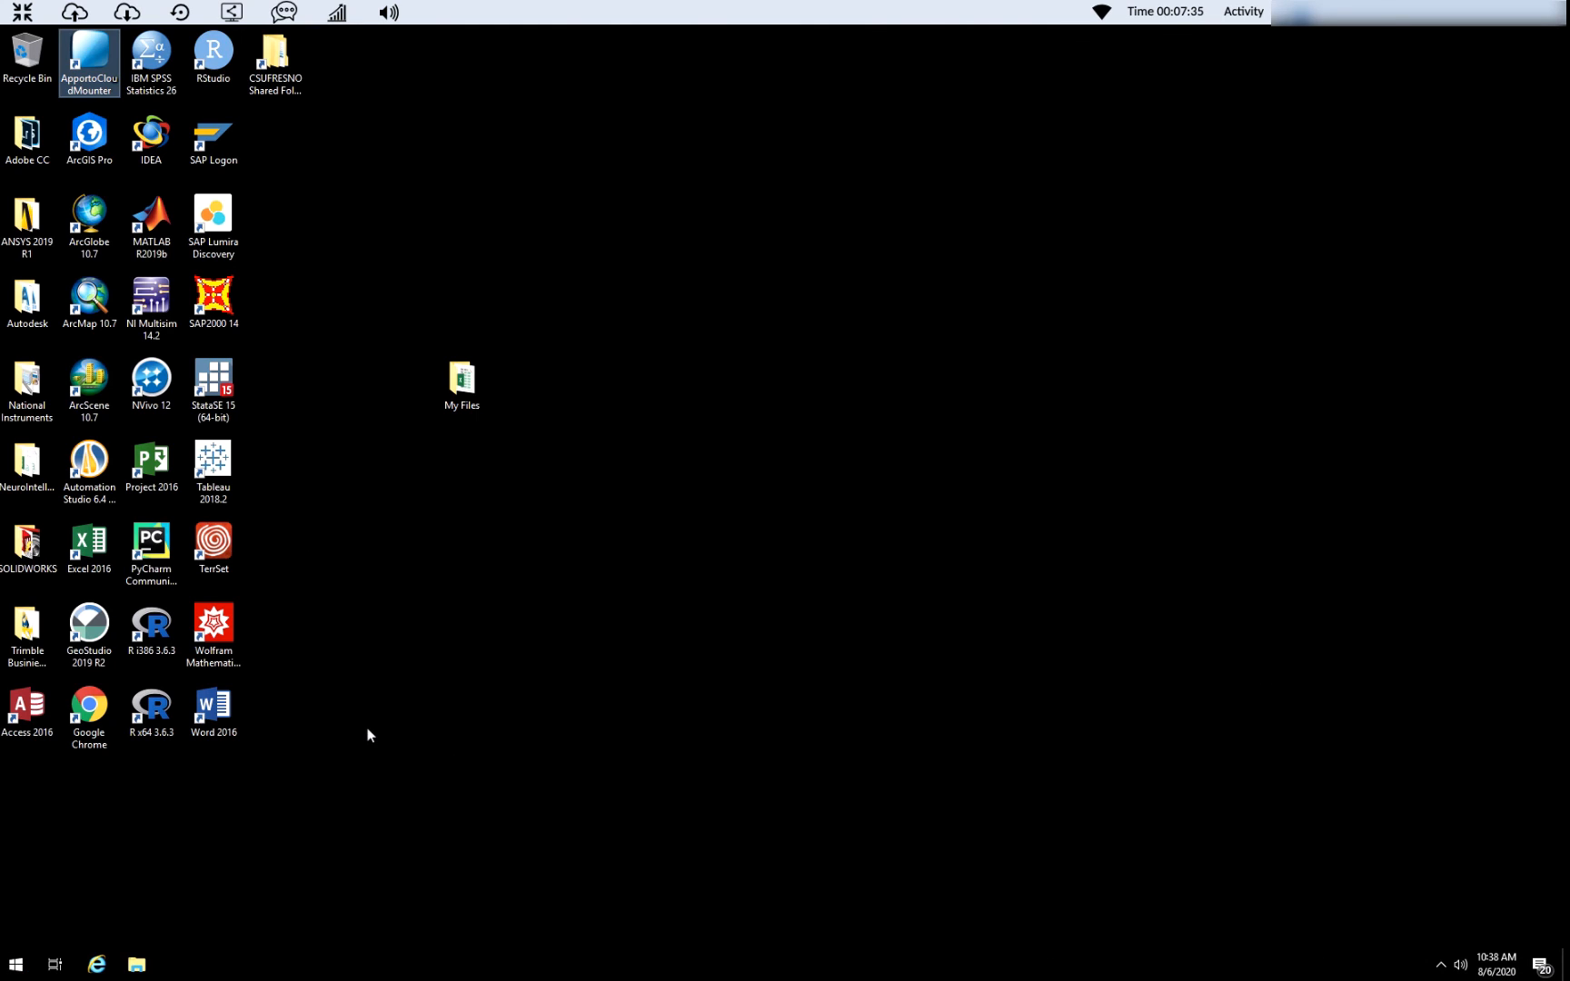